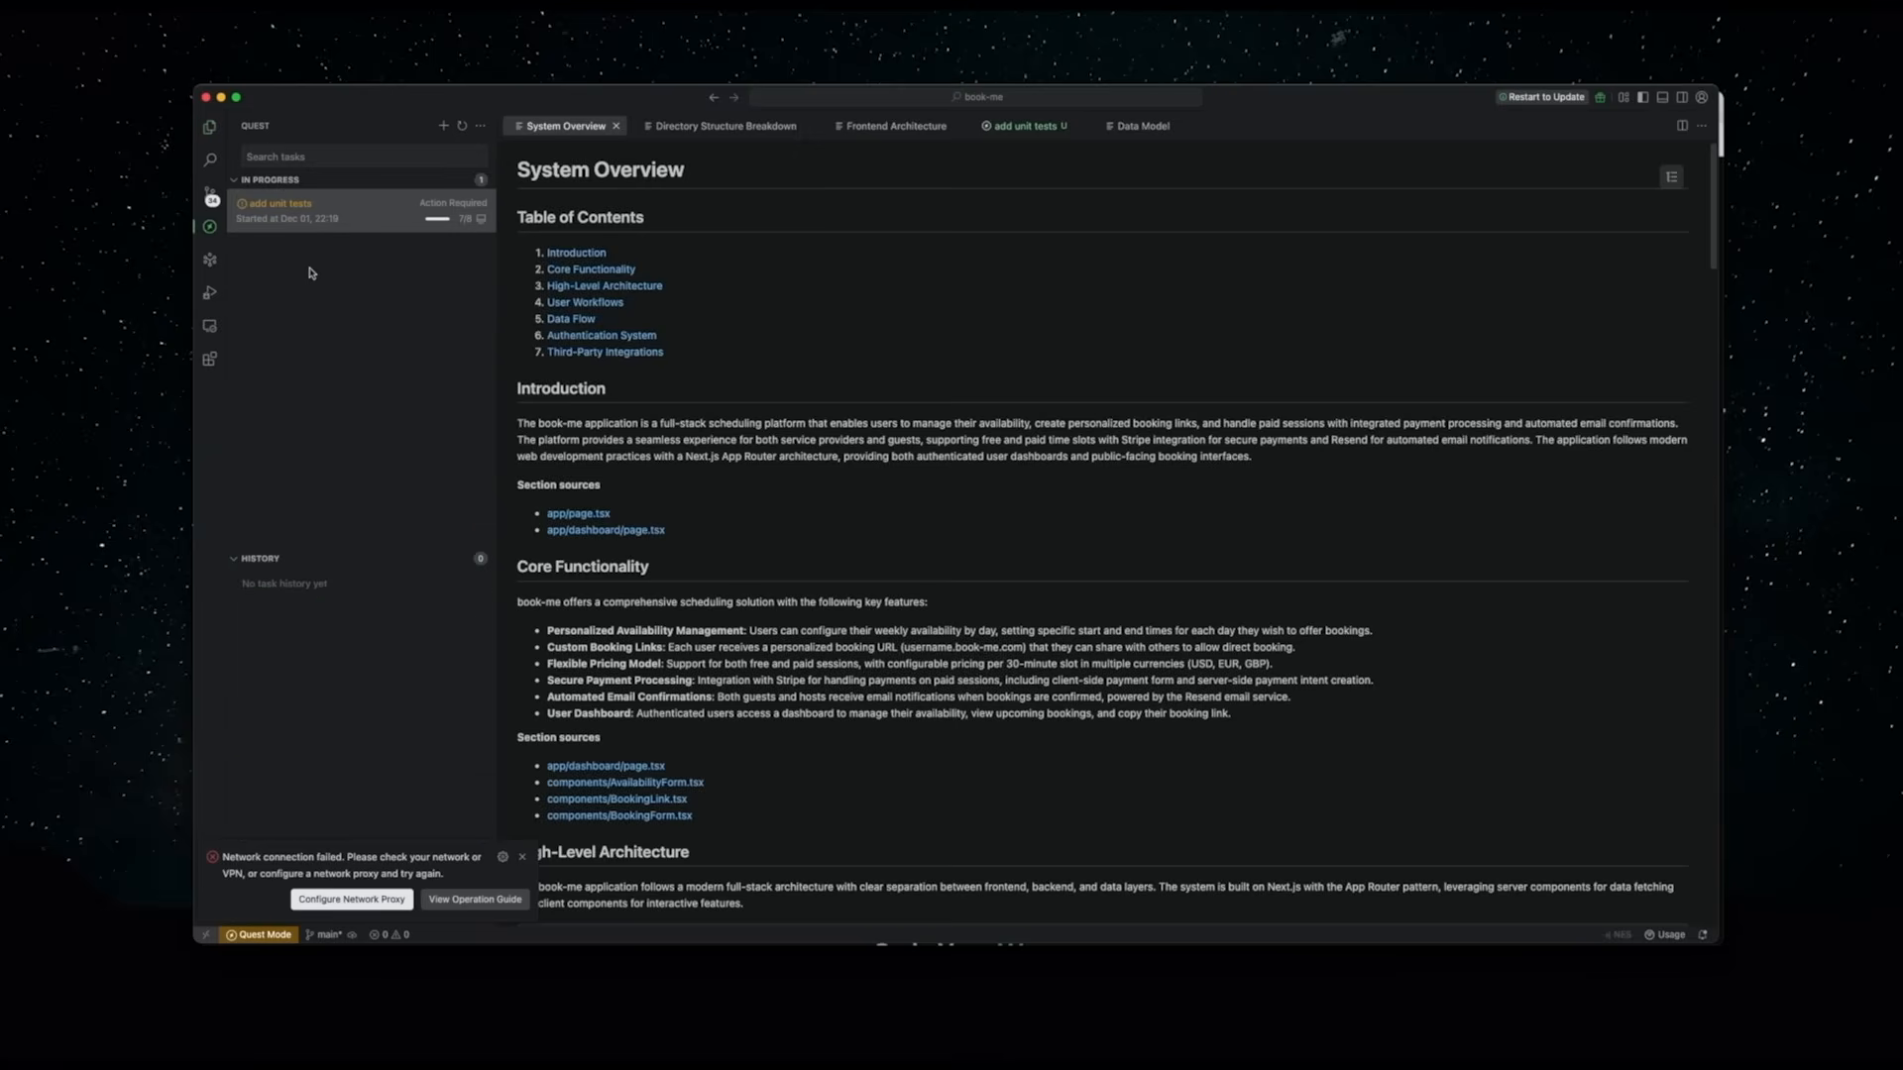
Read the 'add unit tests' quest's design document, then return to the System Overview page.
{"action": "left_click", "coordinate": [1022, 125]}
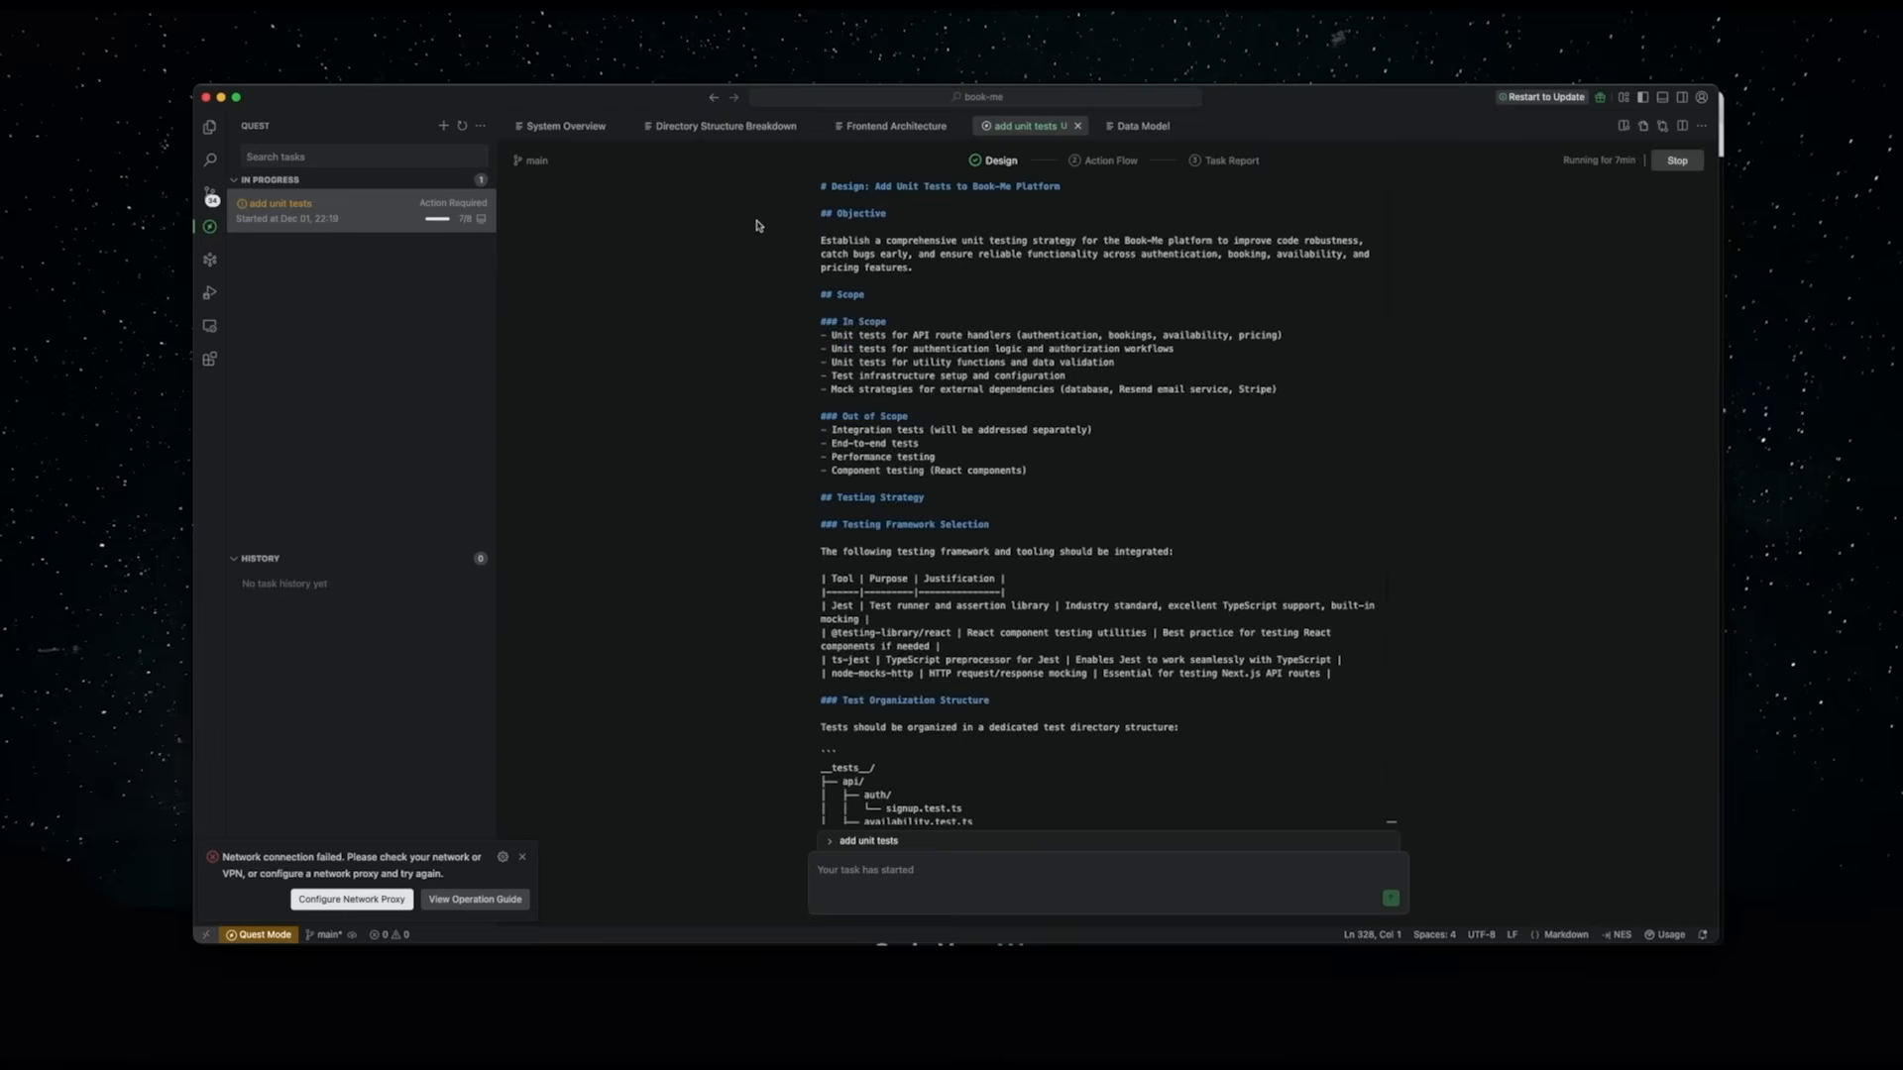
{"action": "mouse_move", "coordinate": [433, 308]}
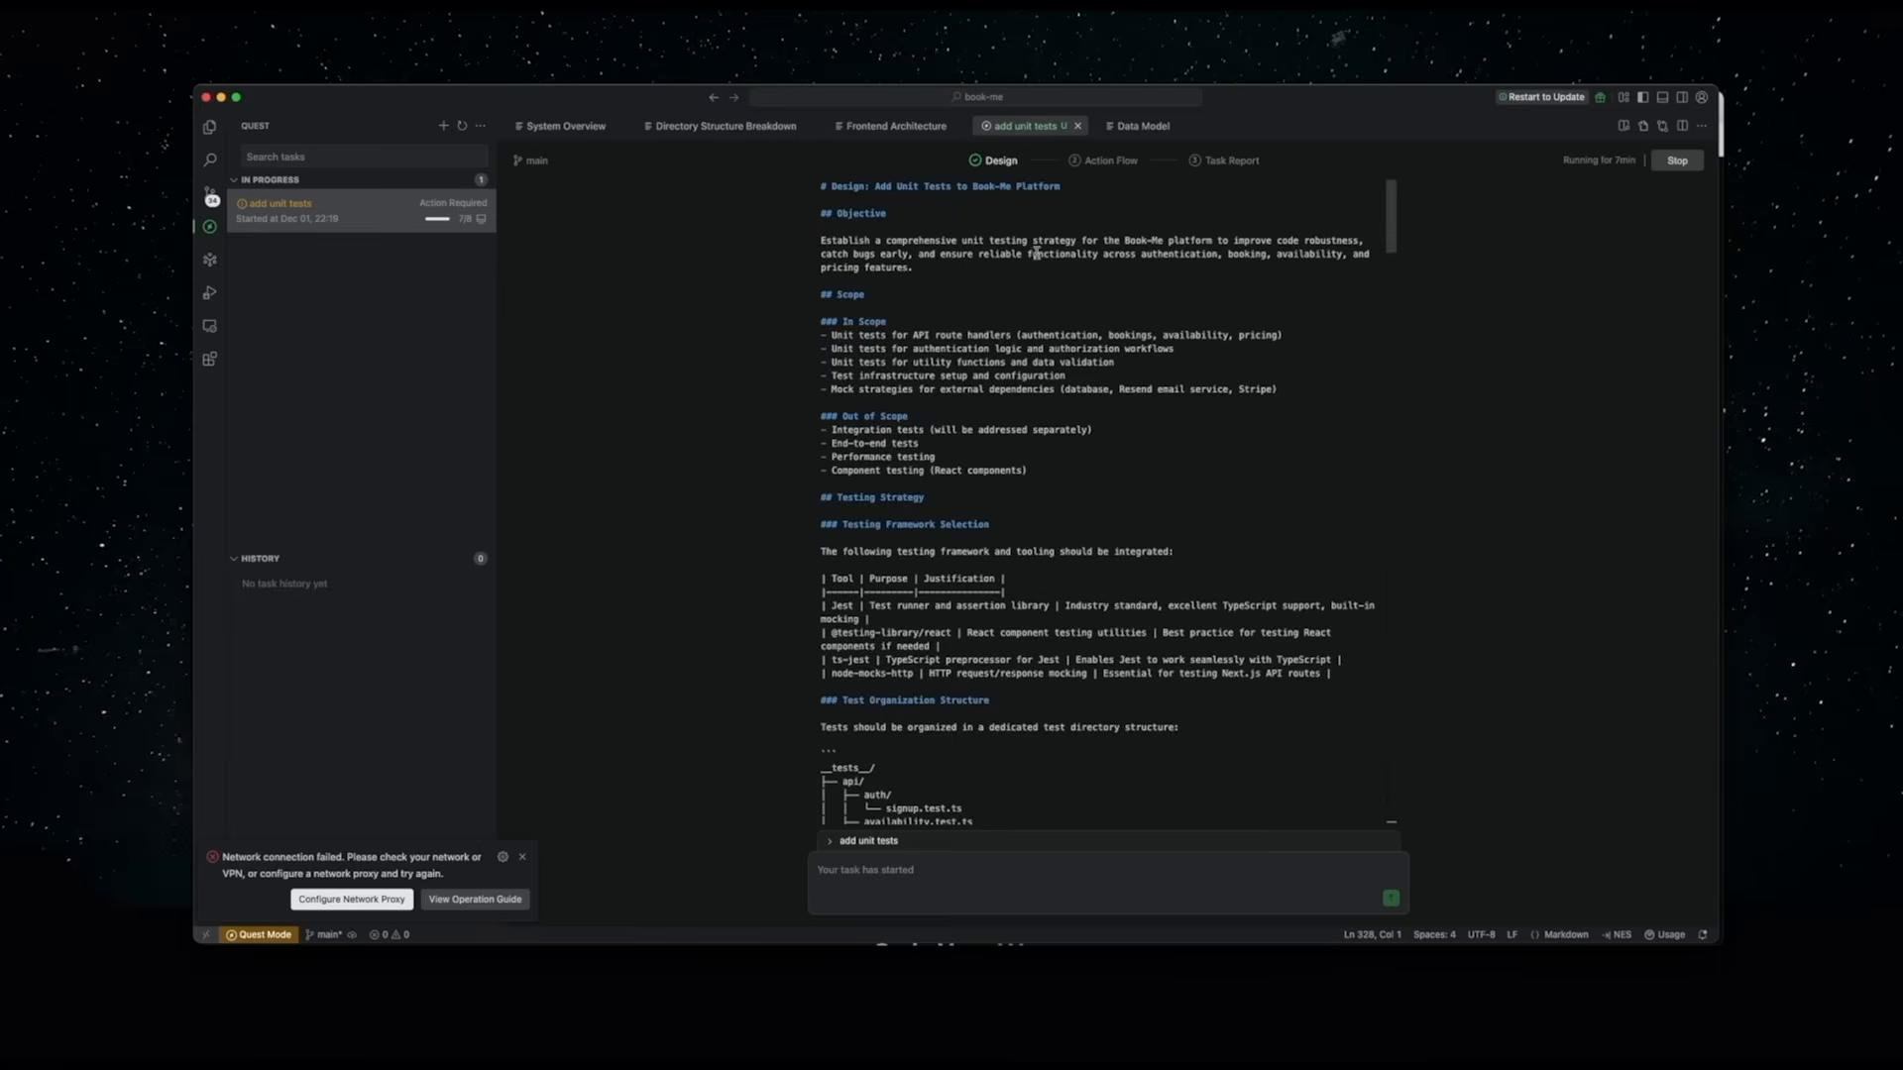
{"action": "scroll", "scroll_direction": "down", "scroll_amount": 3}
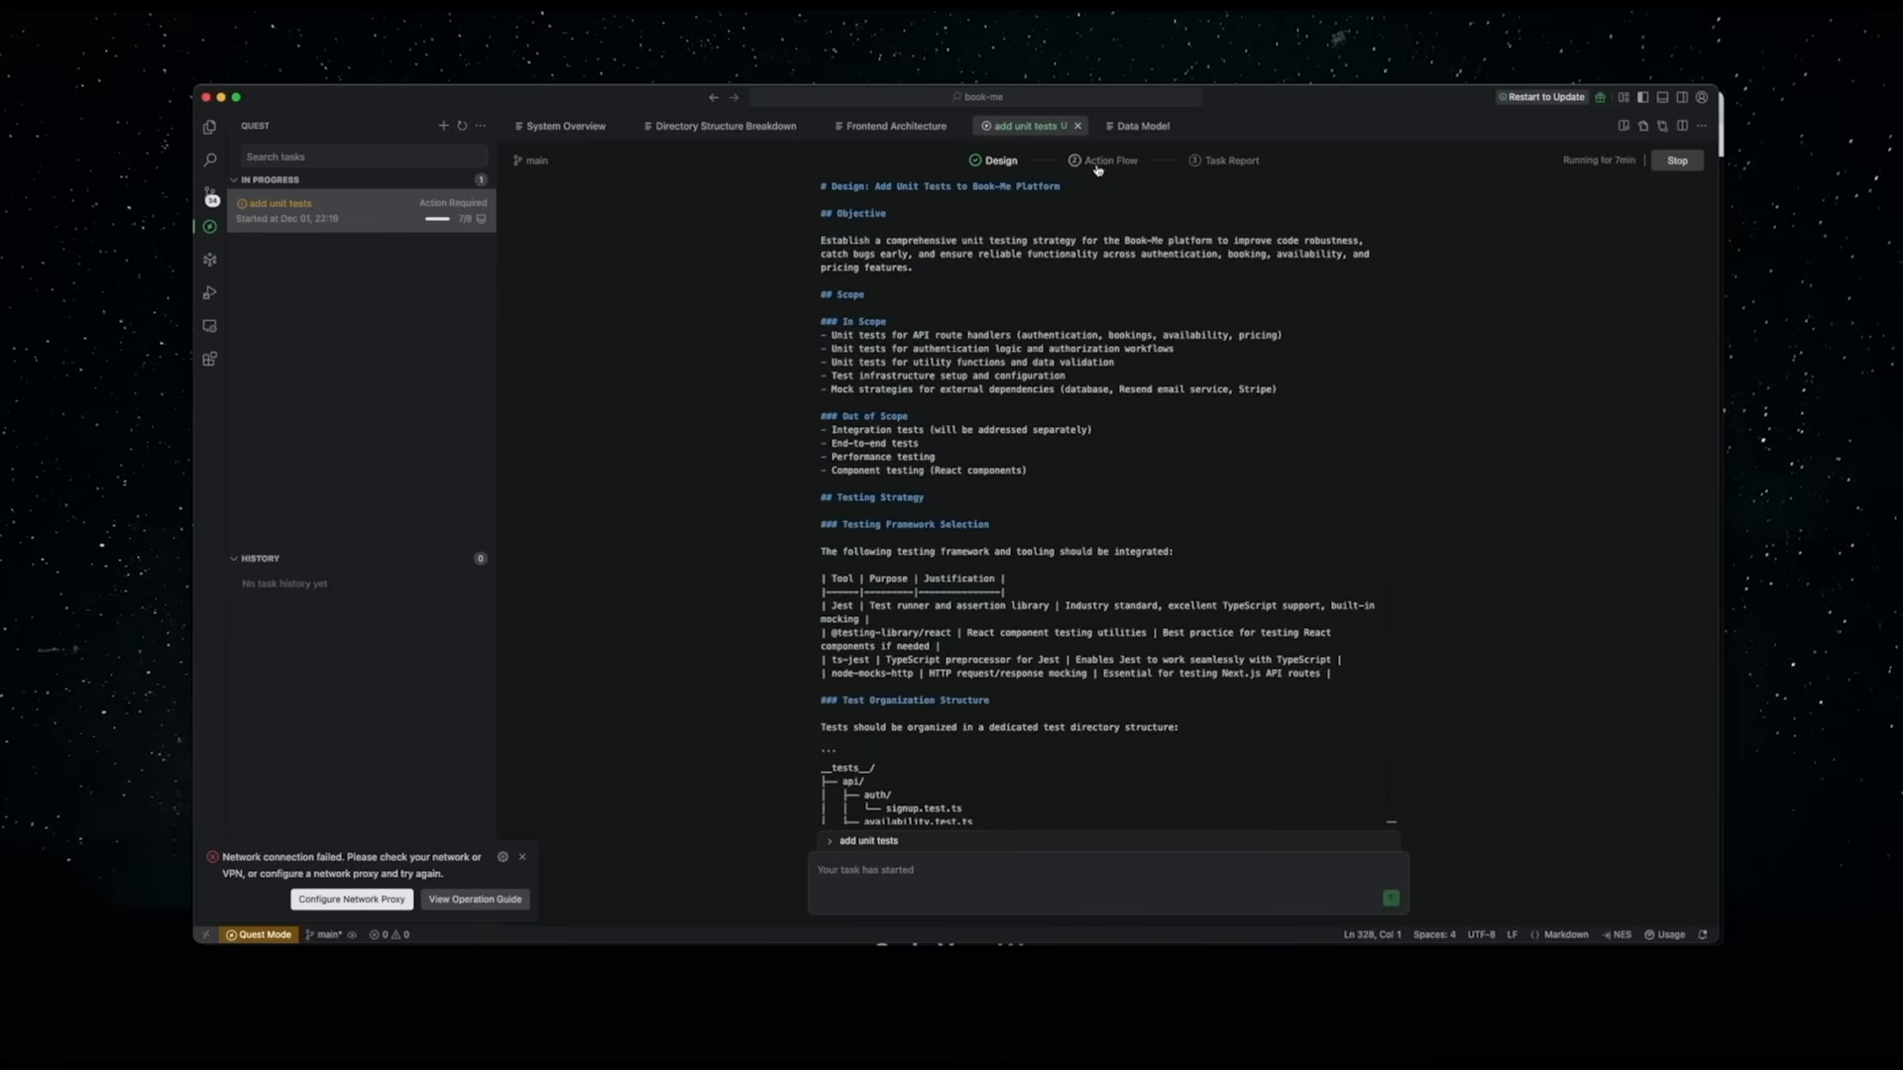
{"action": "left_click", "coordinate": [1108, 158]}
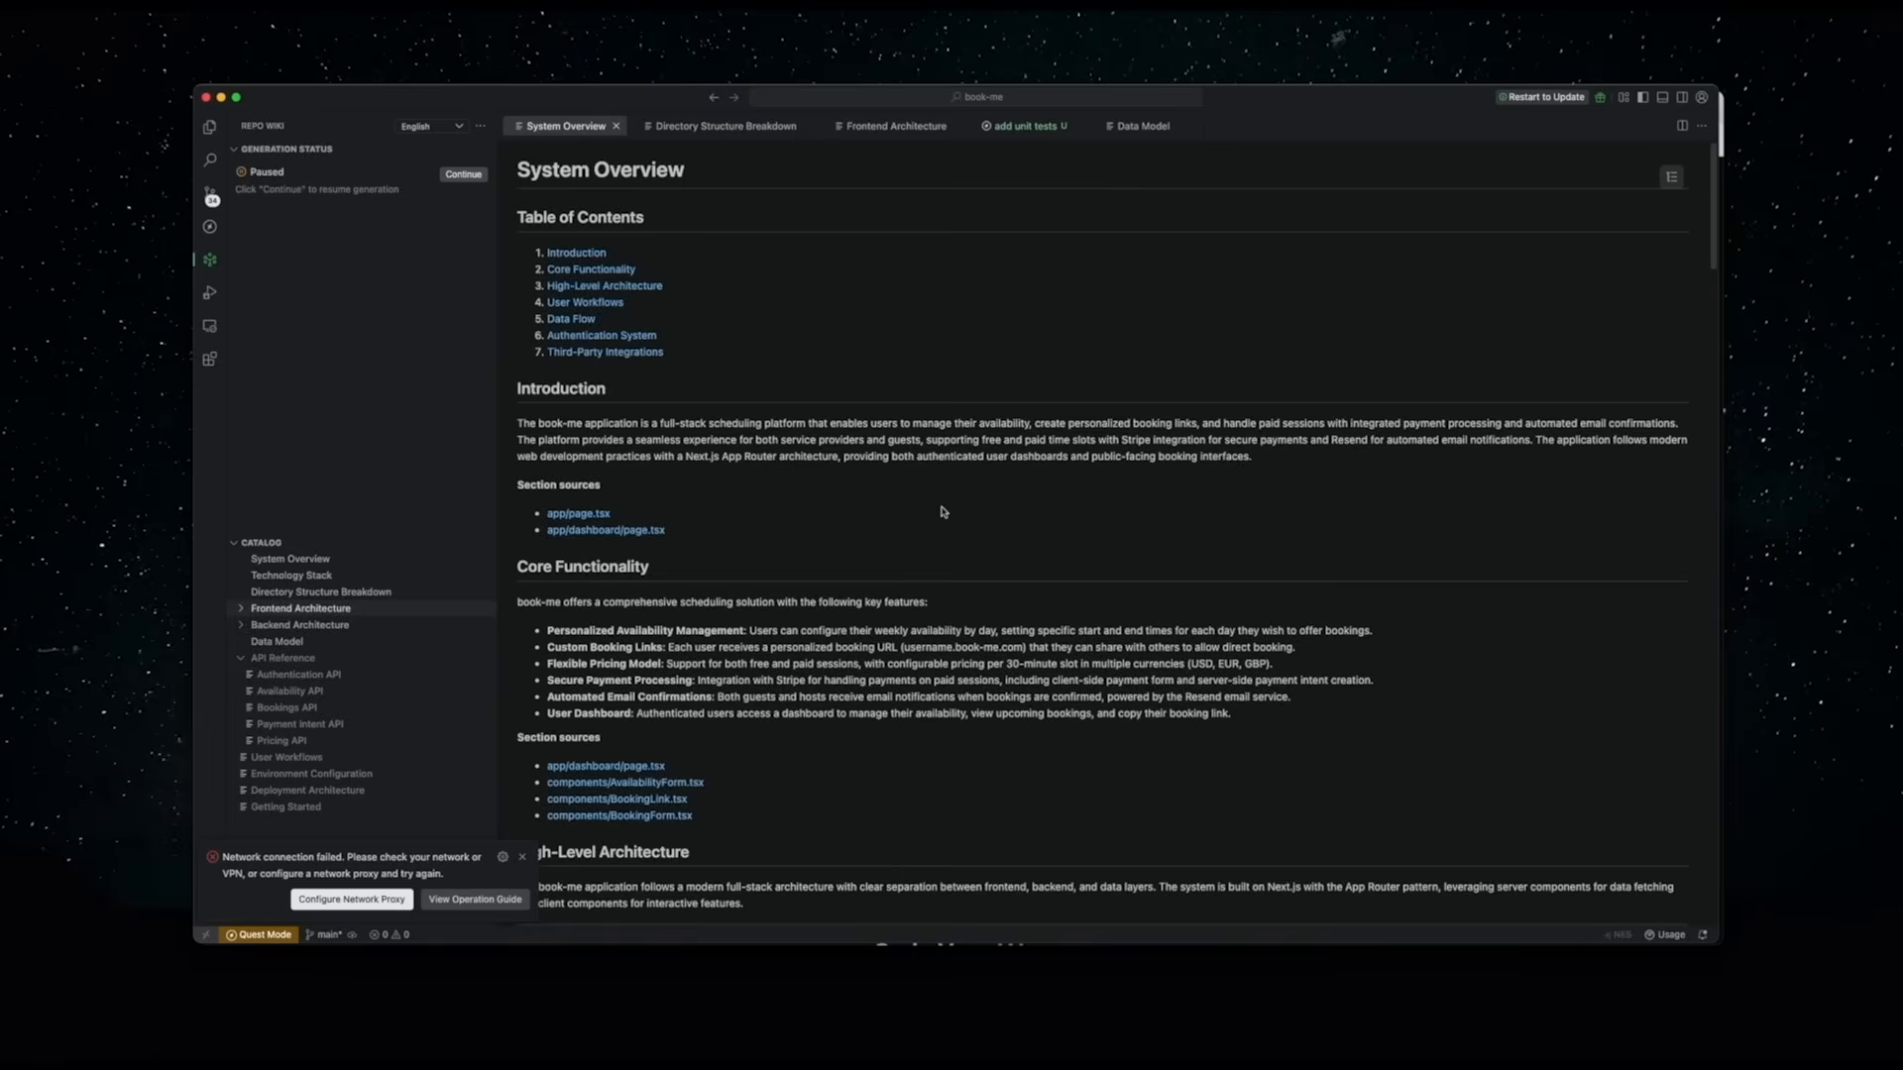
Scroll System Overview down to the High-Level Architecture mermaid diagram.
{"action": "scroll", "scroll_direction": "down", "scroll_amount": 3}
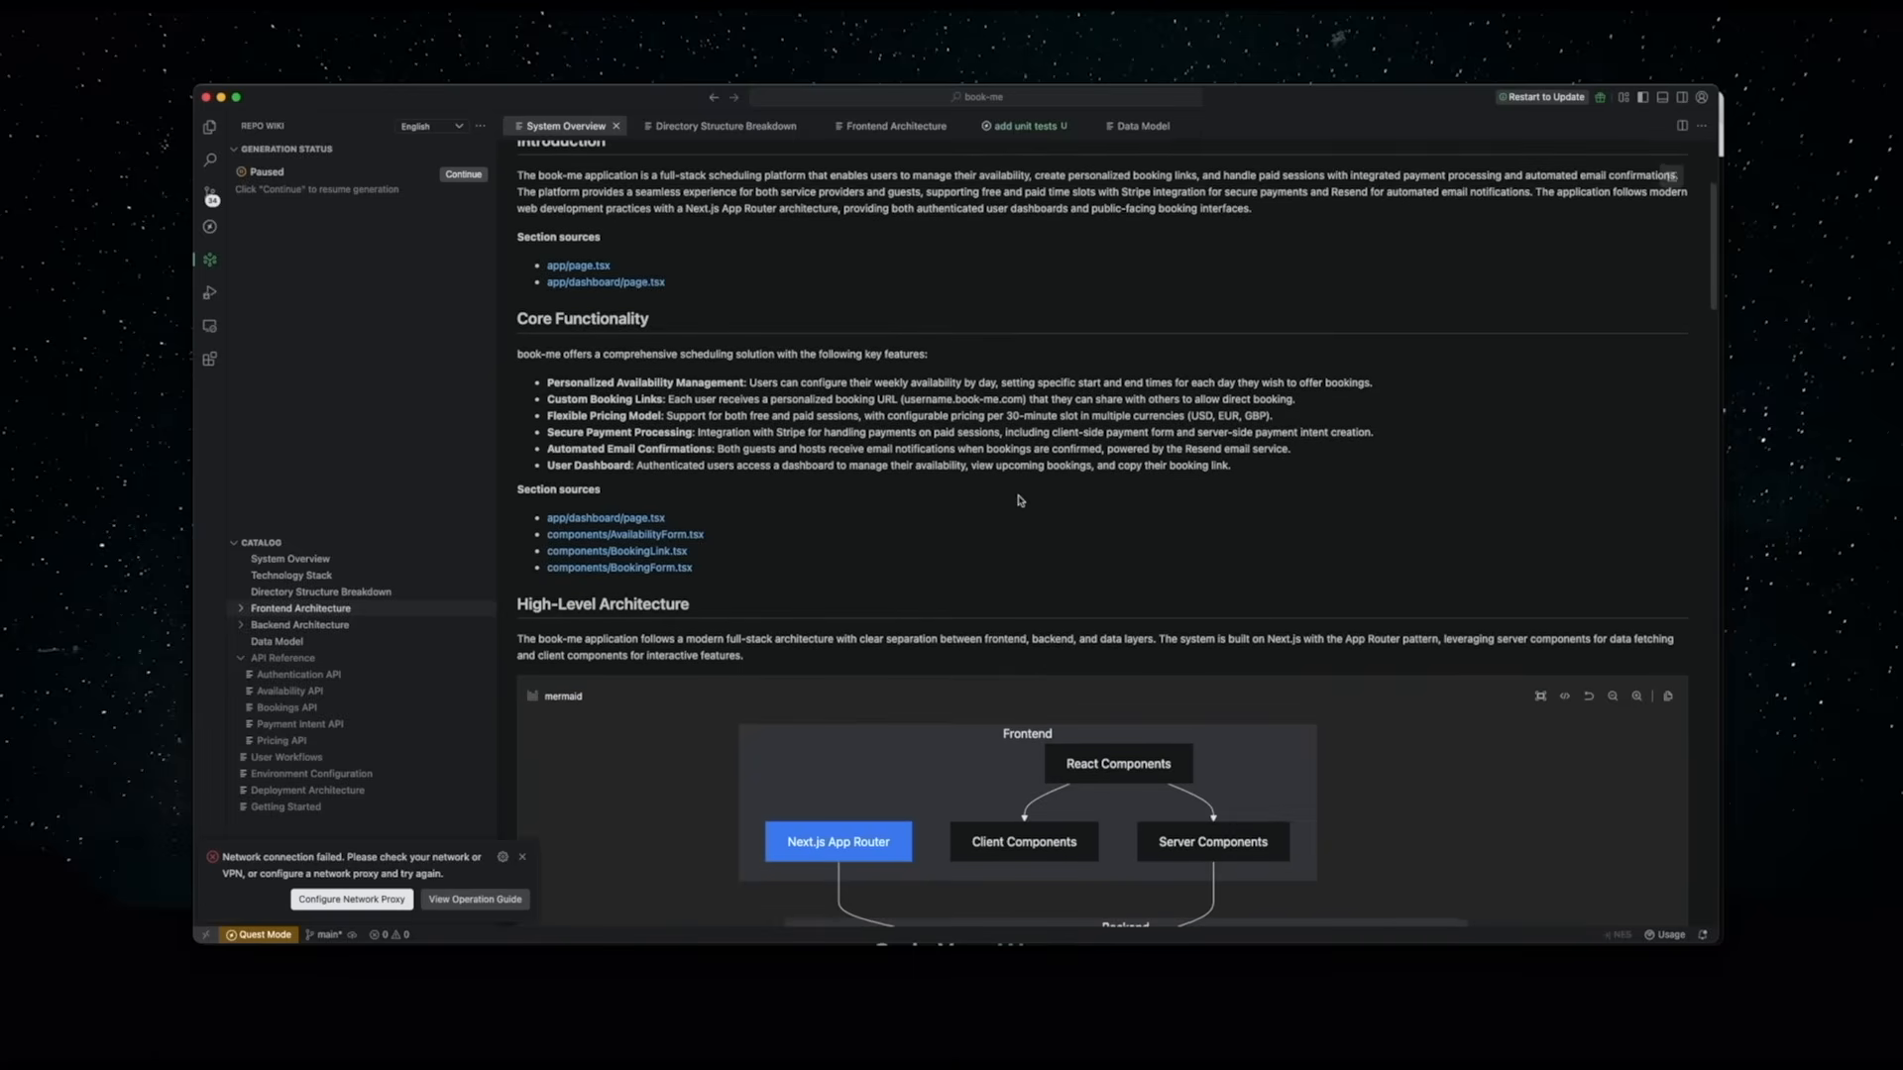
{"action": "scroll", "scroll_direction": "down", "scroll_amount": 3}
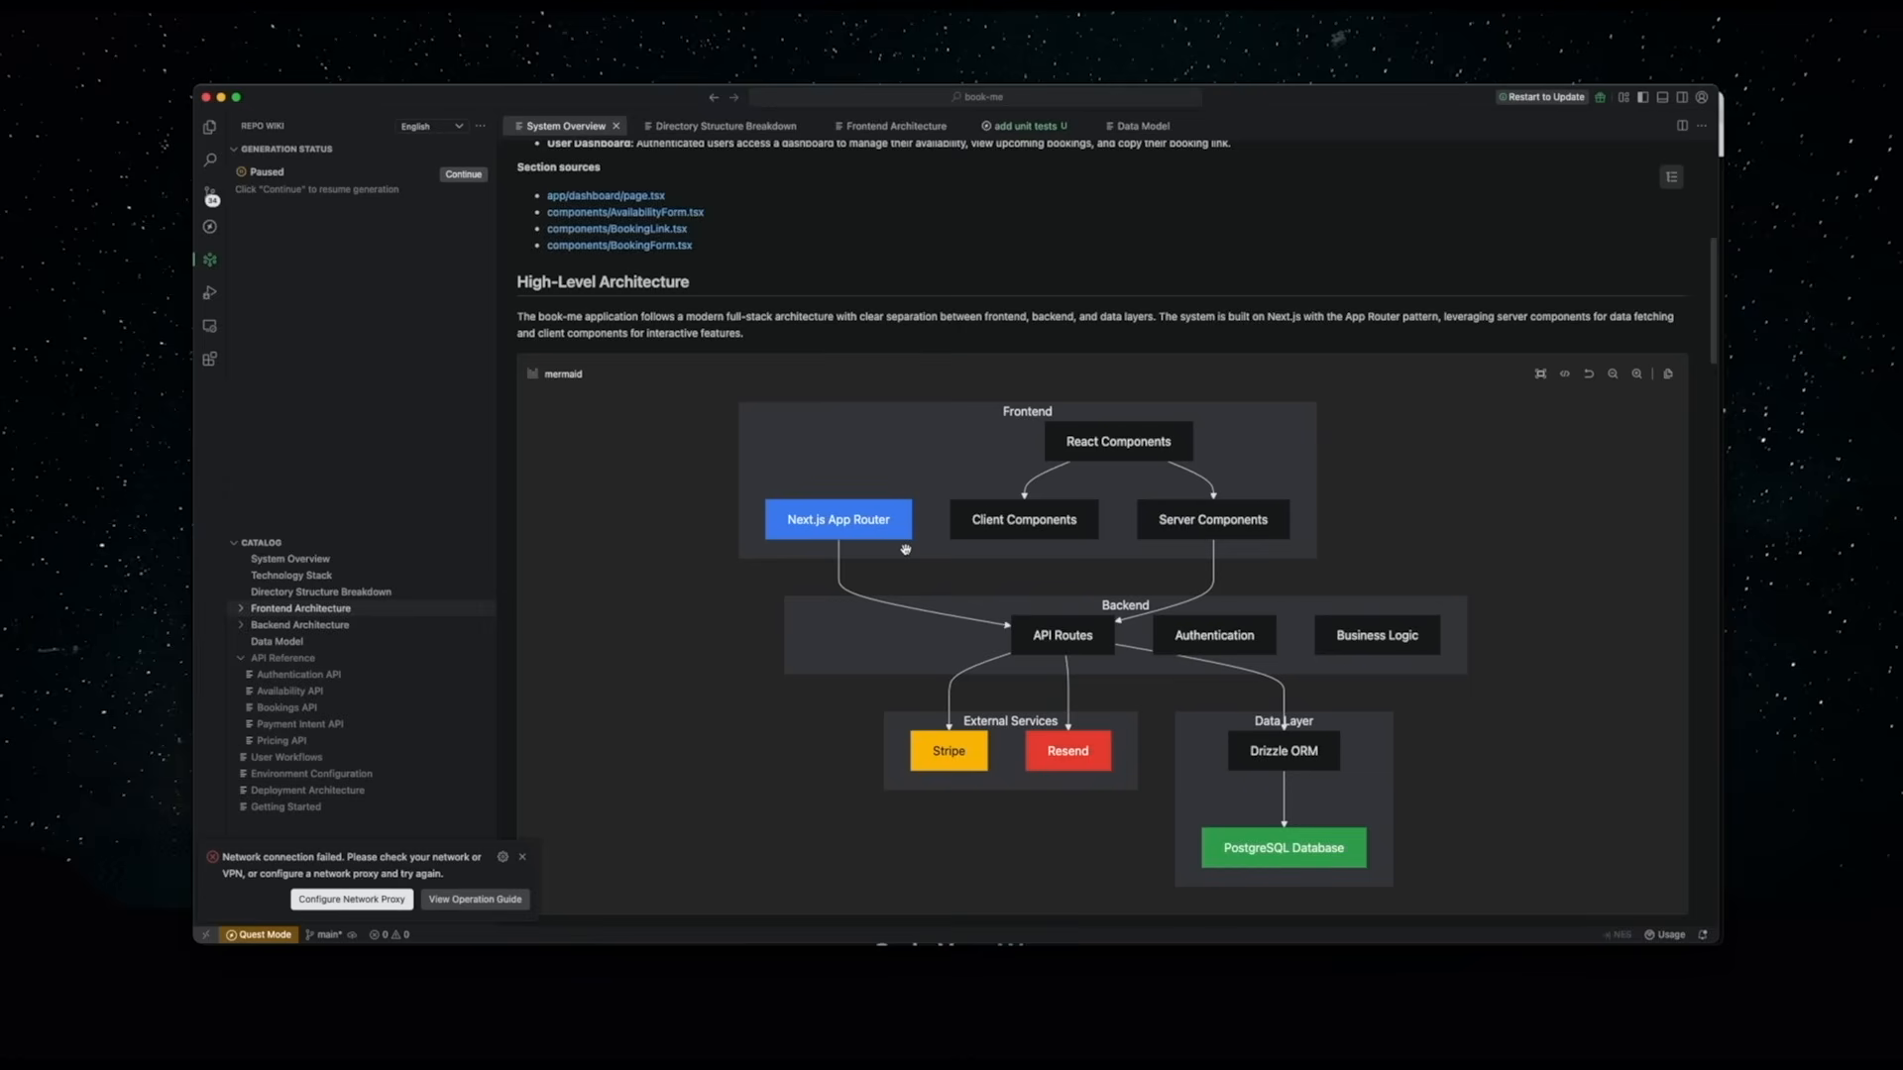
{"action": "mouse_move", "coordinate": [1217, 677]}
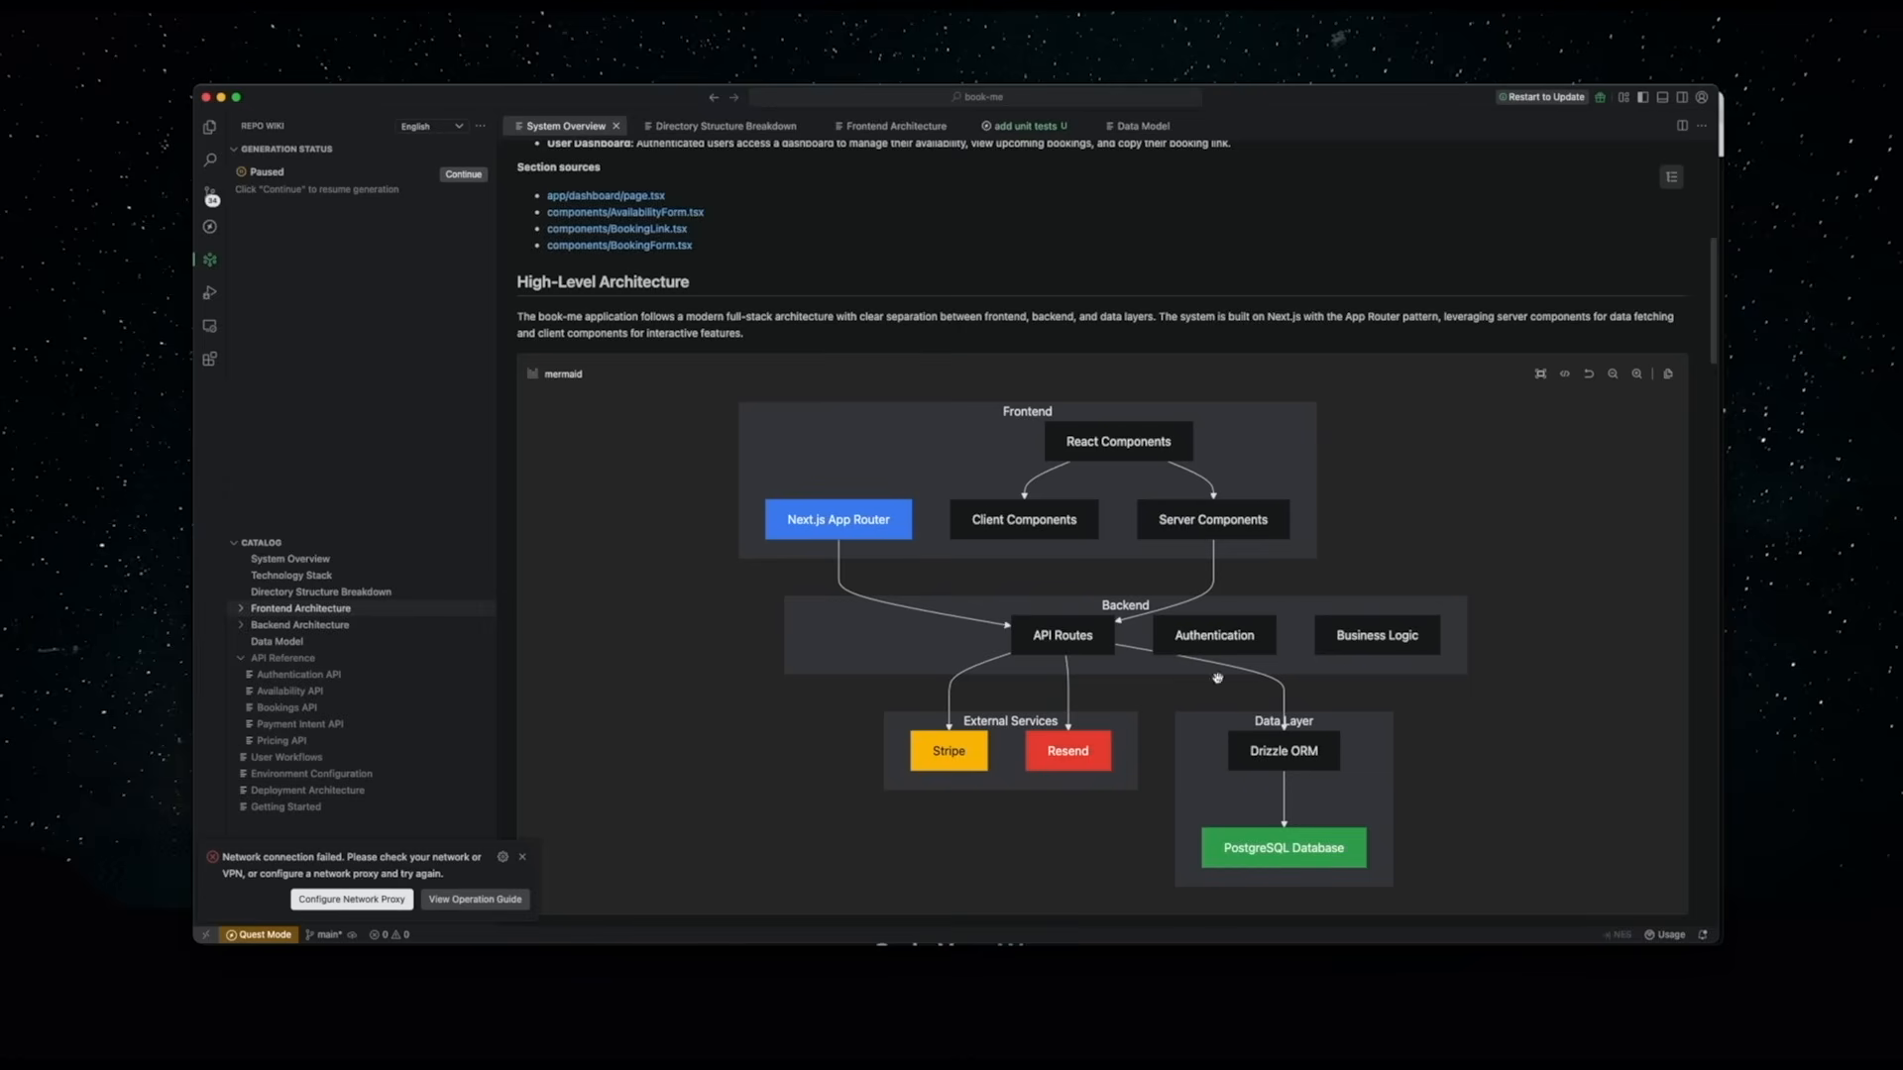
{"action": "scroll", "scroll_direction": "down", "scroll_amount": 3}
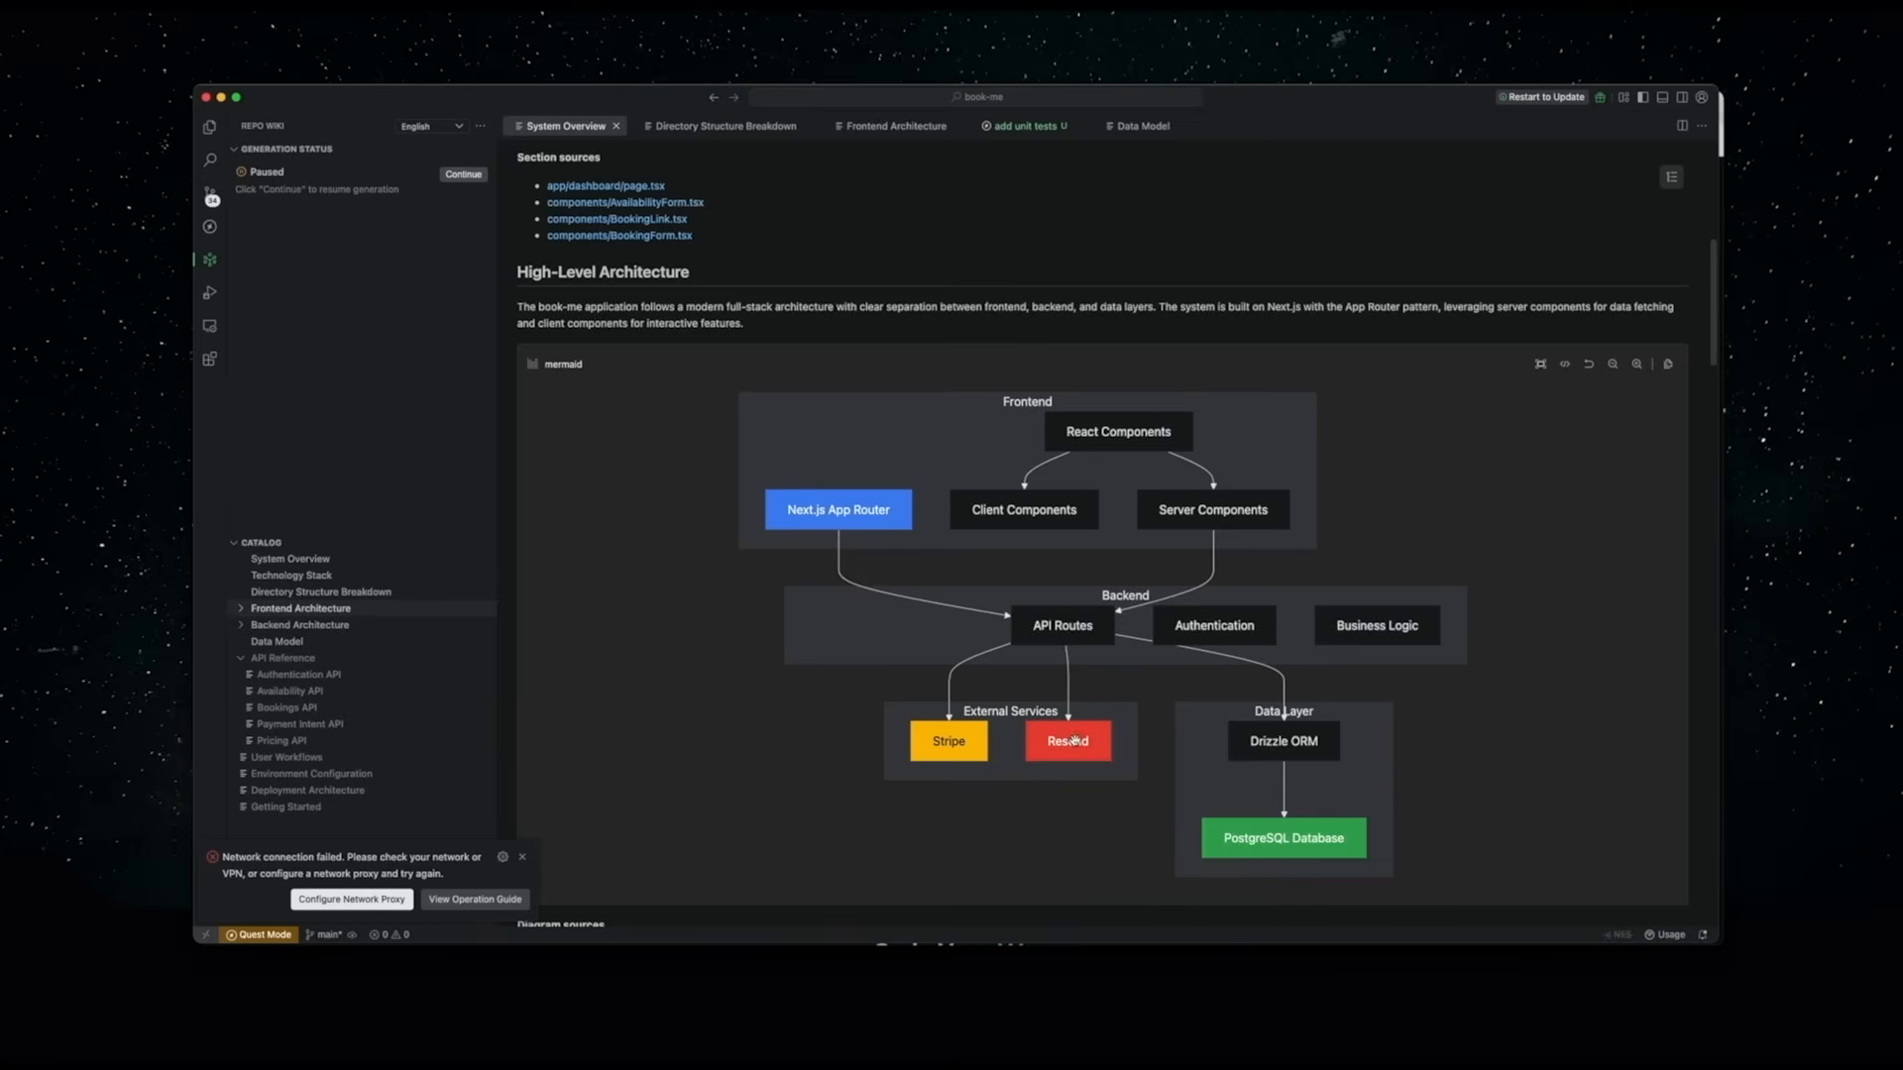
{"action": "mouse_move", "coordinate": [1227, 615]}
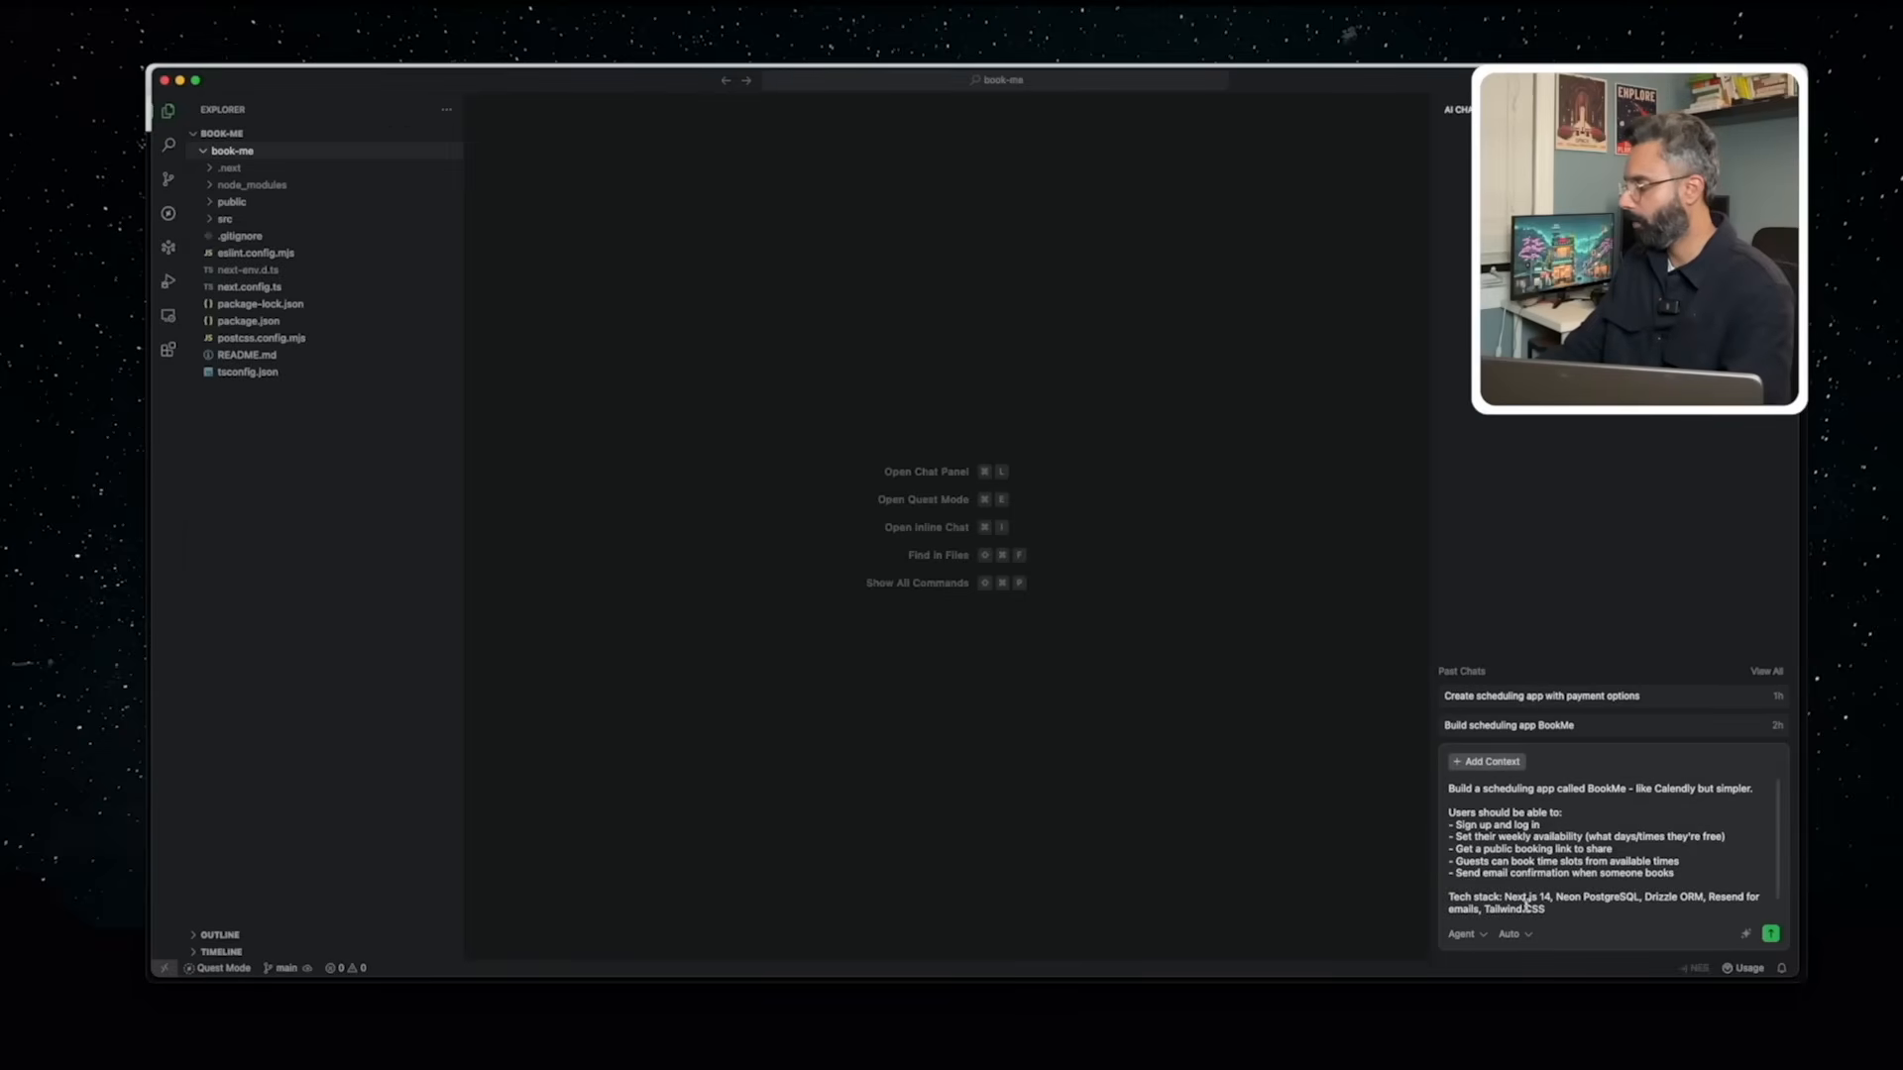
Switch the chat model to Performance and add Stripe payments and calendar bullets to the prompt.
{"action": "left_click", "coordinate": [1511, 934]}
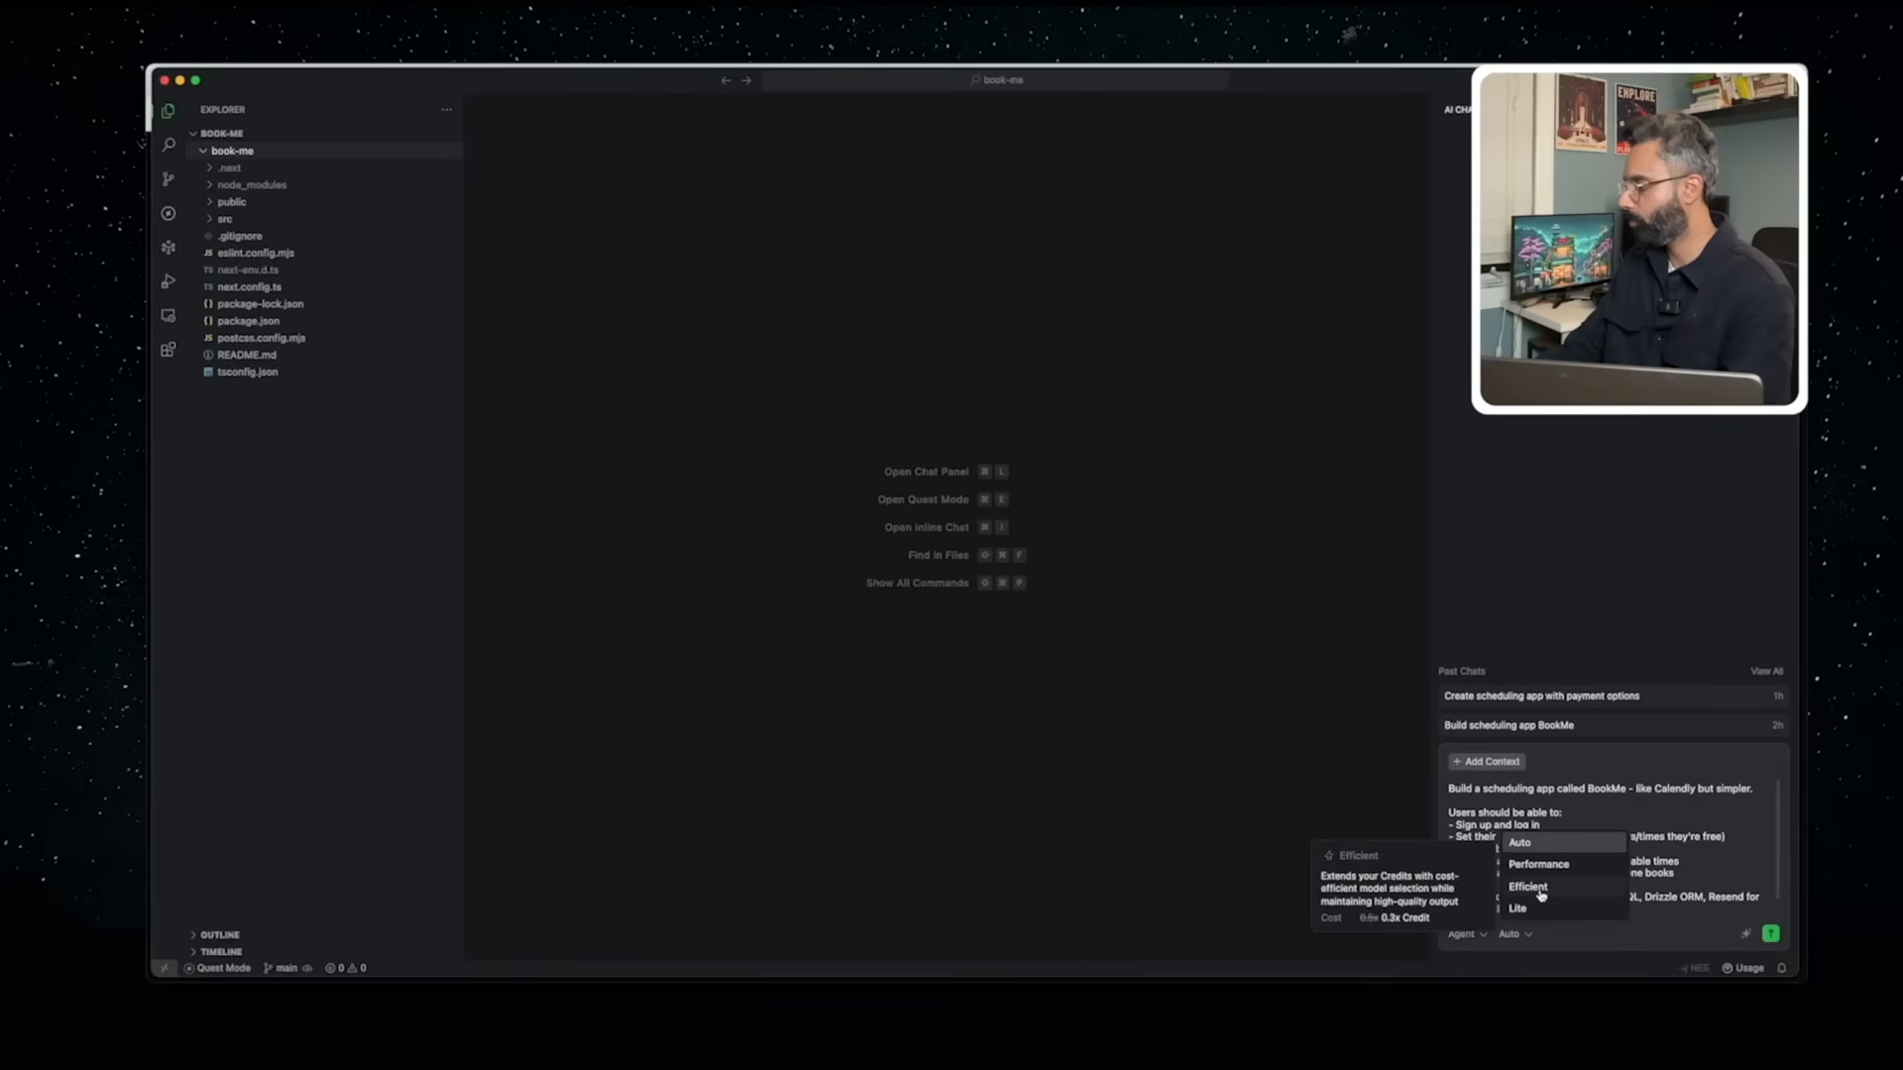
{"action": "left_click", "coordinate": [1537, 863]}
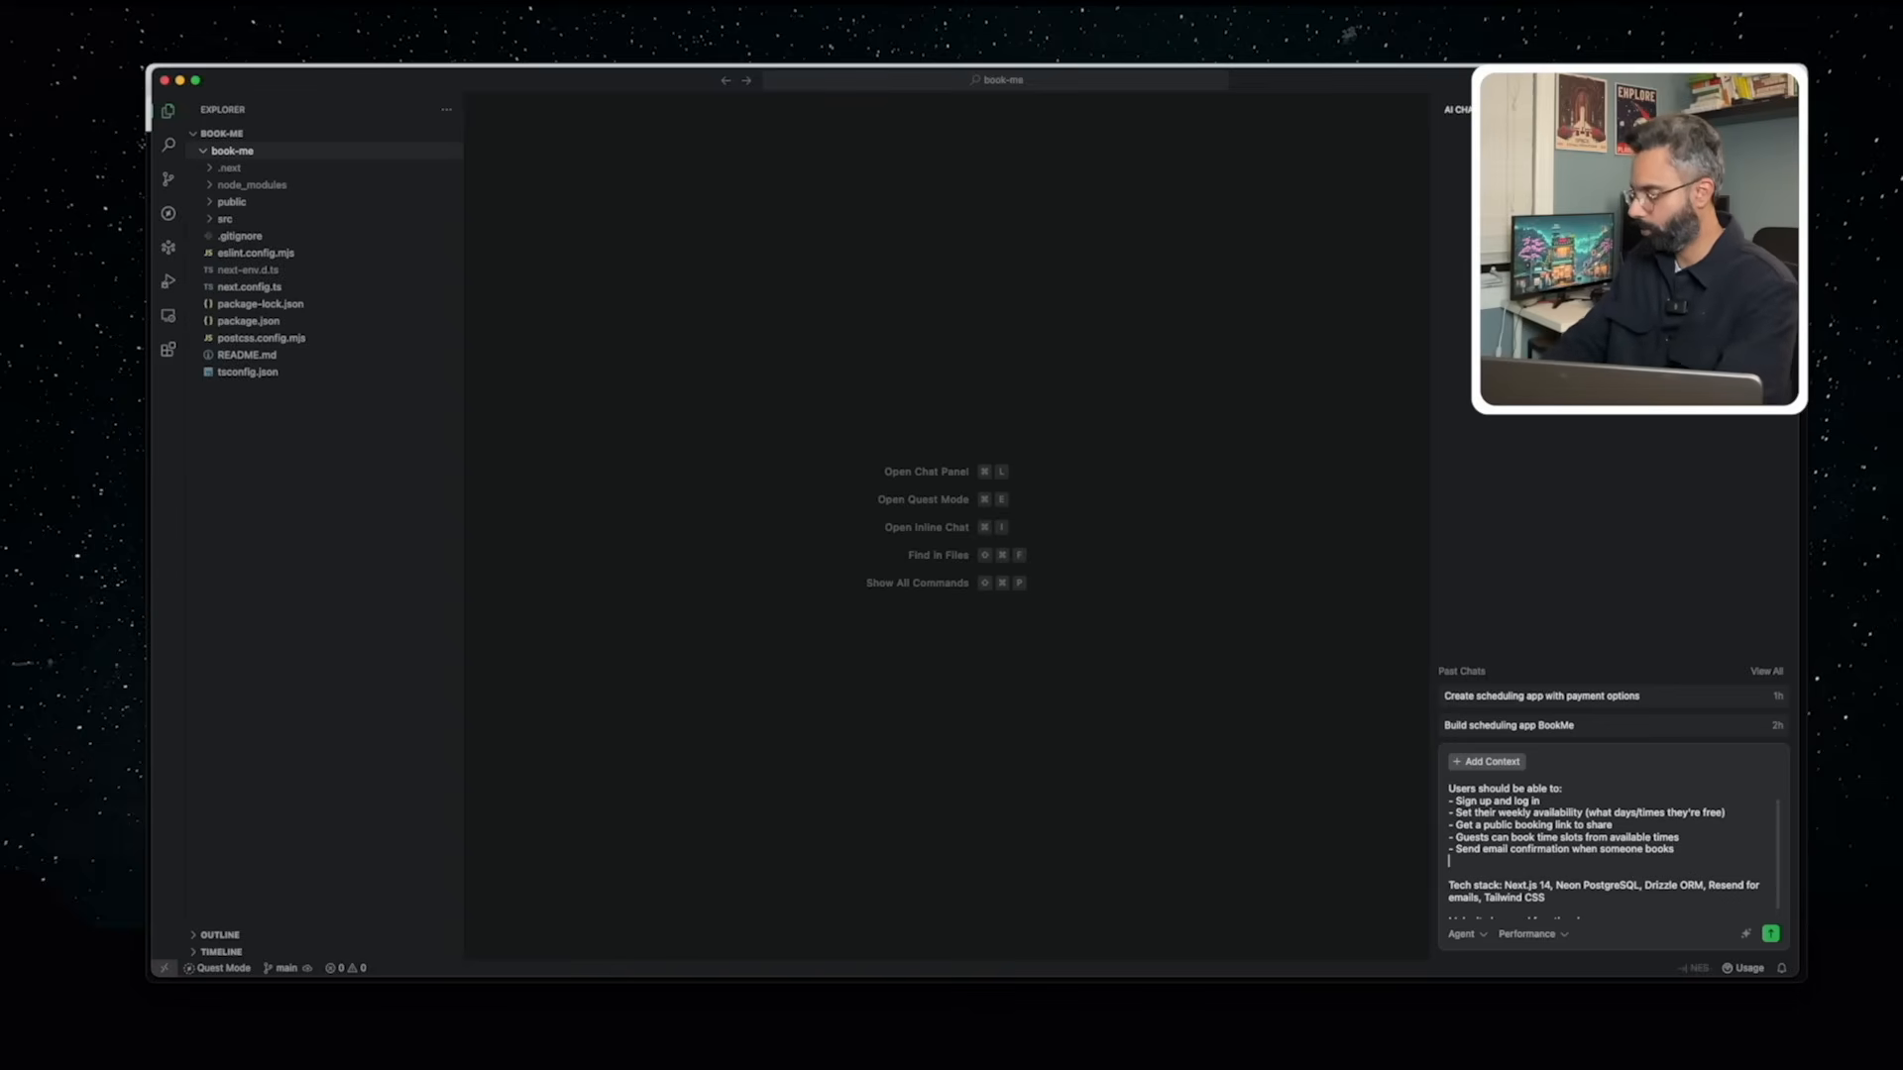
{"action": "type", "text": "- please add p"}
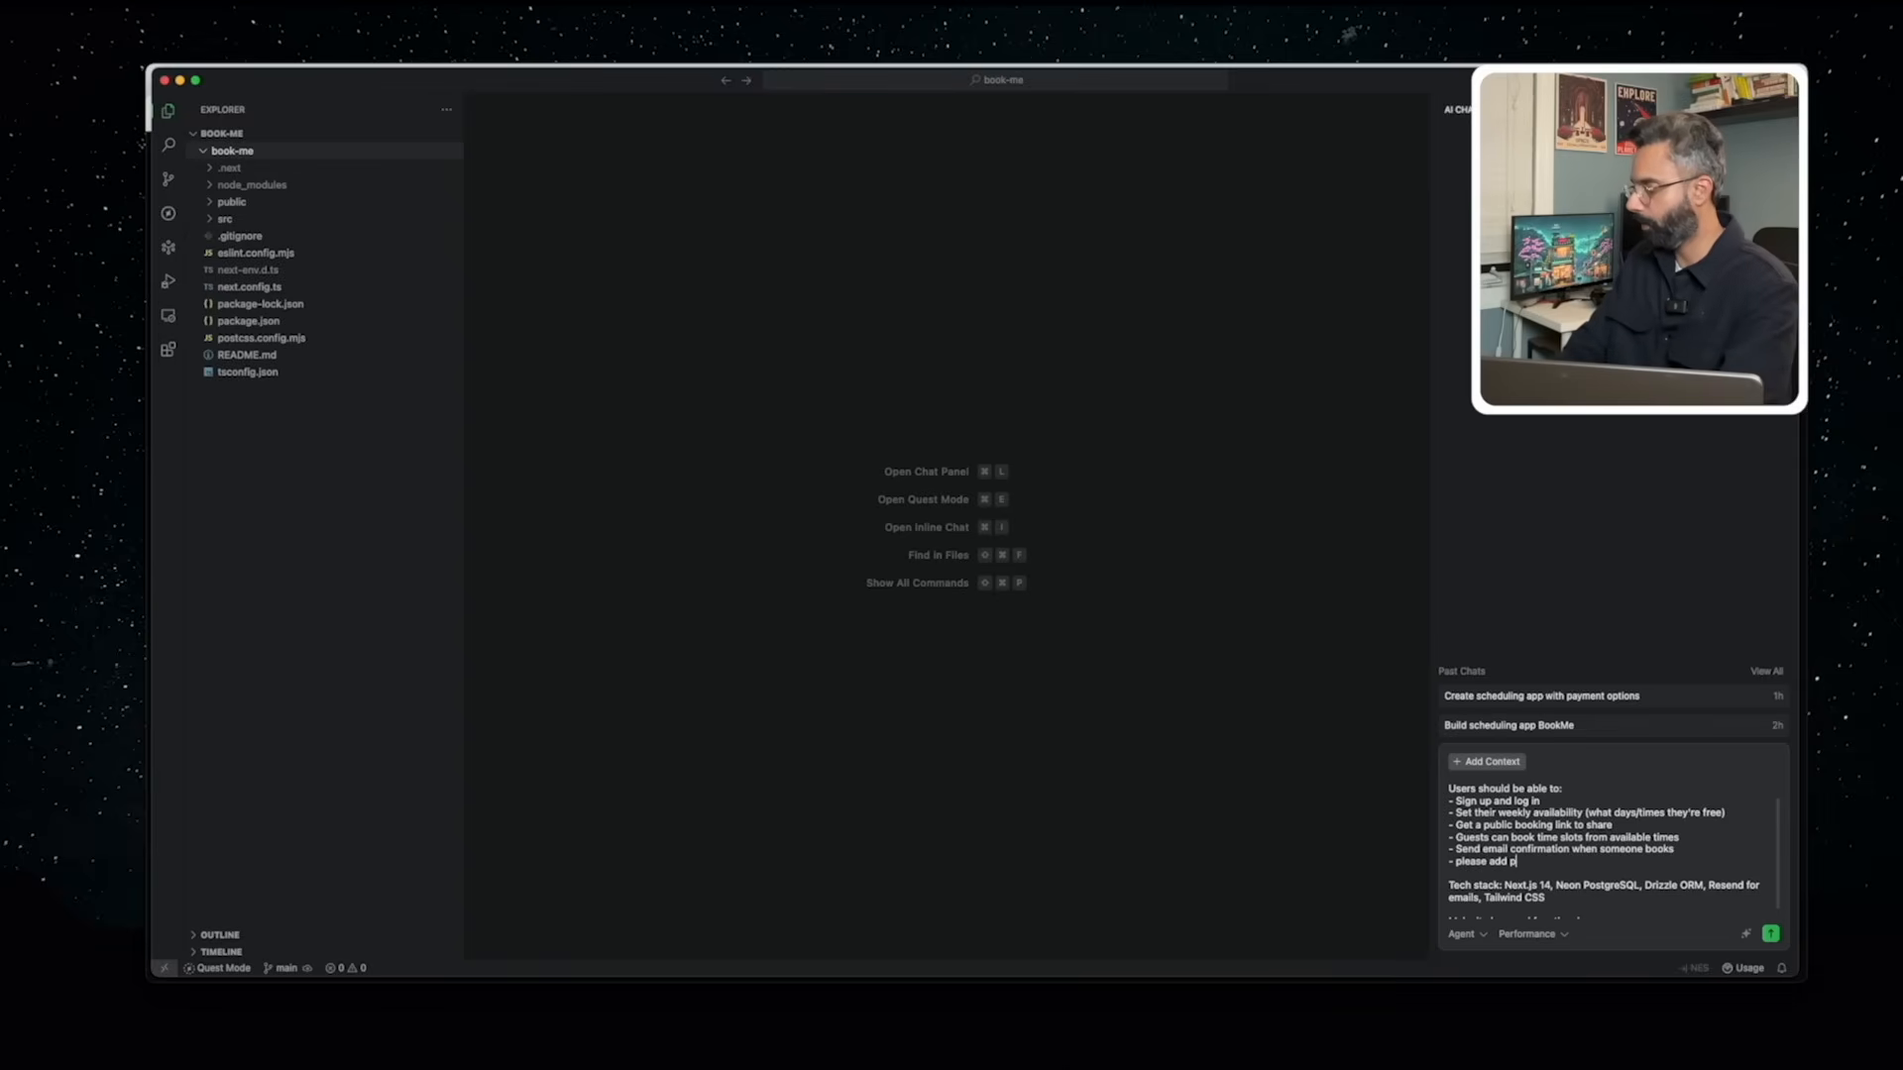
{"action": "type", "text": "stripe as well to take p"}
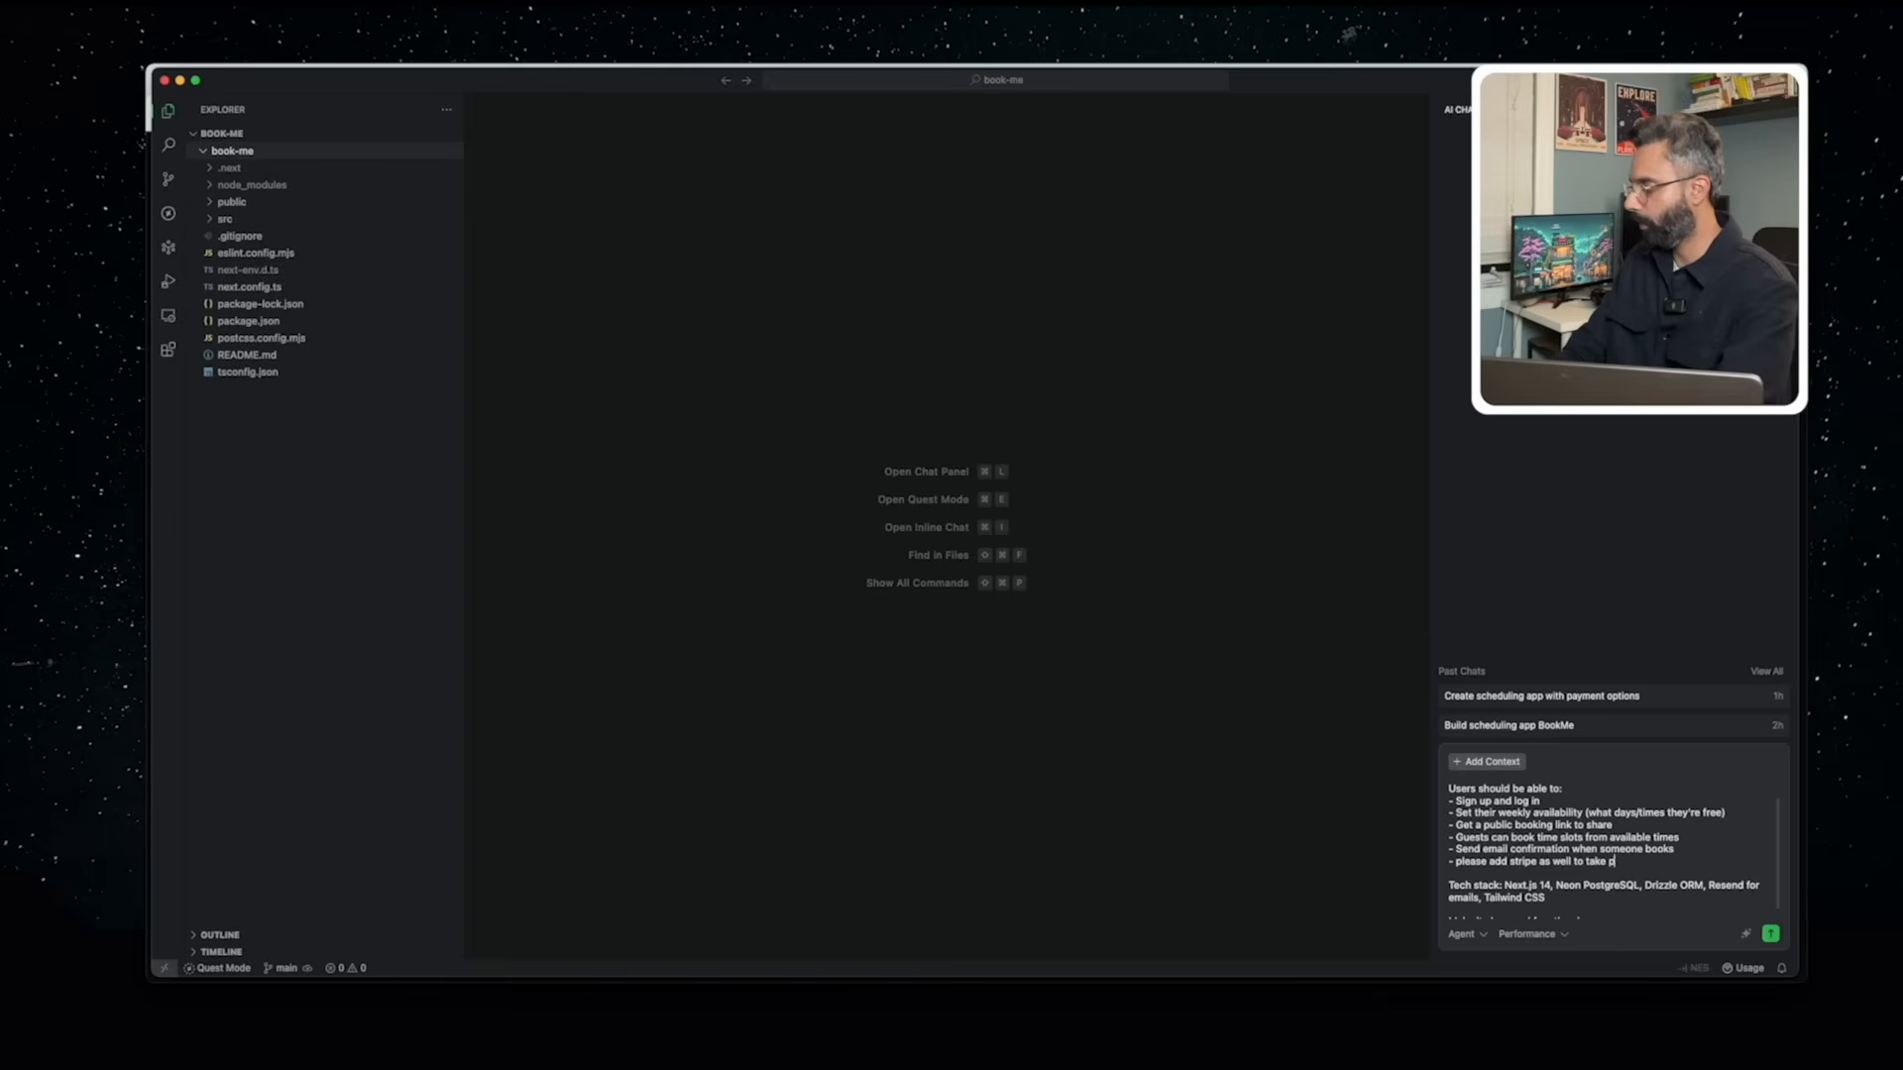
{"action": "type", "text": "ayments"}
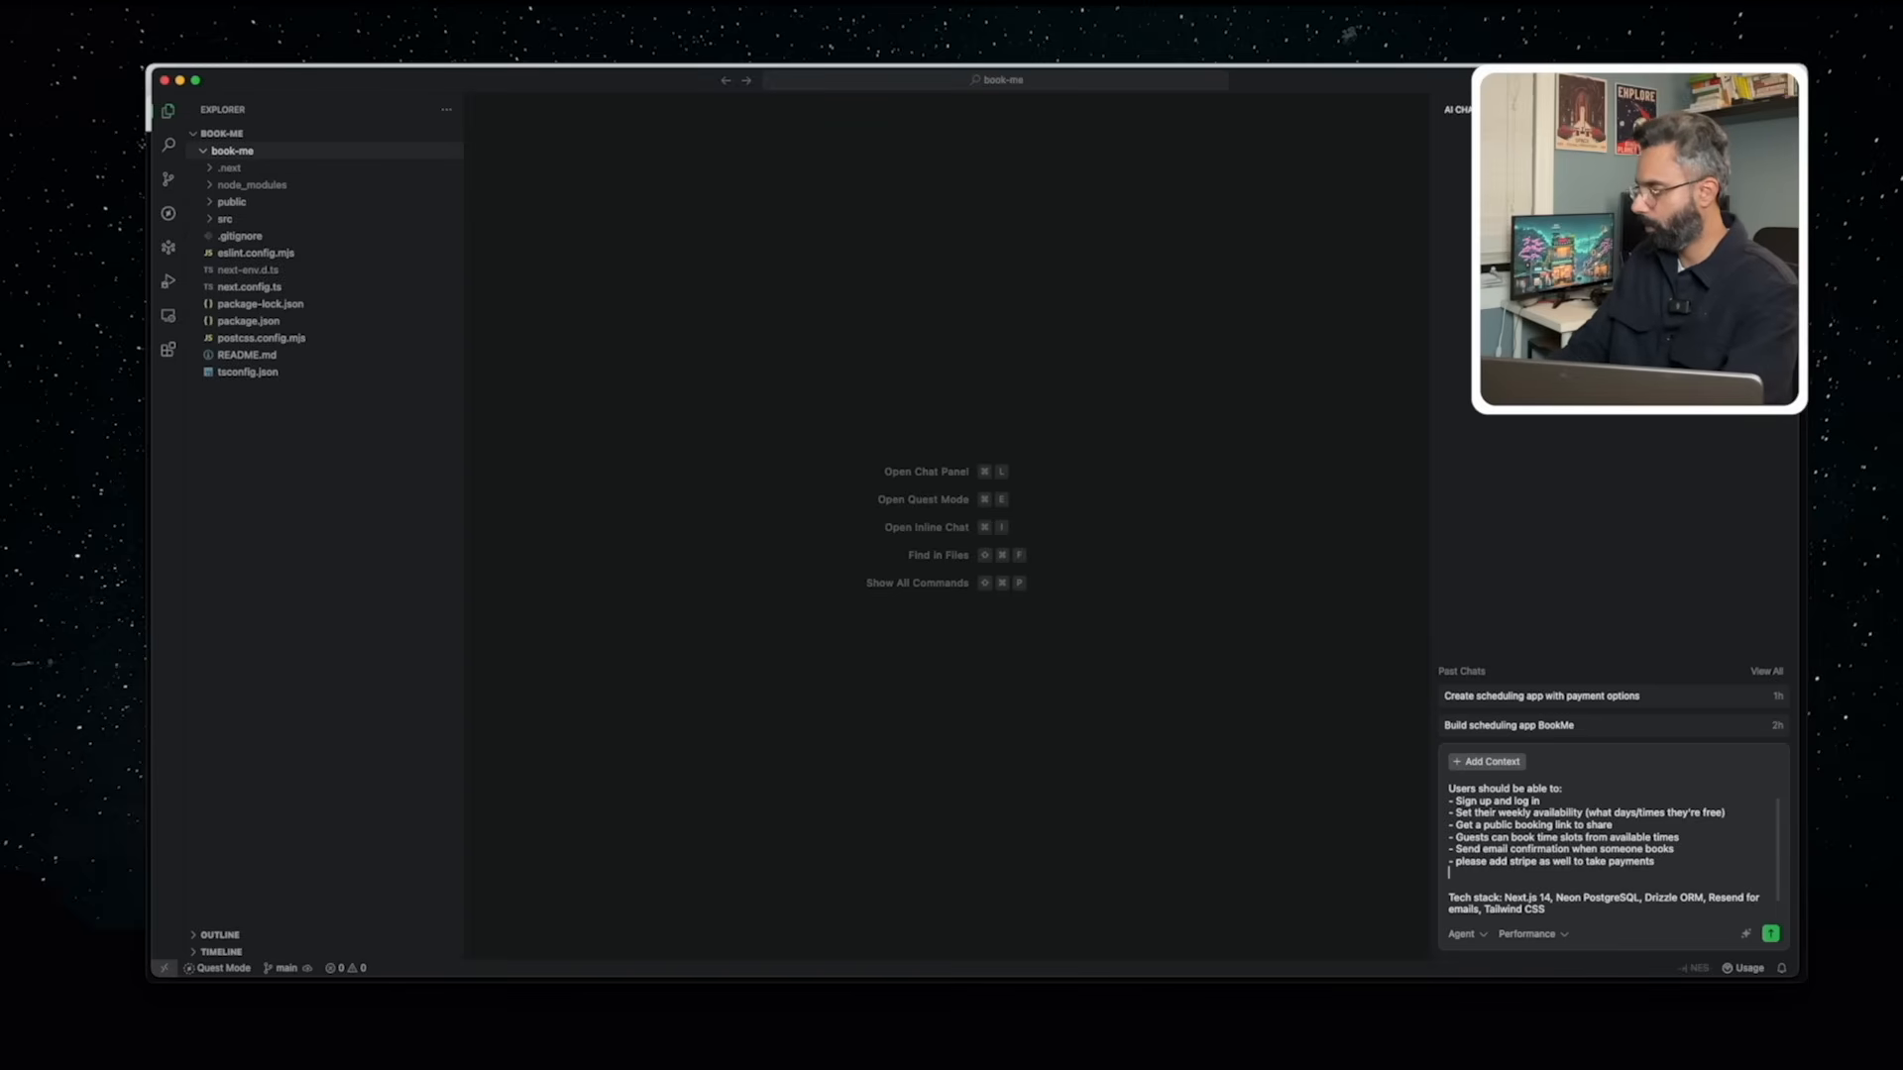
{"action": "type", "text": "- make sure when user sets the calendar, it p"}
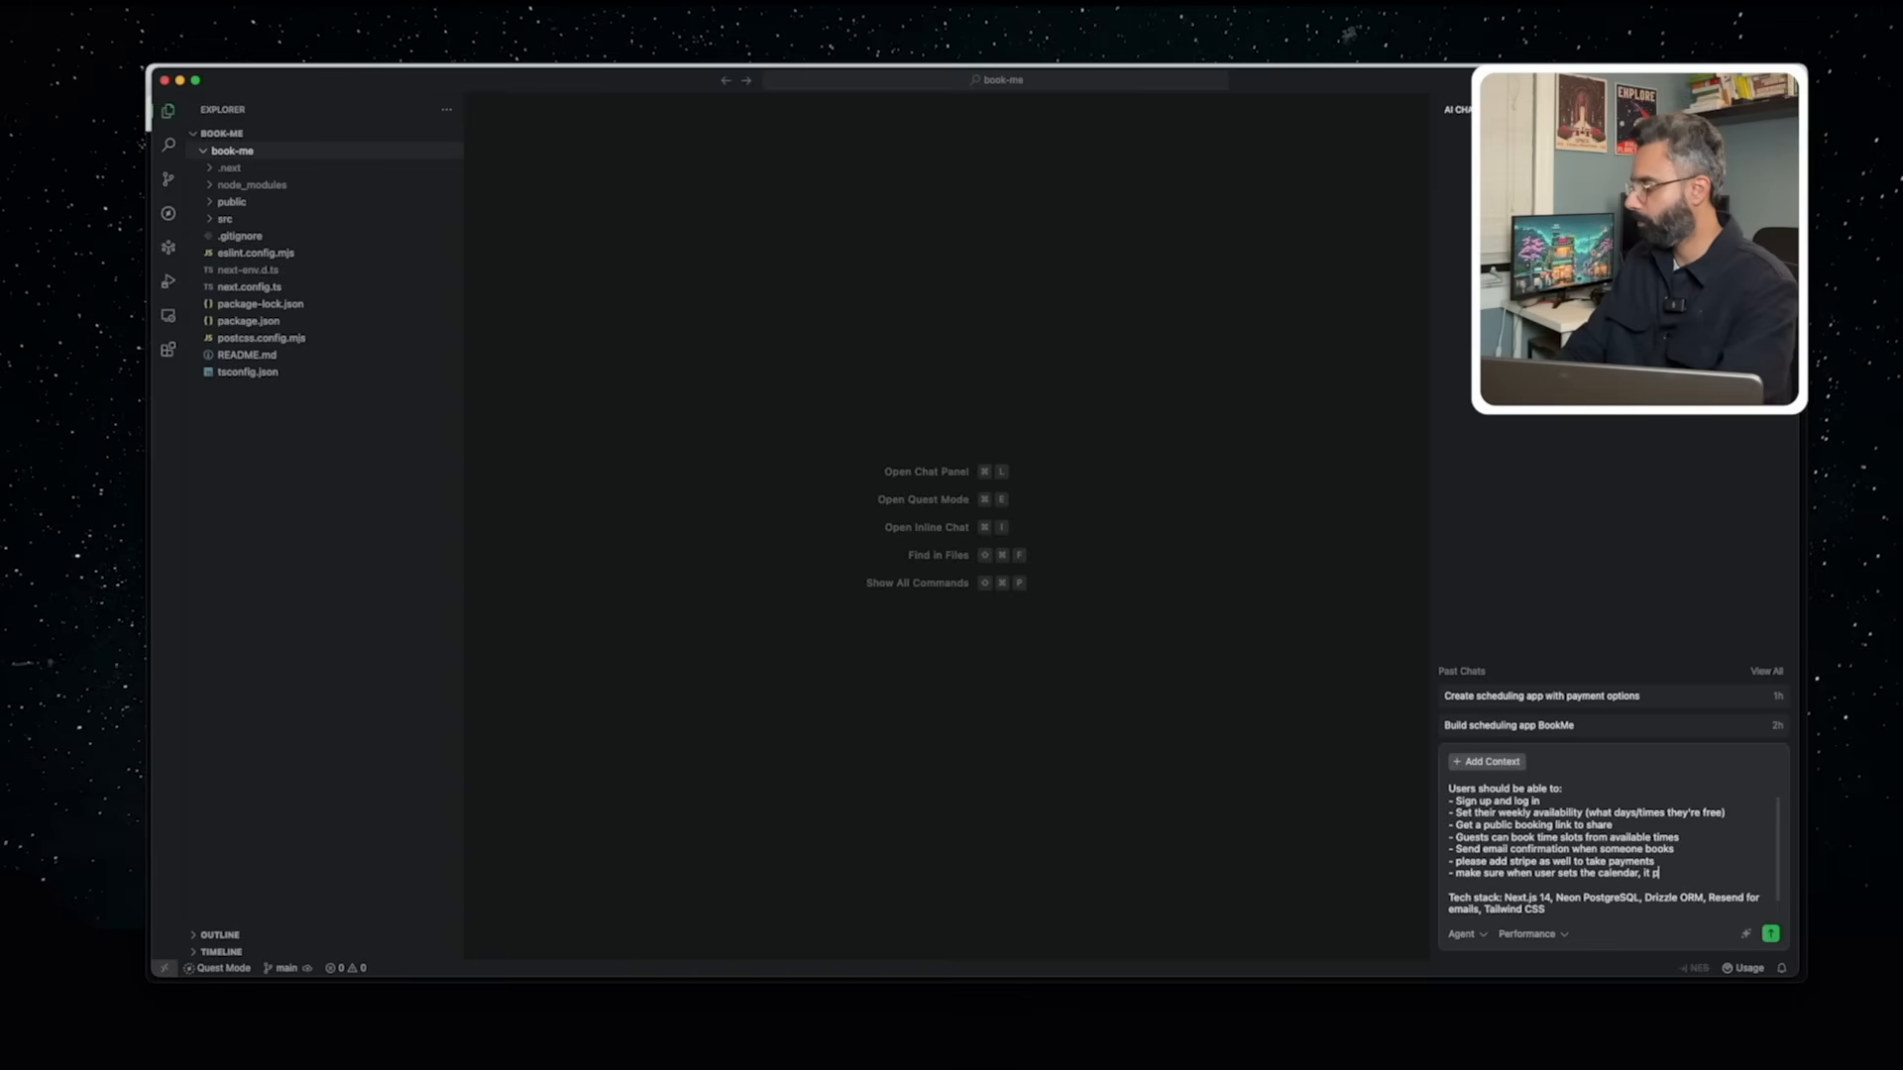
{"action": "type", "text": "ho"}
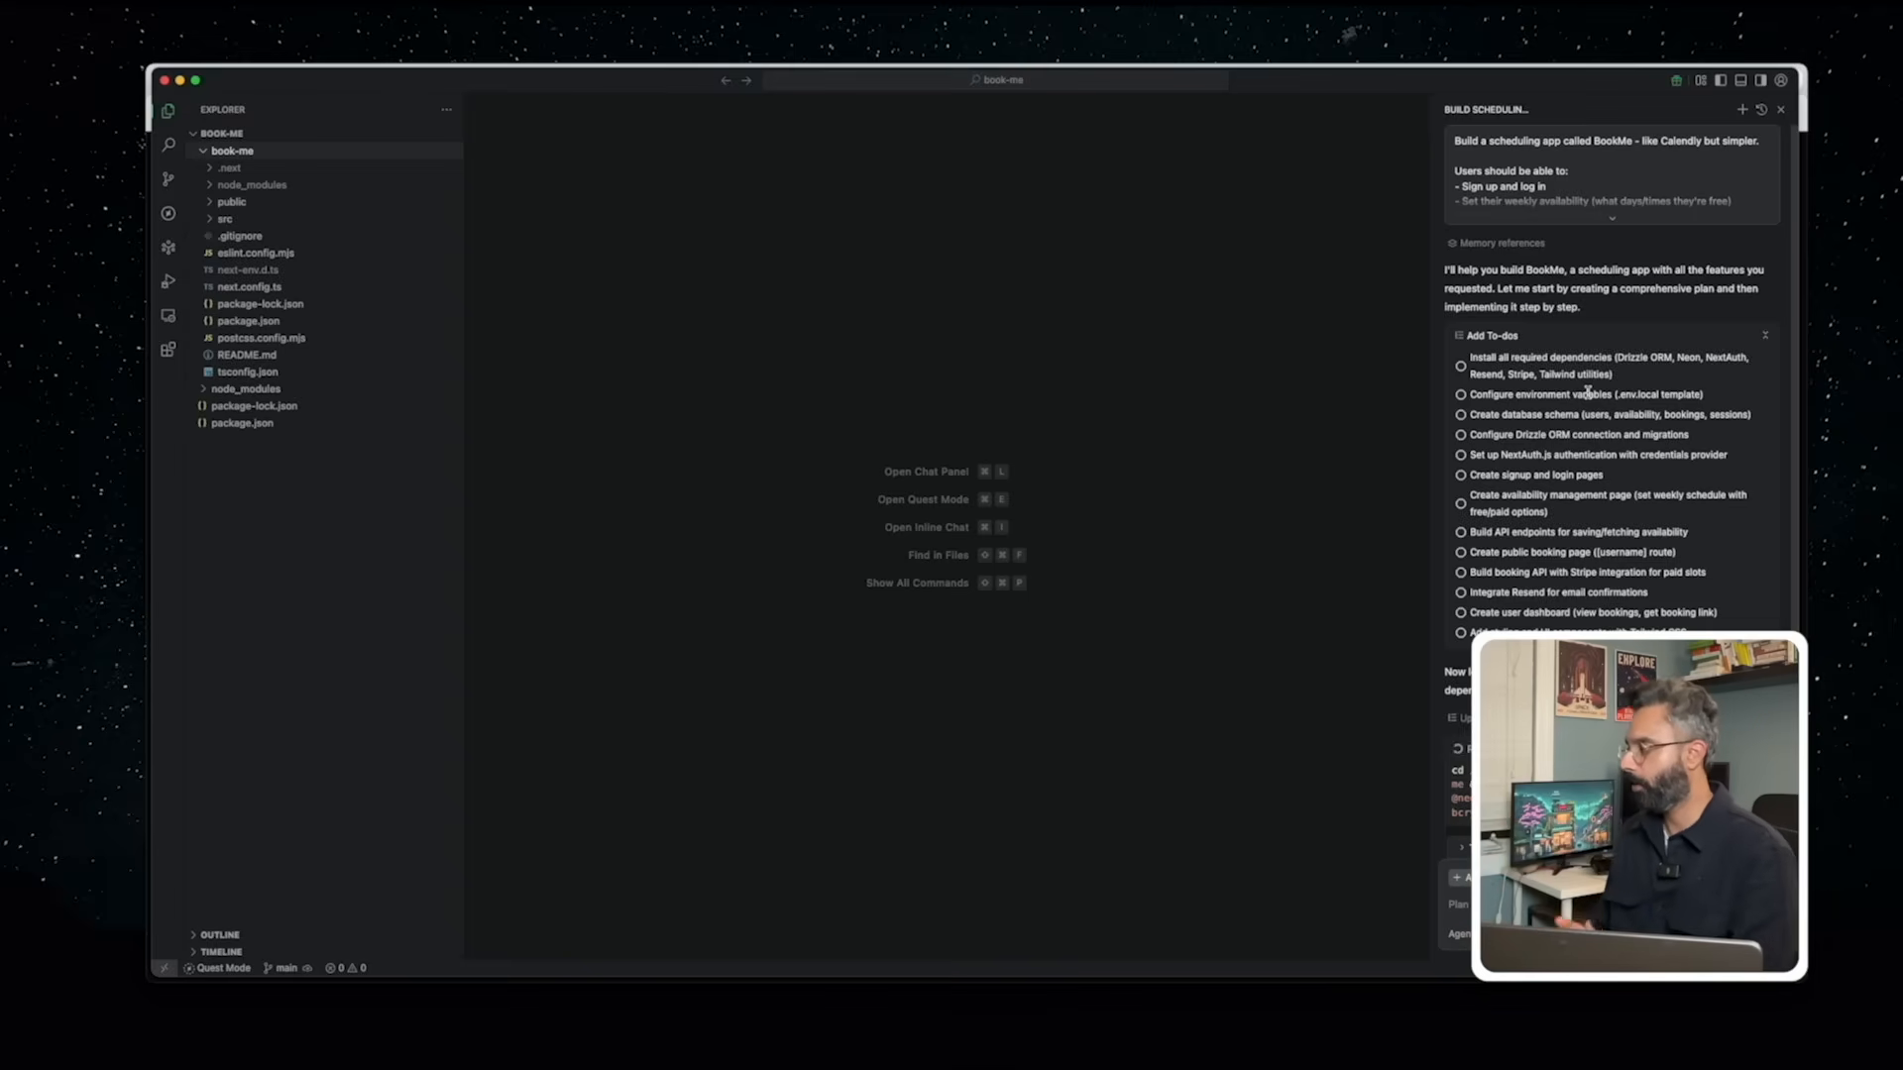
Scroll through the agent's to-do plan and its first dependency-install command.
{"action": "scroll", "scroll_direction": "down", "scroll_amount": 3}
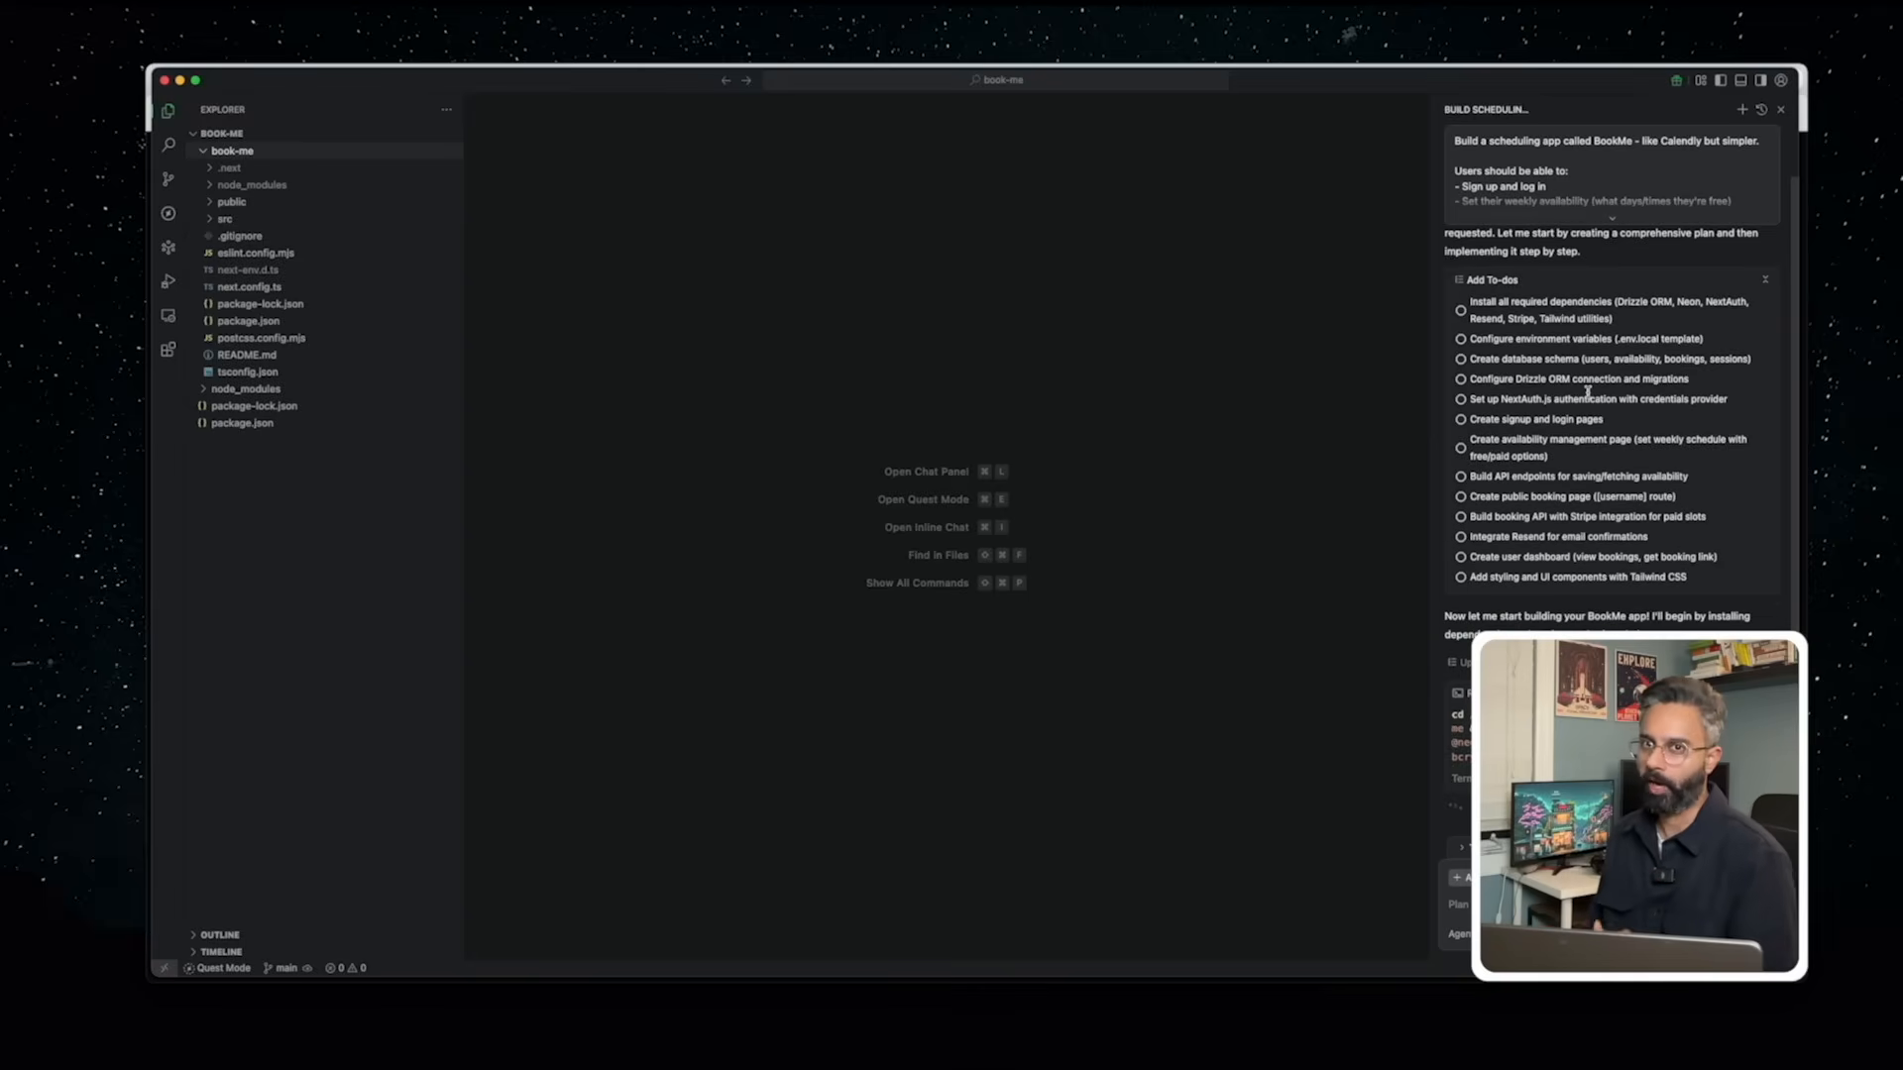
{"action": "scroll", "scroll_direction": "down", "scroll_amount": 3}
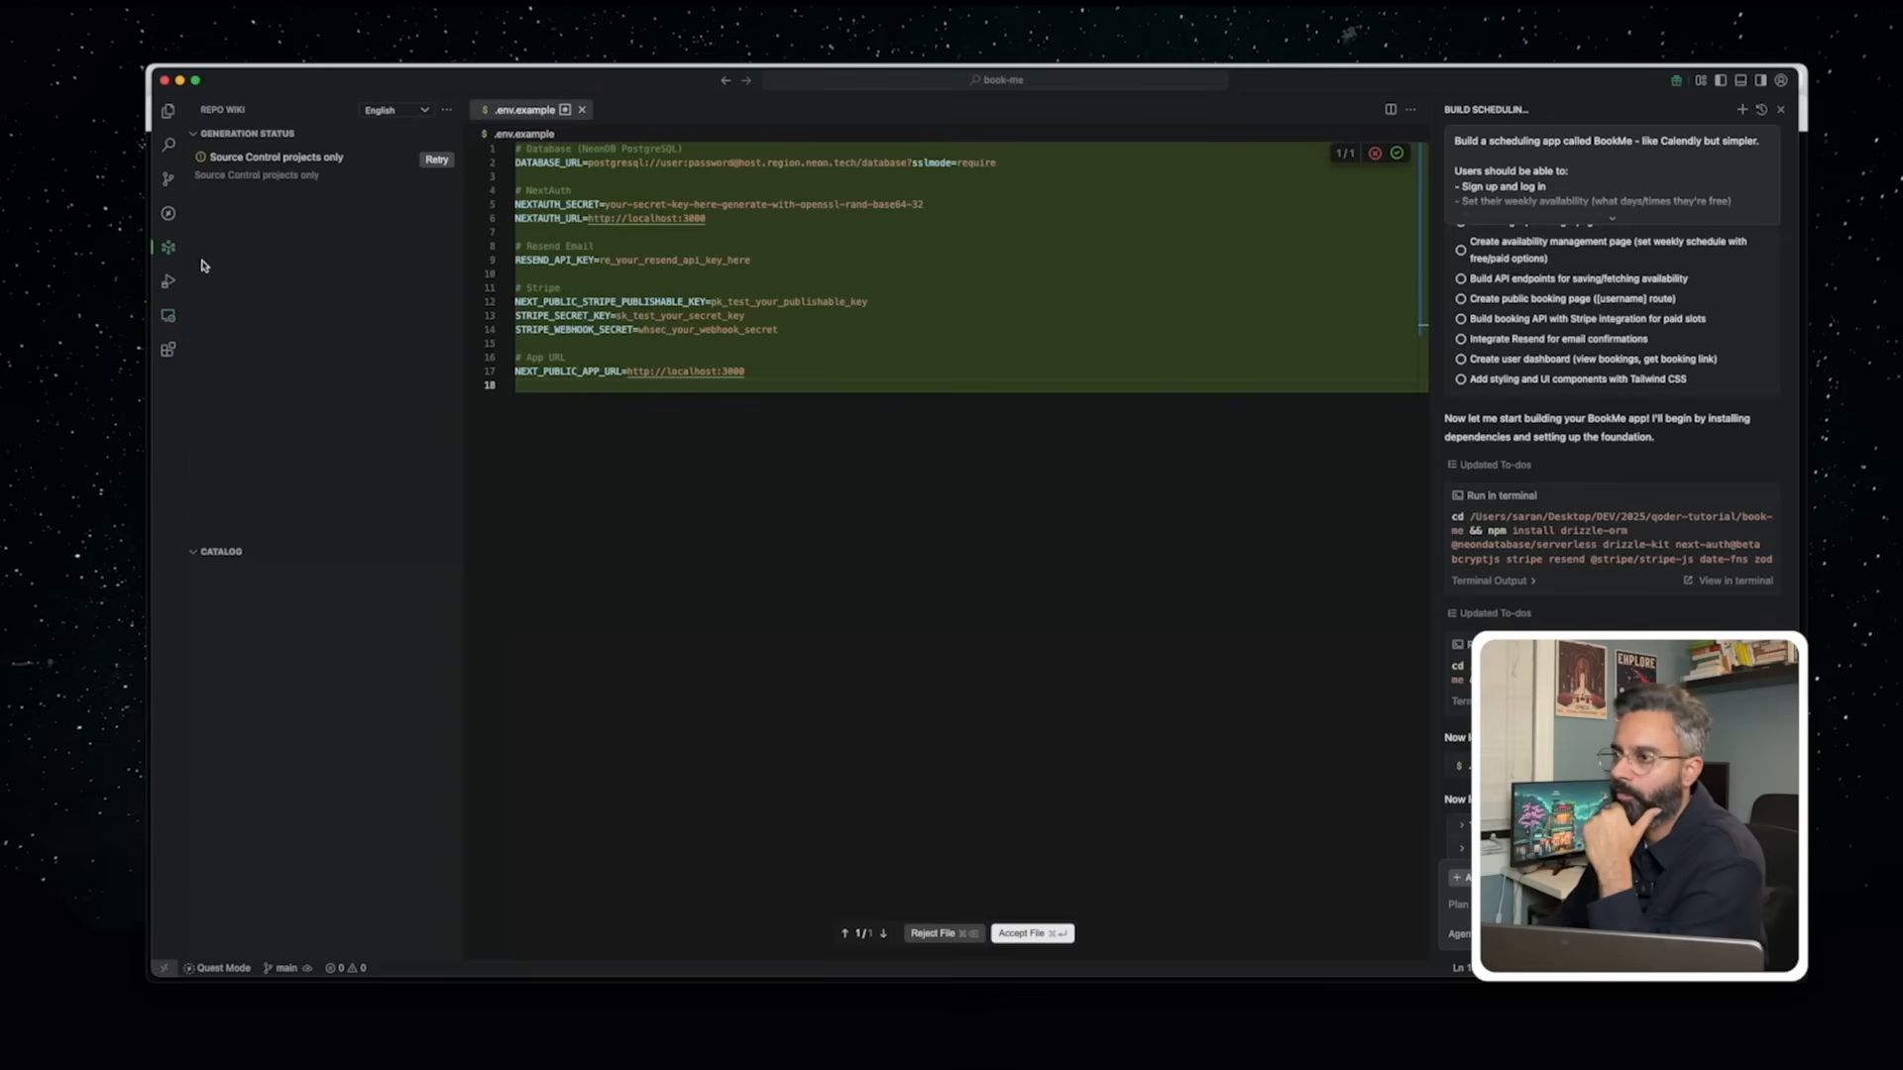
Step through the Quest, Source Control and Explorer views, then open an item from the file tree.
{"action": "left_click", "coordinate": [169, 178]}
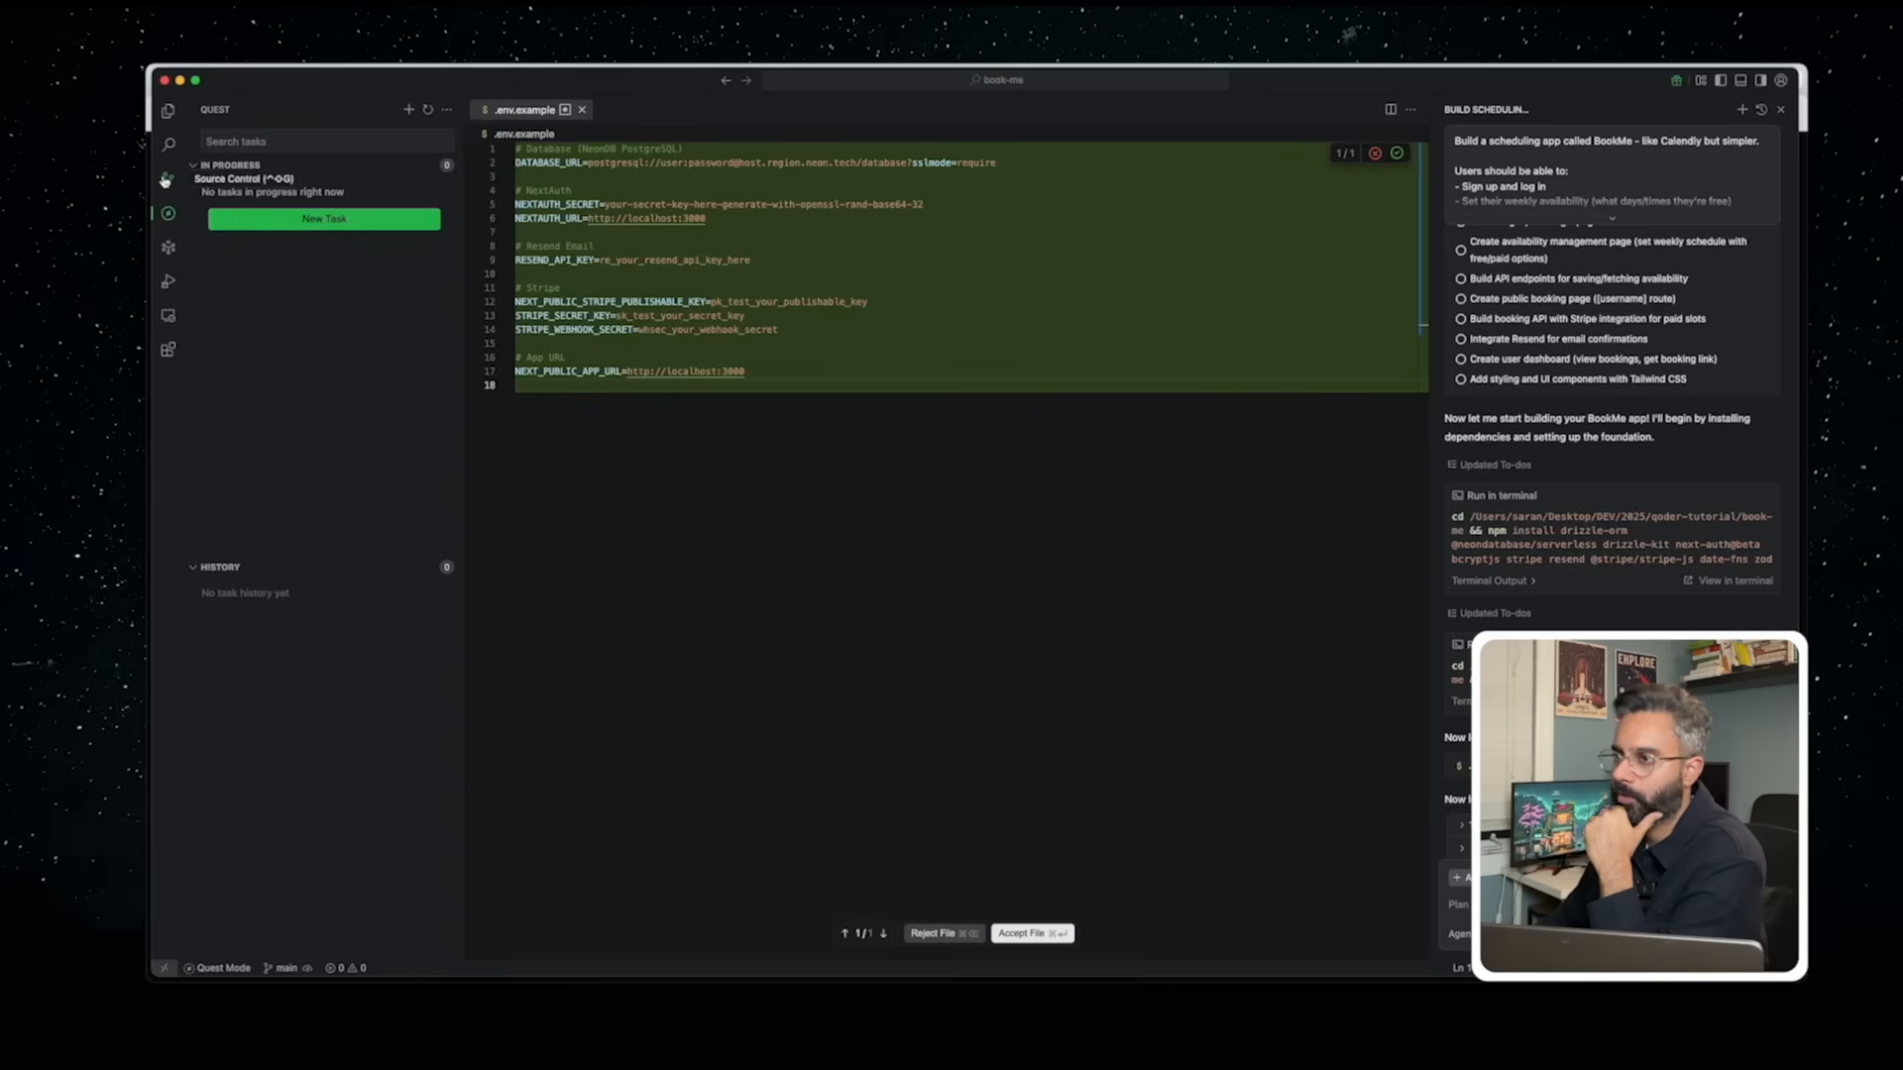
{"action": "left_click", "coordinate": [168, 179]}
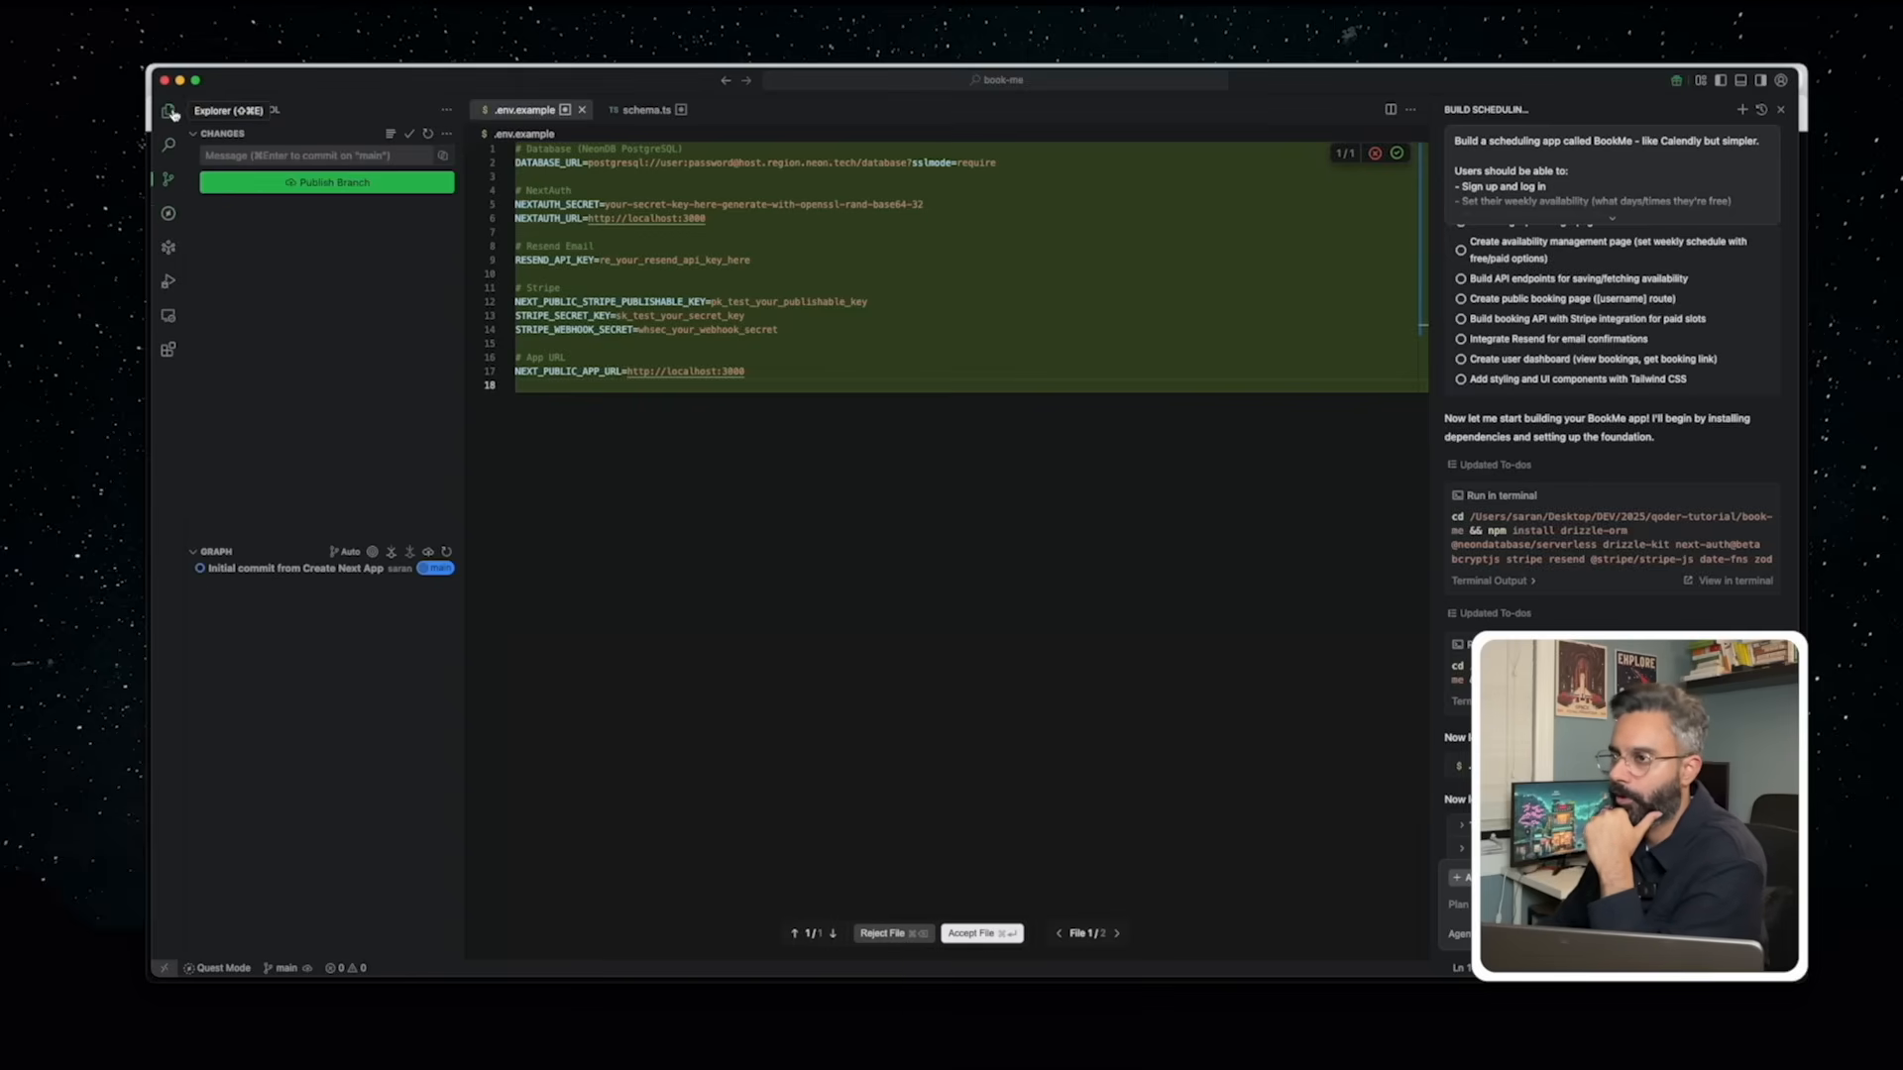
{"action": "left_click", "coordinate": [167, 110]}
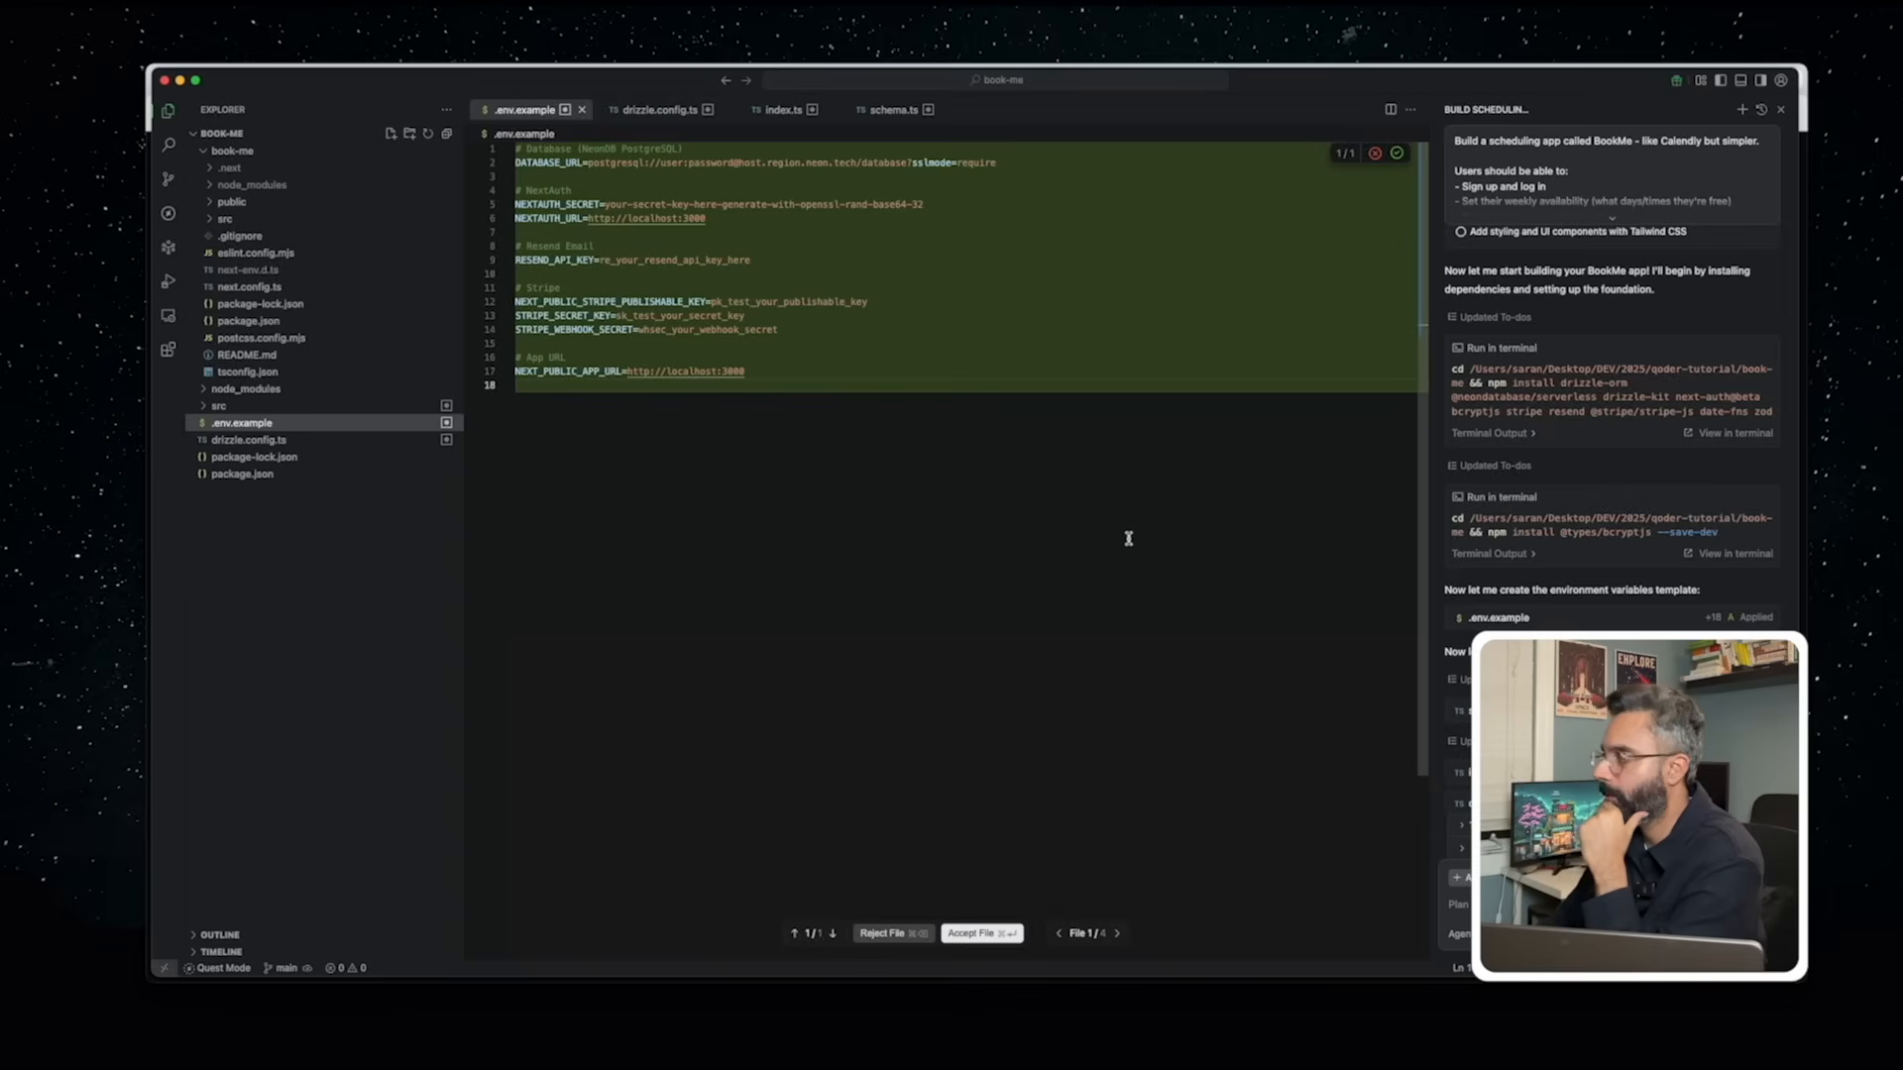
{"action": "mouse_move", "coordinate": [915, 453]}
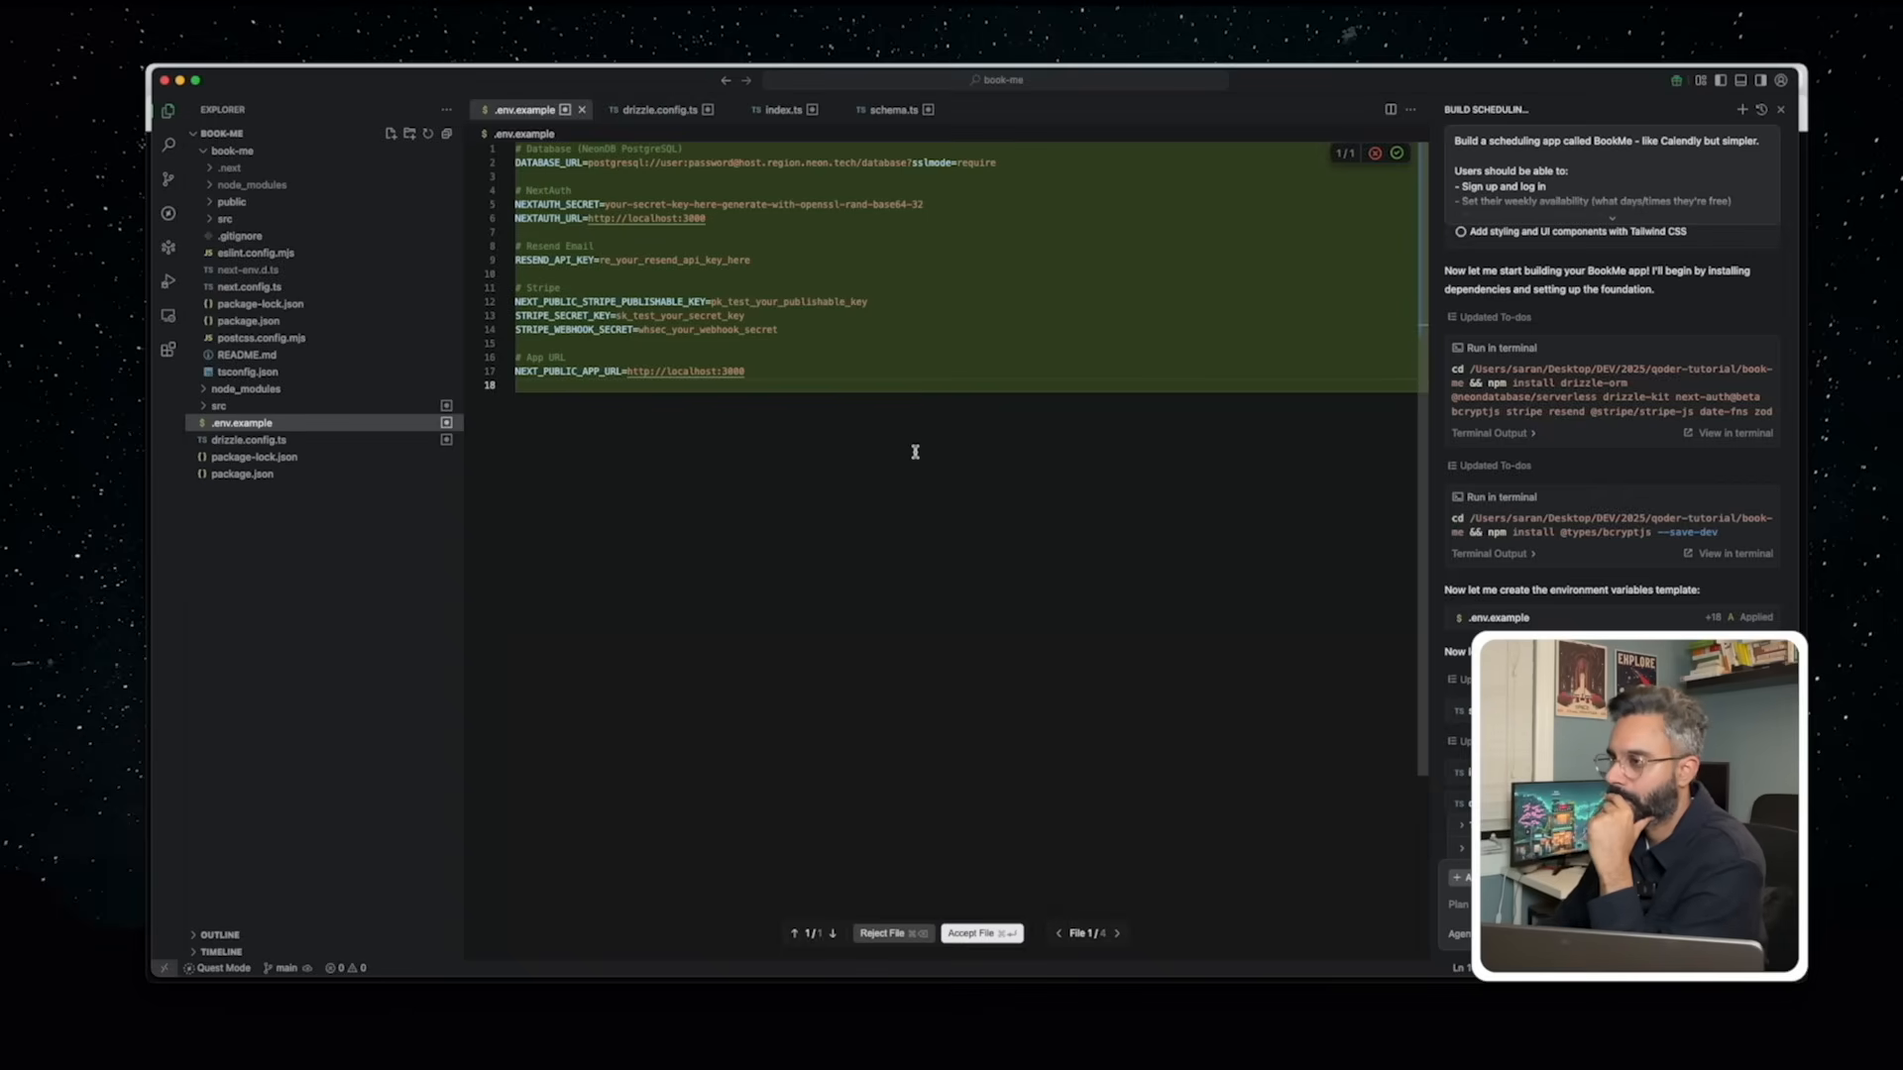
{"action": "double_click", "coordinate": [556, 259]}
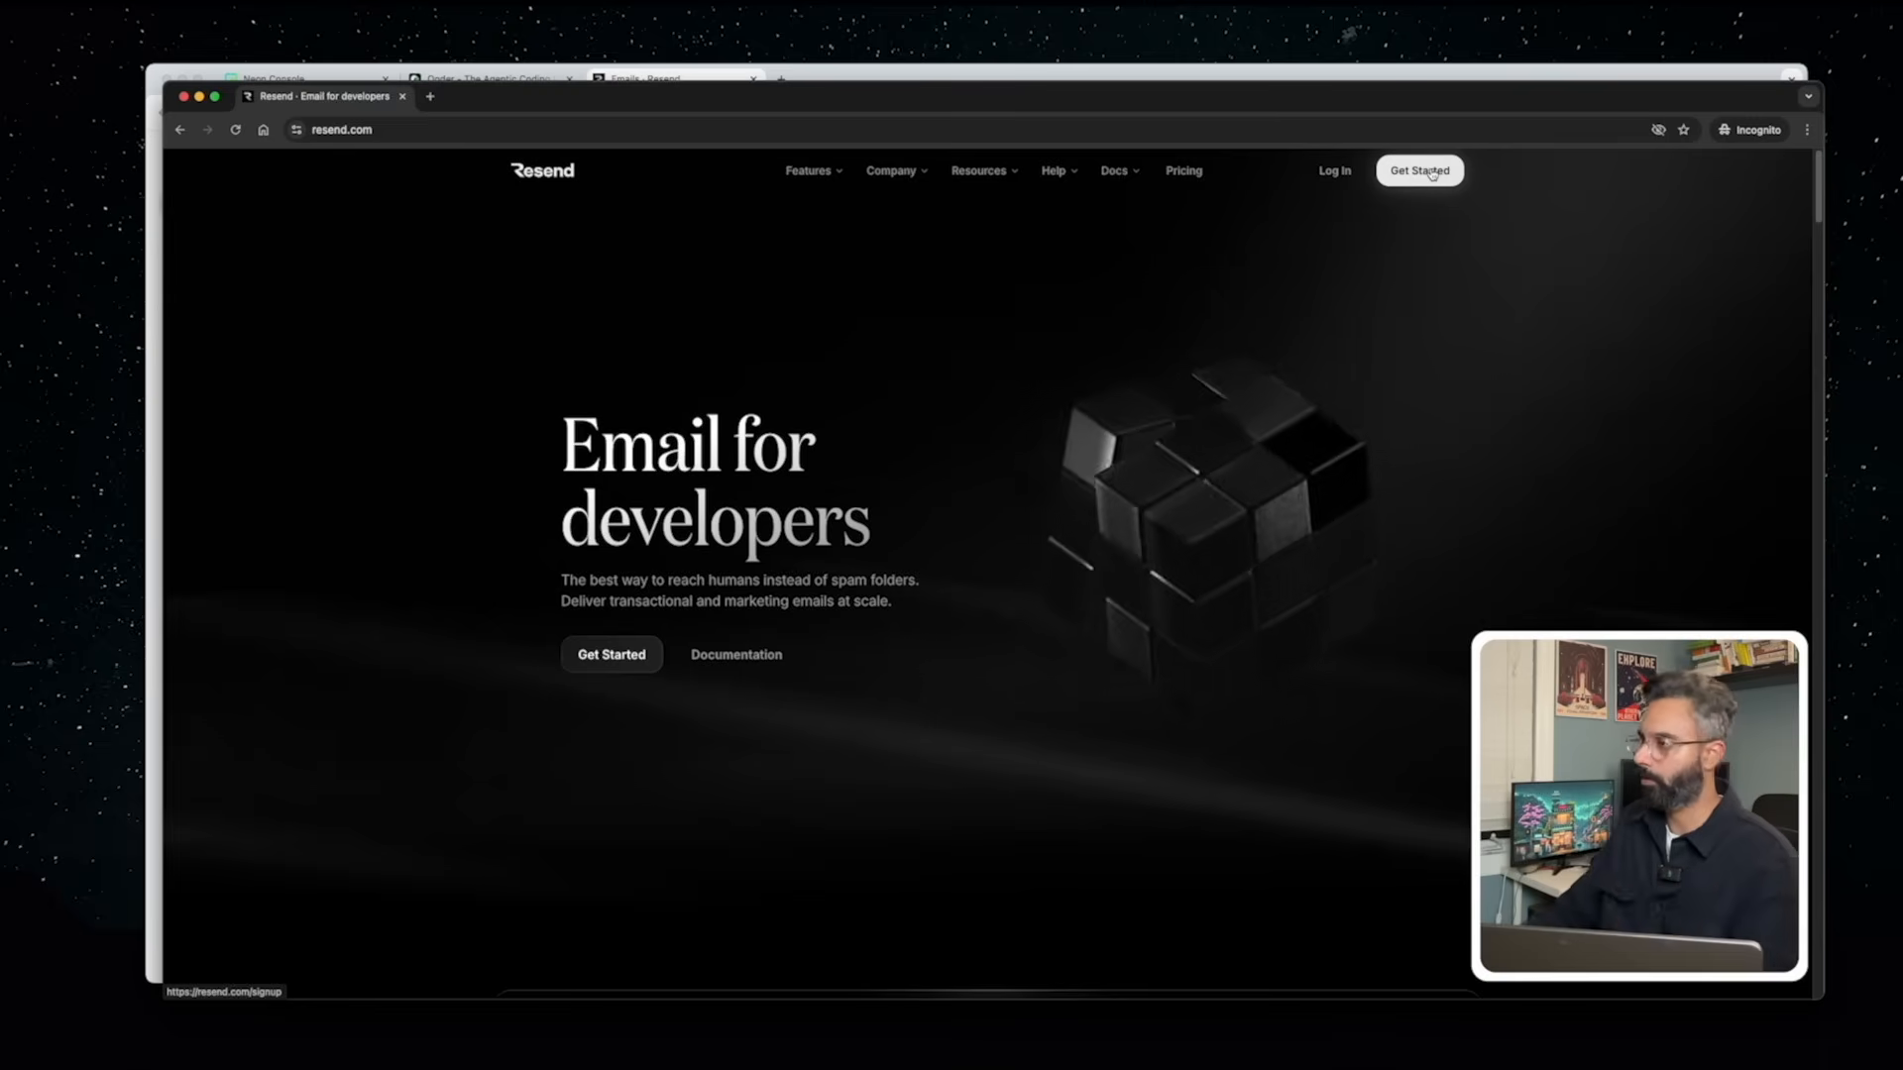
{"action": "mouse_move", "coordinate": [613, 169]}
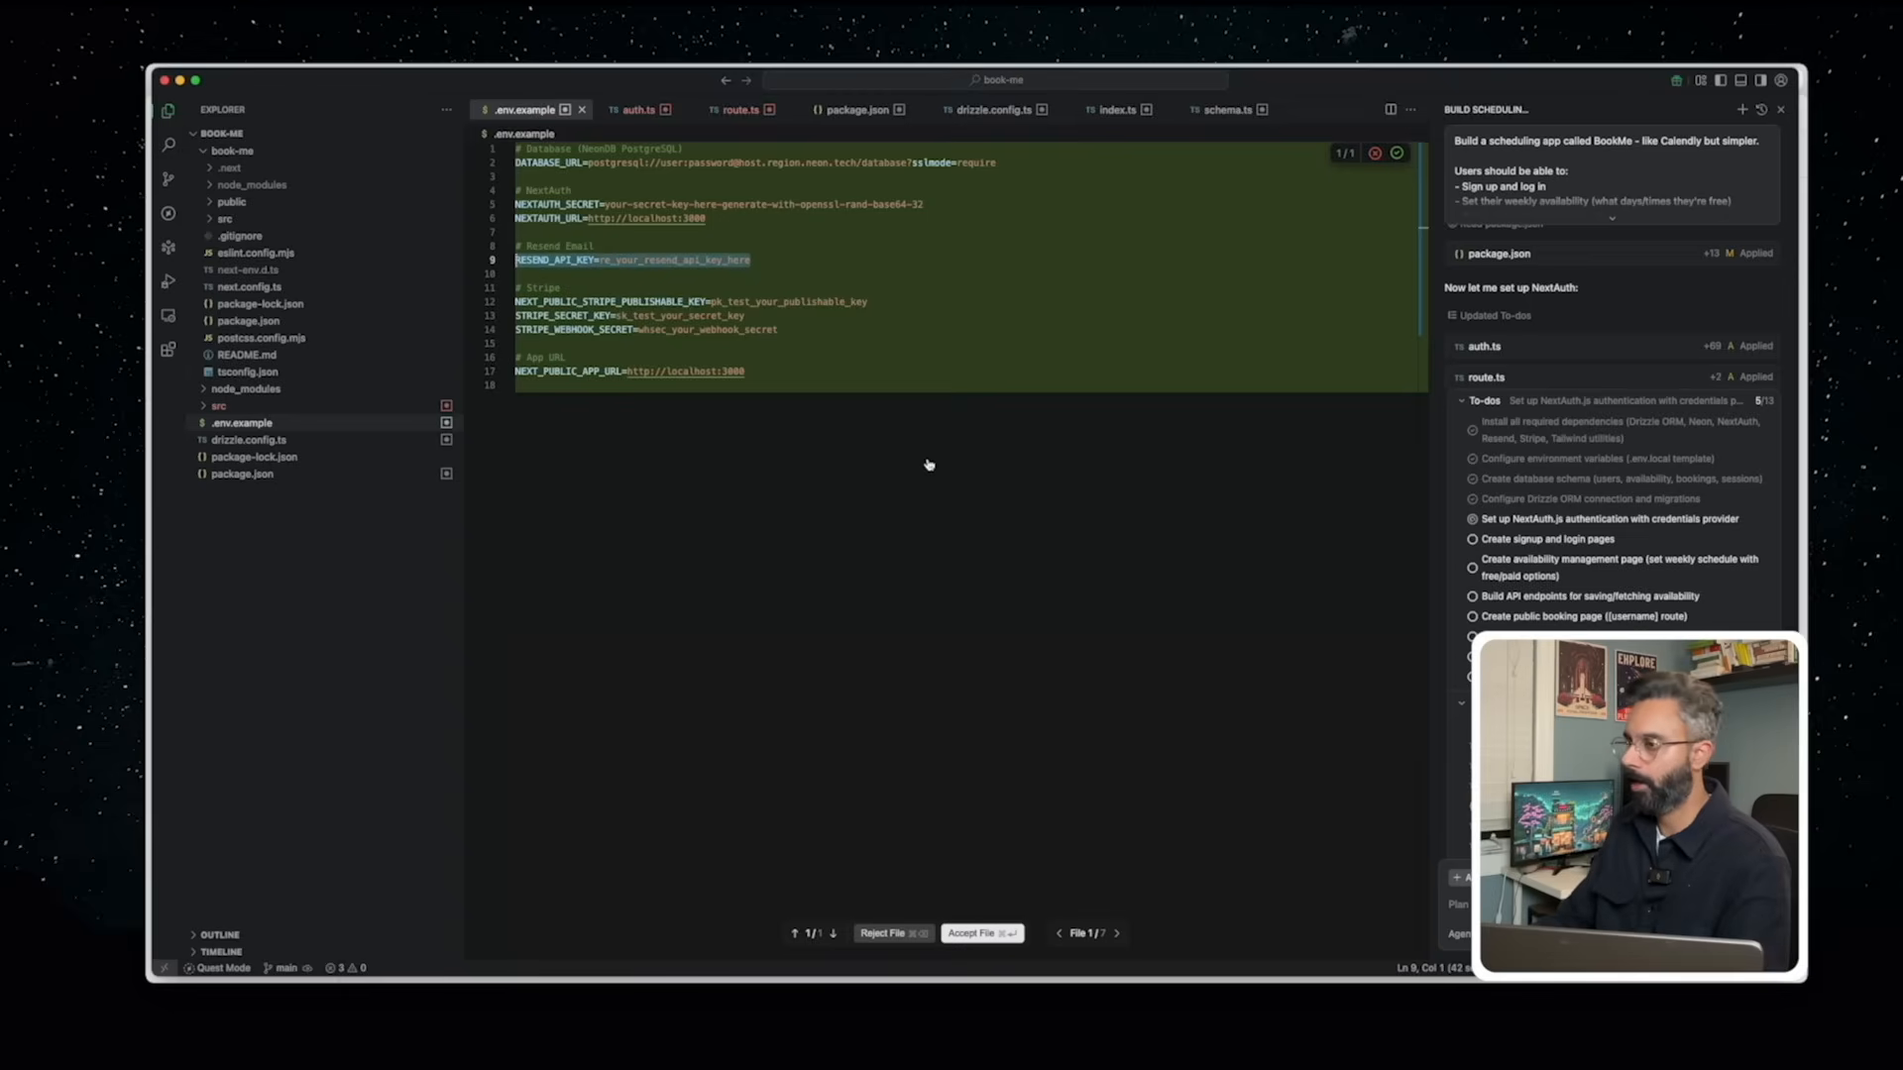
{"action": "mouse_move", "coordinate": [250, 286]}
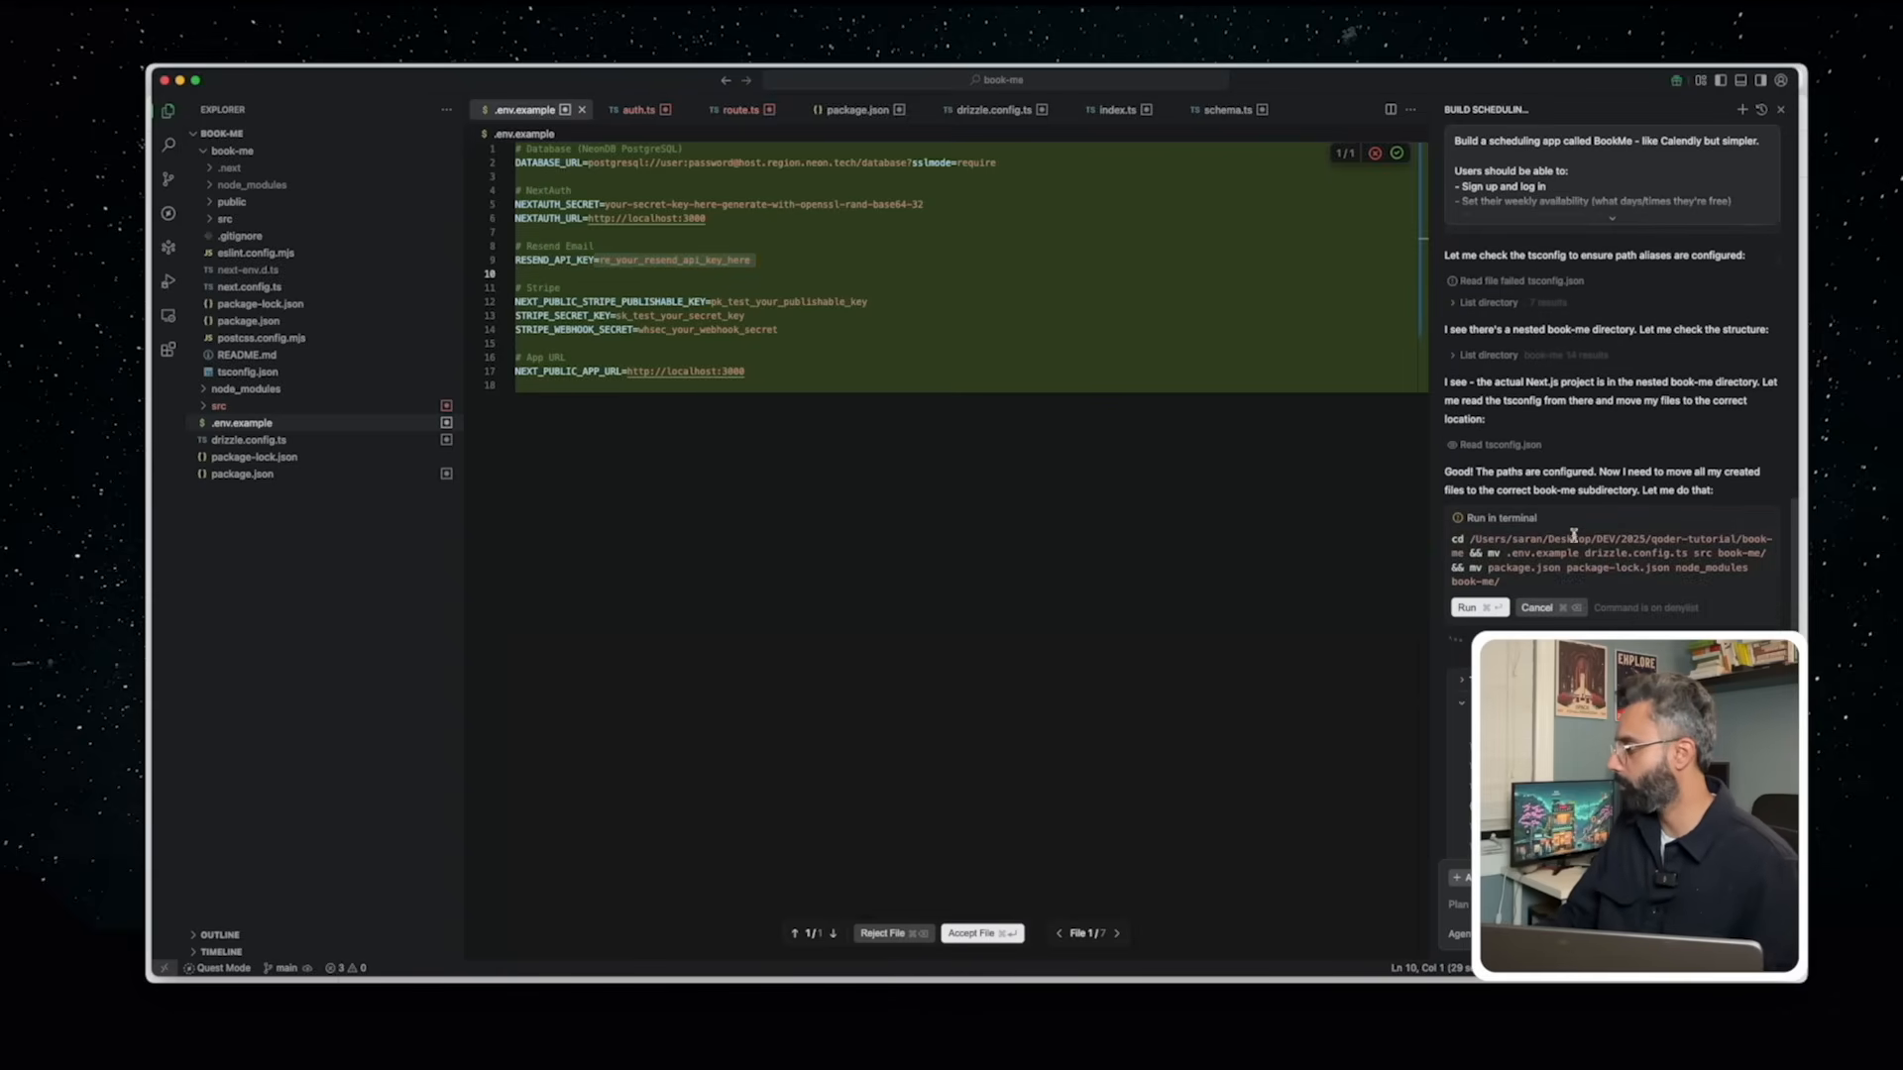
Run the agent's proposed command that moves the project files into book-me/.
{"action": "left_click", "coordinate": [1467, 607]}
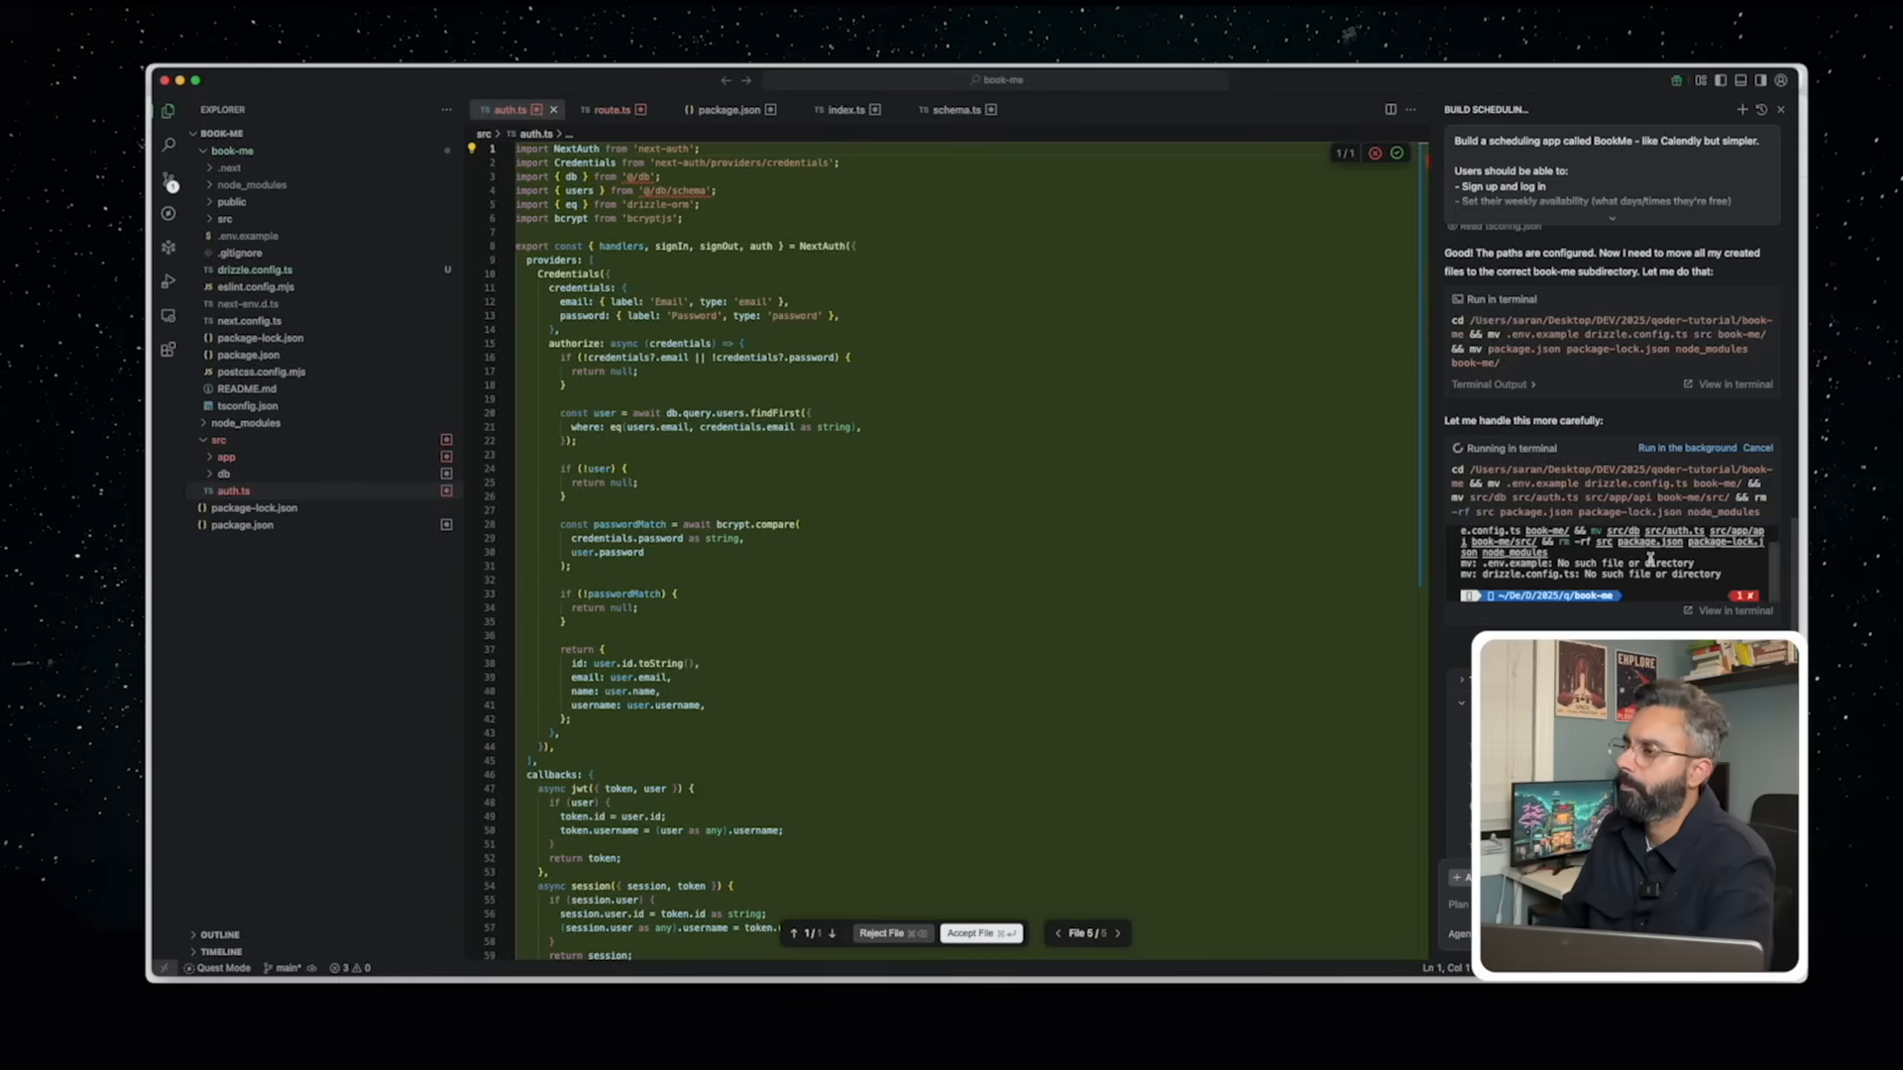
Inspect package.json's scripts and dependencies, then switch to the neighbouring editor tab.
{"action": "left_click", "coordinate": [729, 109]}
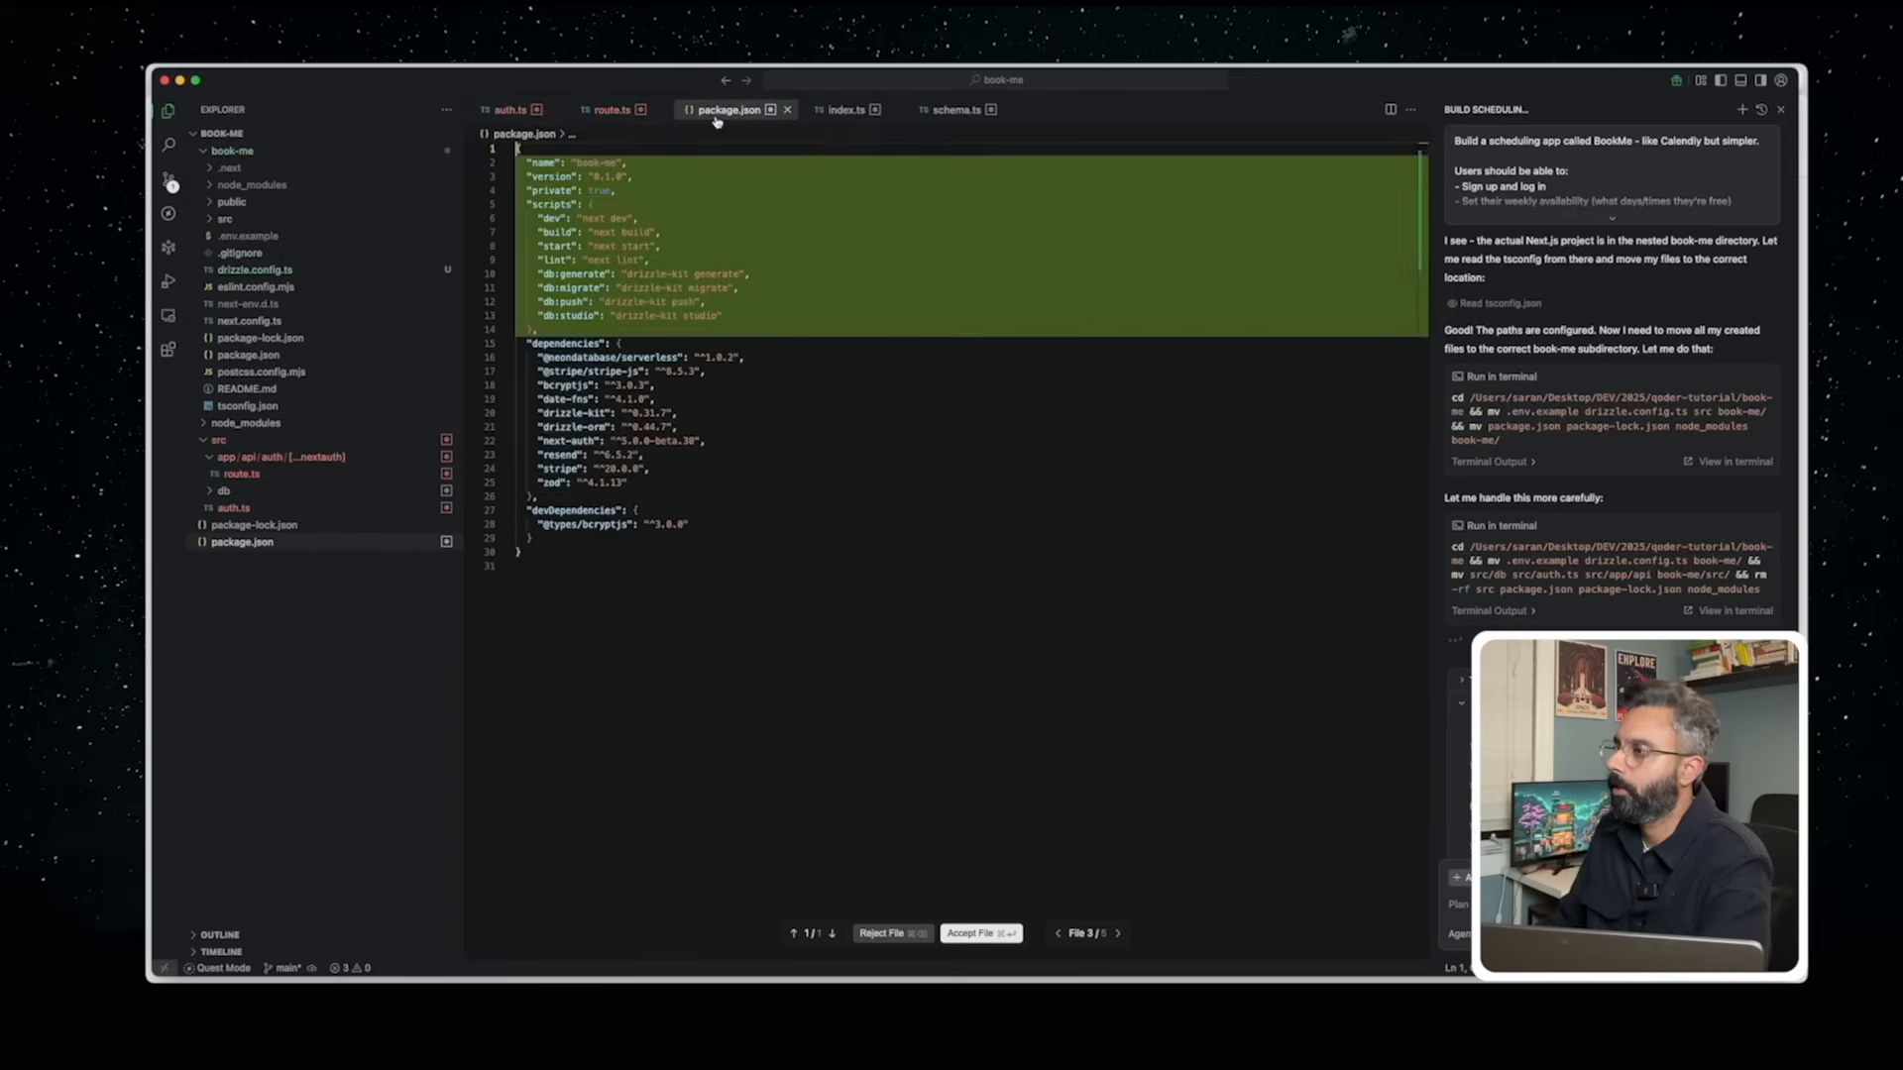
{"action": "left_click", "coordinate": [845, 109]}
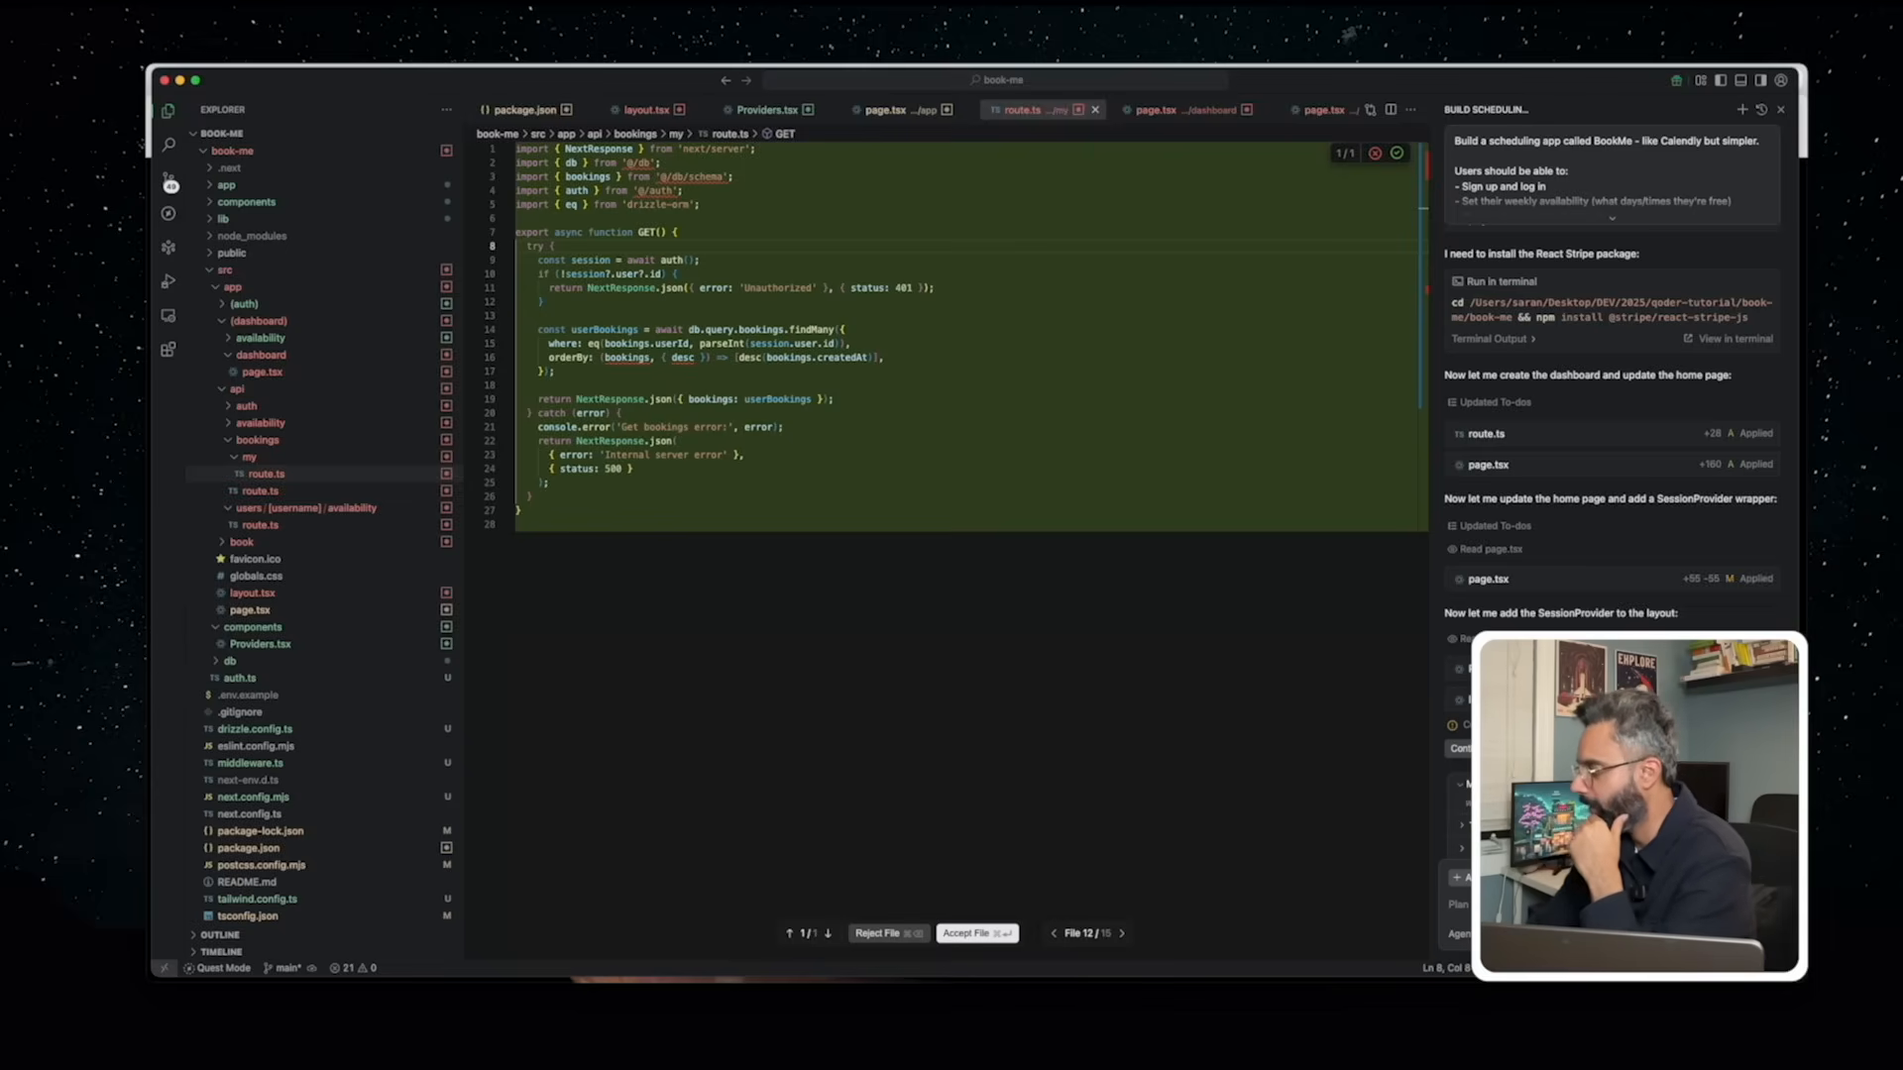
Follow the agent chat as it writes the dashboard, page.tsx and session provider layout.
{"action": "scroll", "scroll_direction": "down", "scroll_amount": 3}
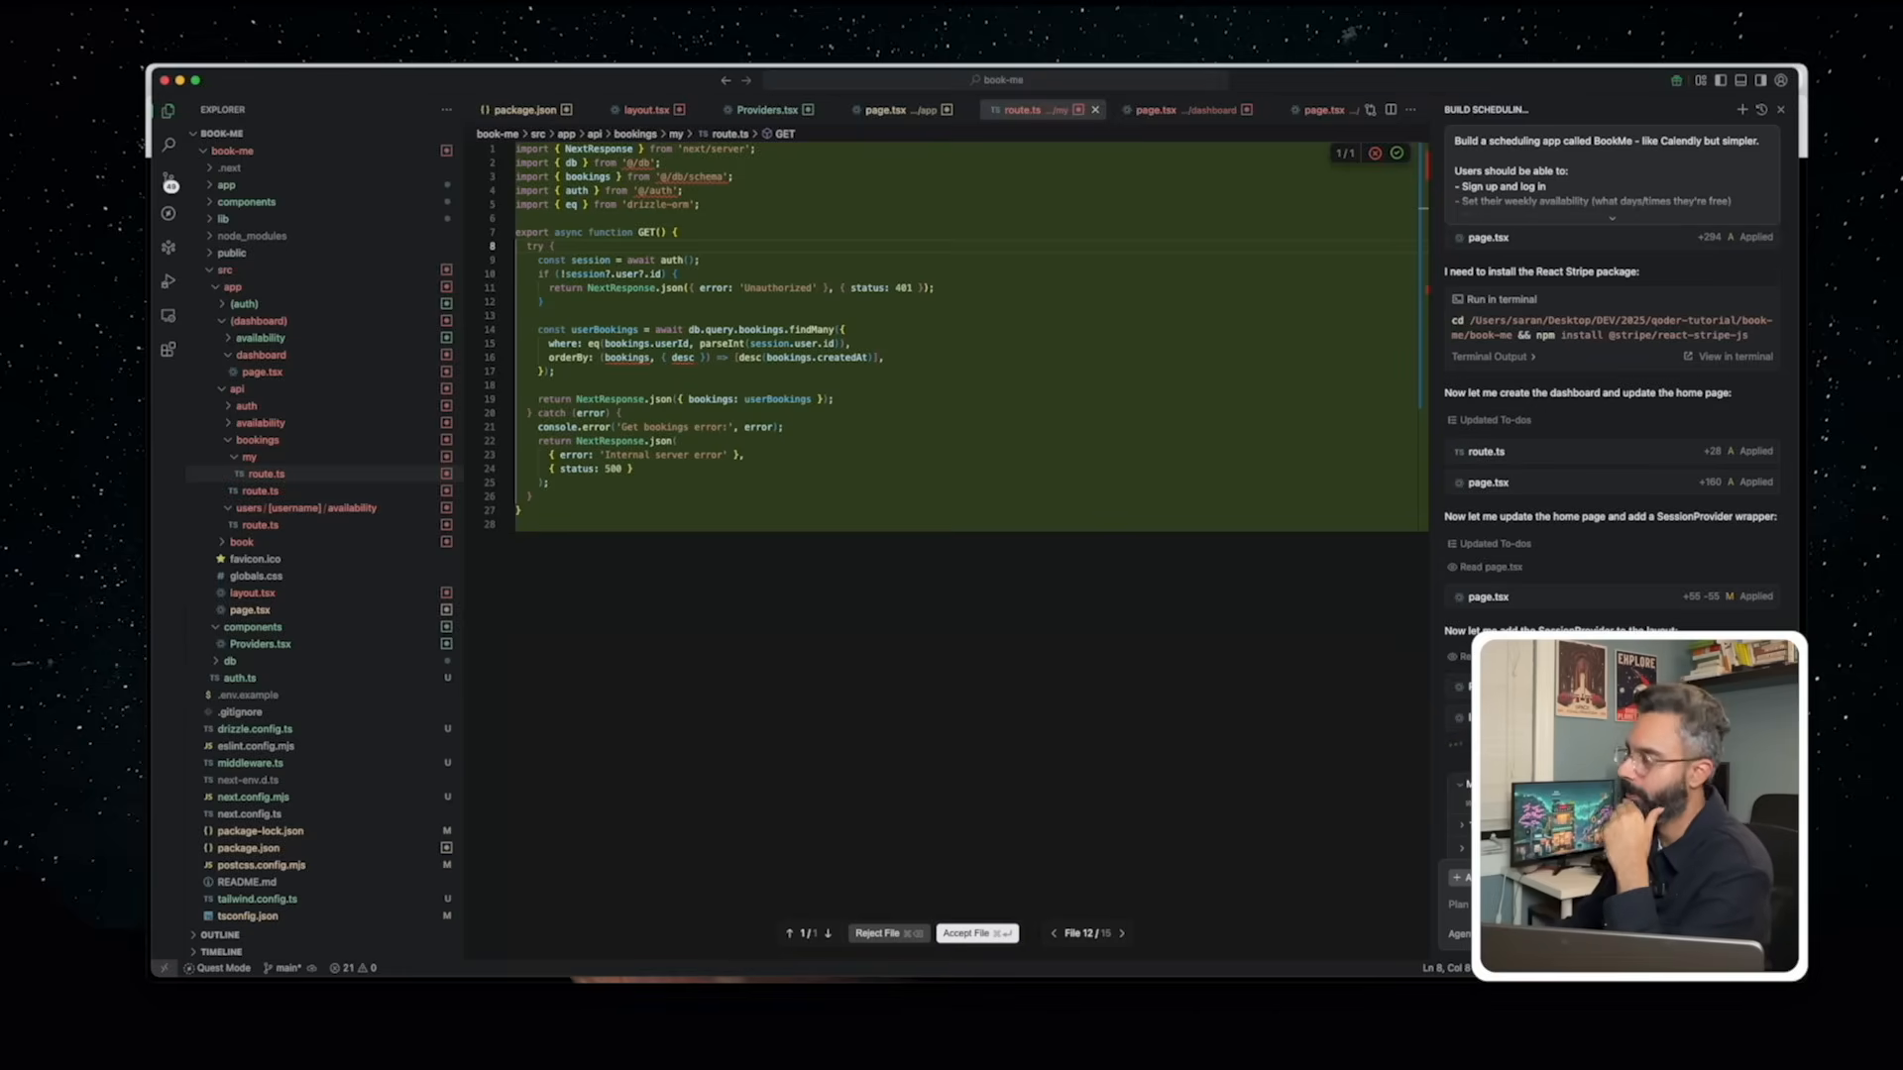
{"action": "scroll", "scroll_direction": "down", "scroll_amount": 3}
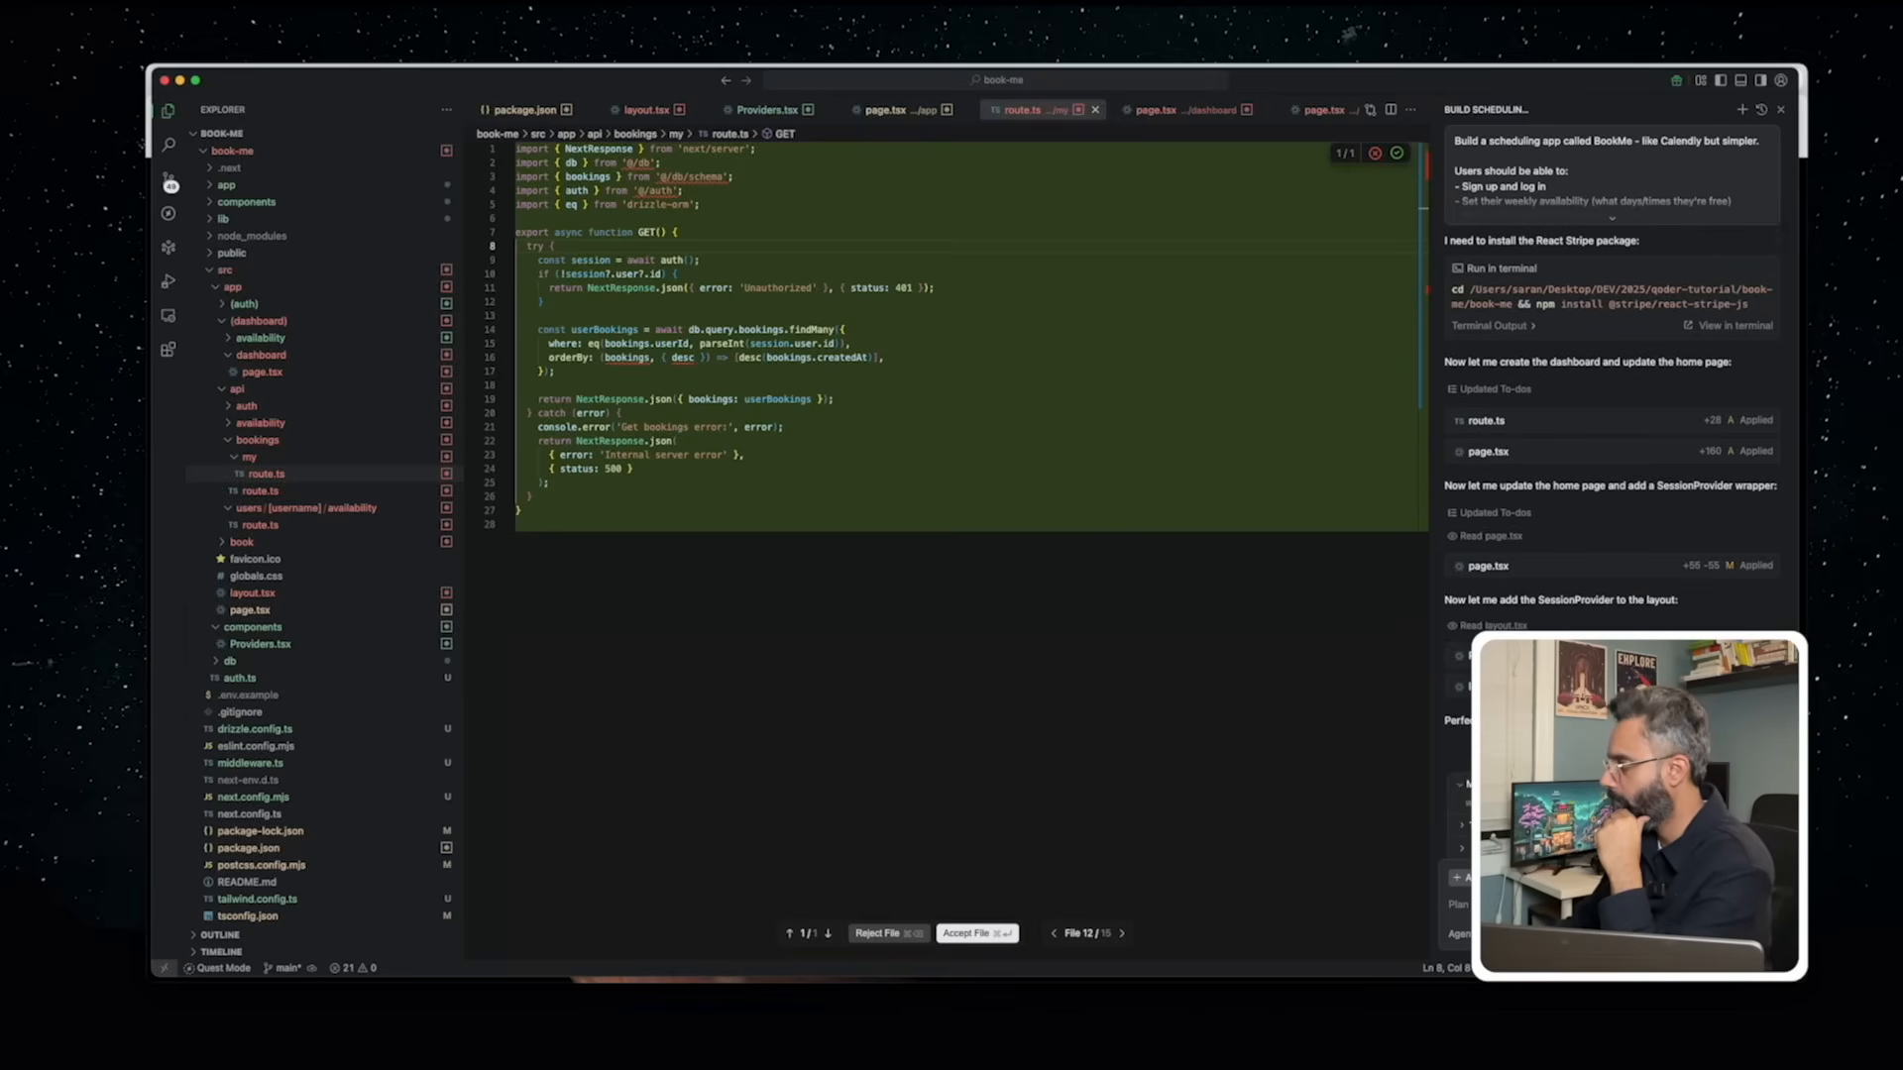
{"action": "scroll", "scroll_direction": "down", "scroll_amount": 3}
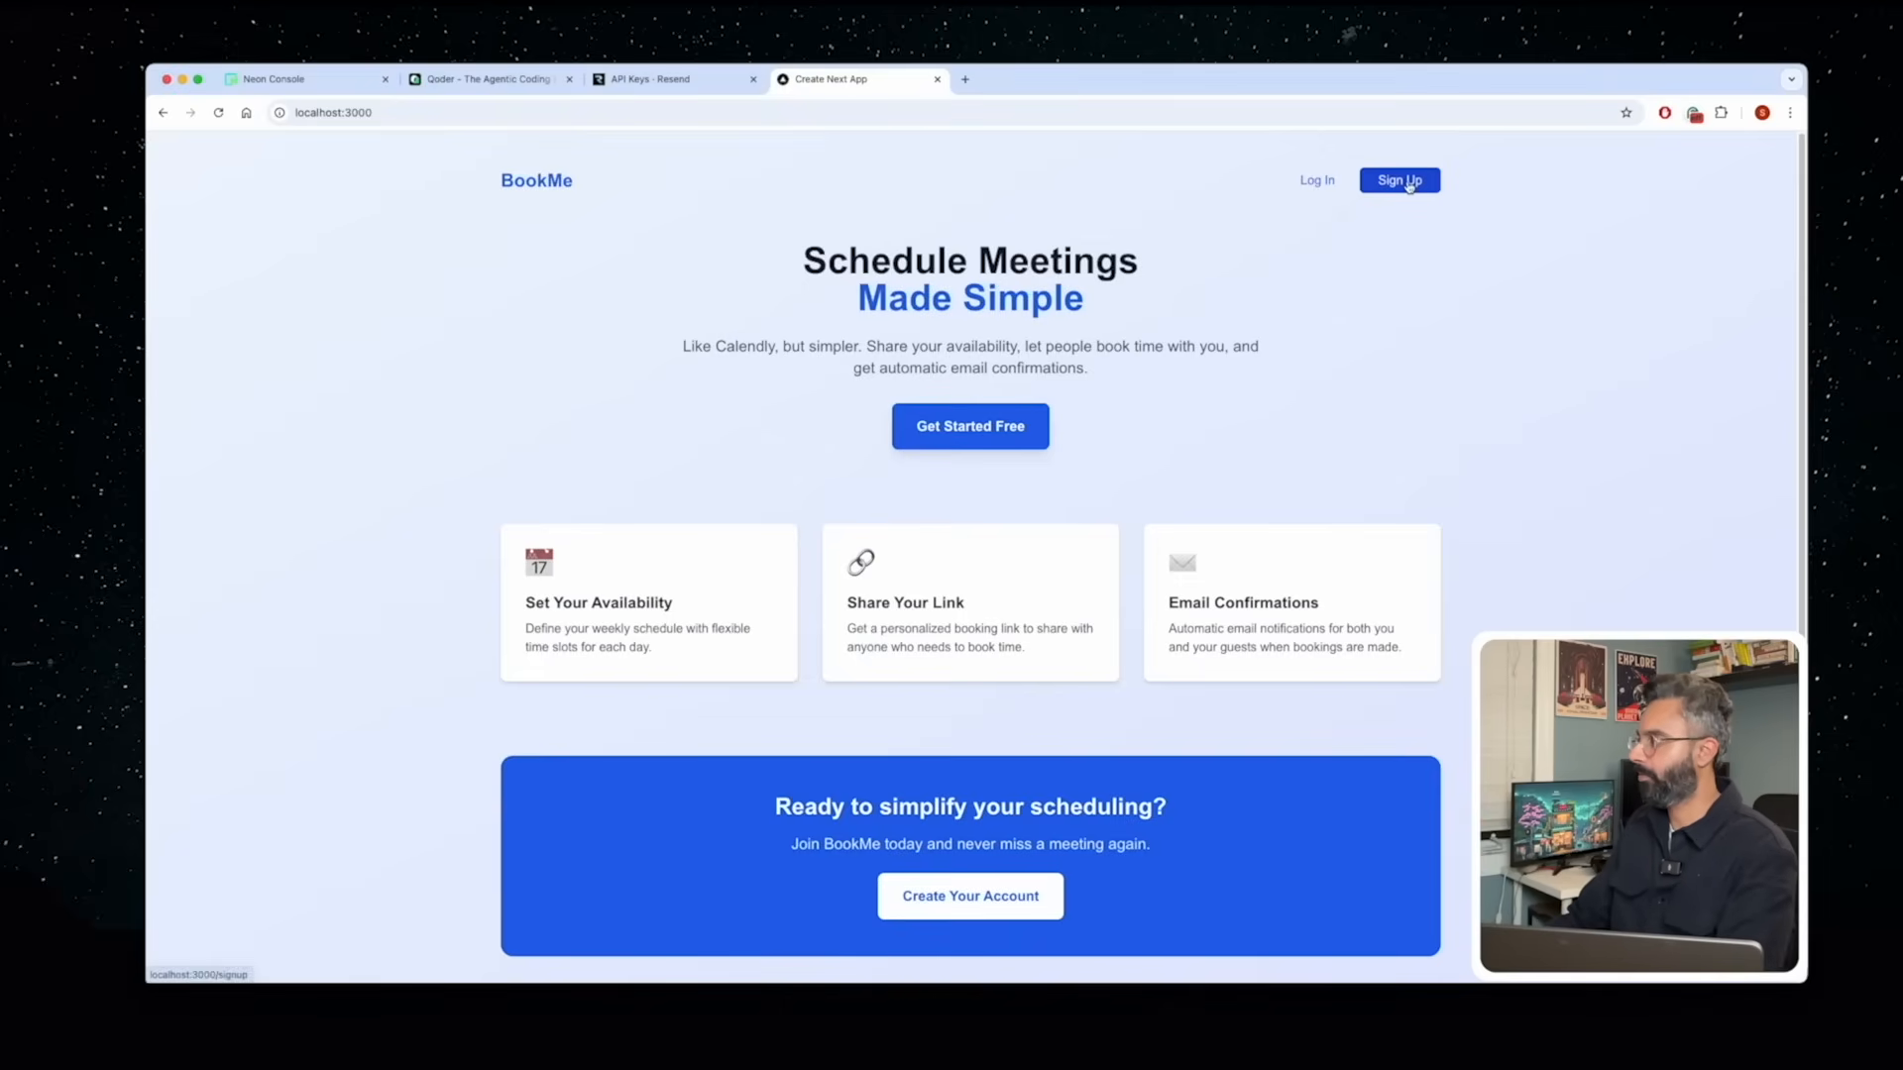
Visit Sign Up, return home, then submit the Log In form, hitting the '@/lib/auth' build error.
{"action": "left_click", "coordinate": [1398, 180]}
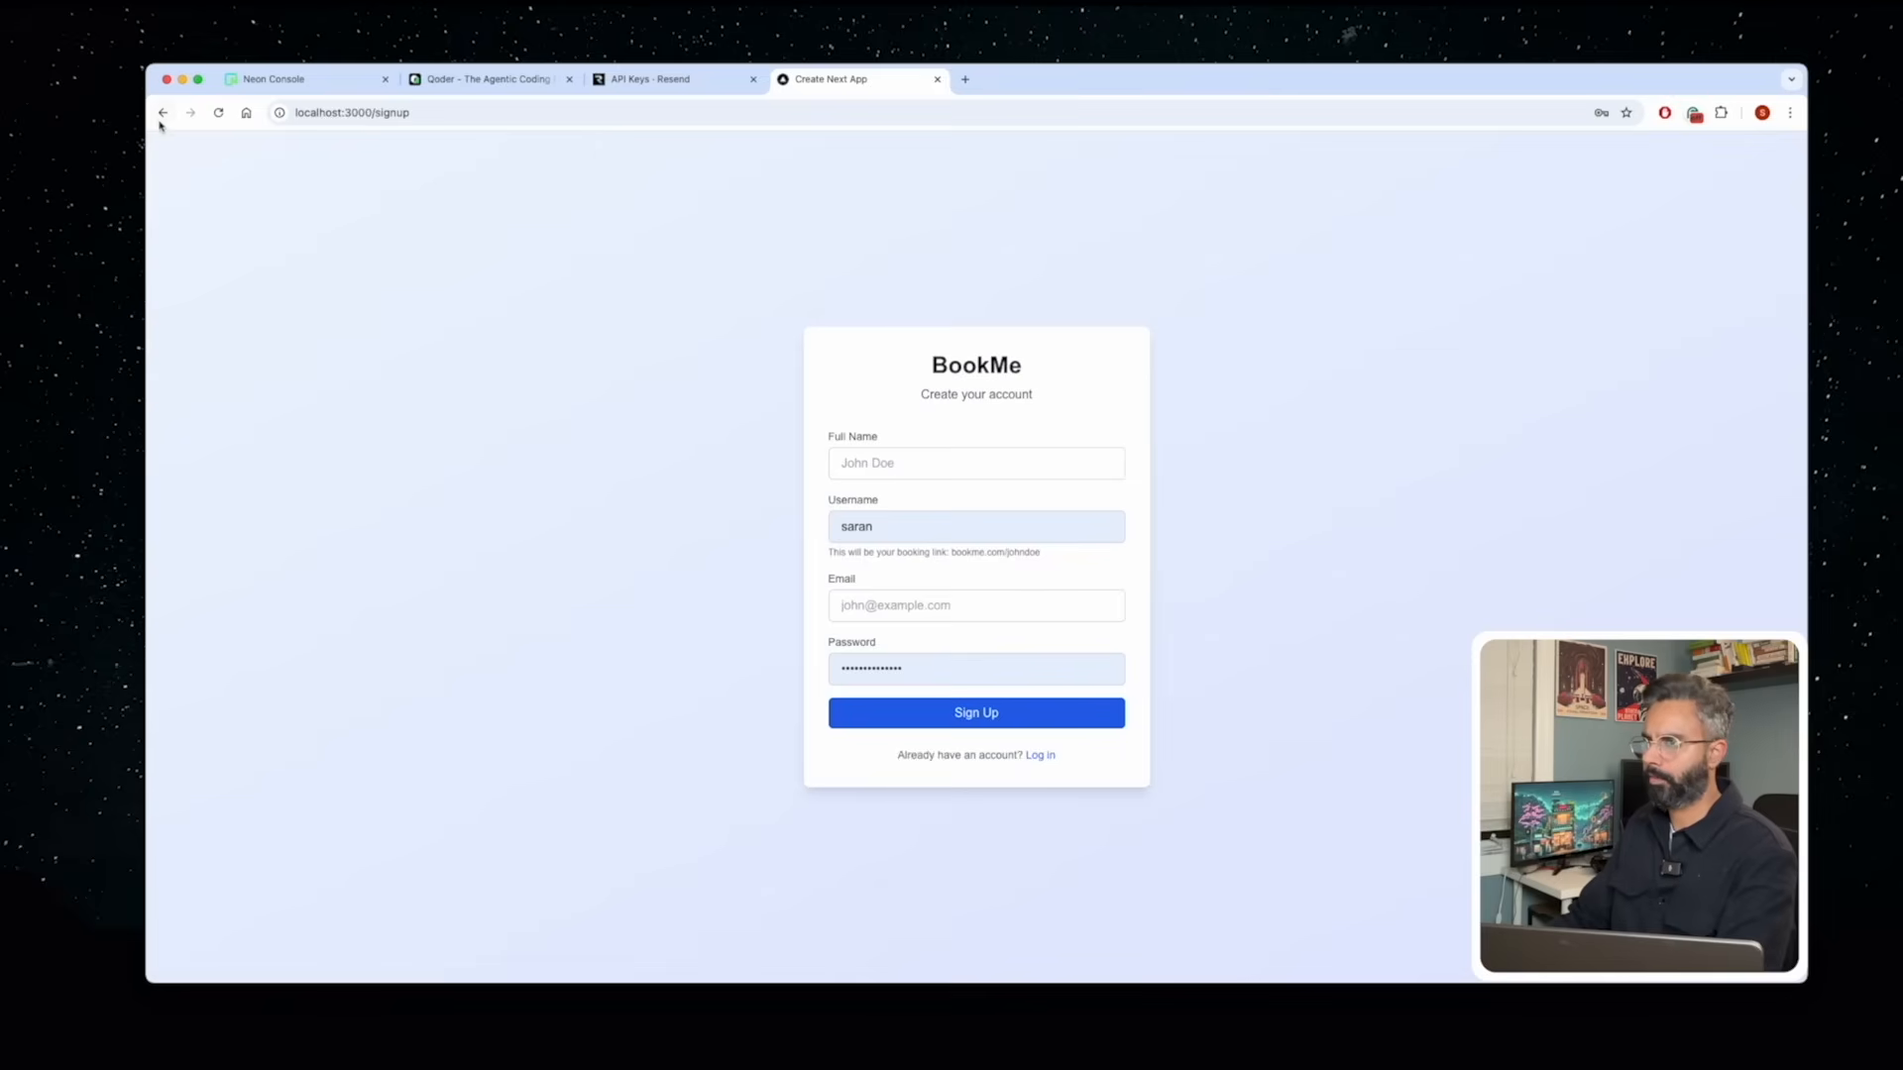
{"action": "left_click", "coordinate": [162, 112]}
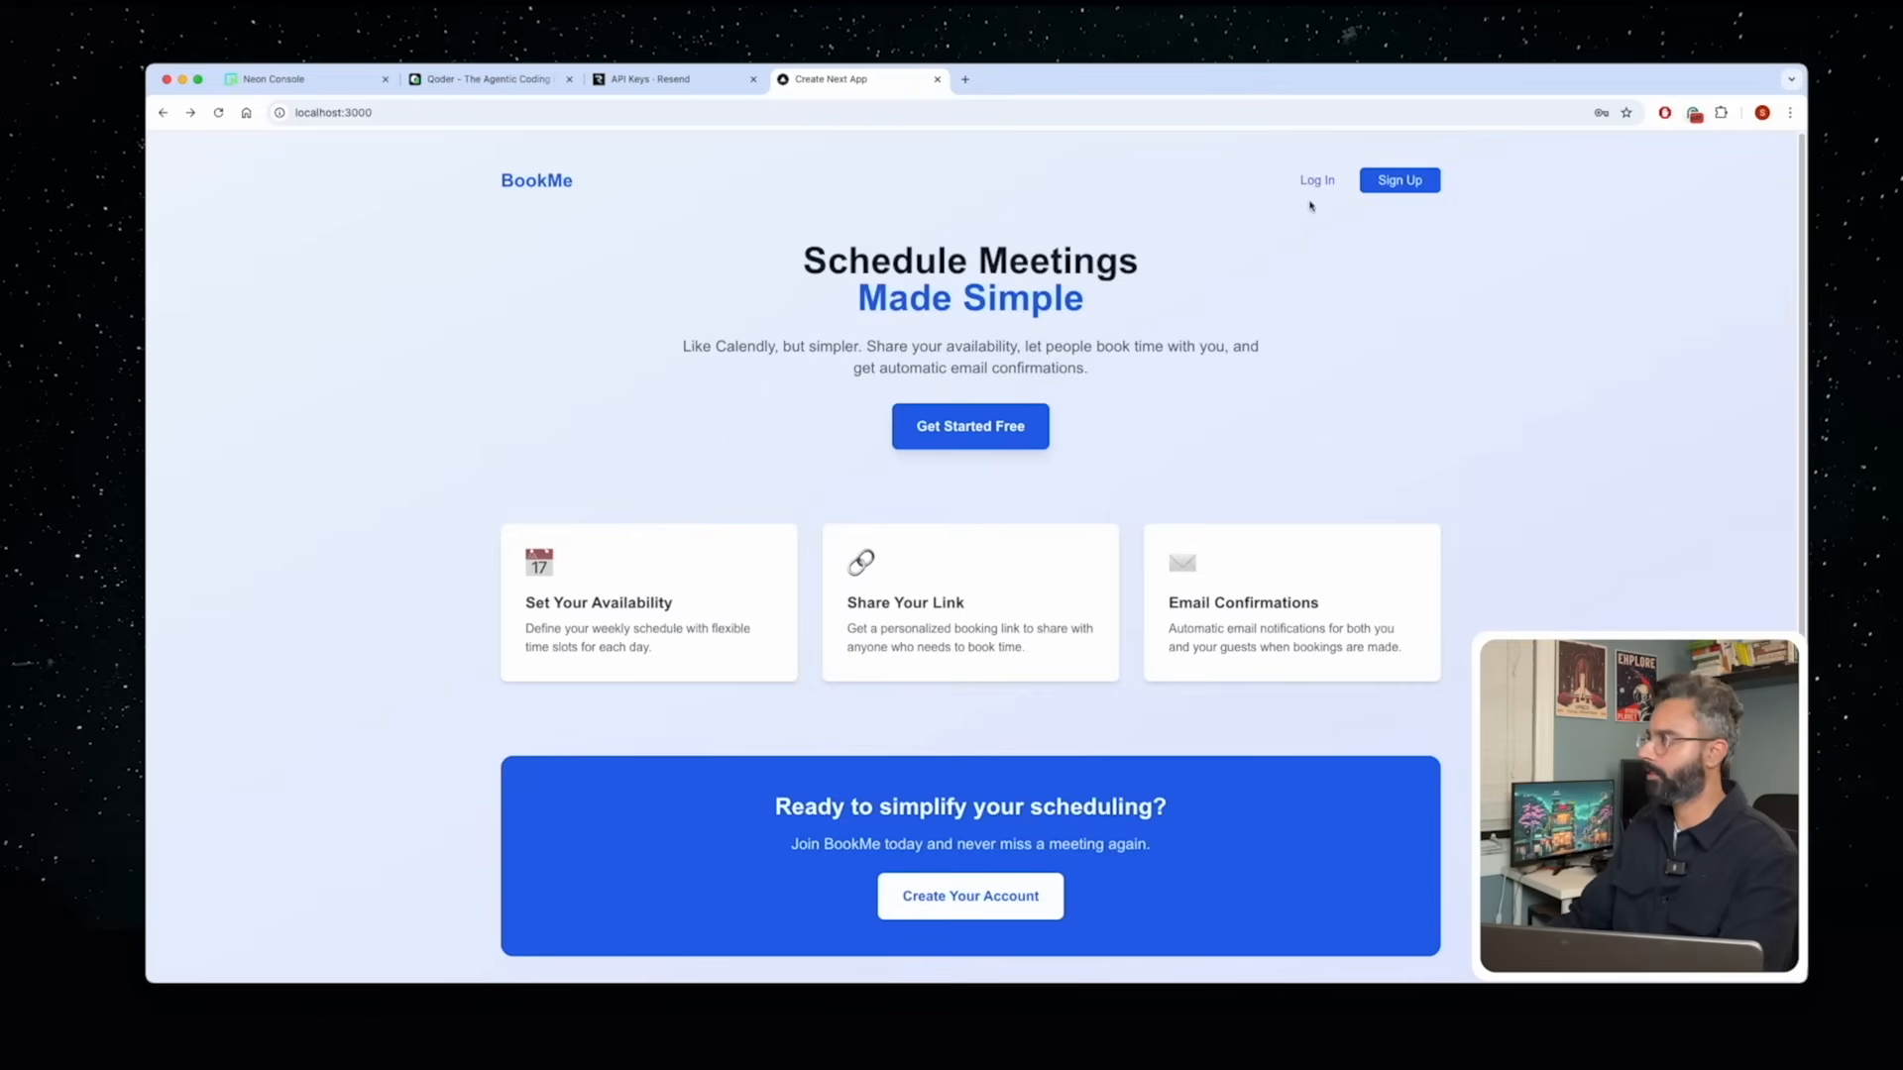
{"action": "left_click", "coordinate": [1315, 180]}
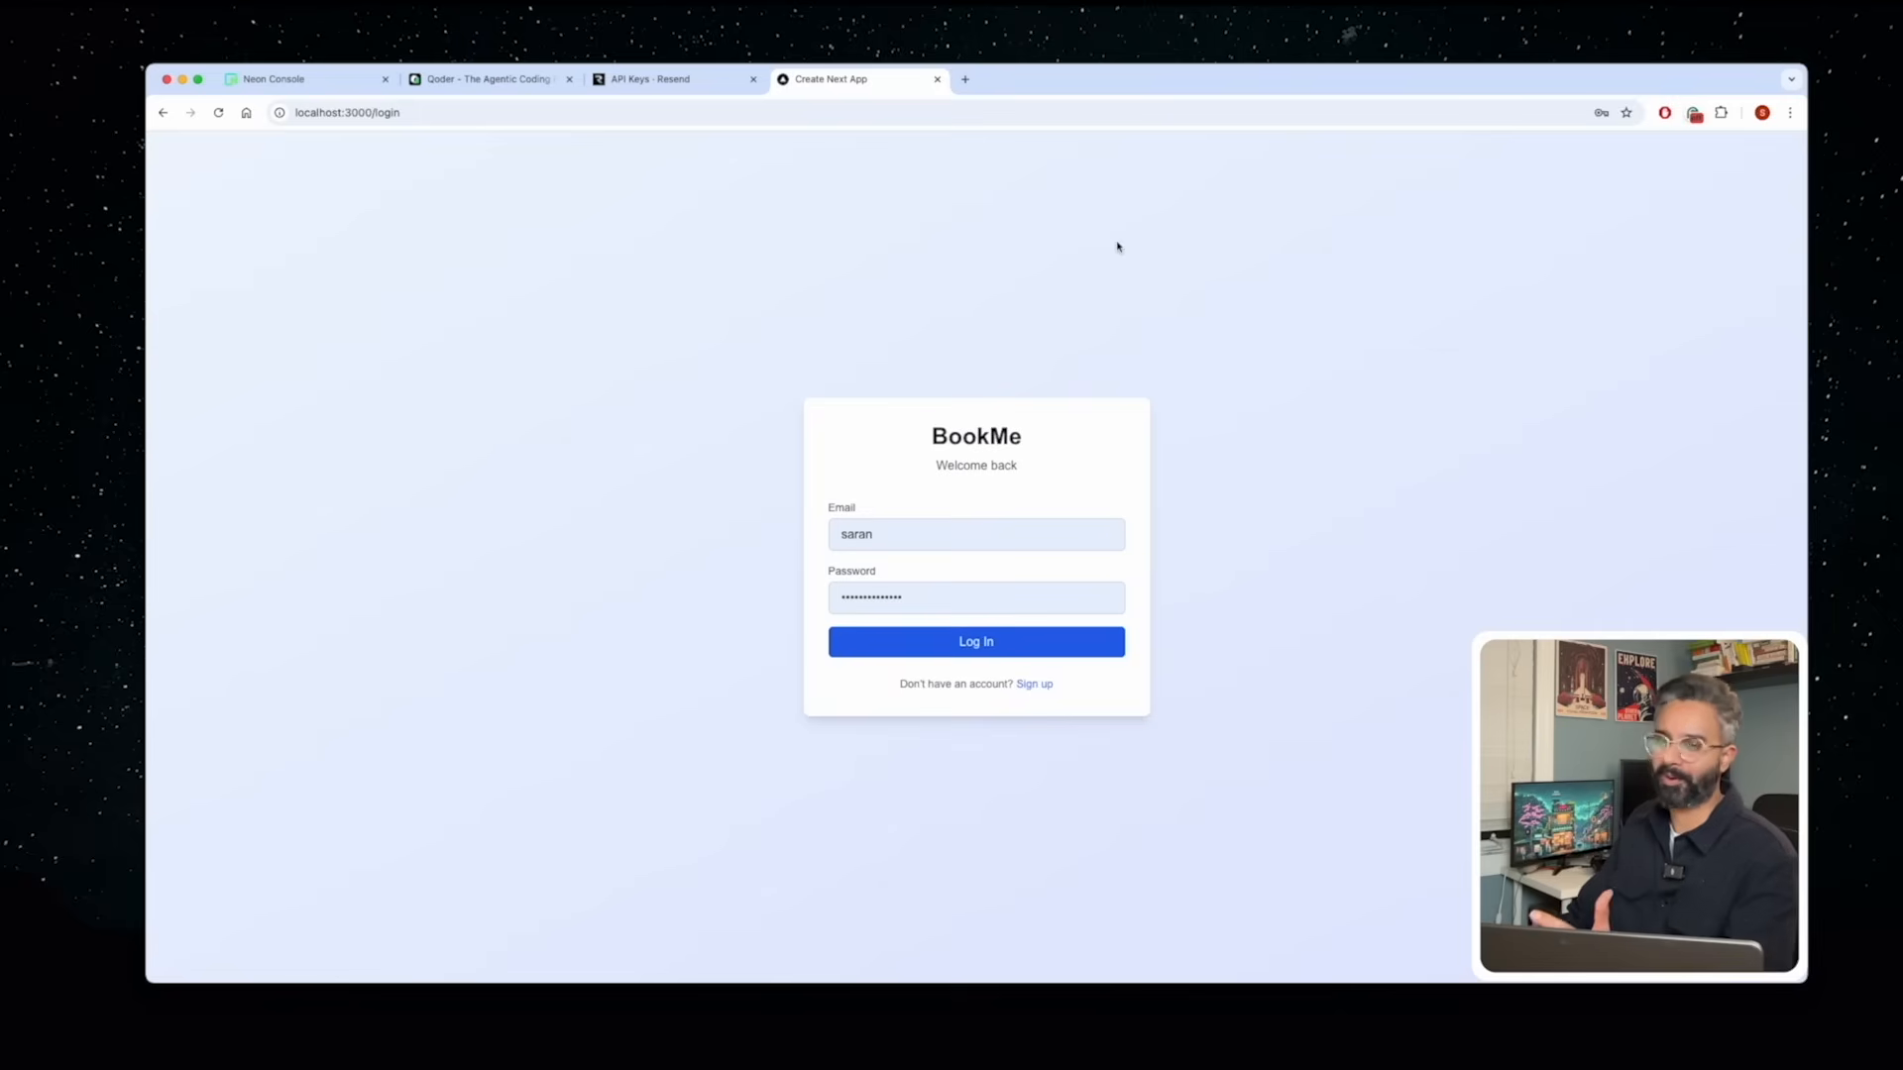
{"action": "left_click", "coordinate": [974, 534]}
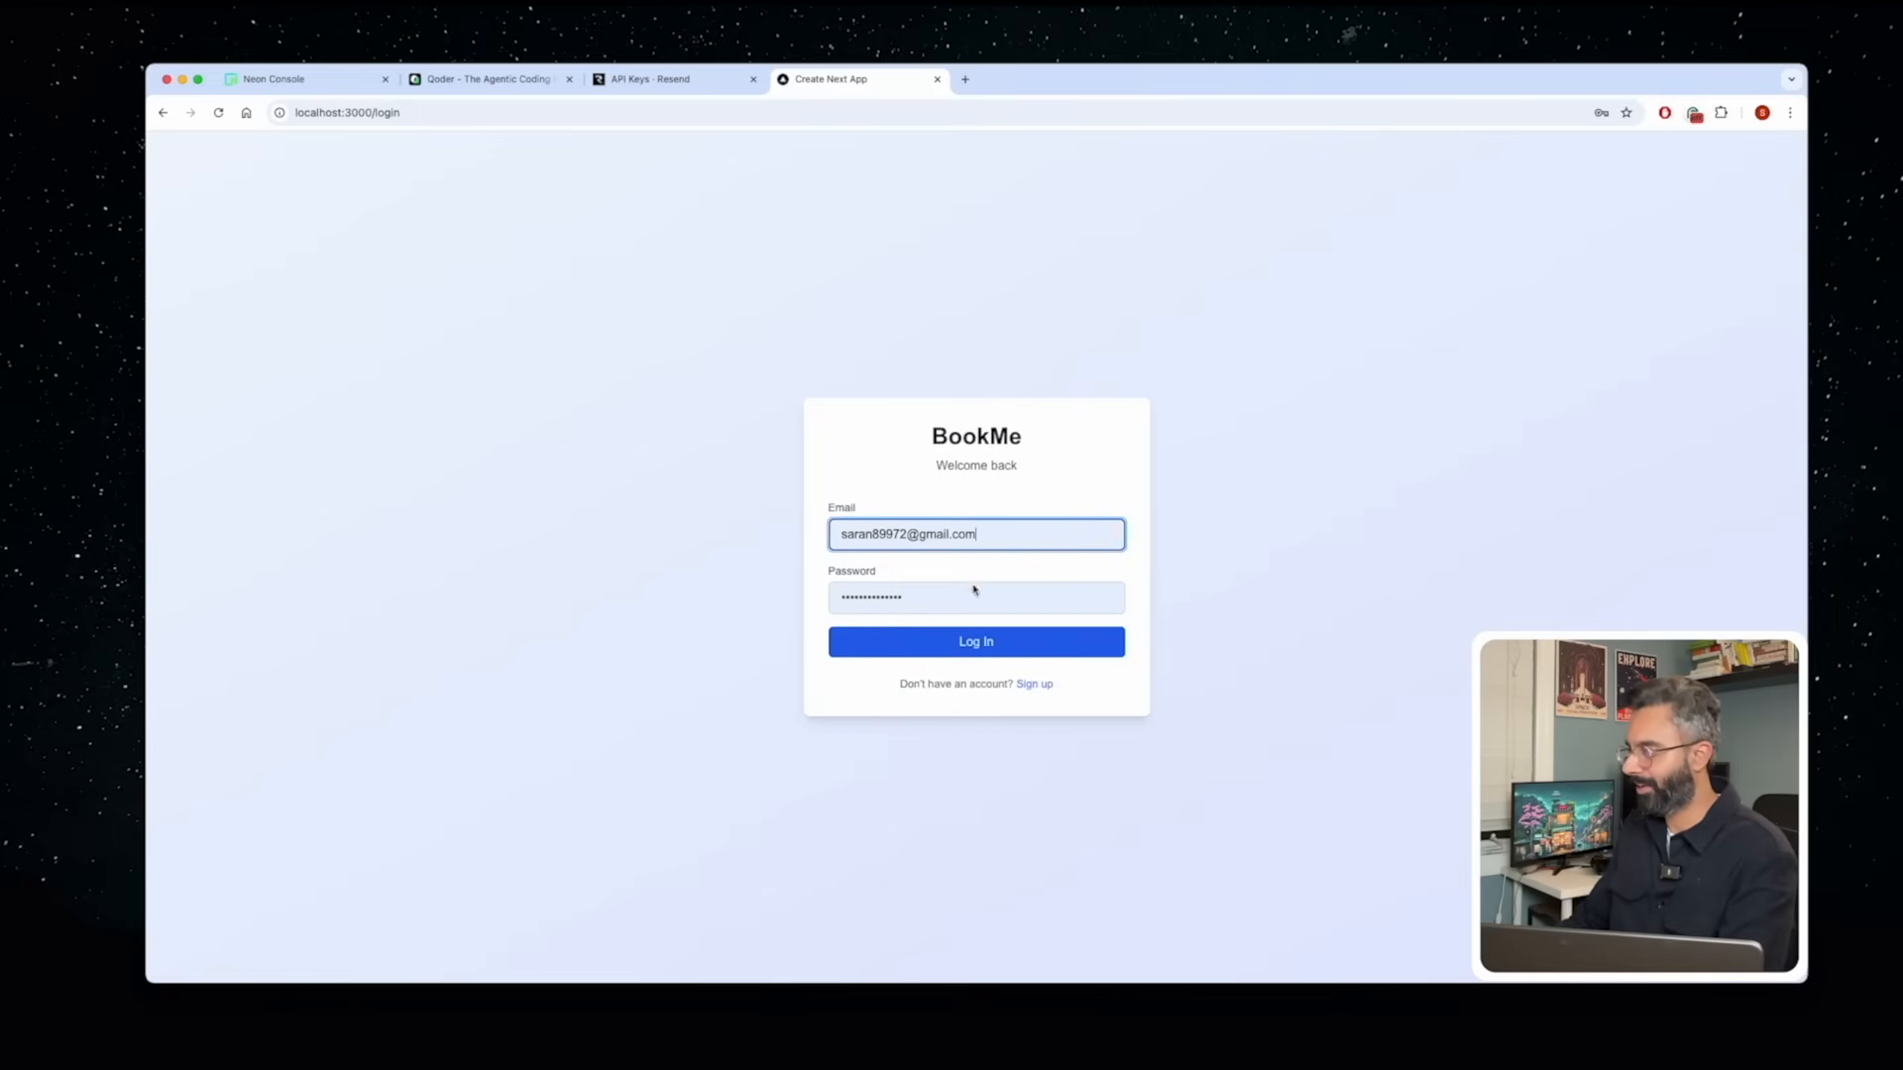
{"action": "left_click", "coordinate": [975, 642]}
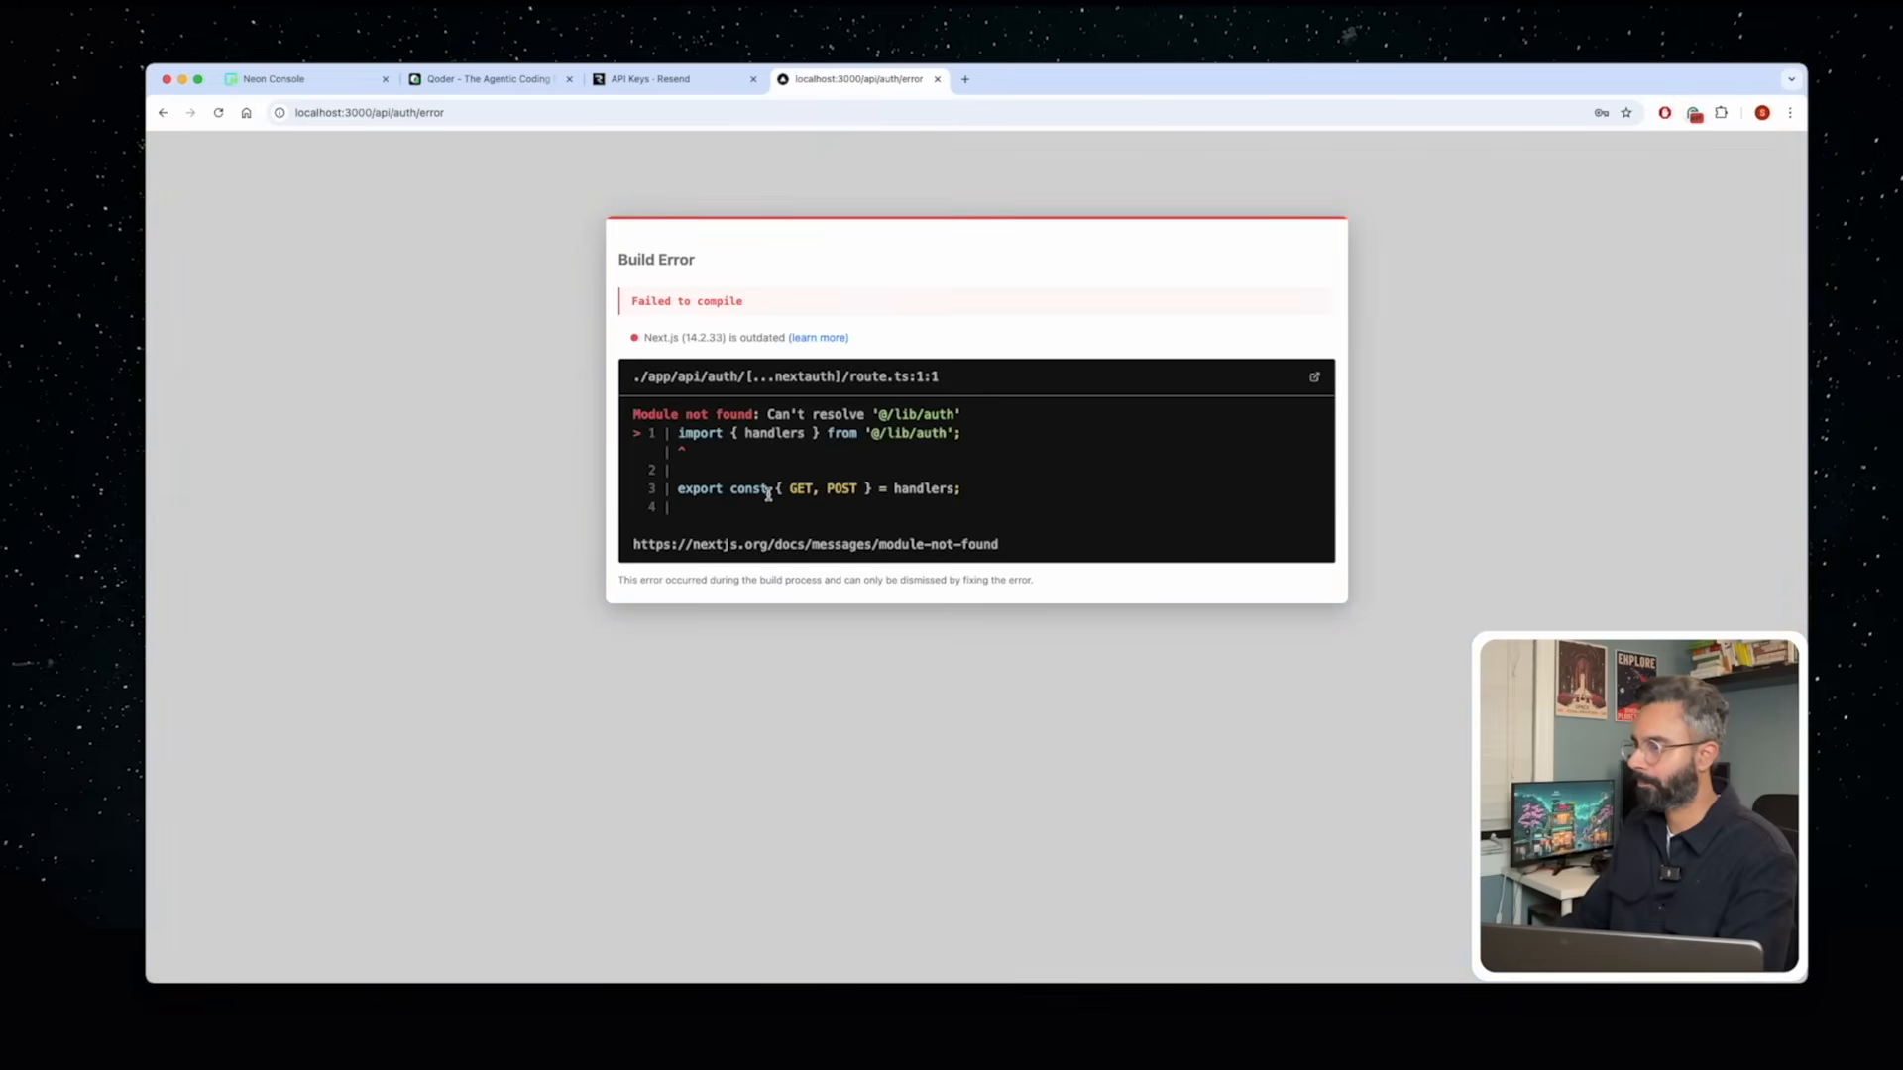
Select the build error, restart the dev server with npm run dev, and reload localhost:3000.
{"action": "left_click_drag", "start_coordinate": [633, 414], "coordinate": [962, 487]}
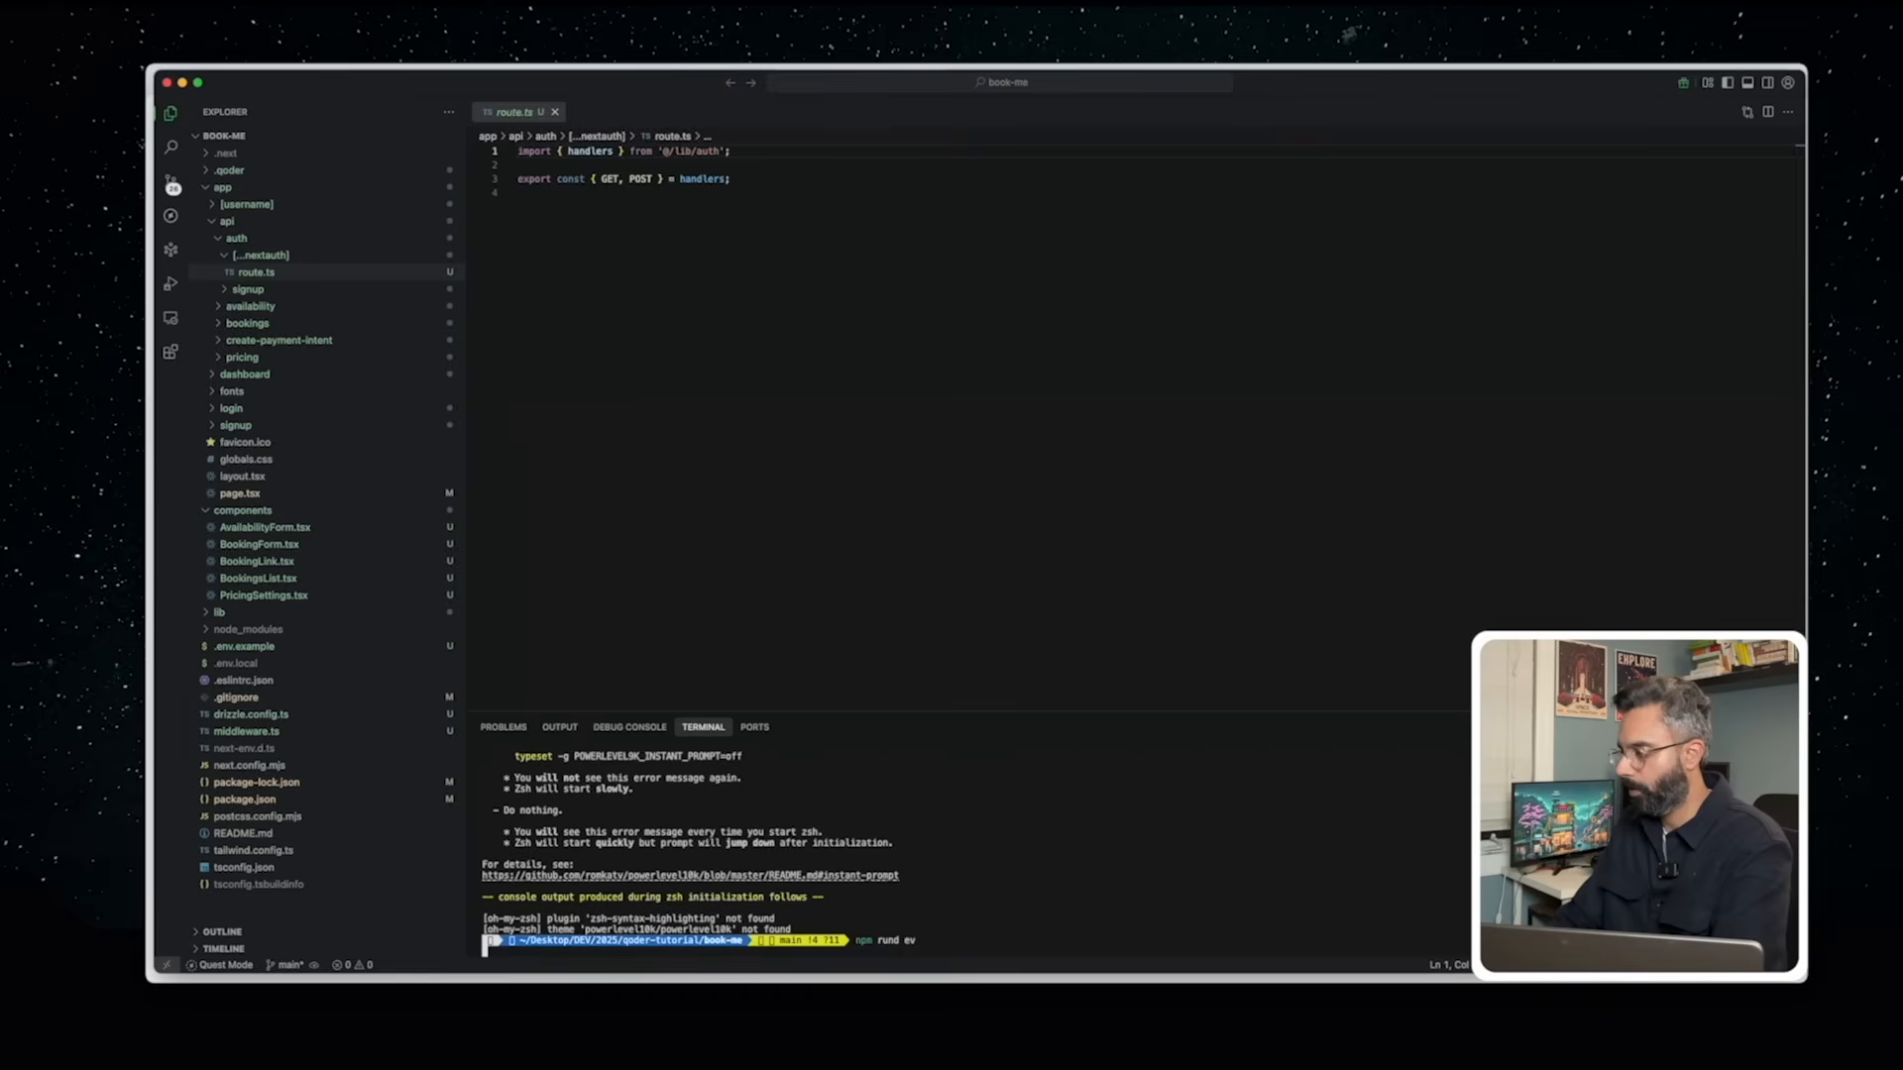
{"action": "key", "text": "enter"}
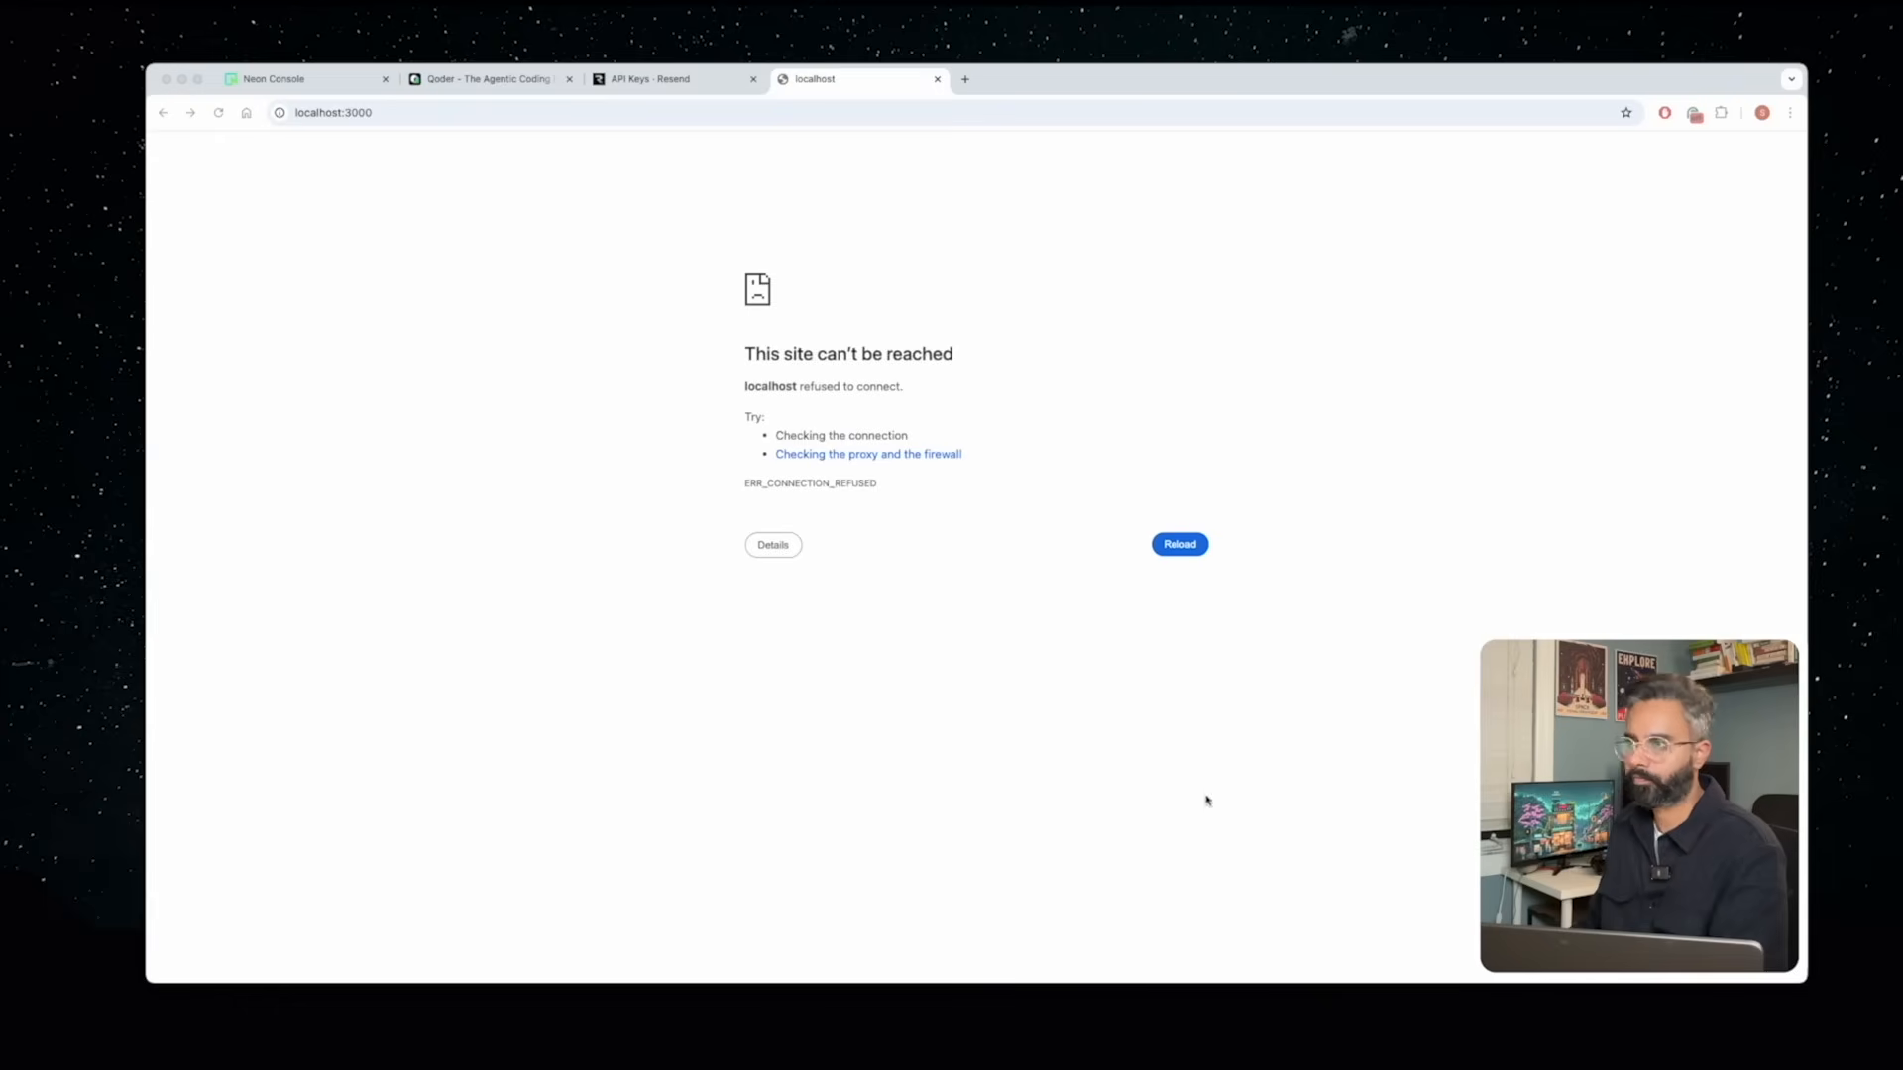
{"action": "left_click", "coordinate": [1178, 544]}
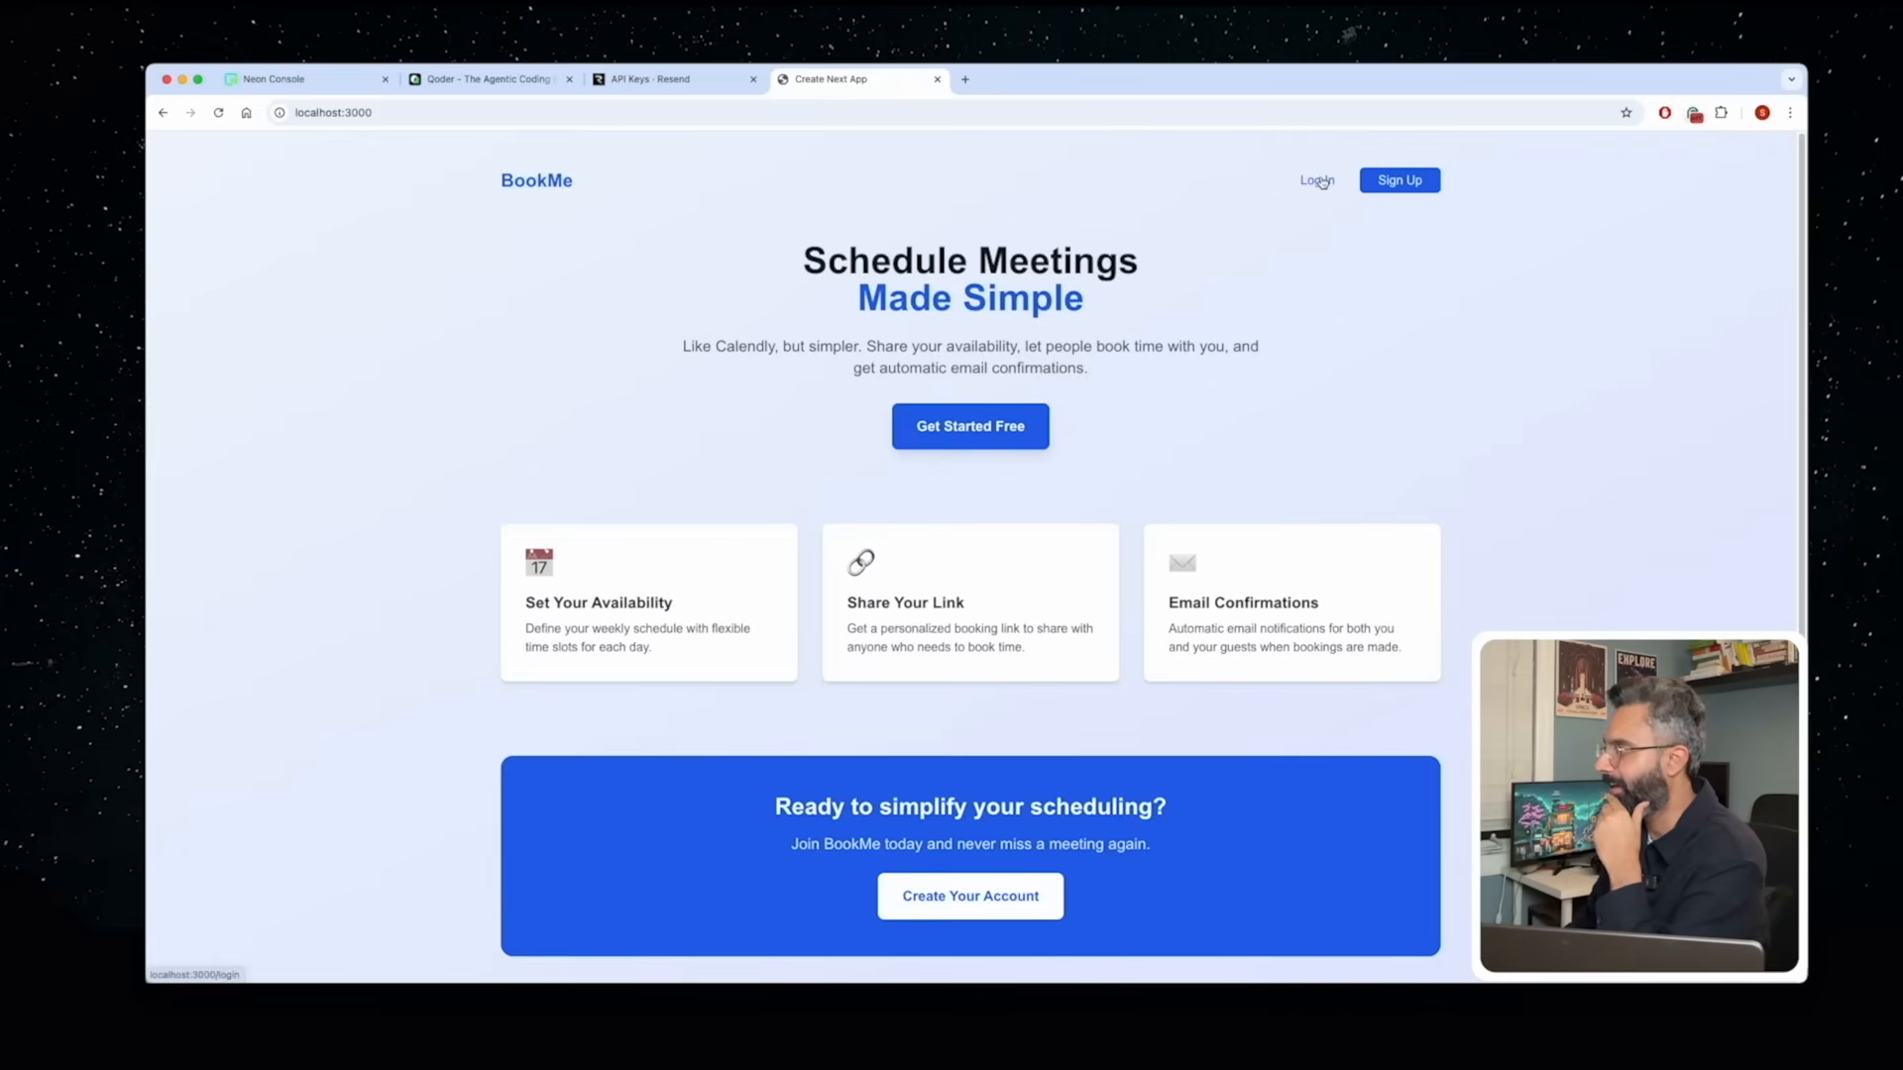
Log in to BookMe and save Sunday/Monday availability with a $10 Sunday slot charge.
{"action": "left_click", "coordinate": [1315, 179]}
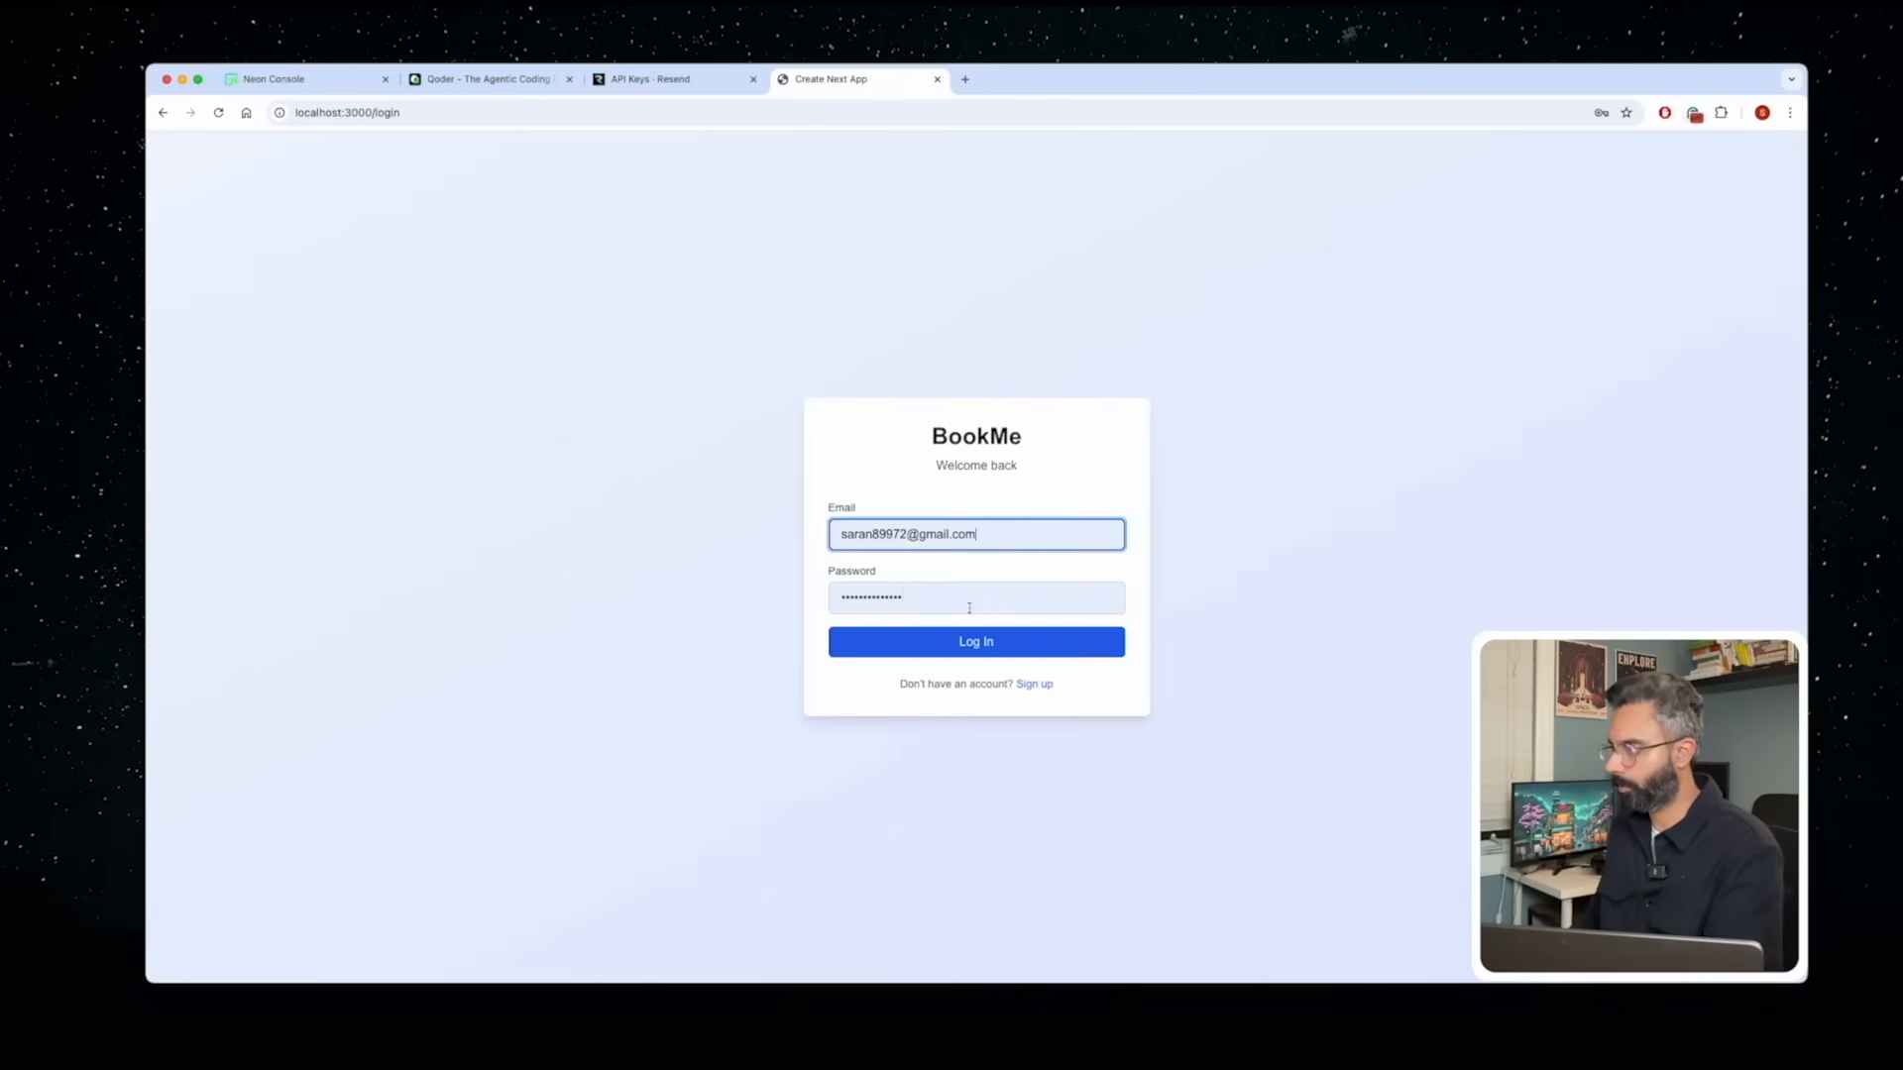
{"action": "left_click", "coordinate": [975, 642]}
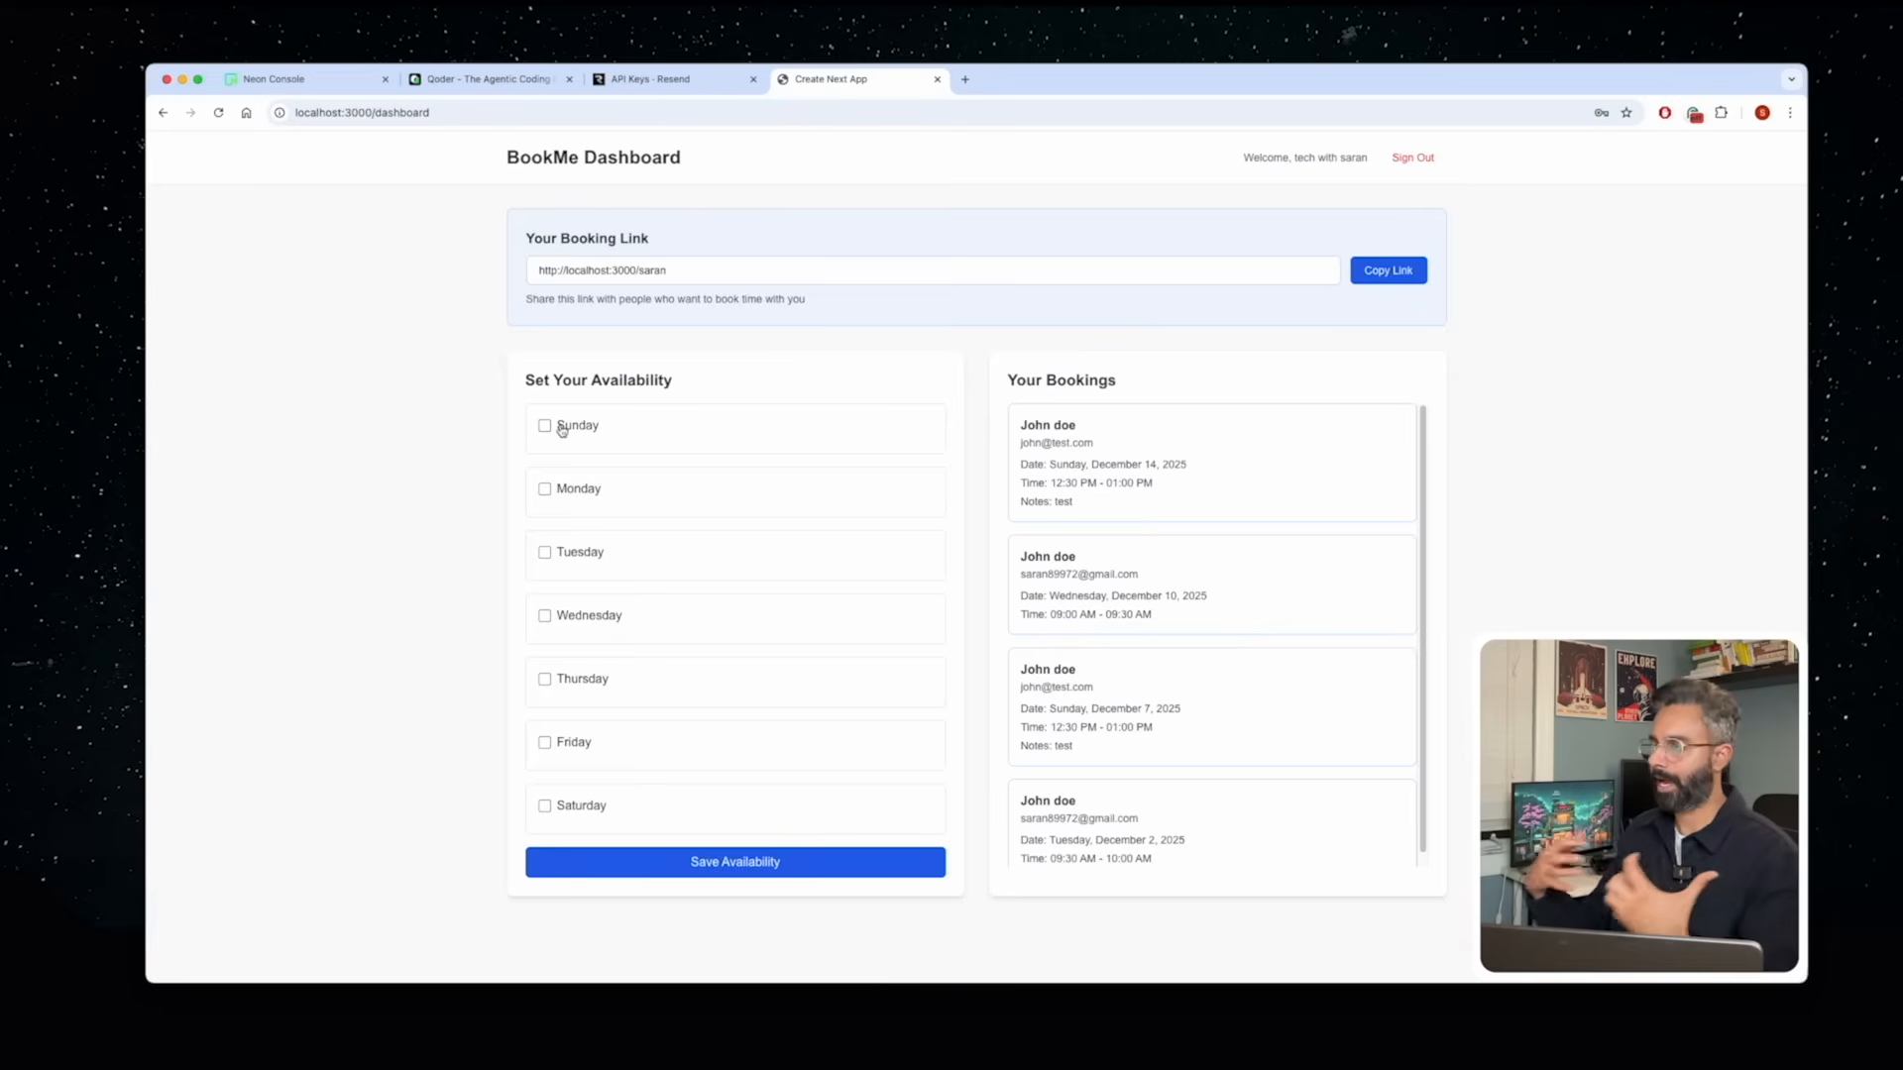
{"action": "left_click", "coordinate": [544, 425]}
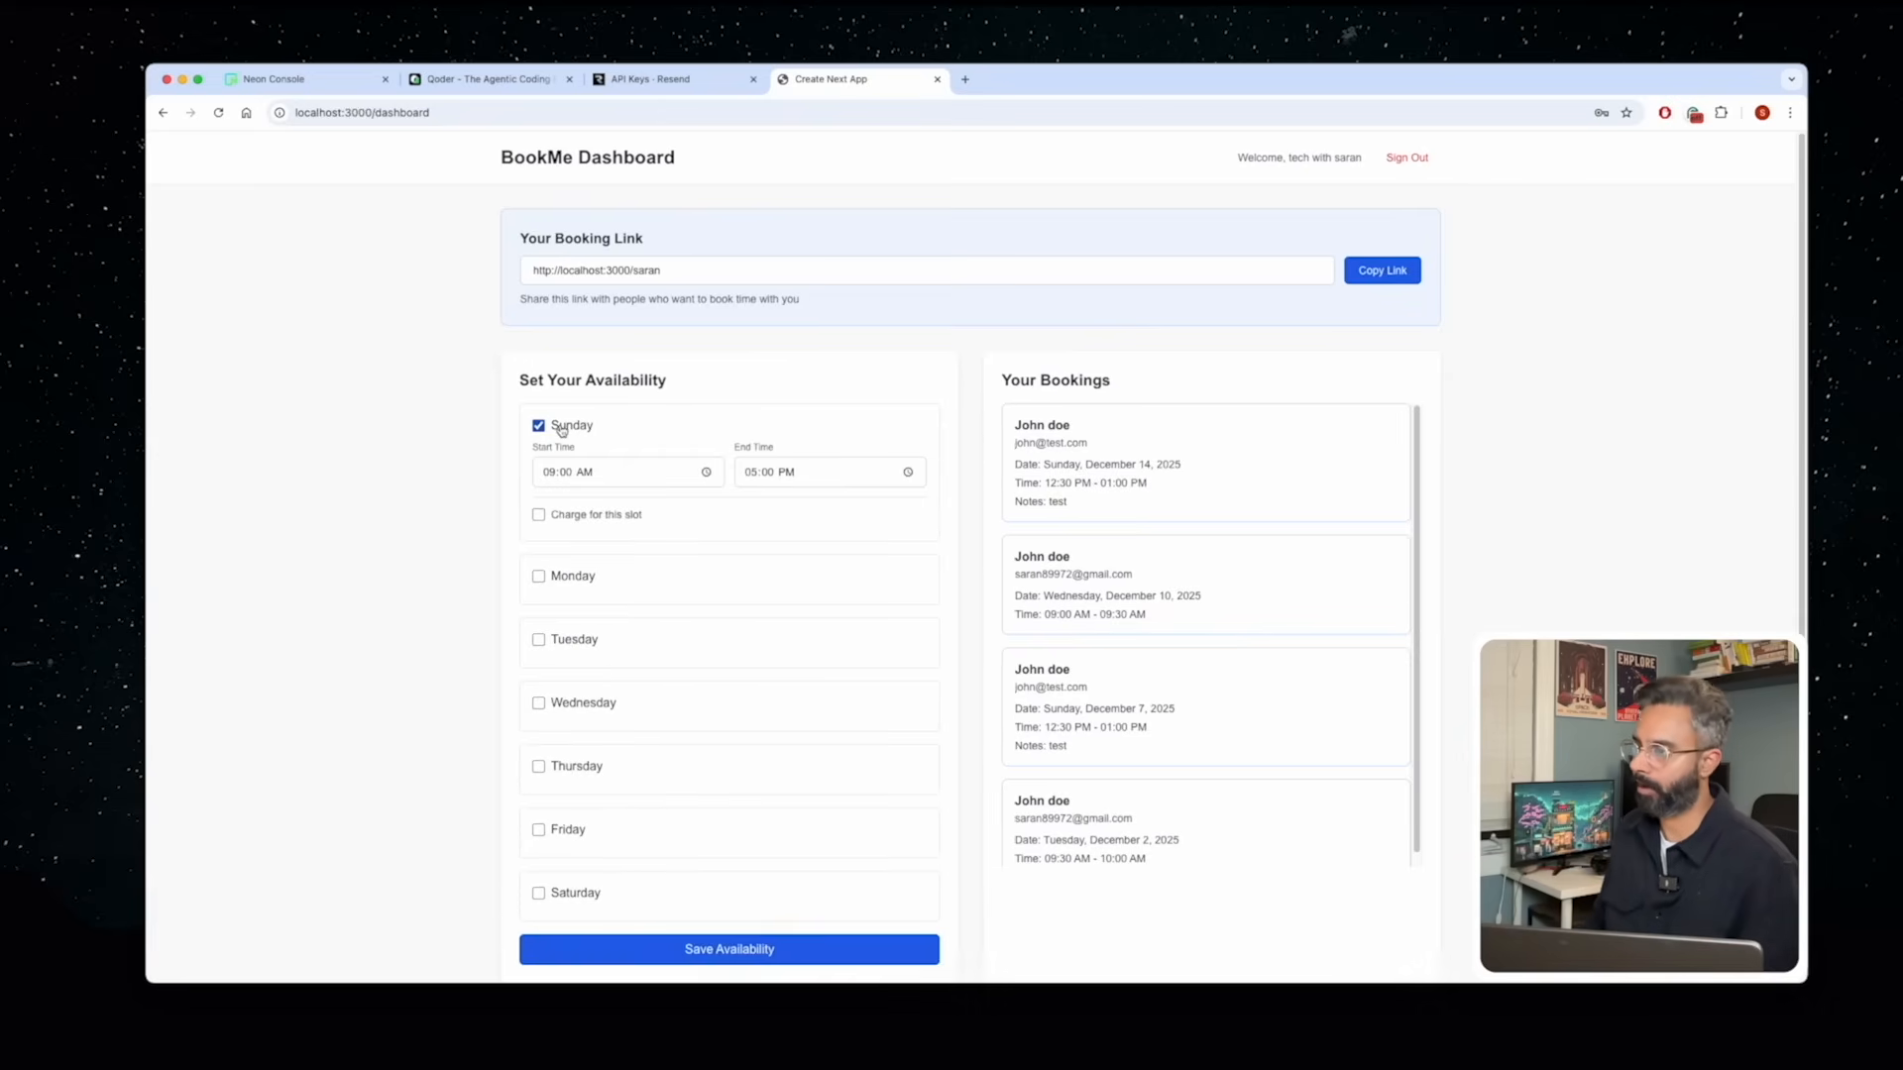
{"action": "left_click", "coordinate": [539, 574]}
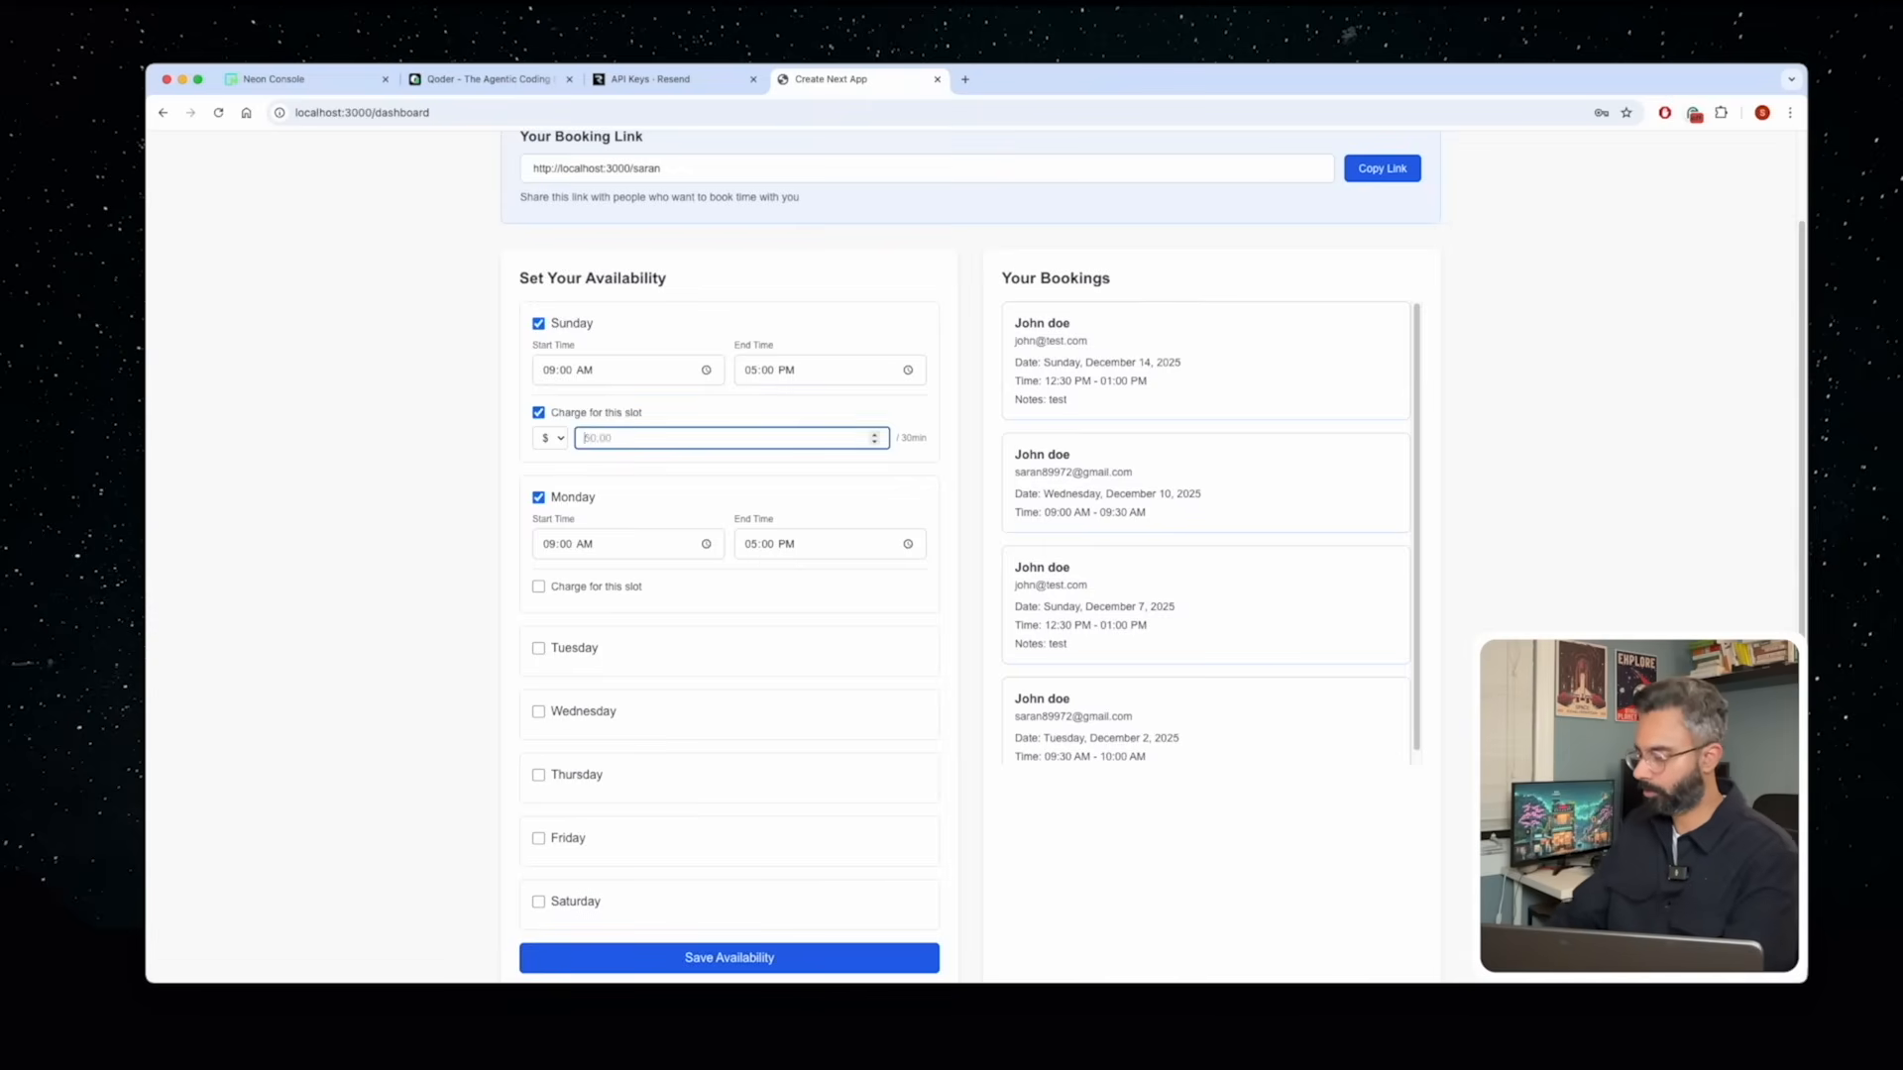
{"action": "type", "text": "10"}
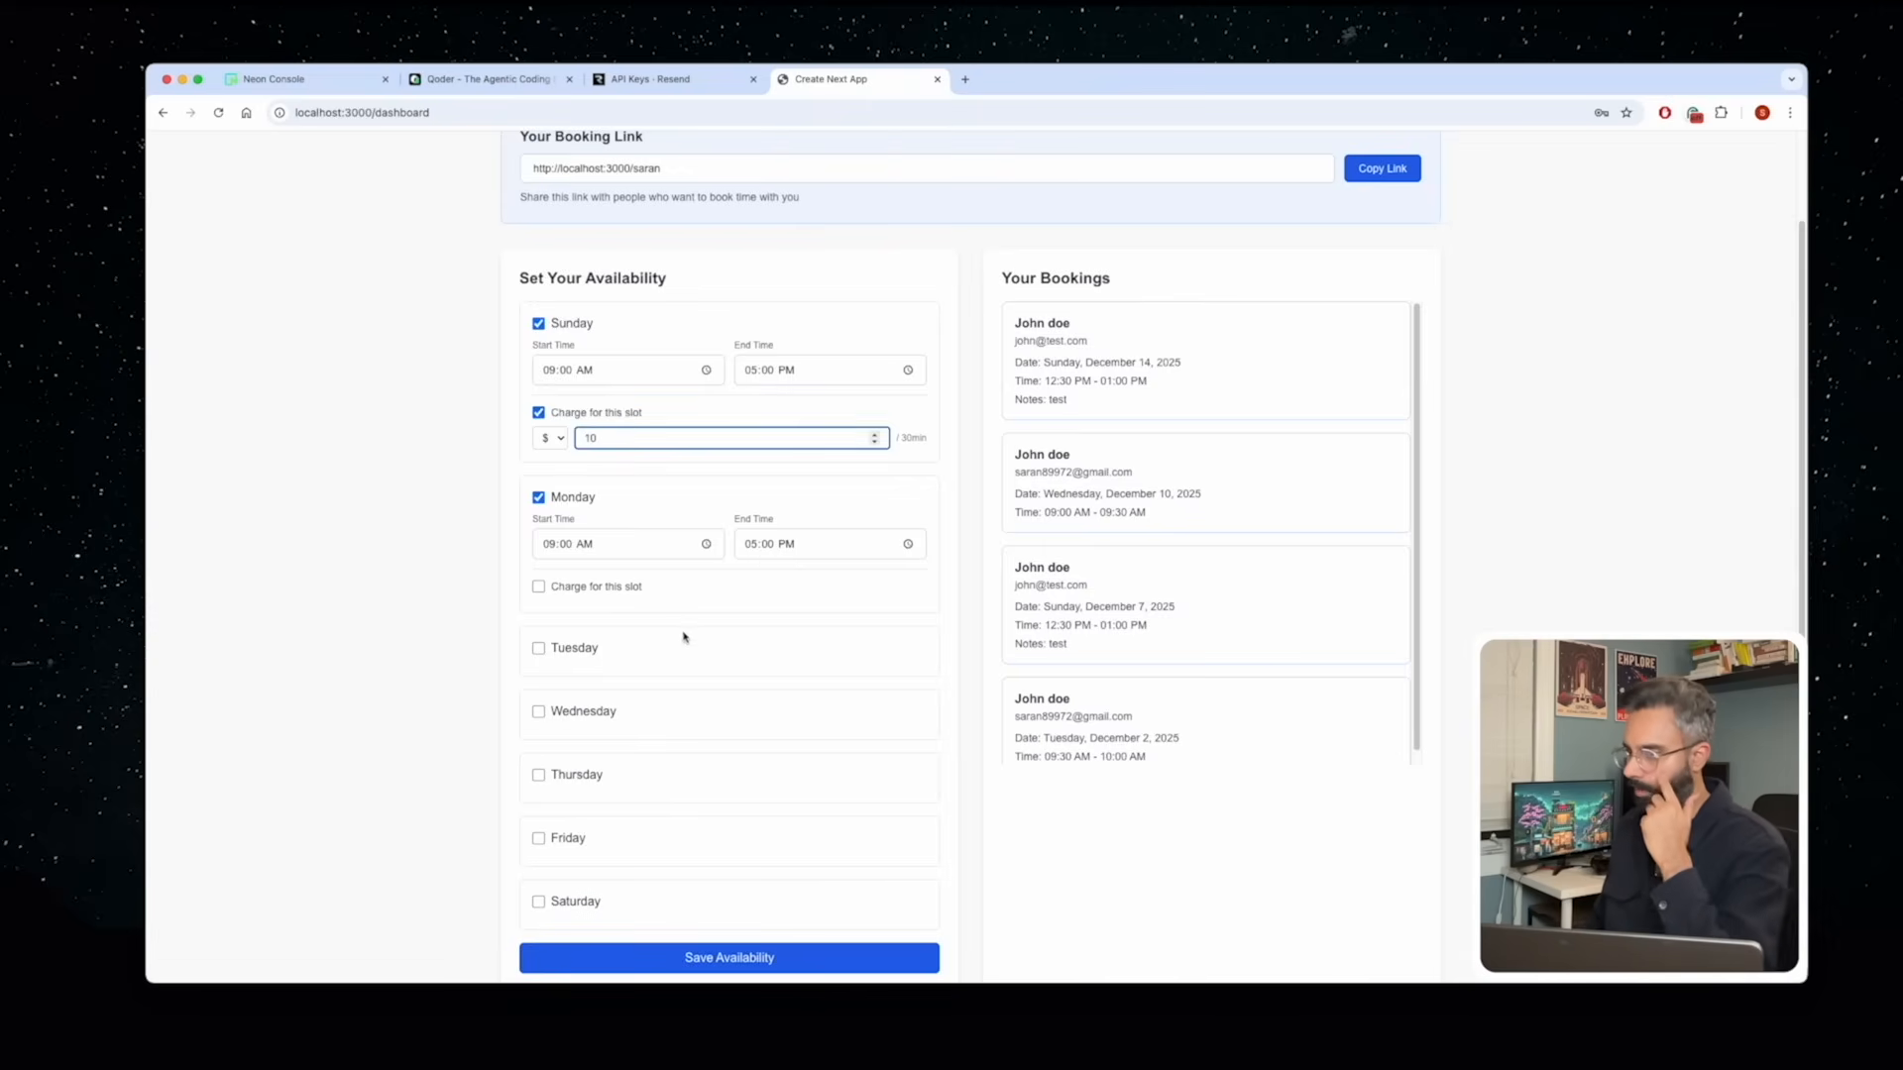
{"action": "scroll", "scroll_direction": "down", "scroll_amount": 3}
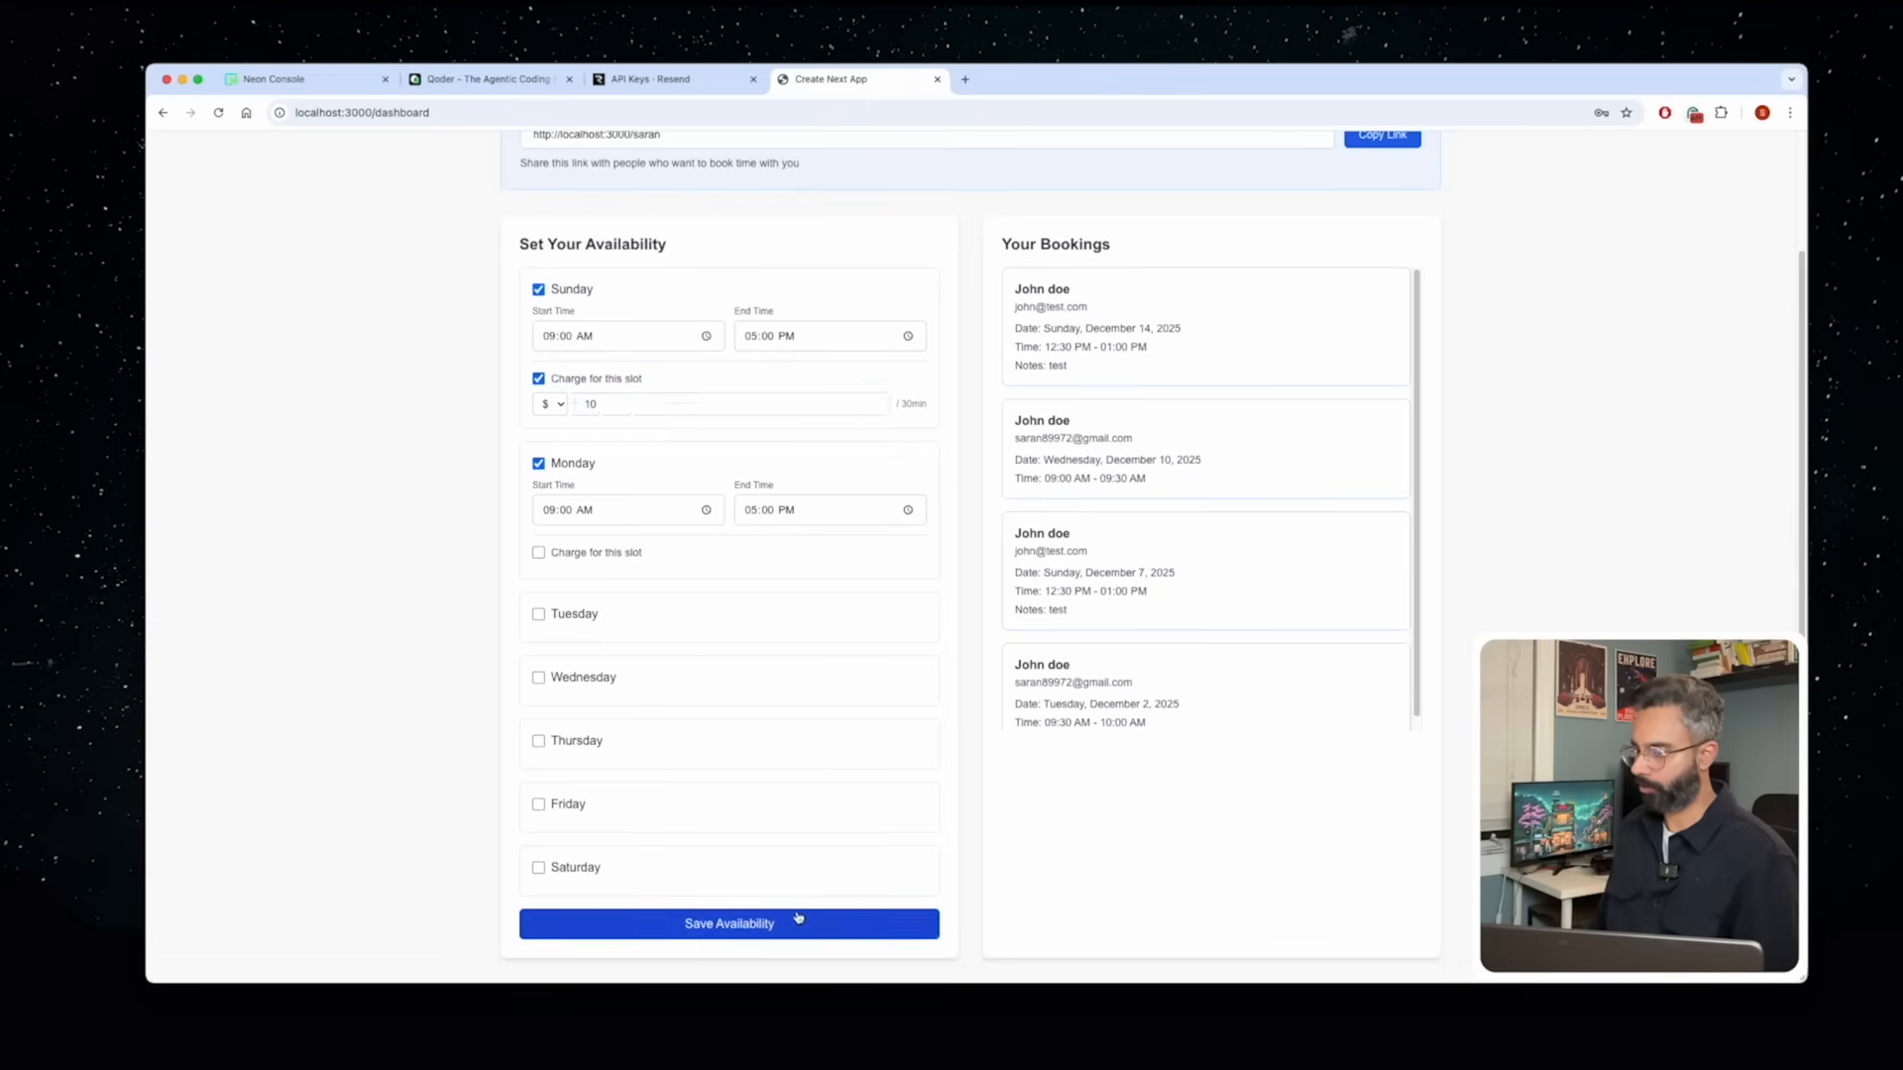
{"action": "left_click", "coordinate": [728, 924]}
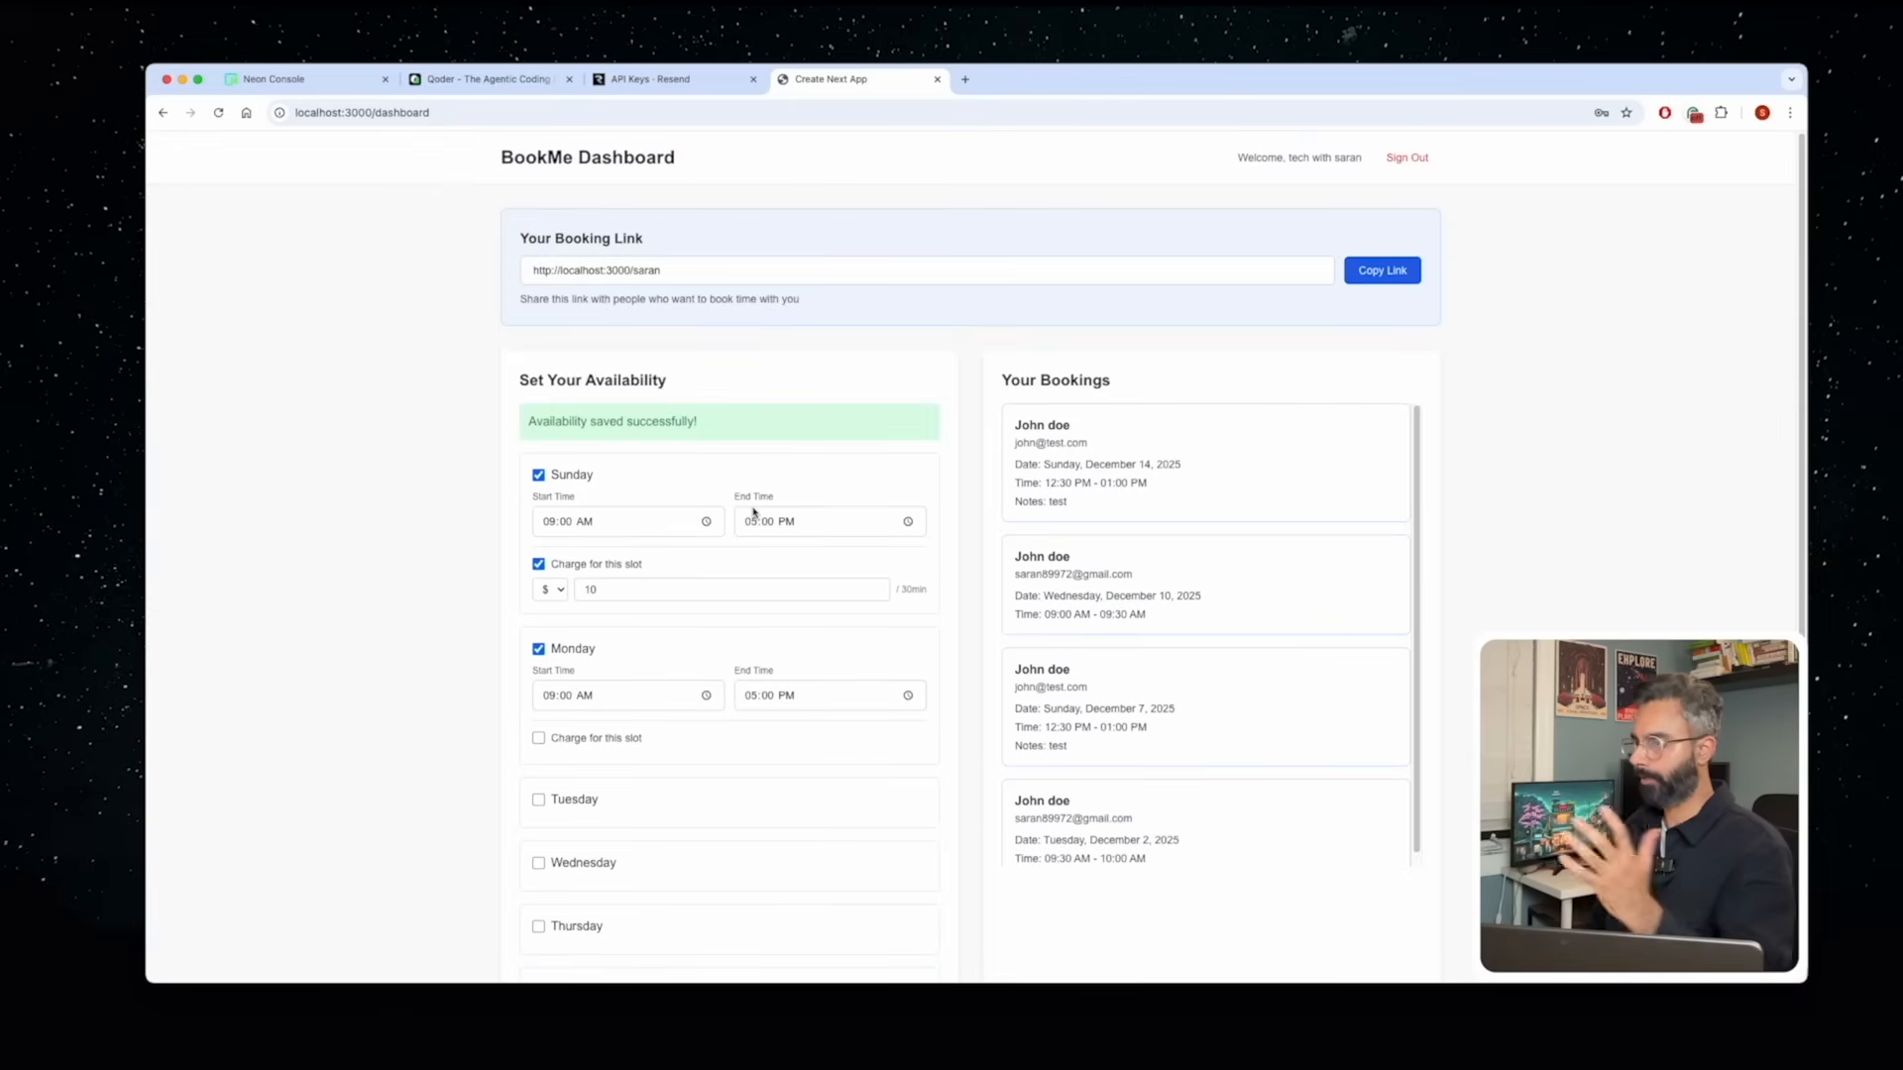
{"action": "double_click", "coordinate": [607, 270]}
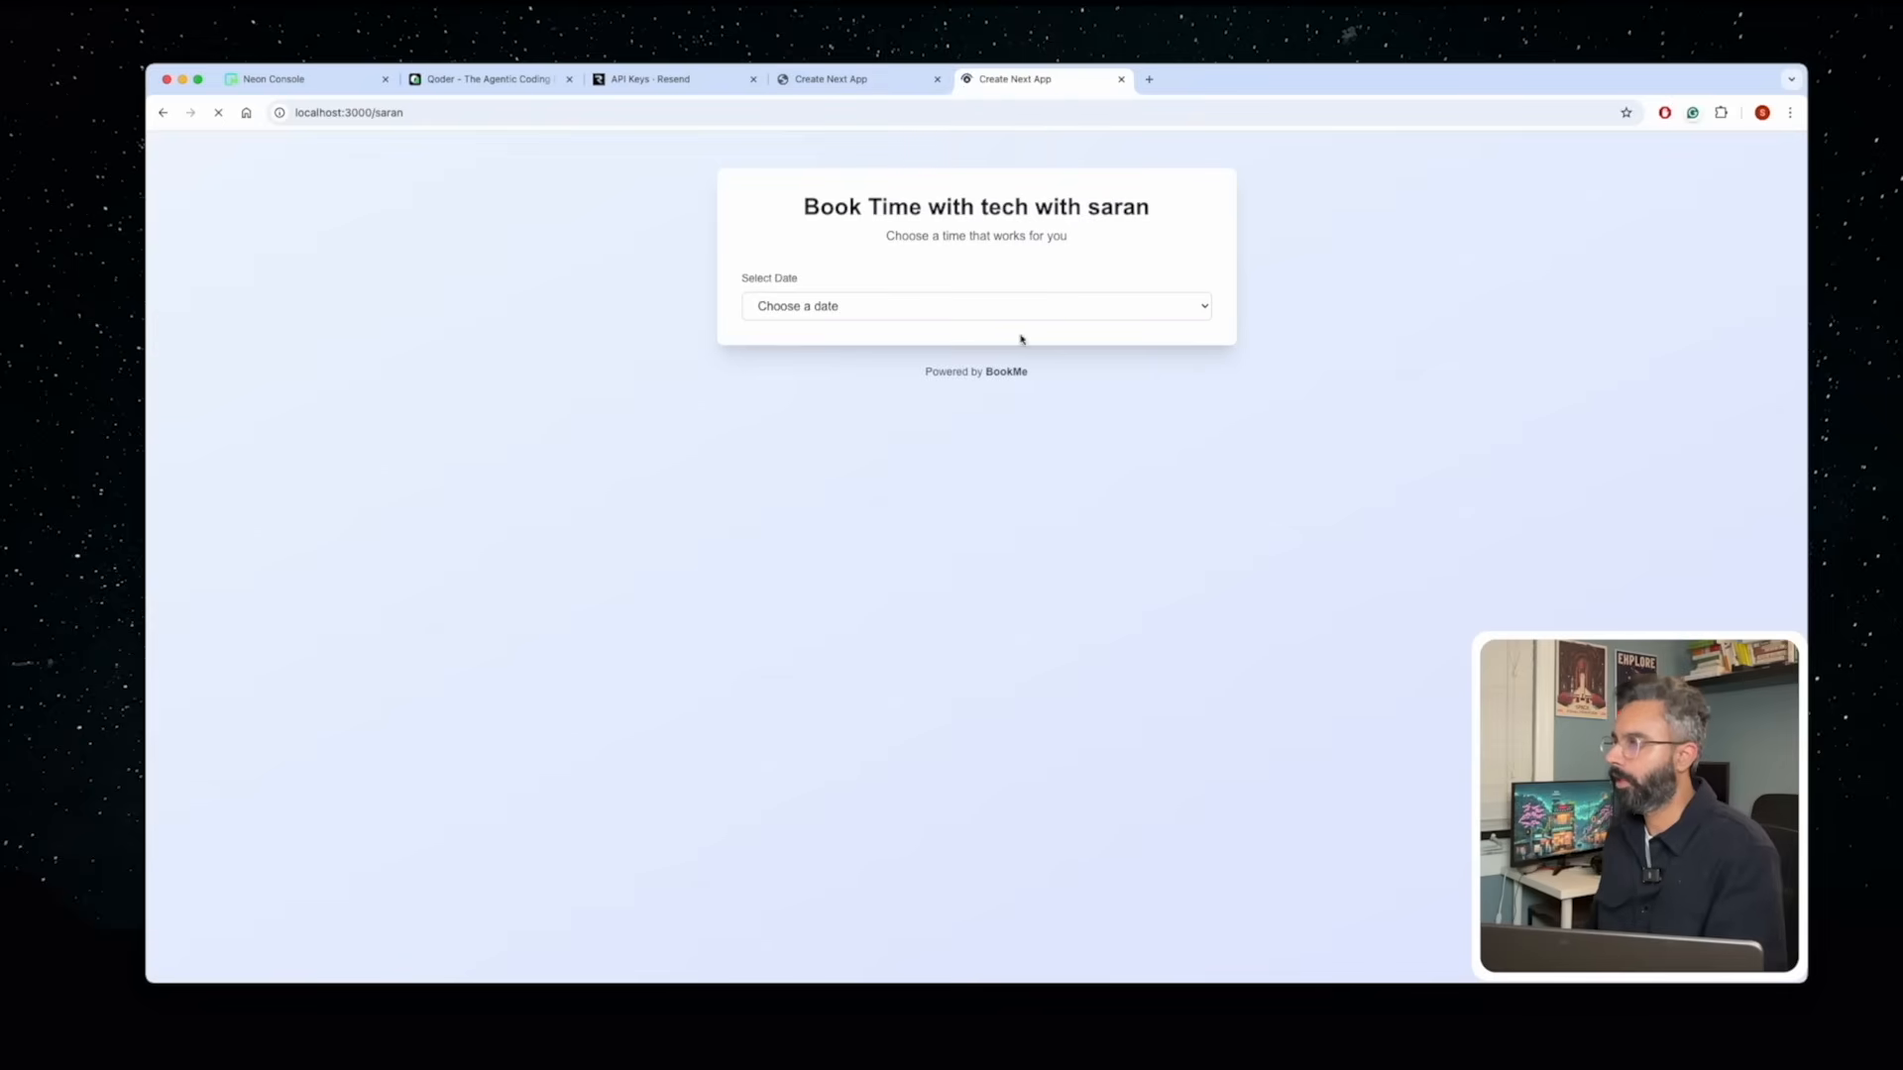
Pick the December 8 09:30 paid slot and autofill the guest's name and email.
{"action": "left_click", "coordinate": [974, 306]}
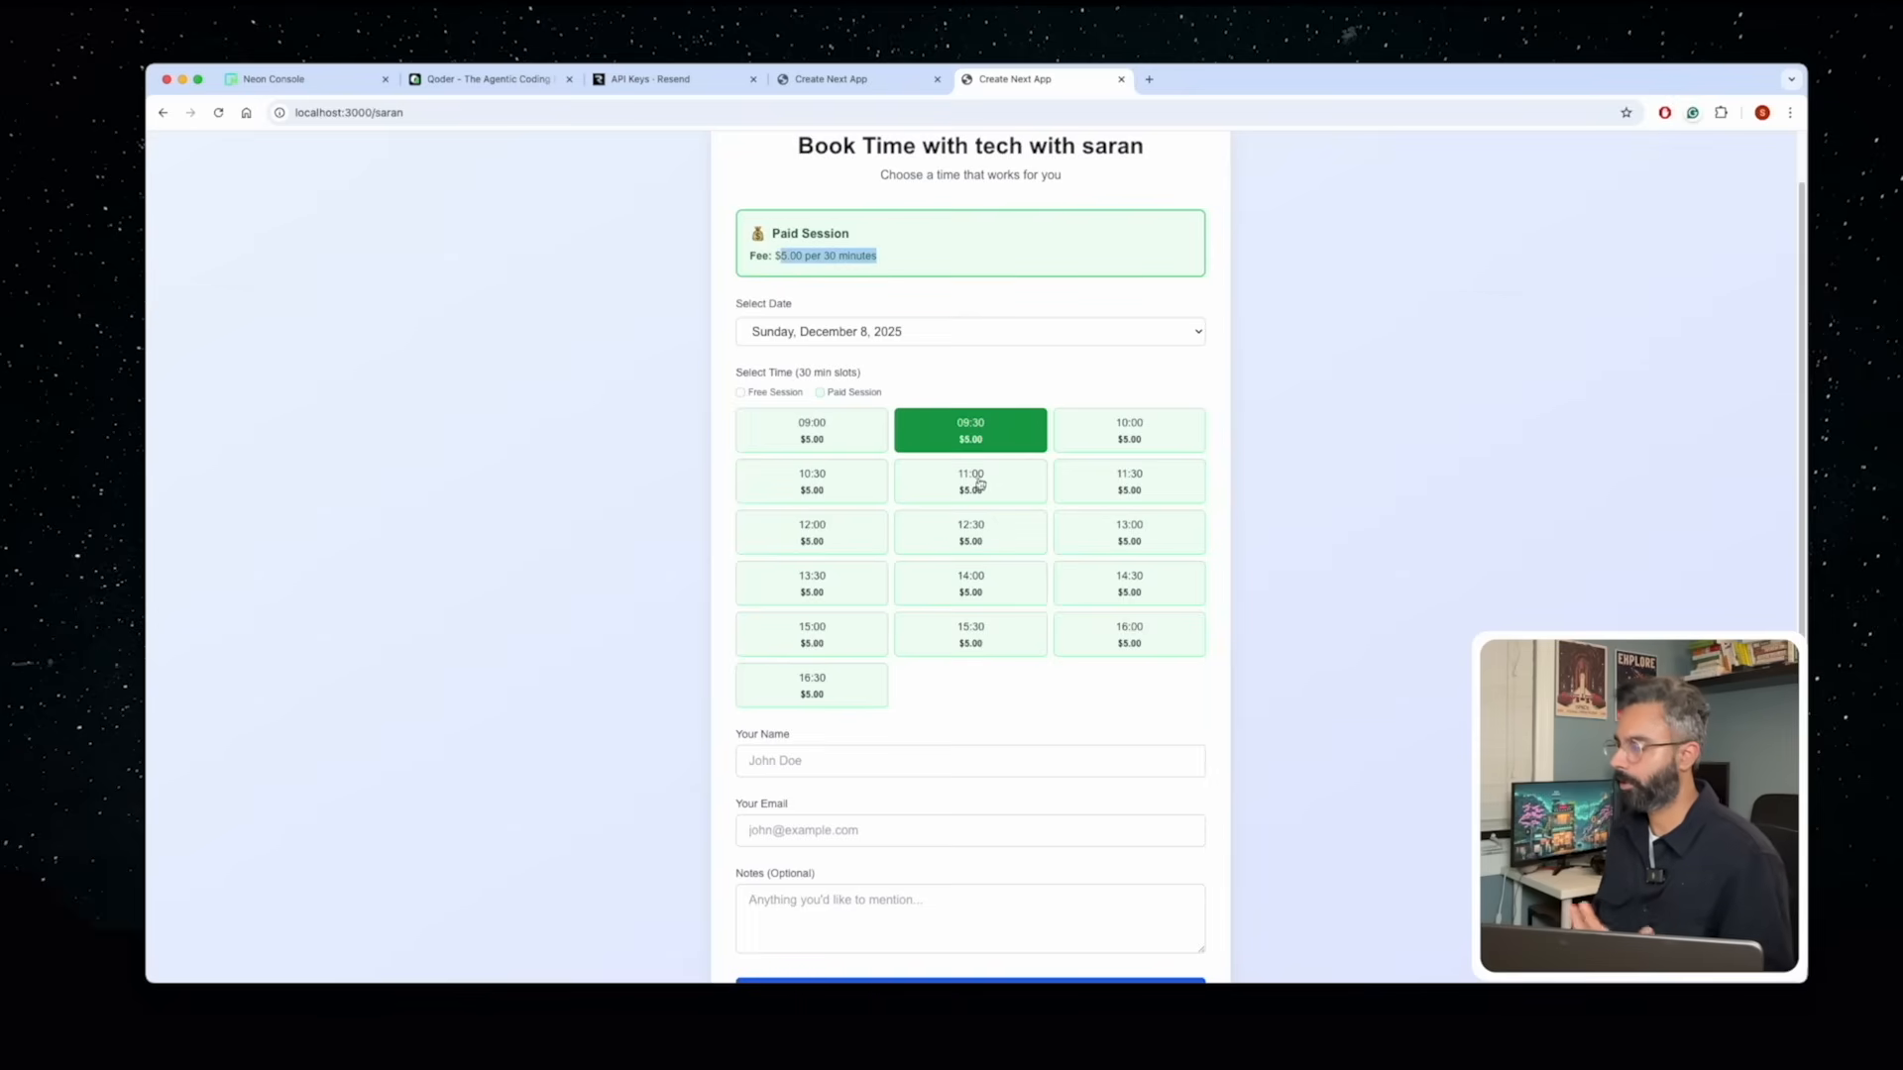
{"action": "scroll", "scroll_direction": "down", "scroll_amount": 3}
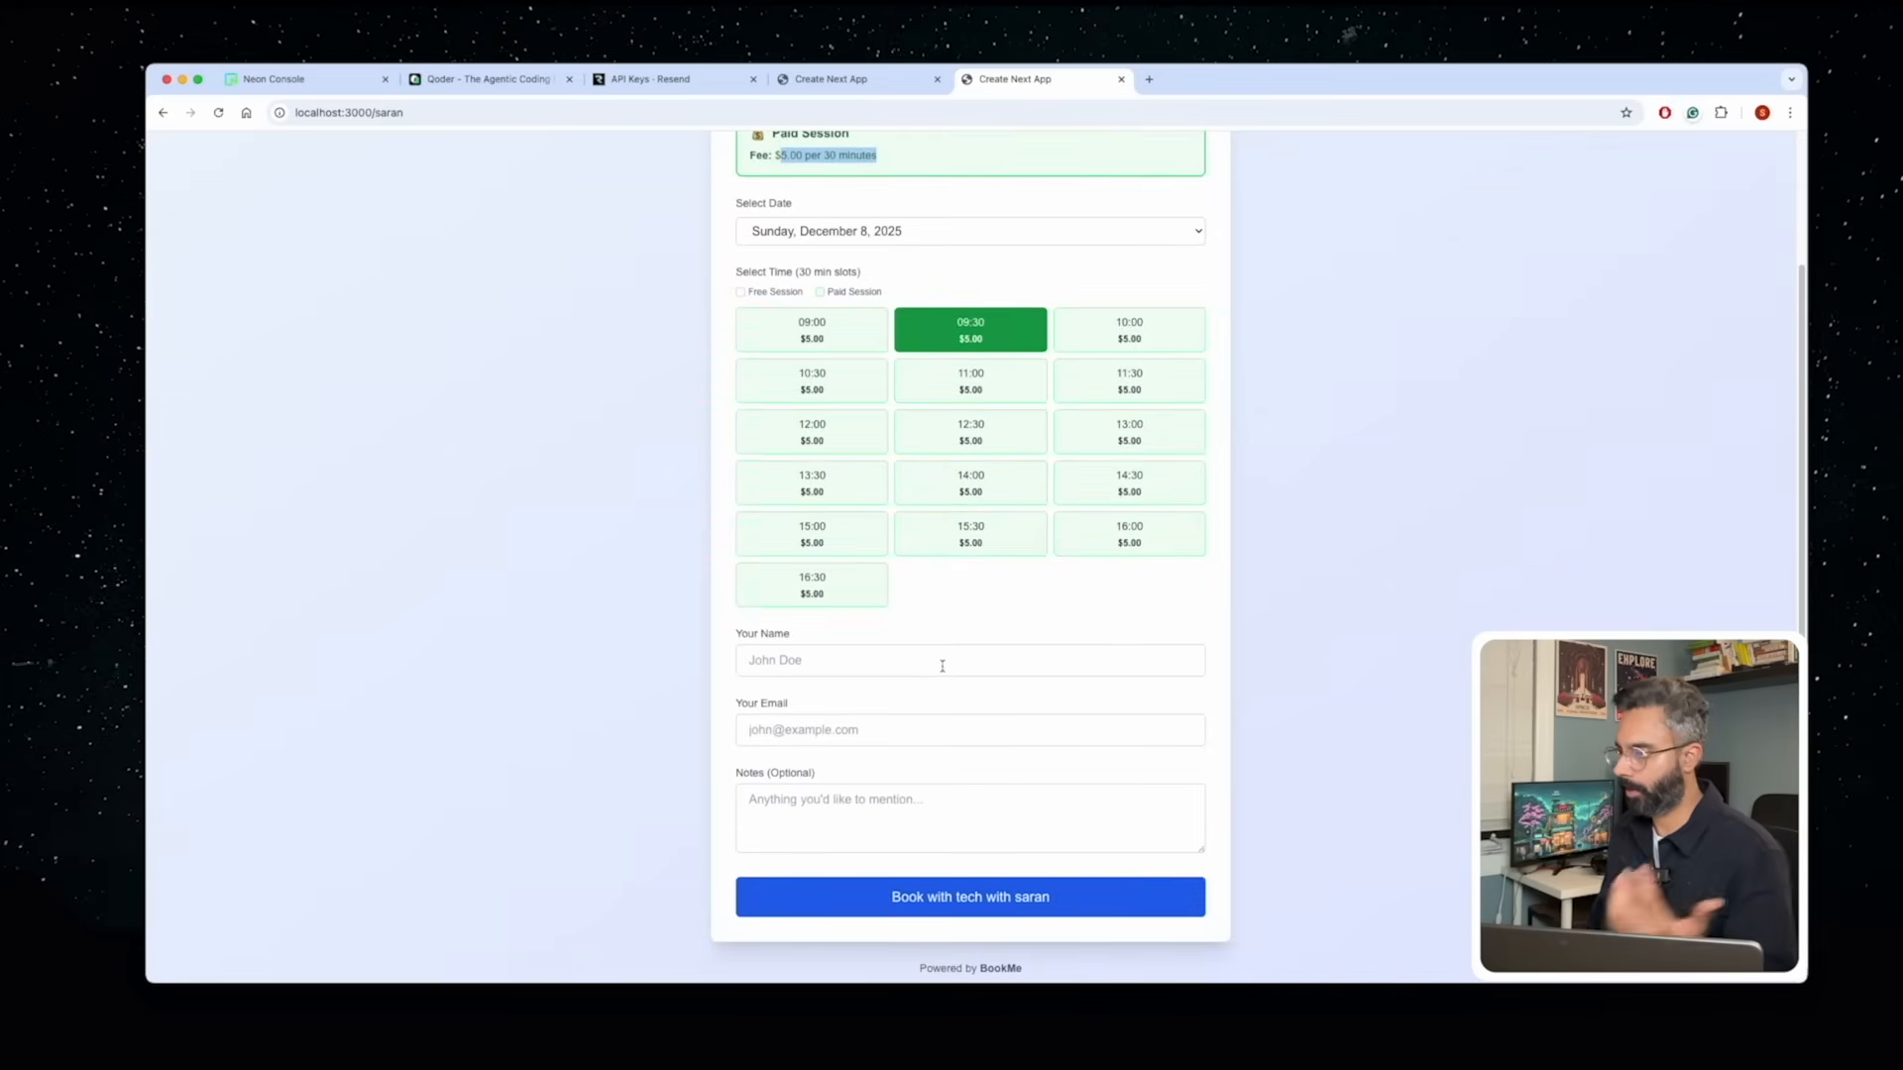
{"action": "left_click", "coordinate": [968, 660]}
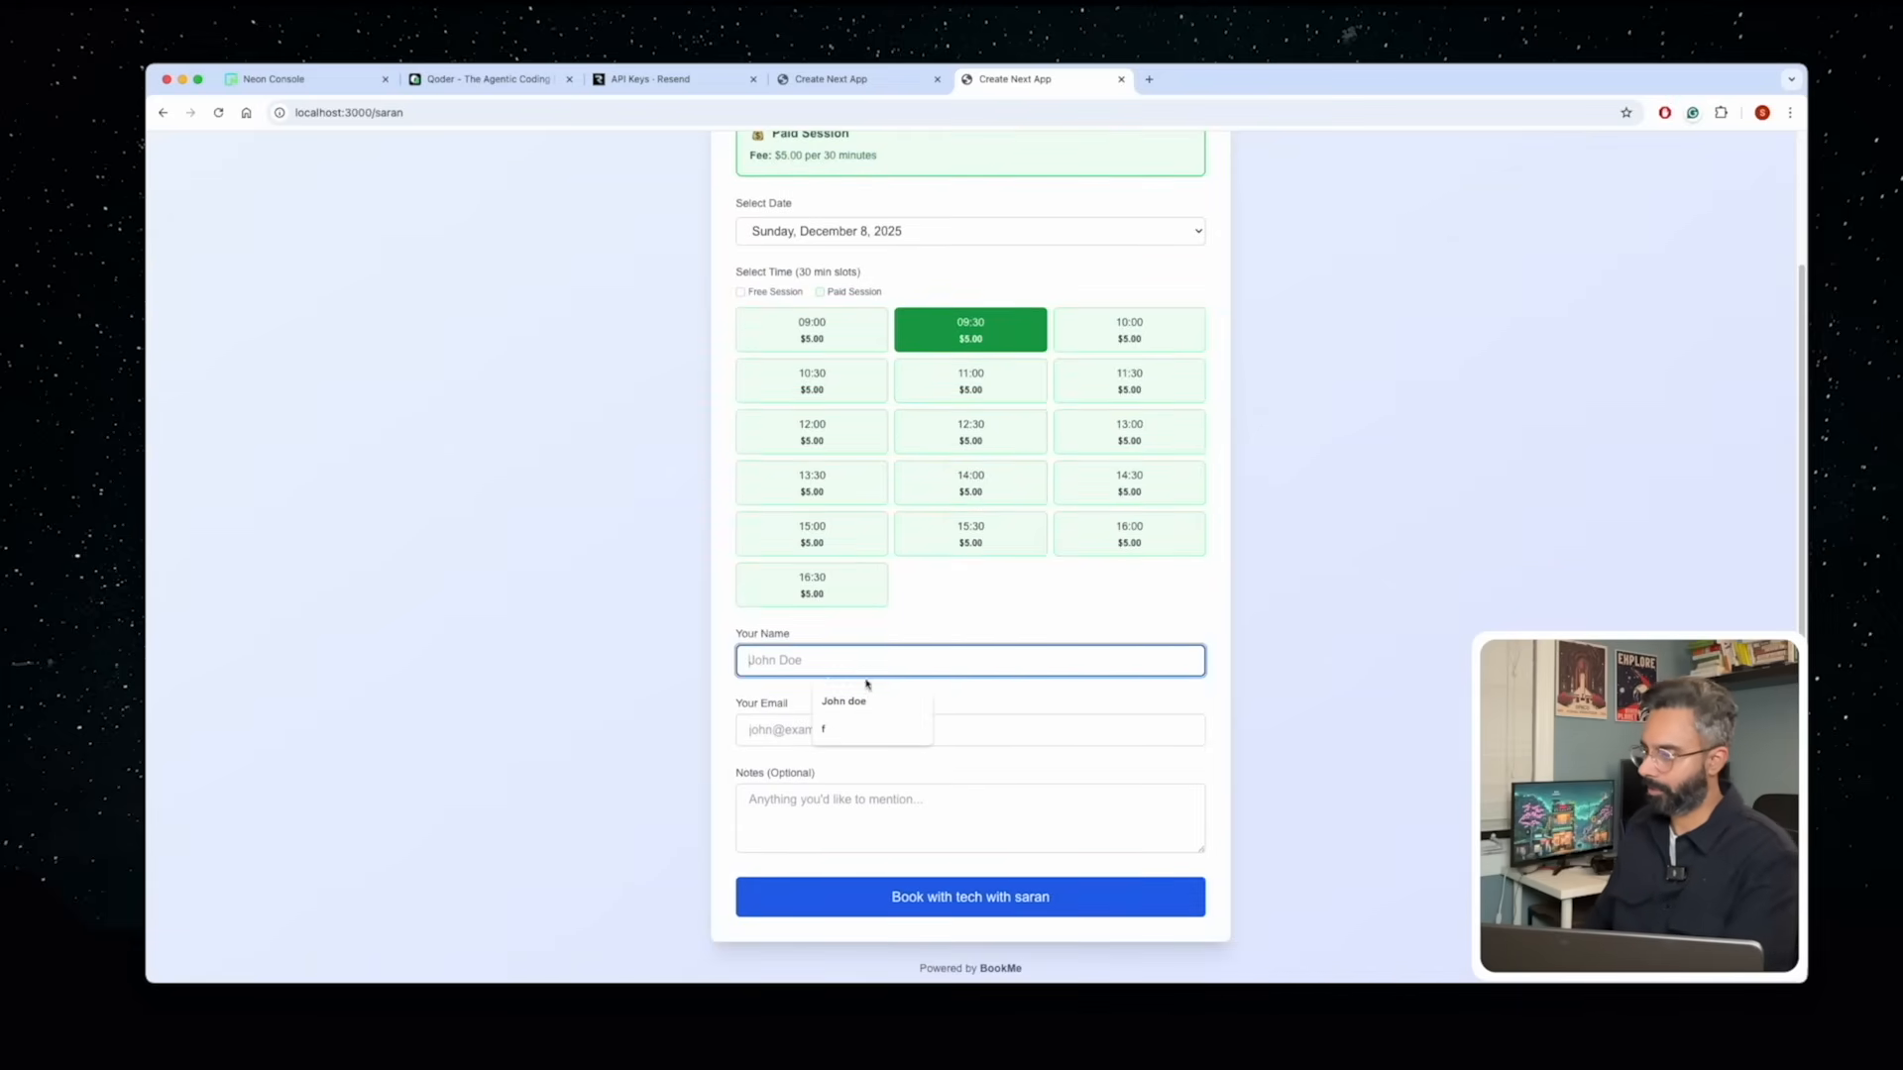
{"action": "left_click", "coordinate": [969, 730]}
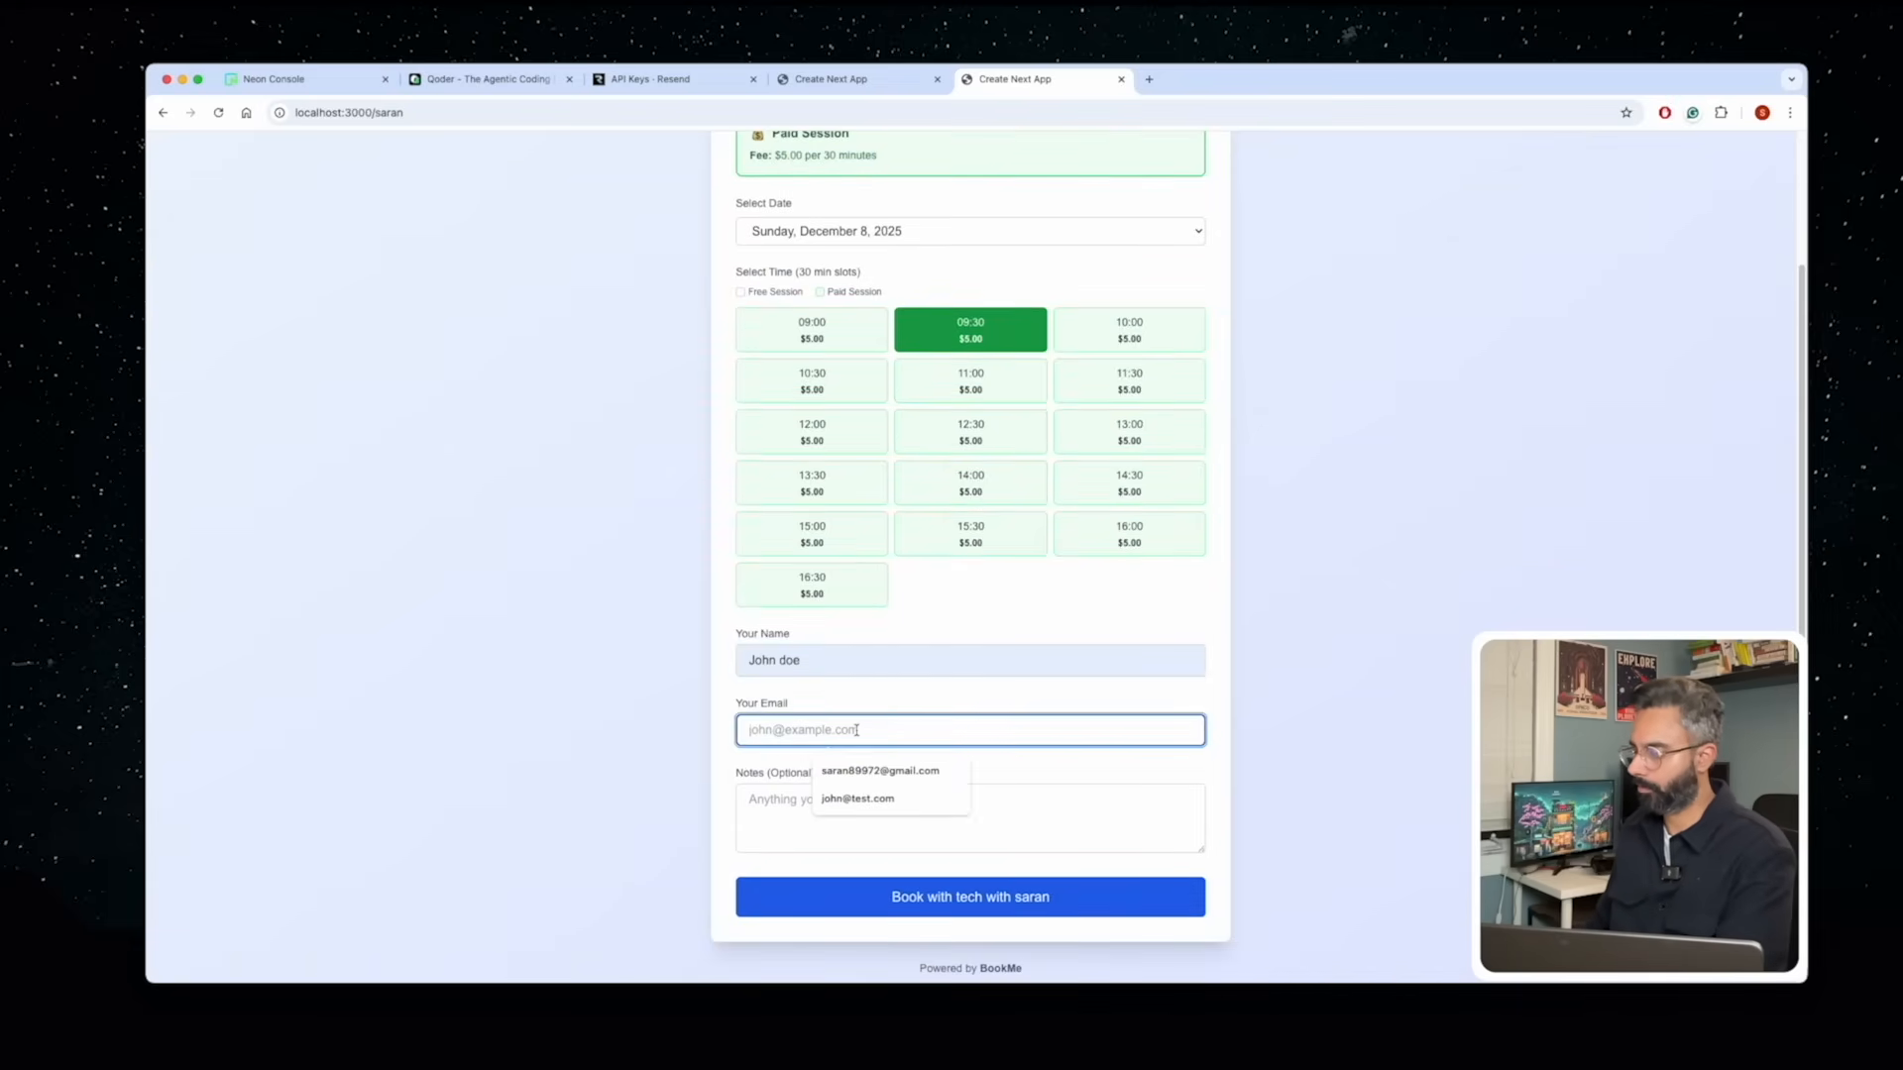
{"action": "left_click", "coordinate": [879, 771]}
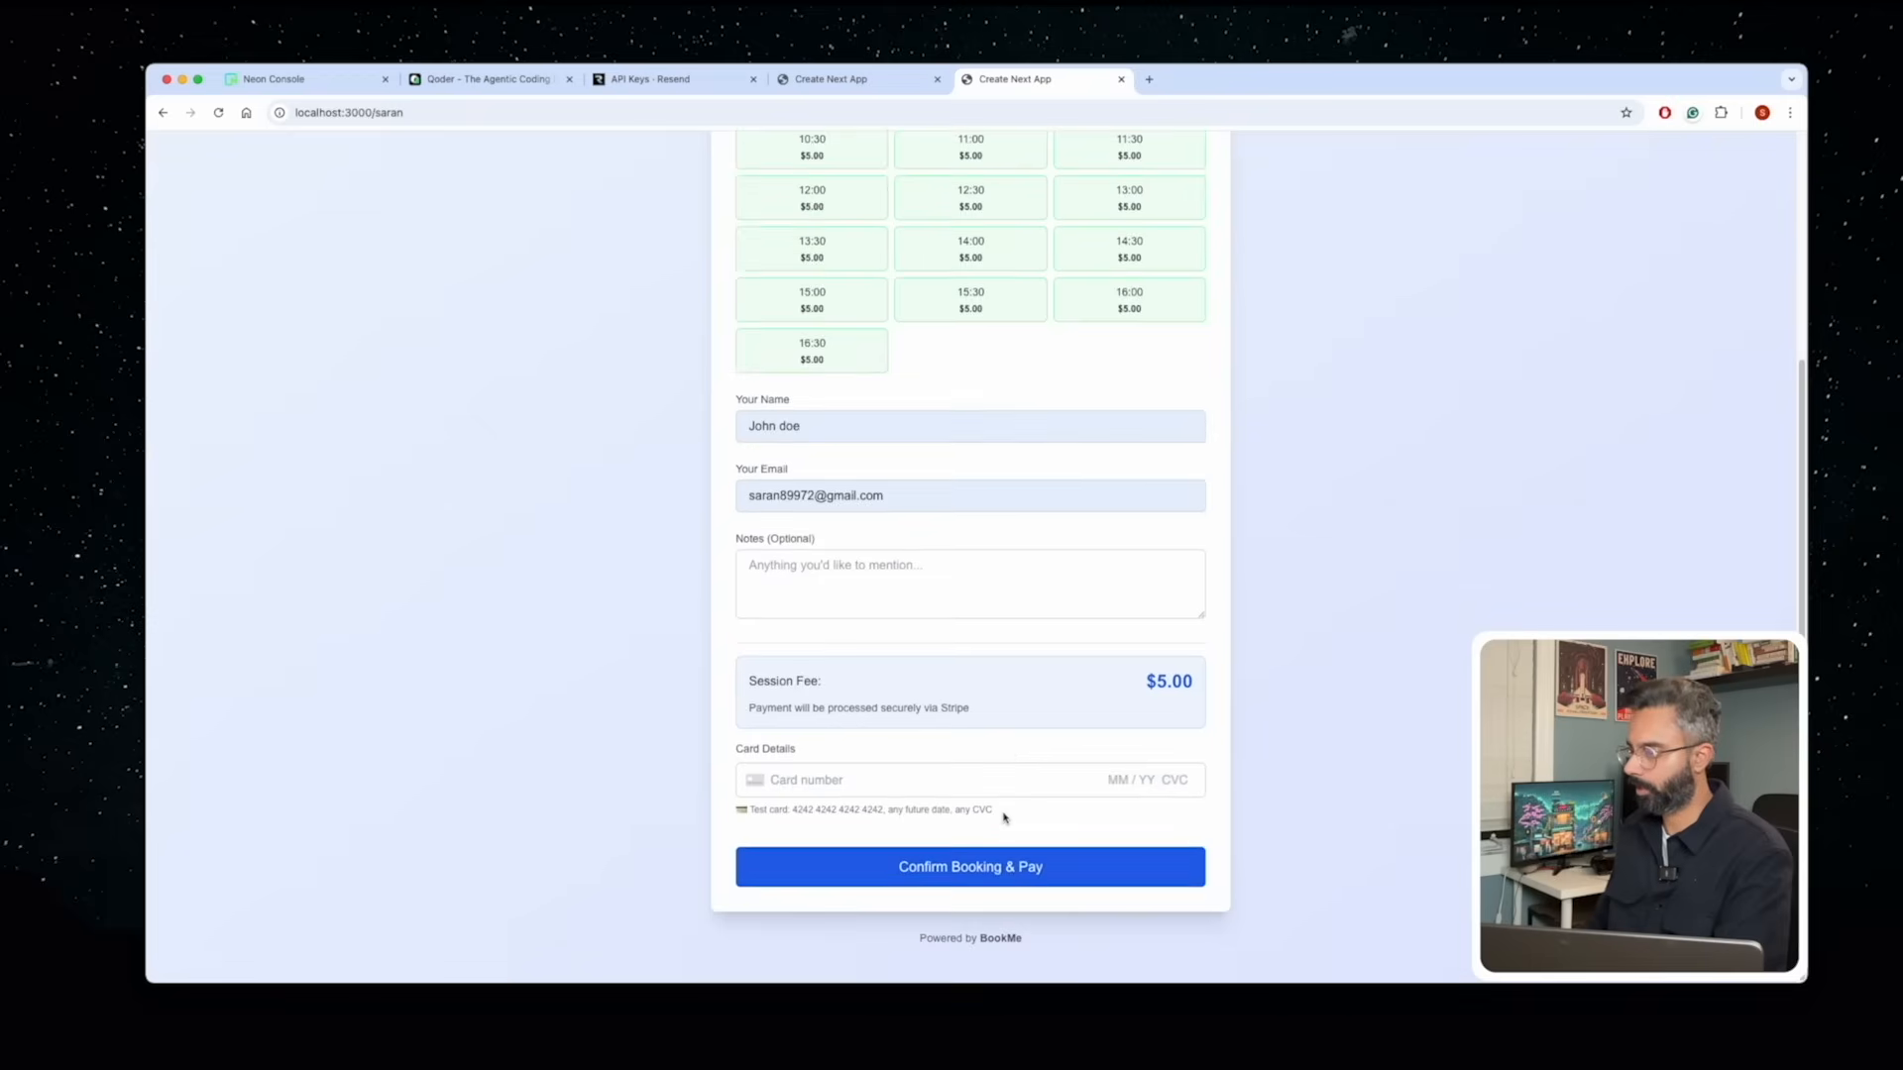
{"action": "left_click", "coordinate": [850, 779]}
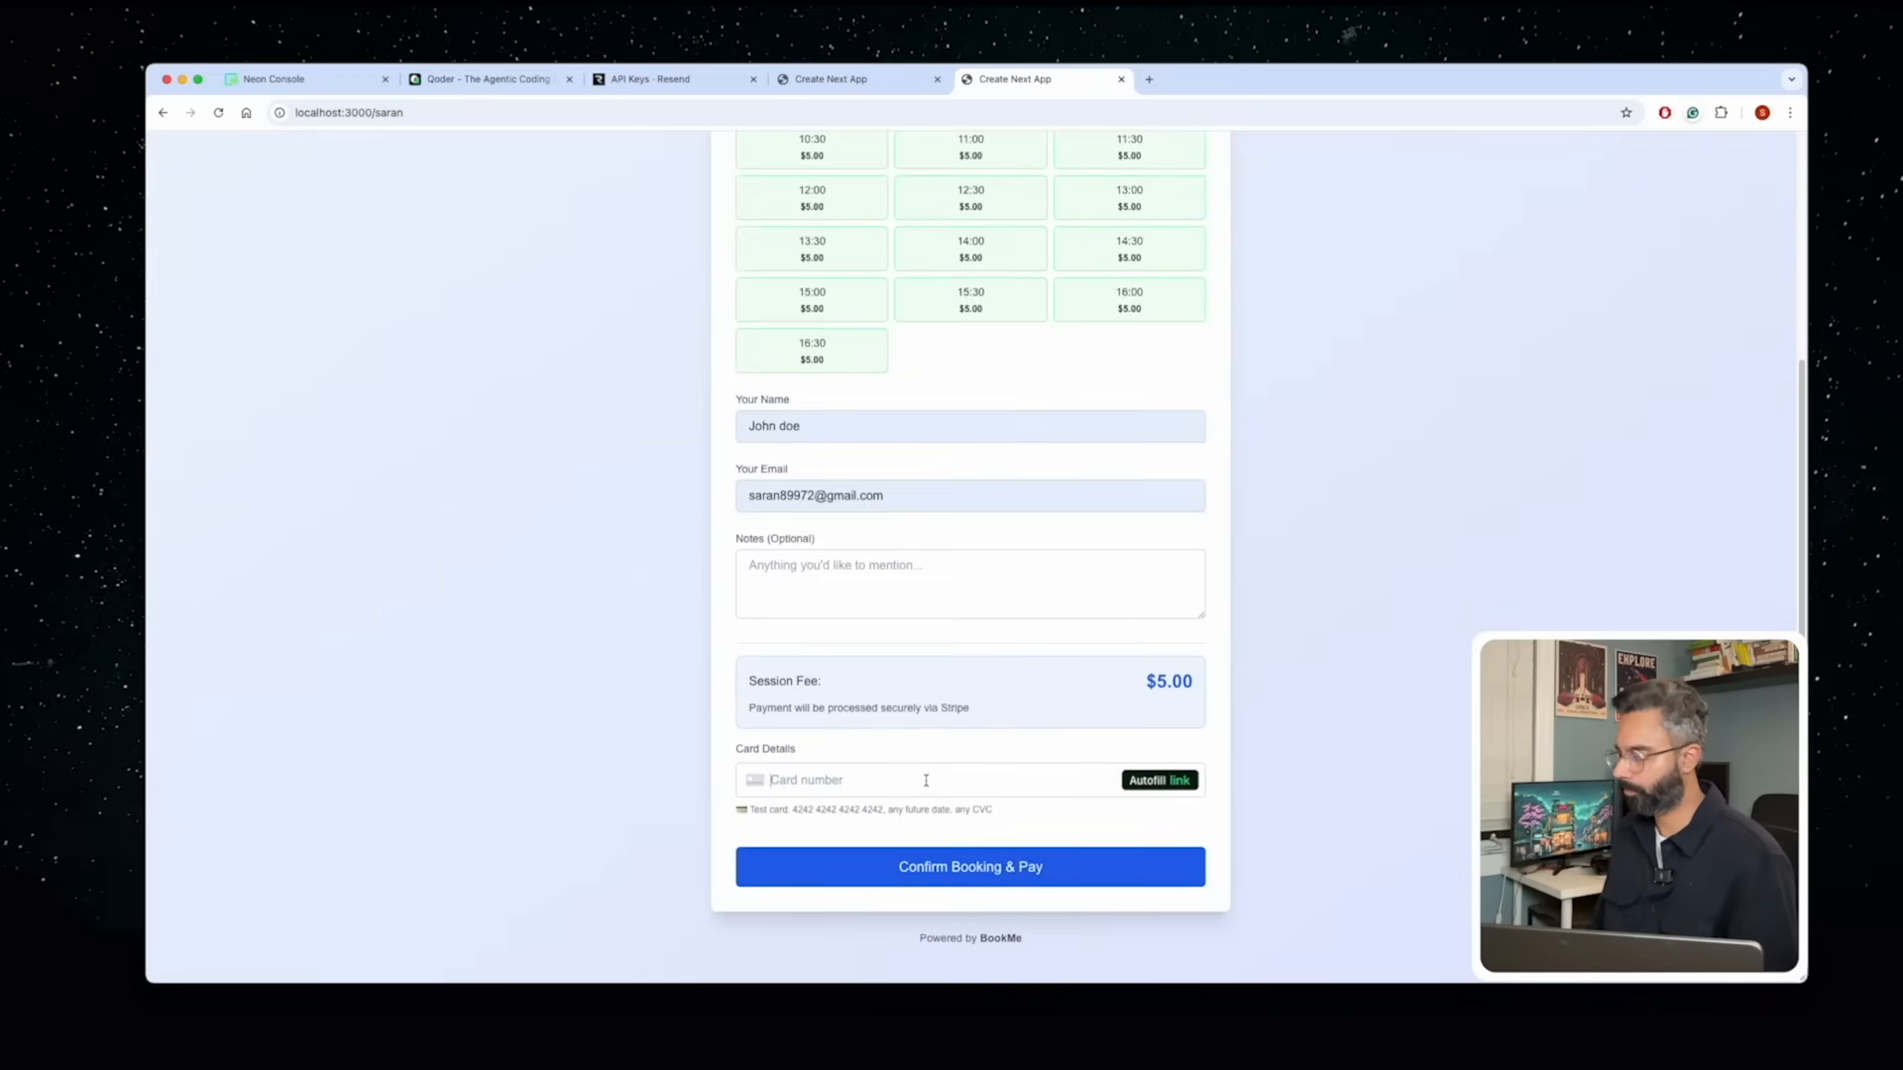
{"action": "type", "text": "42"}
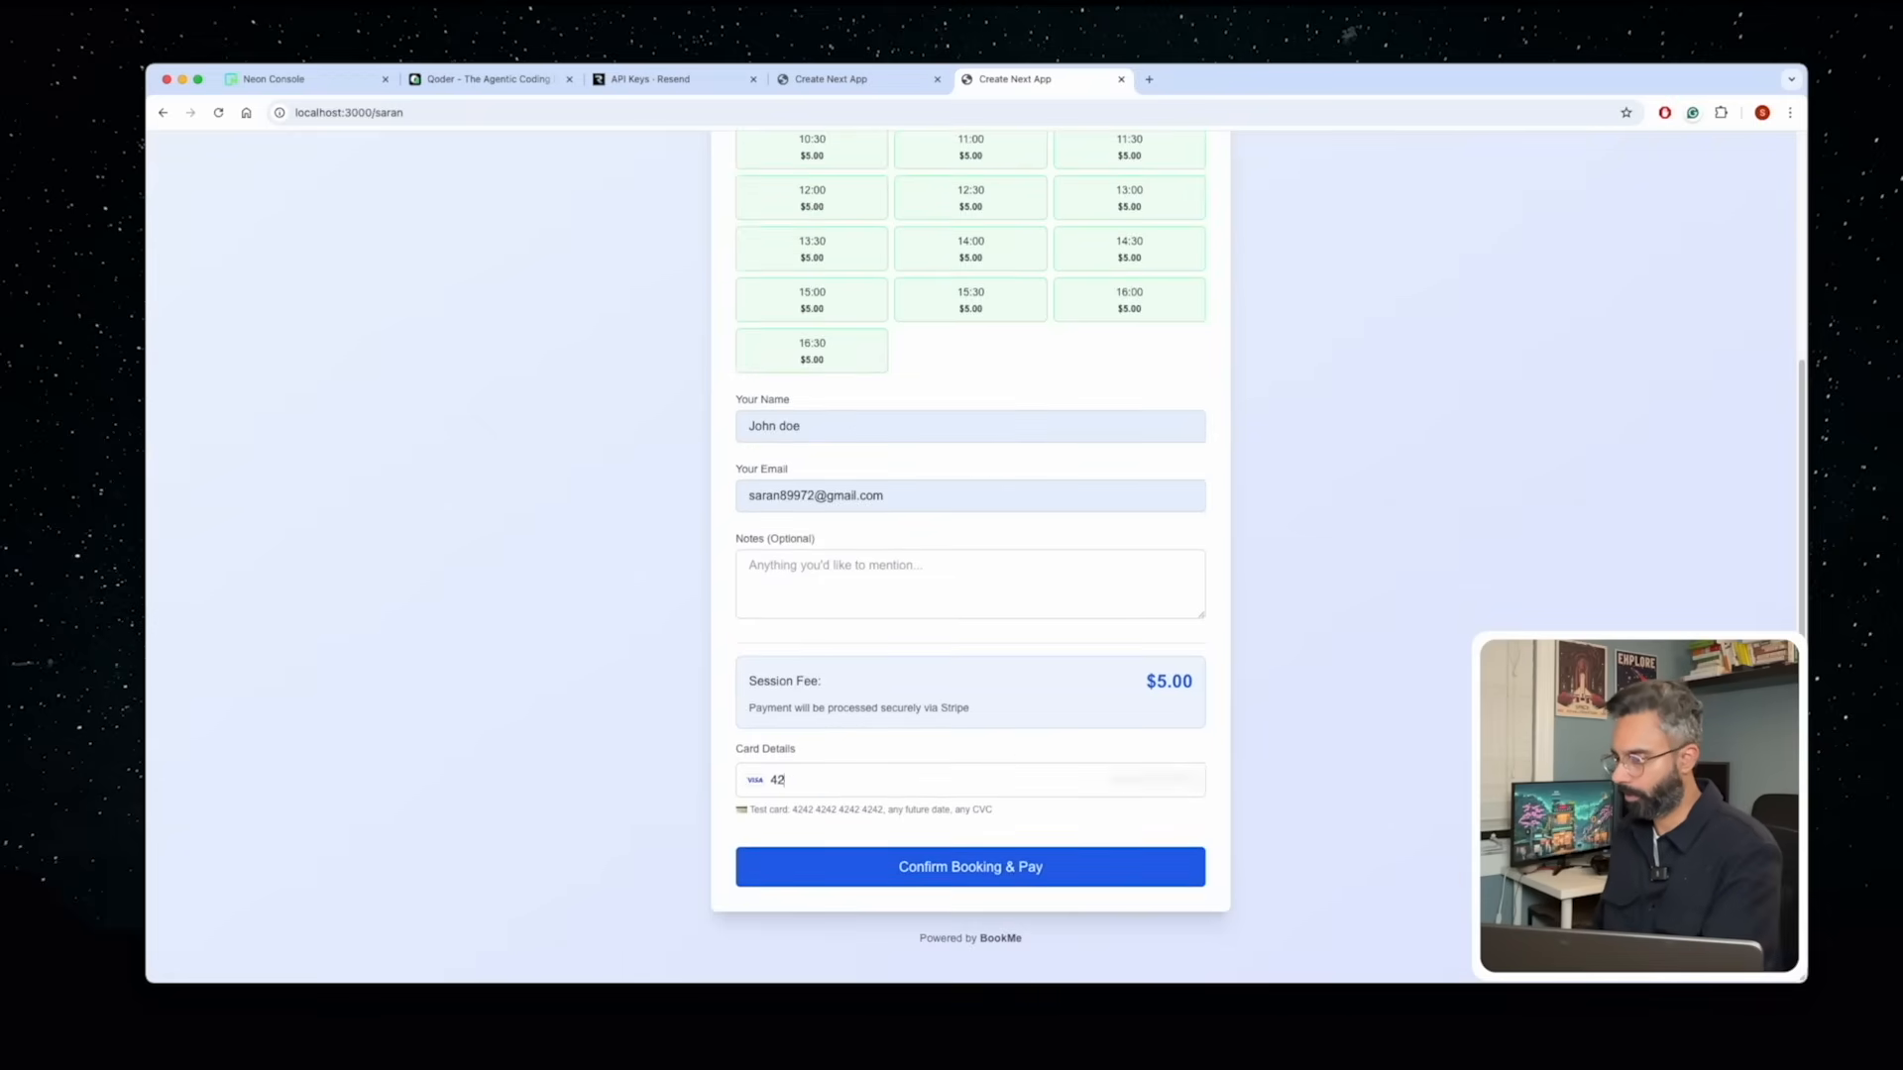
{"action": "type", "text": "4242 4242 4242 42"}
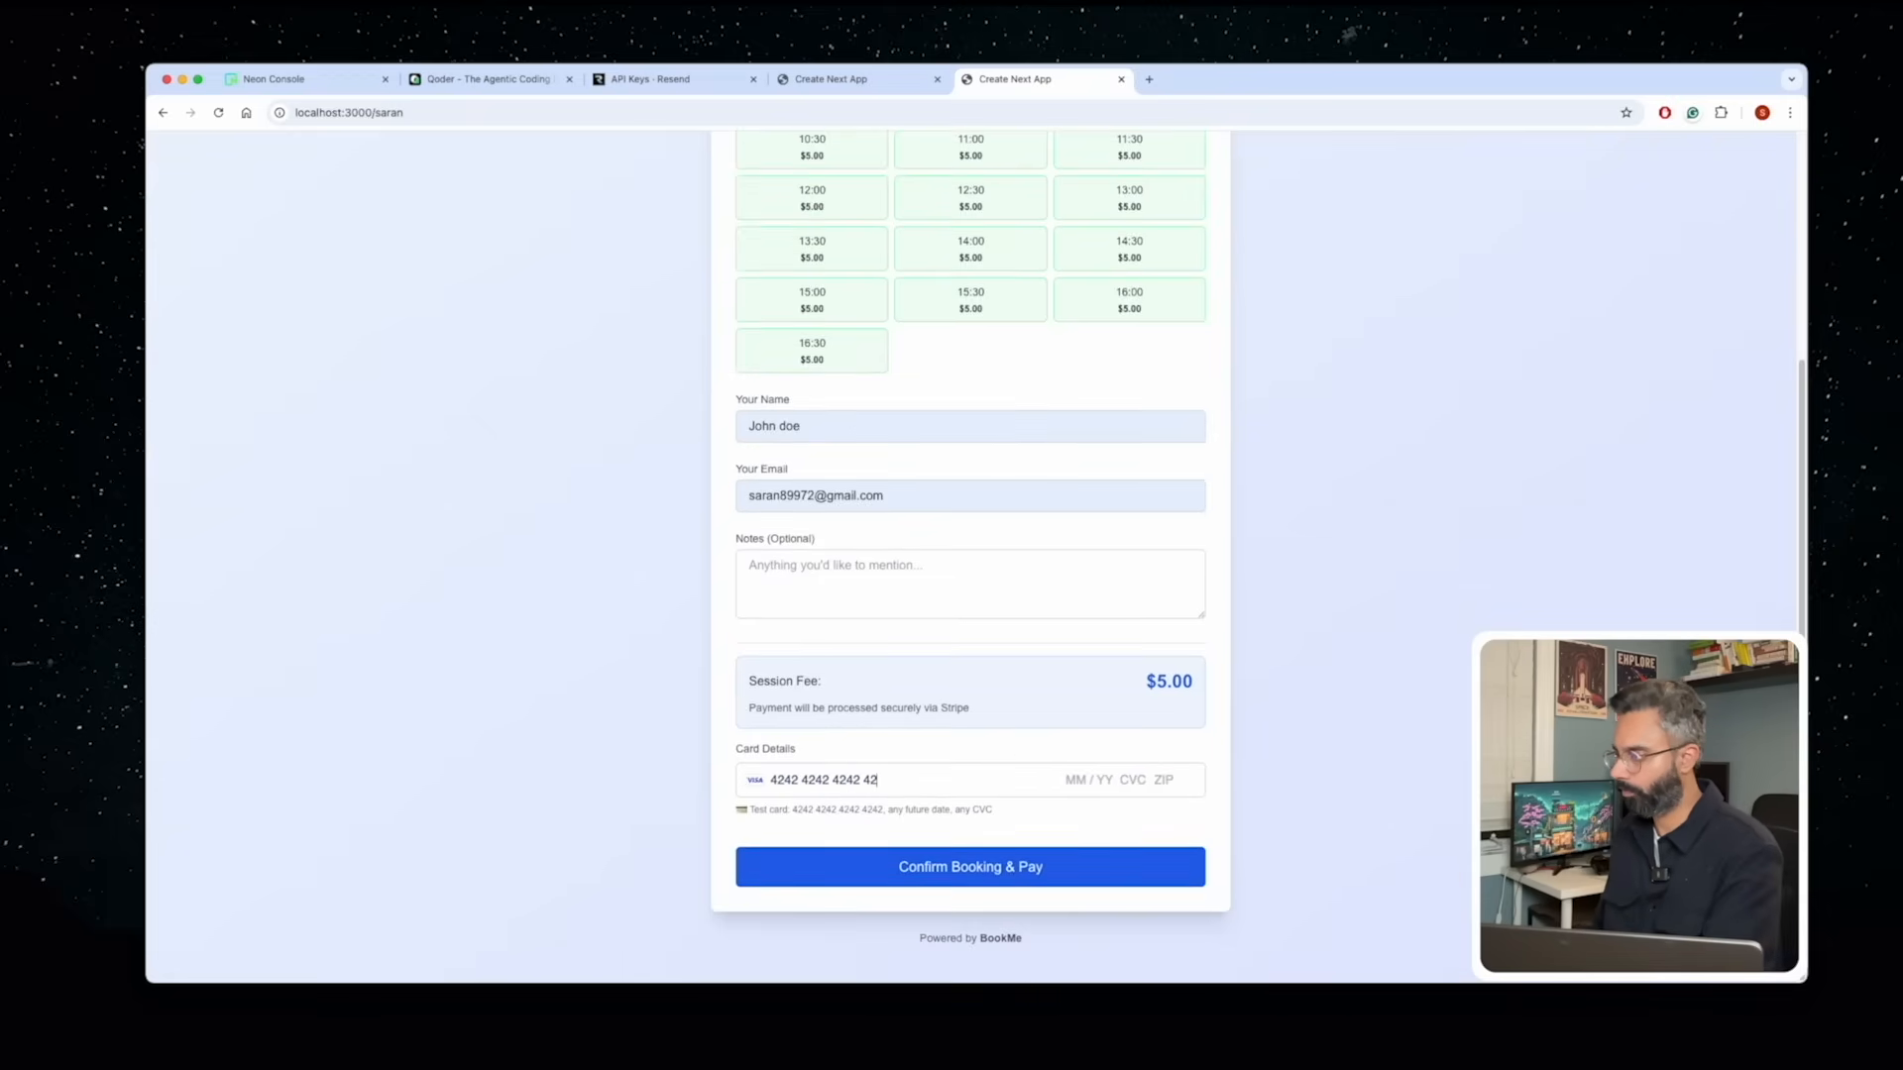
{"action": "type", "text": "04 /"}
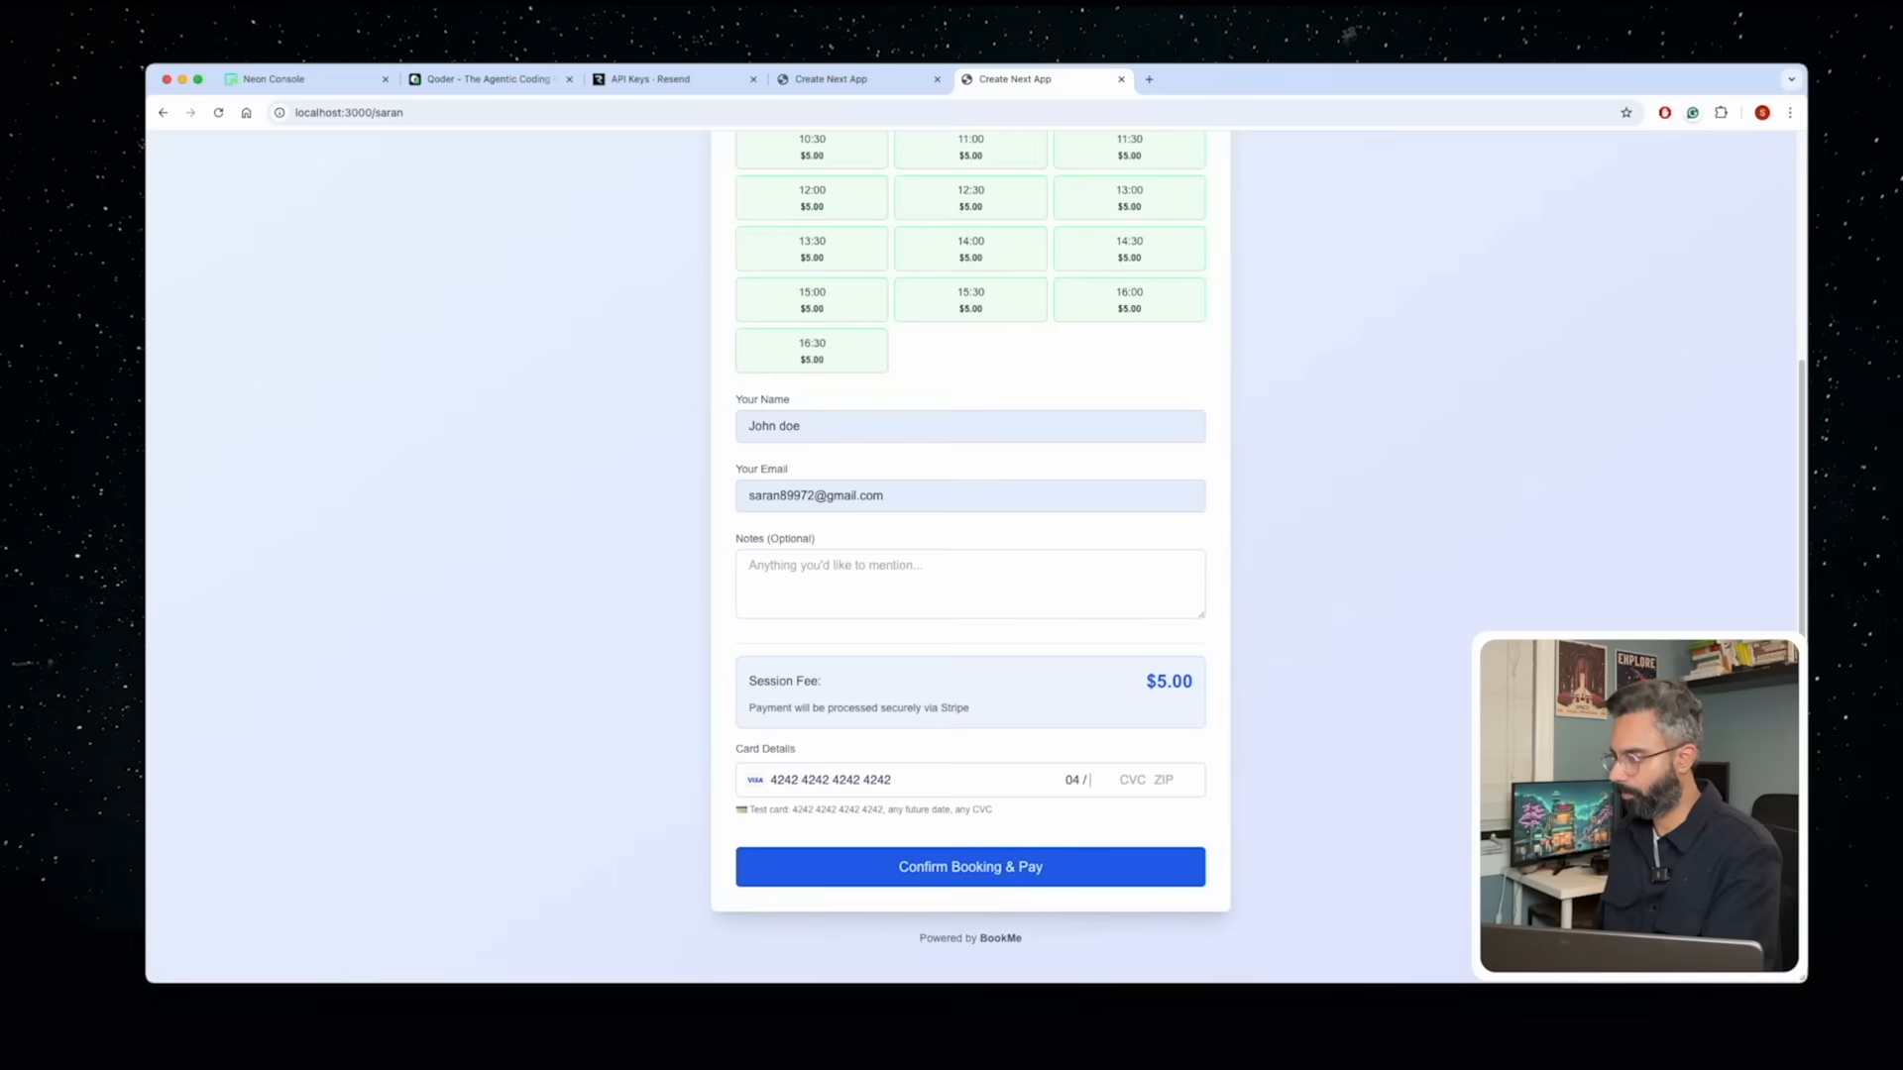
{"action": "type", "text": "26 123 1"}
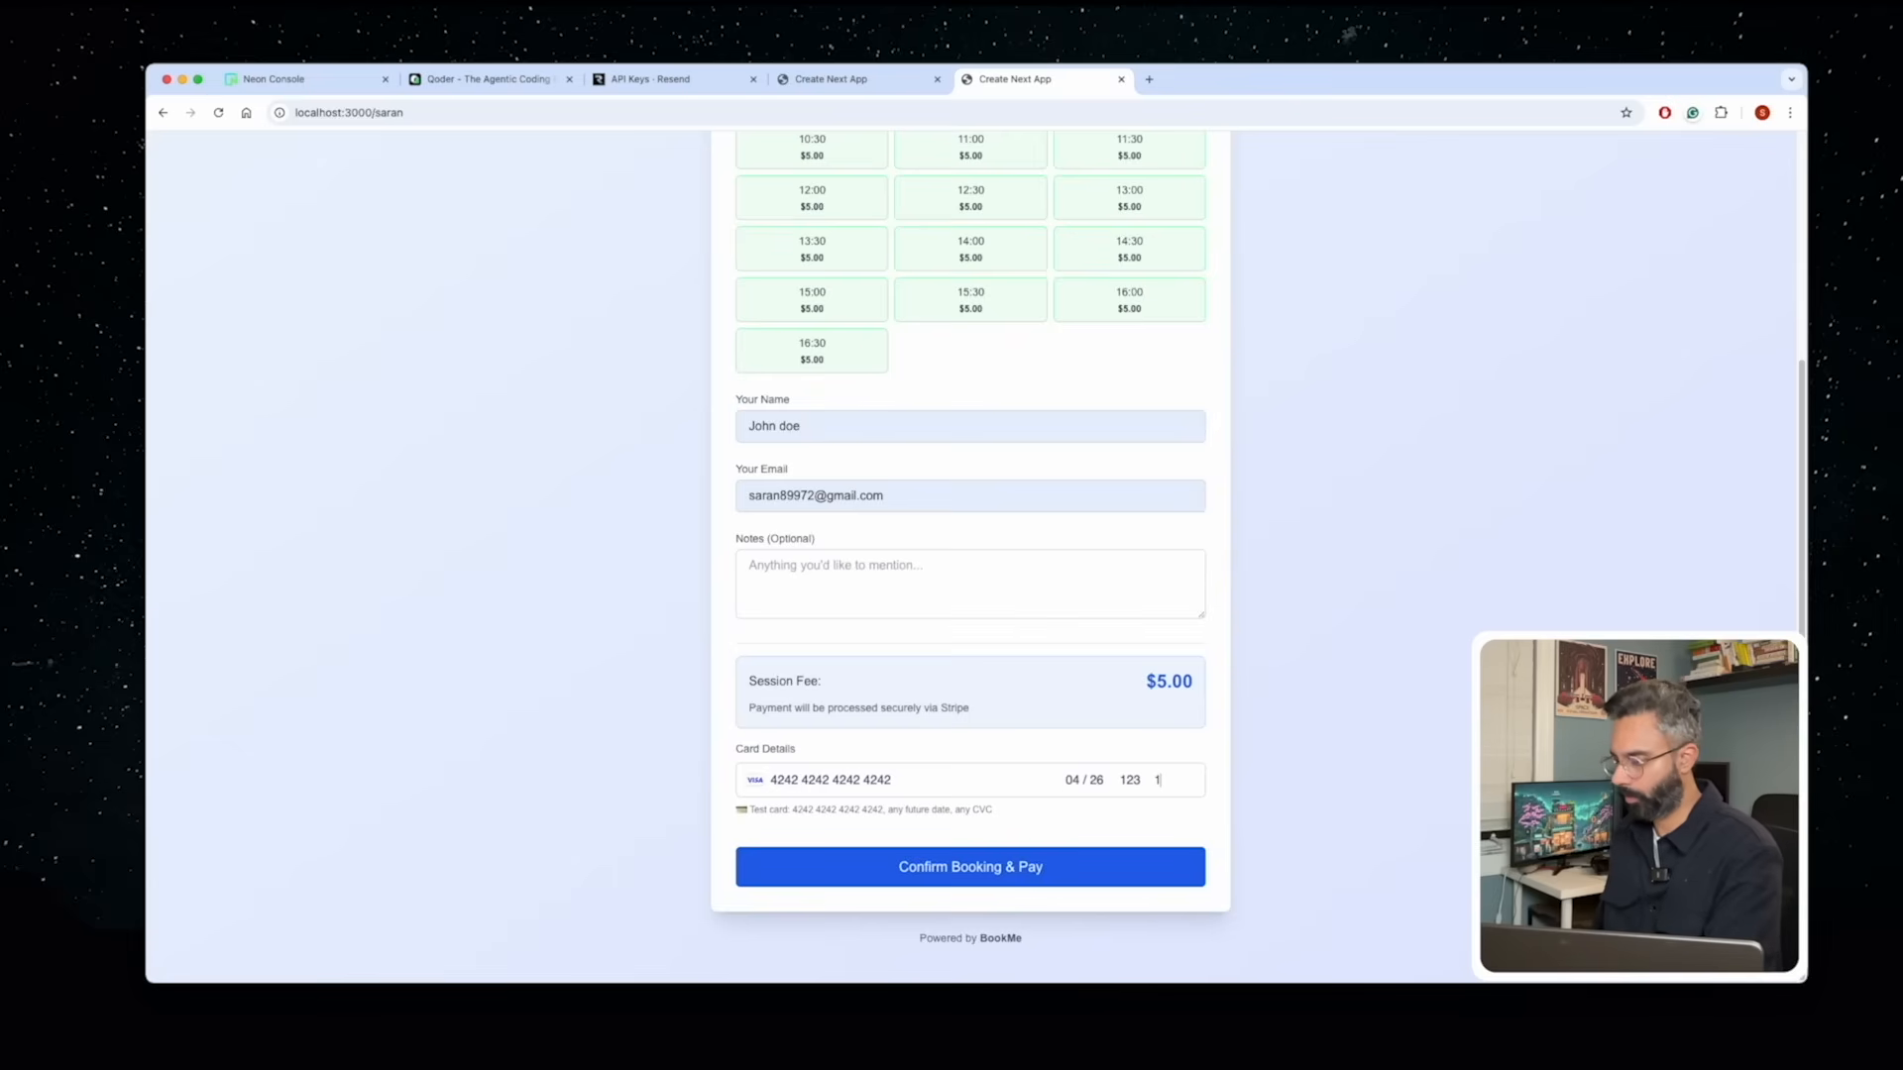
{"action": "type", "text": "001"}
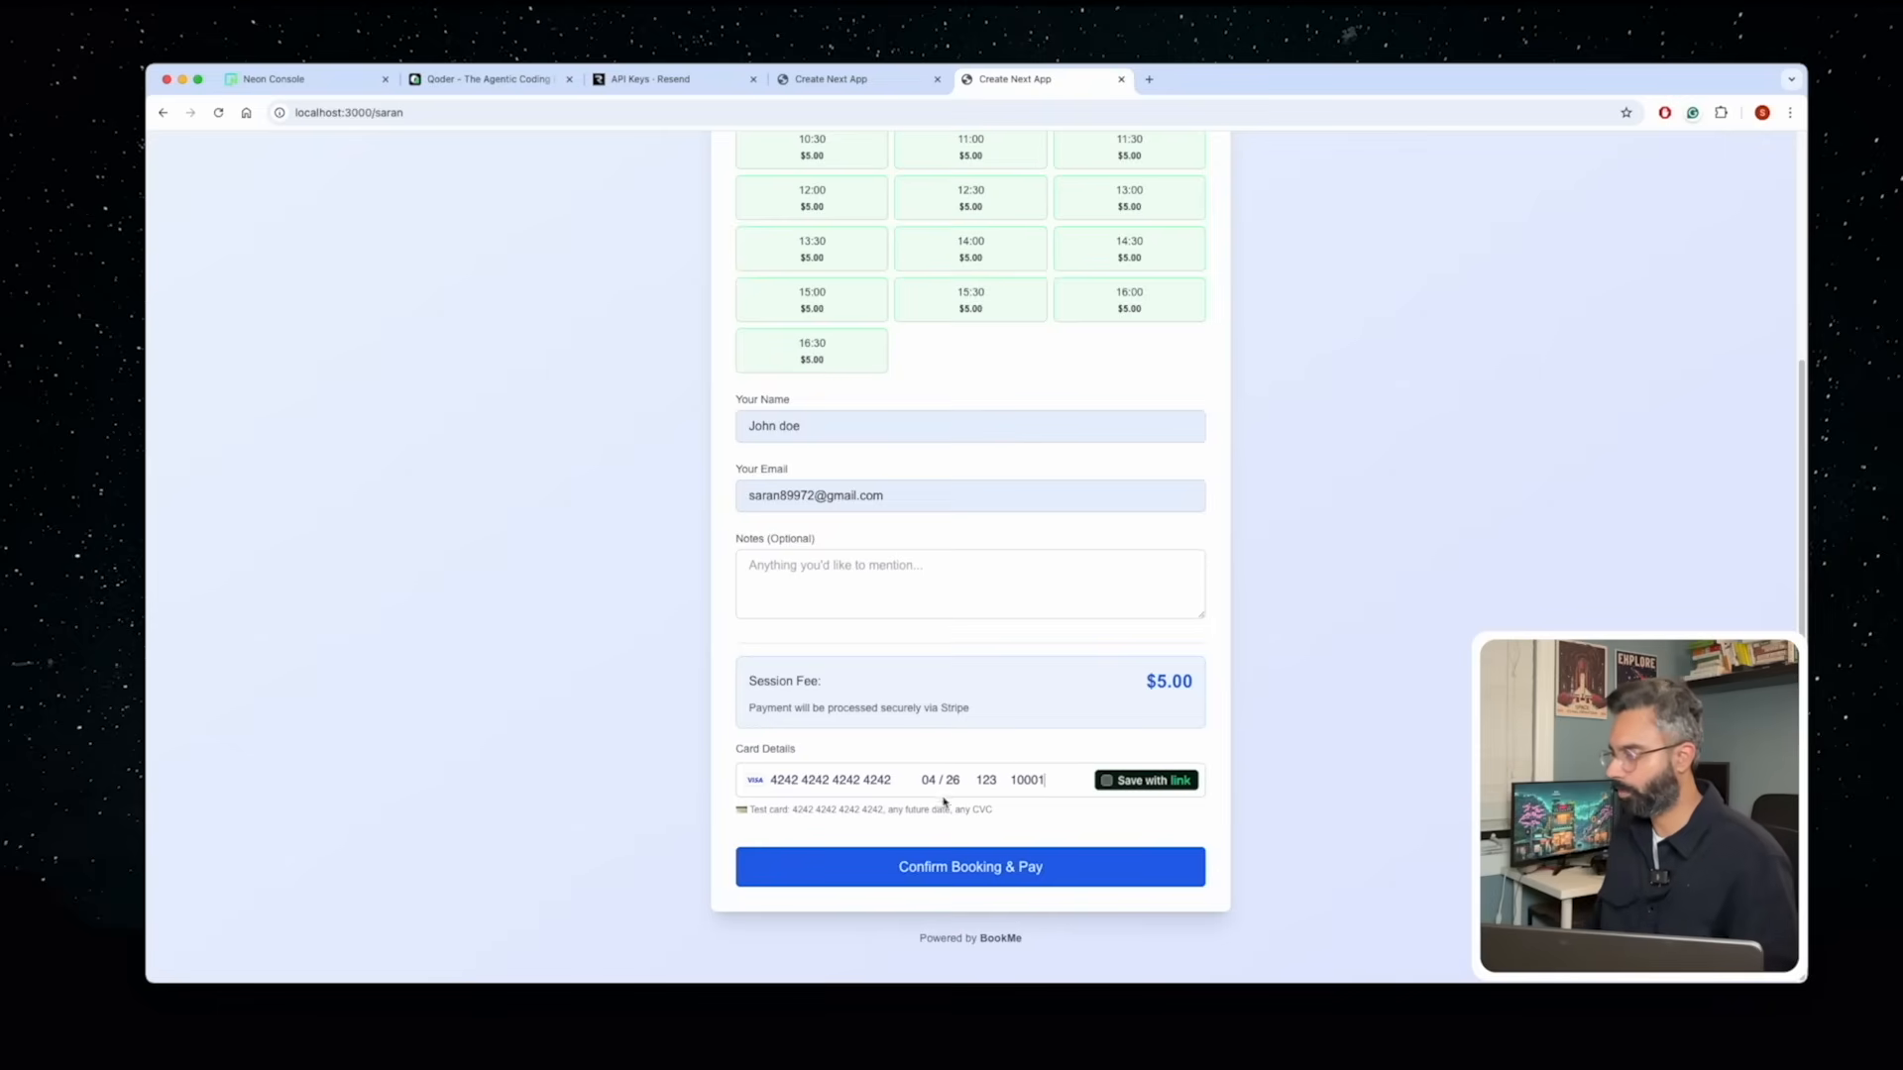
{"action": "left_click", "coordinate": [969, 867]}
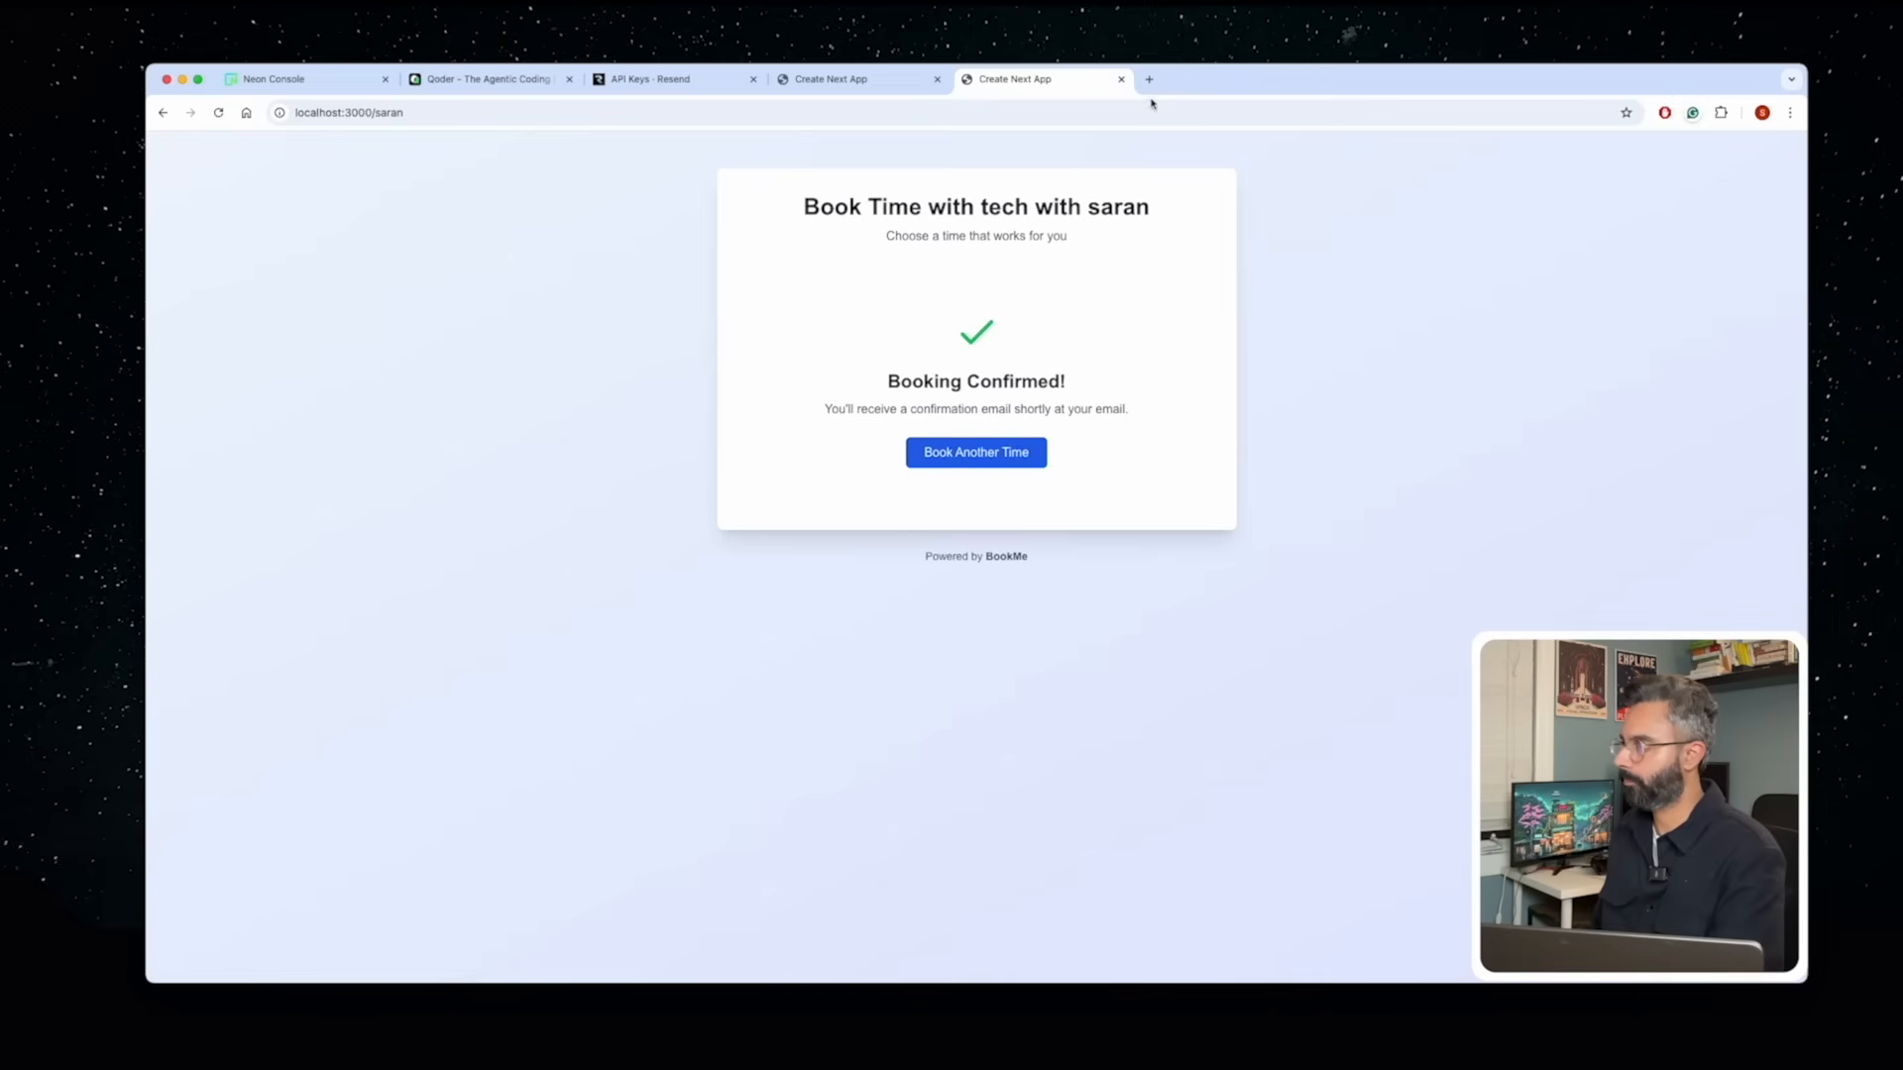
{"action": "left_click", "coordinate": [1148, 79]}
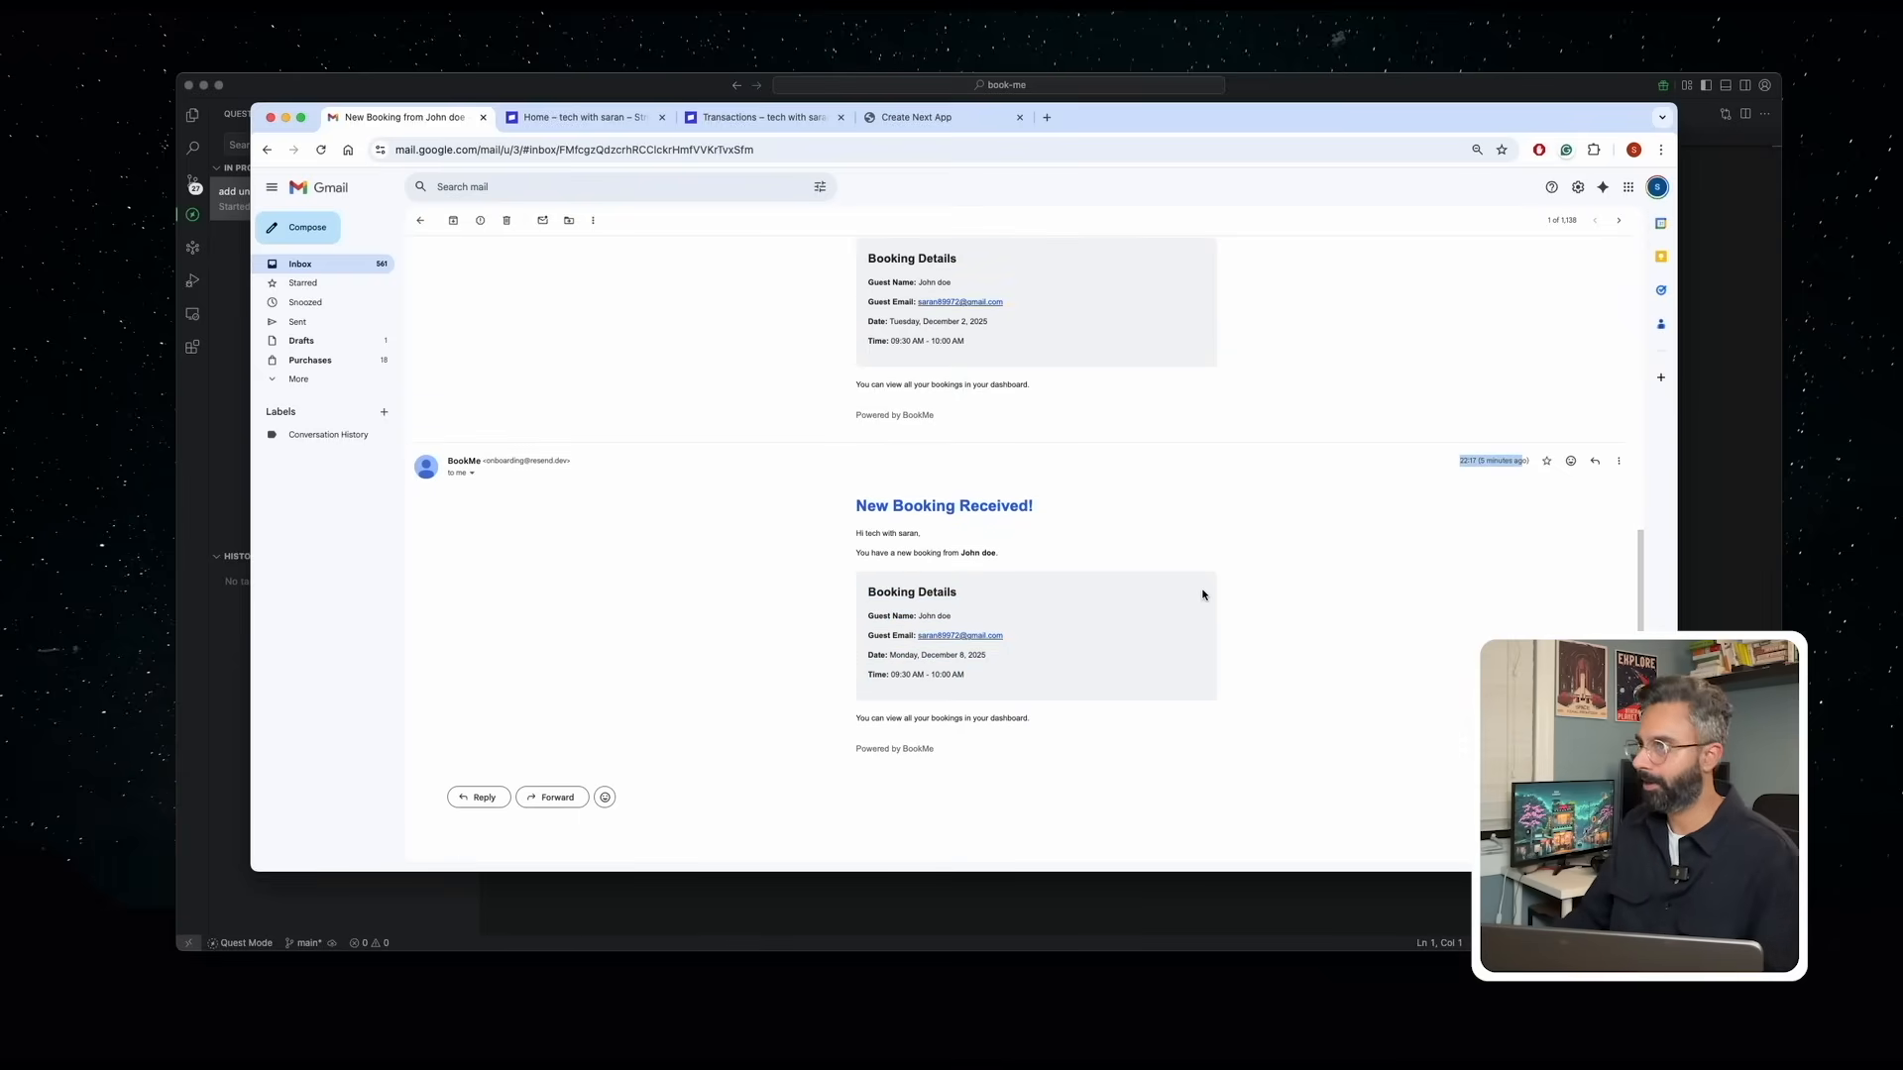
Open the succeeded $5.00 USD Stripe charge for John doe's booking.
{"action": "left_click", "coordinate": [761, 116]}
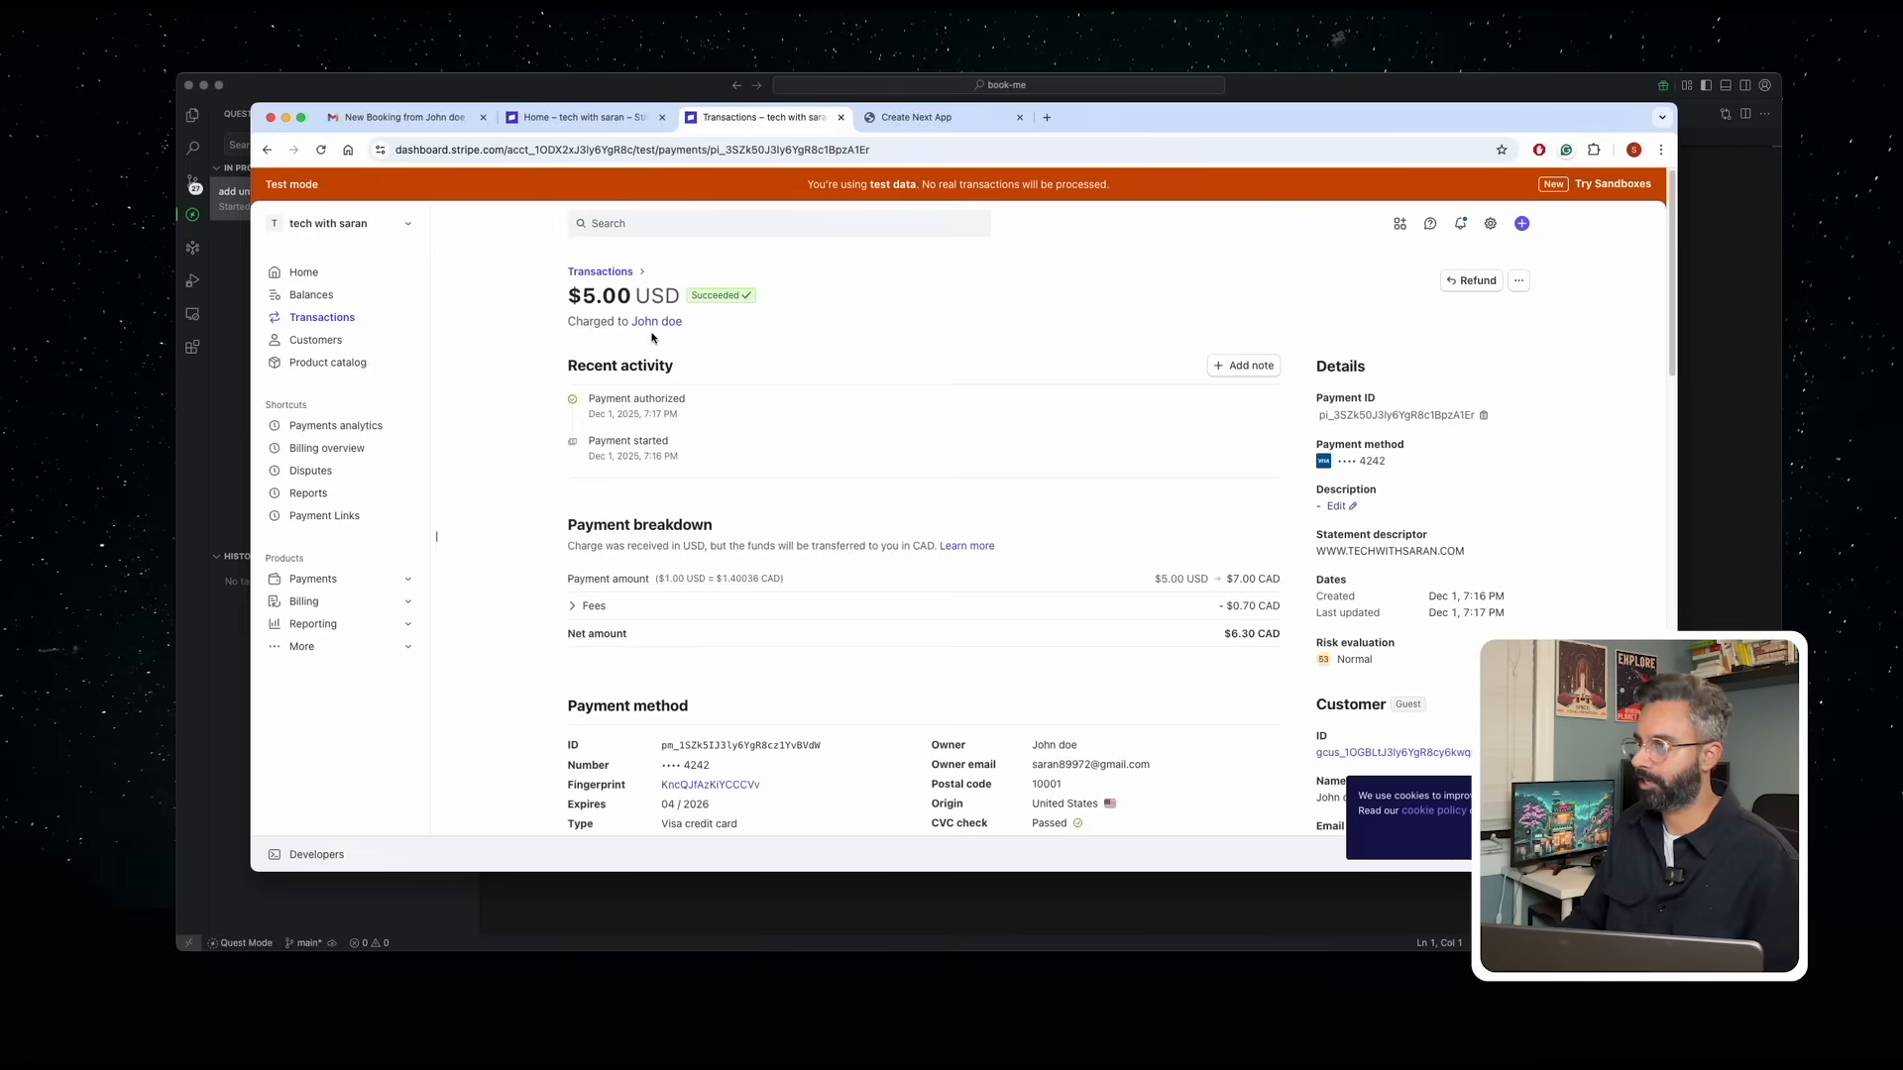
{"action": "double_click", "coordinate": [607, 295]}
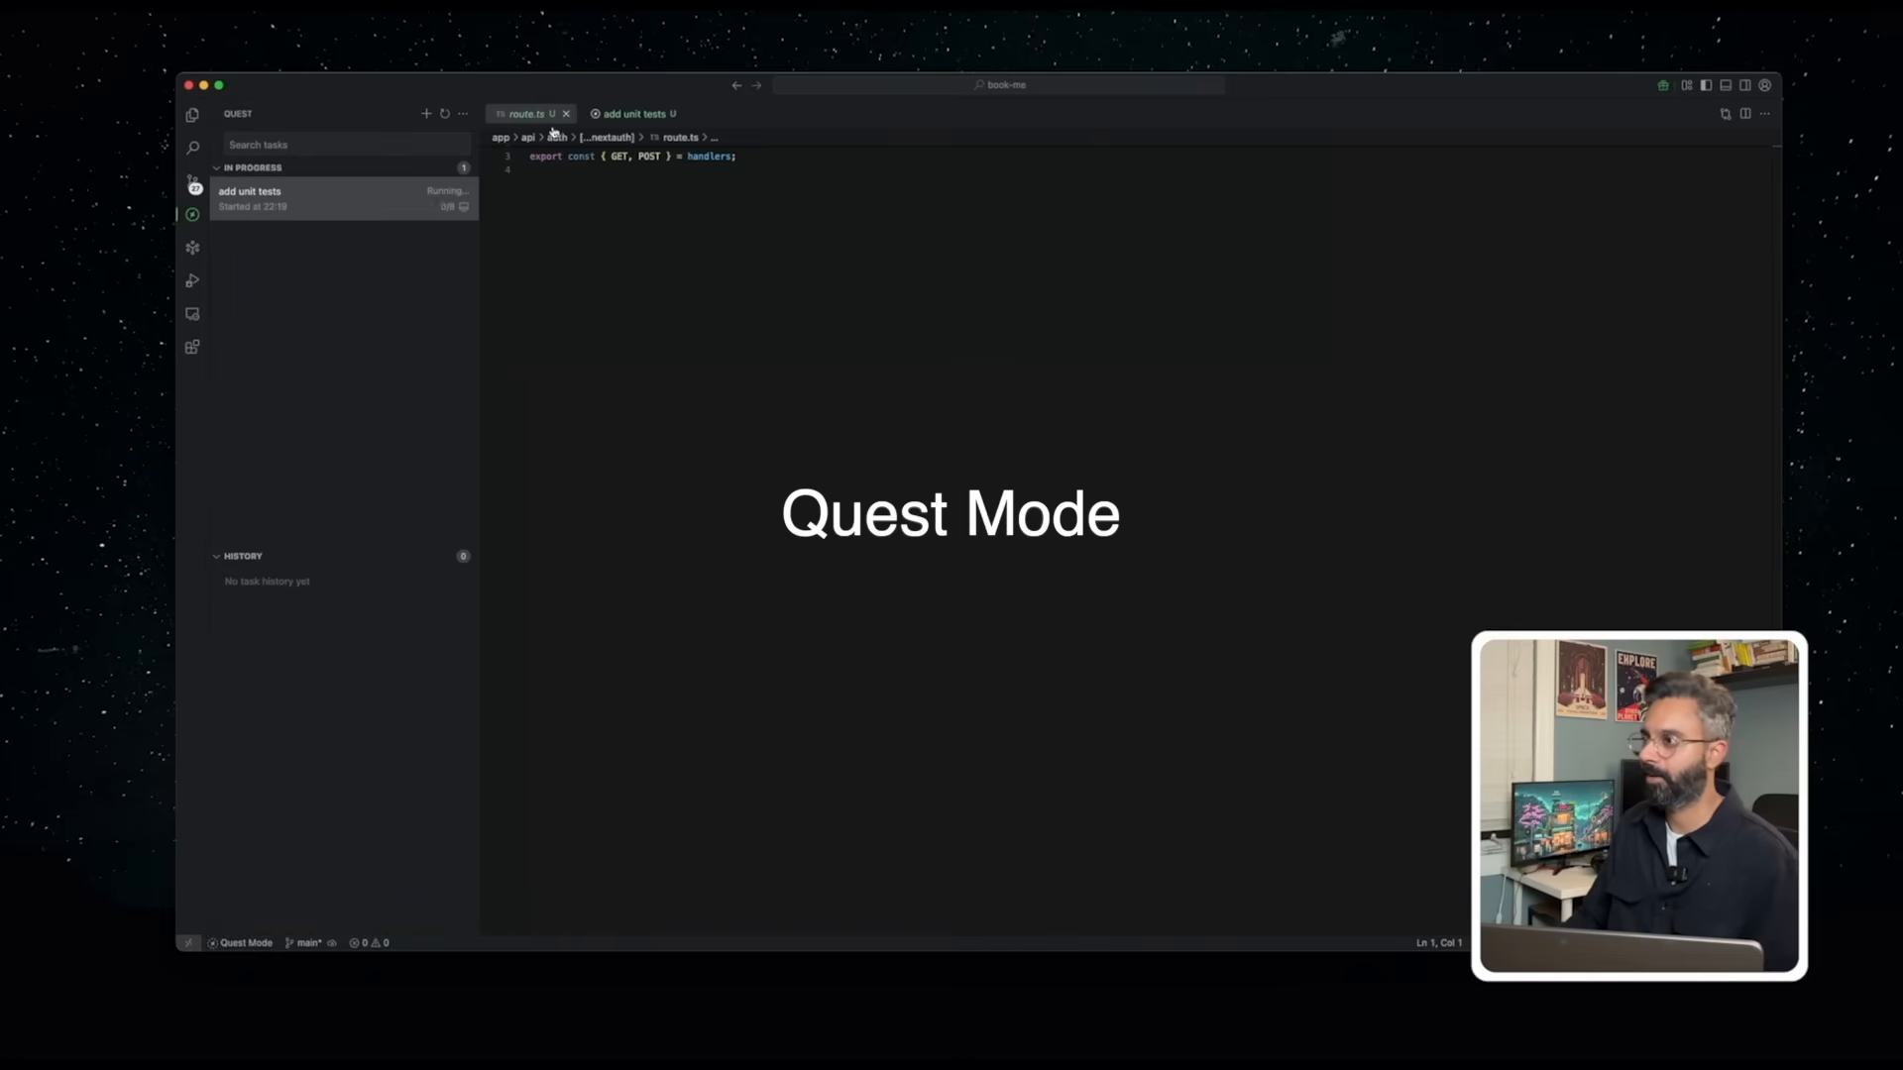
Open the 'add unit tests' quest, view its Design plan, then return to Action Flow.
{"action": "left_click", "coordinate": [631, 113]}
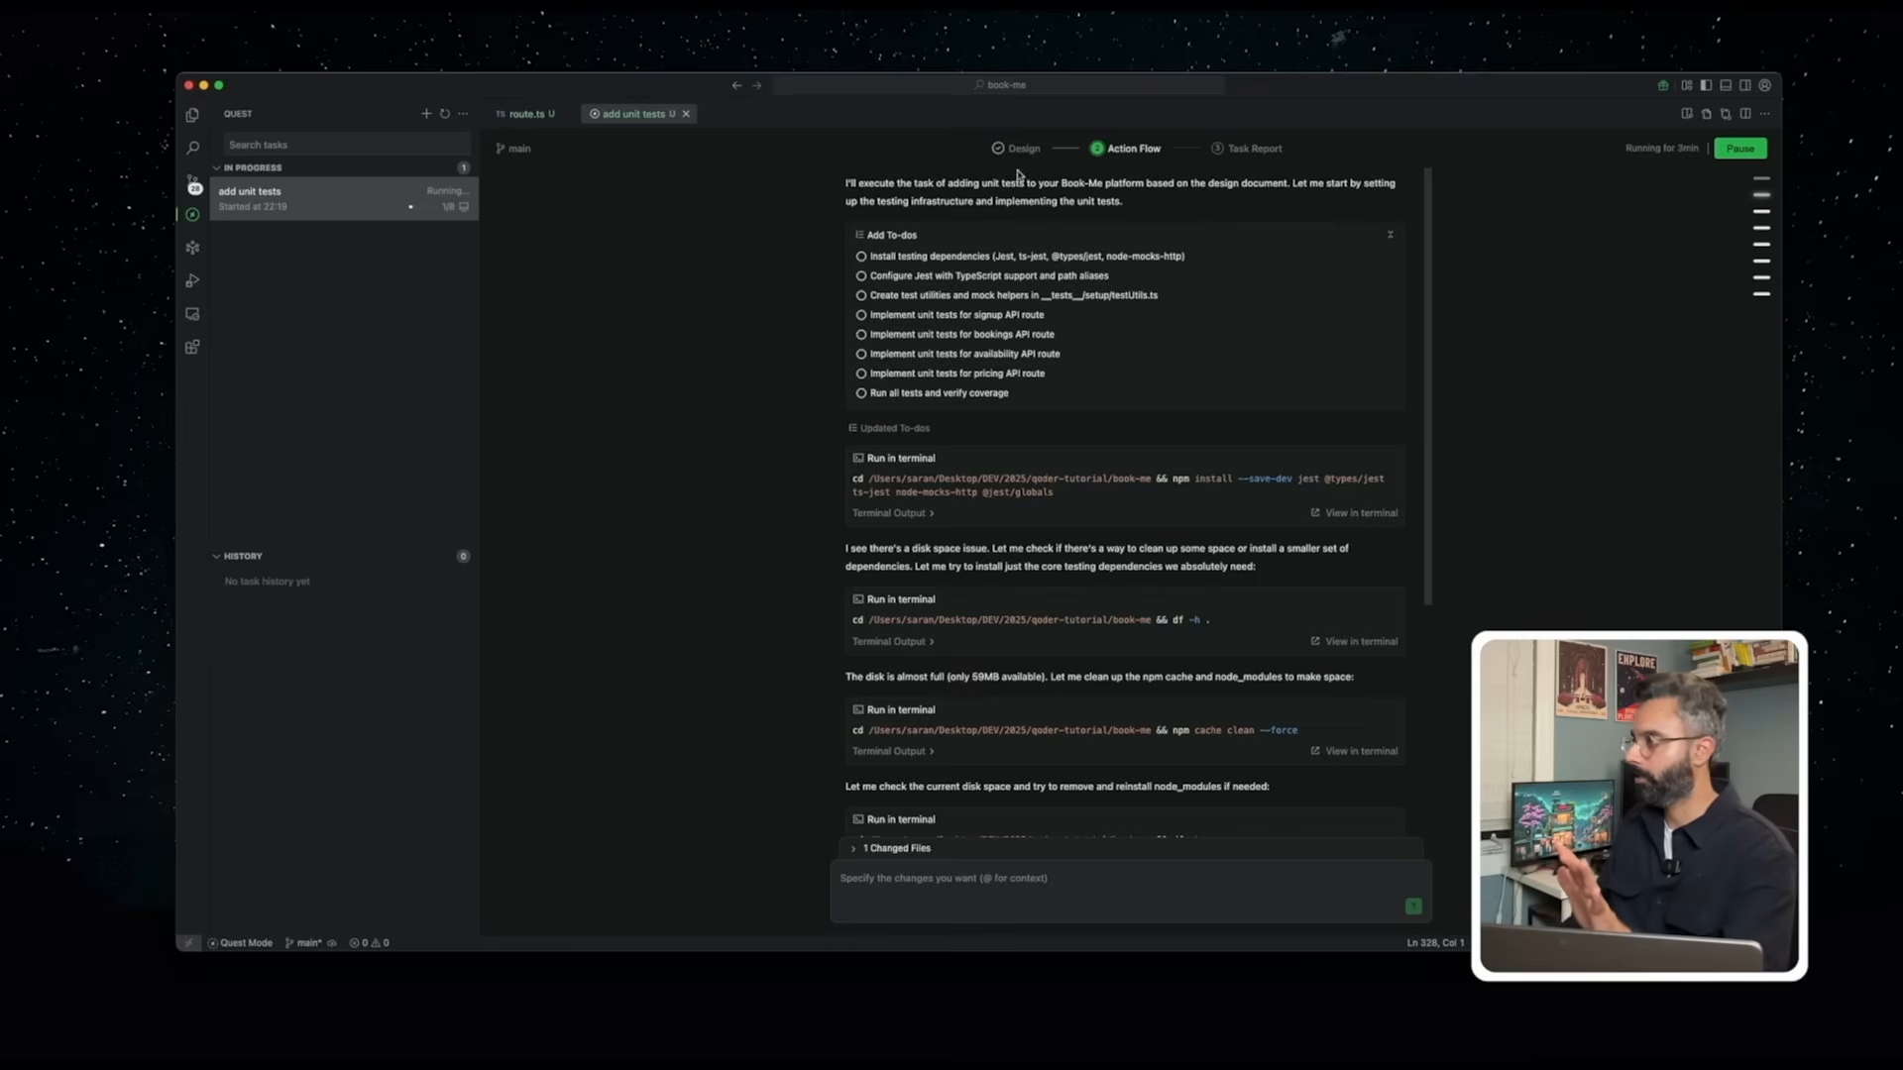
{"action": "left_click", "coordinate": [1023, 148]}
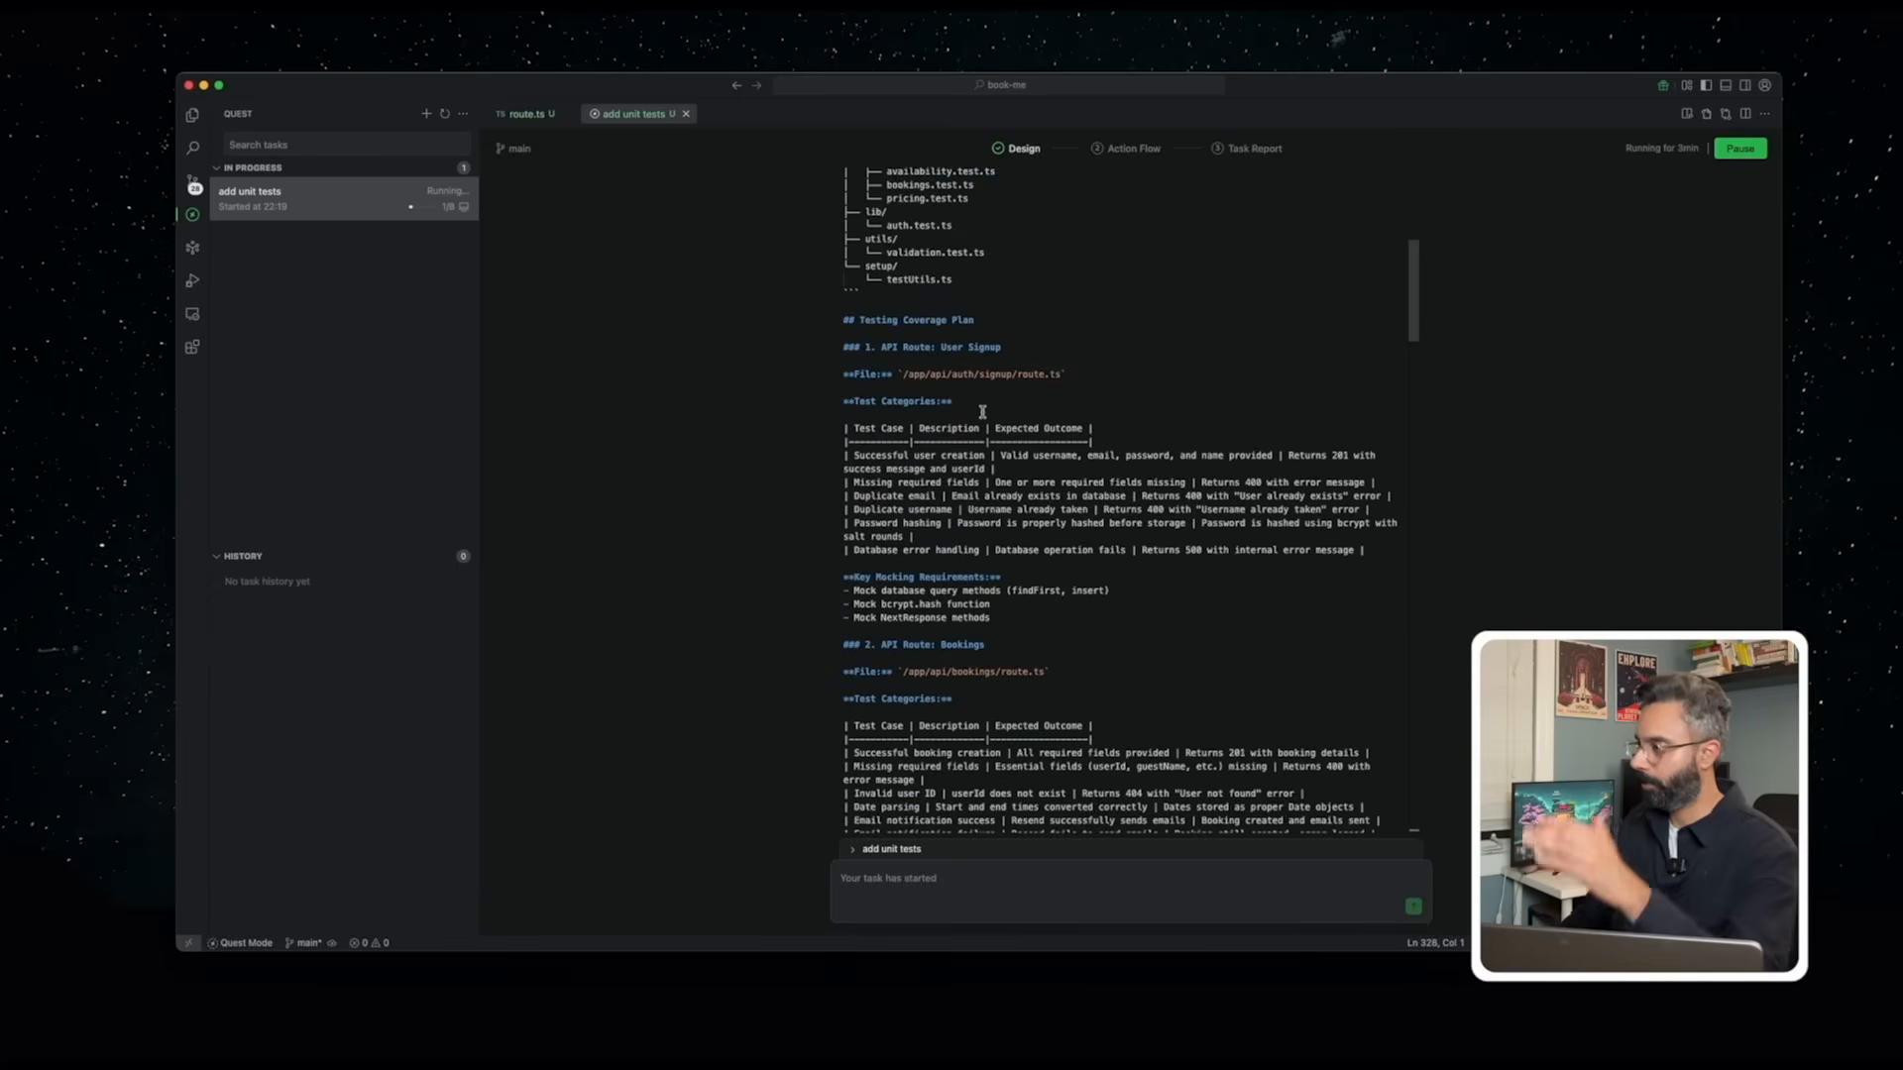
{"action": "left_click", "coordinate": [1134, 148]}
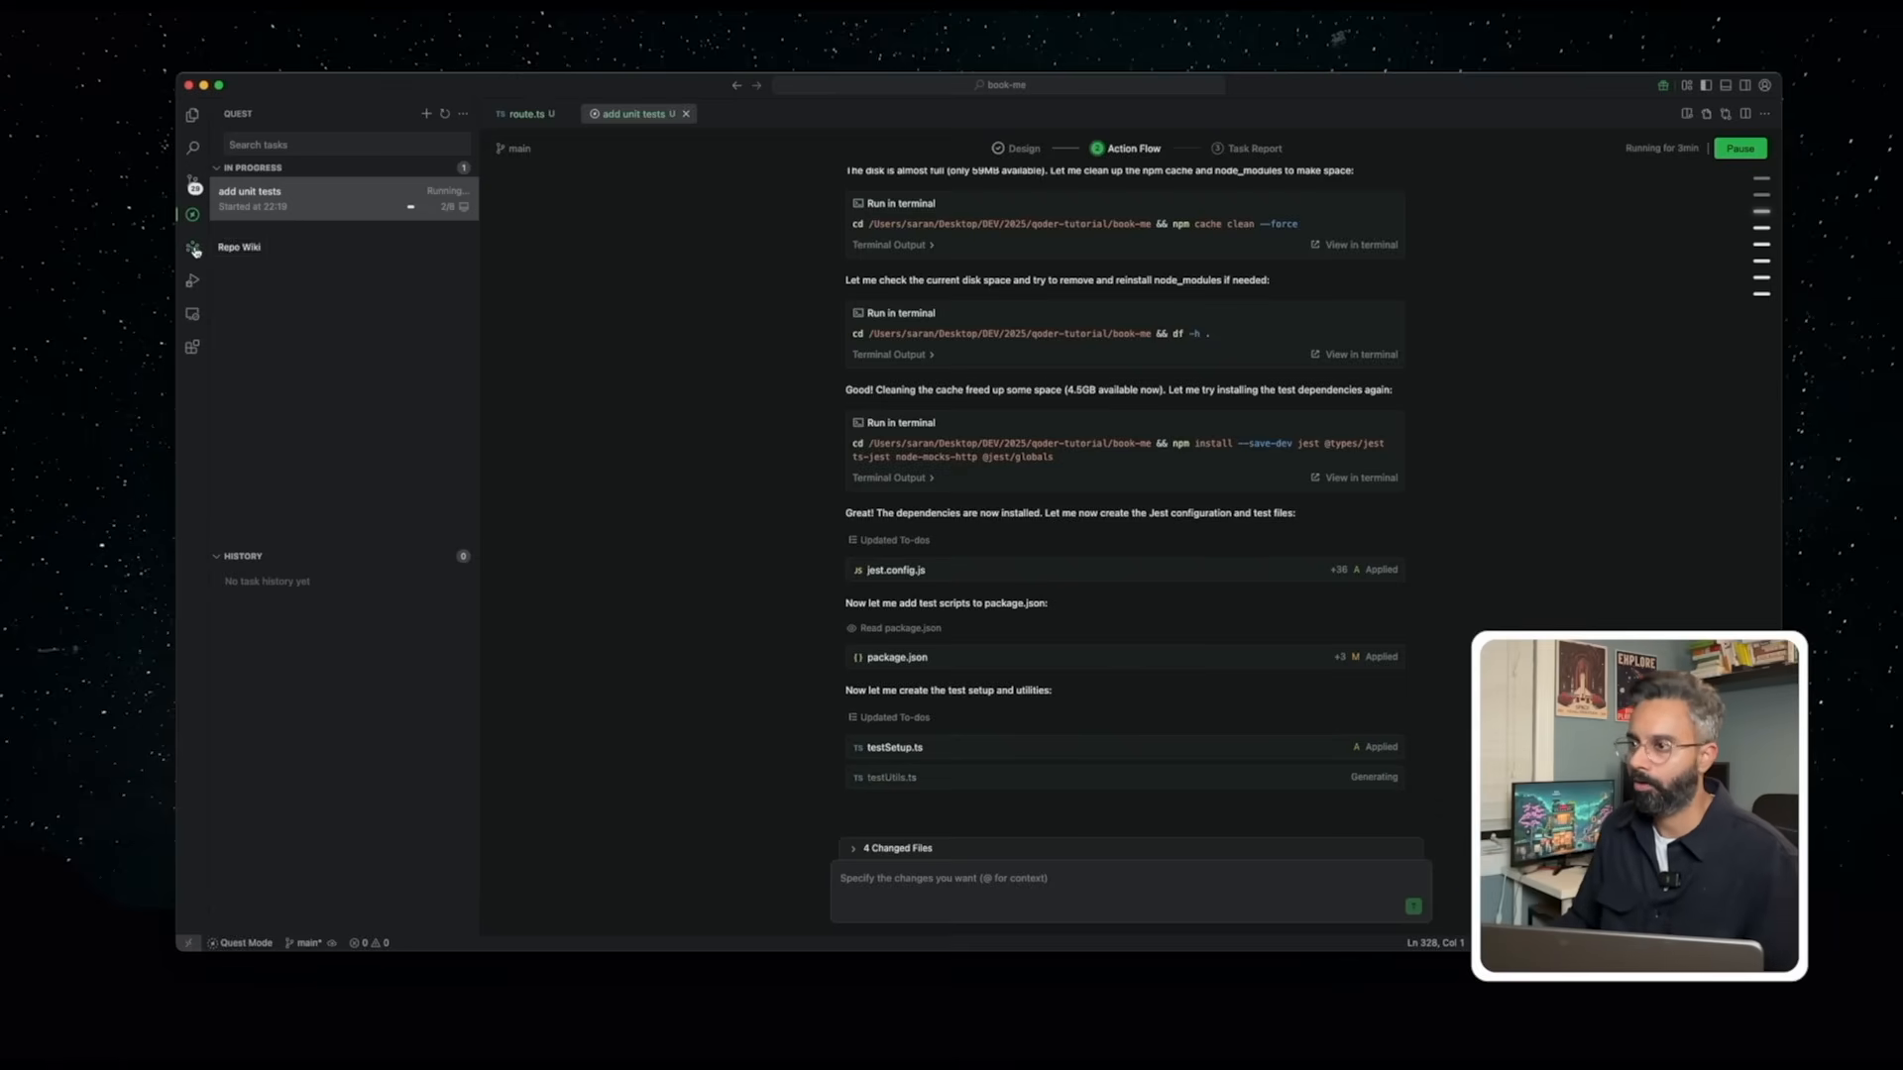
Open Repo Wiki and try the System Overview document.
{"action": "left_click", "coordinate": [193, 248]}
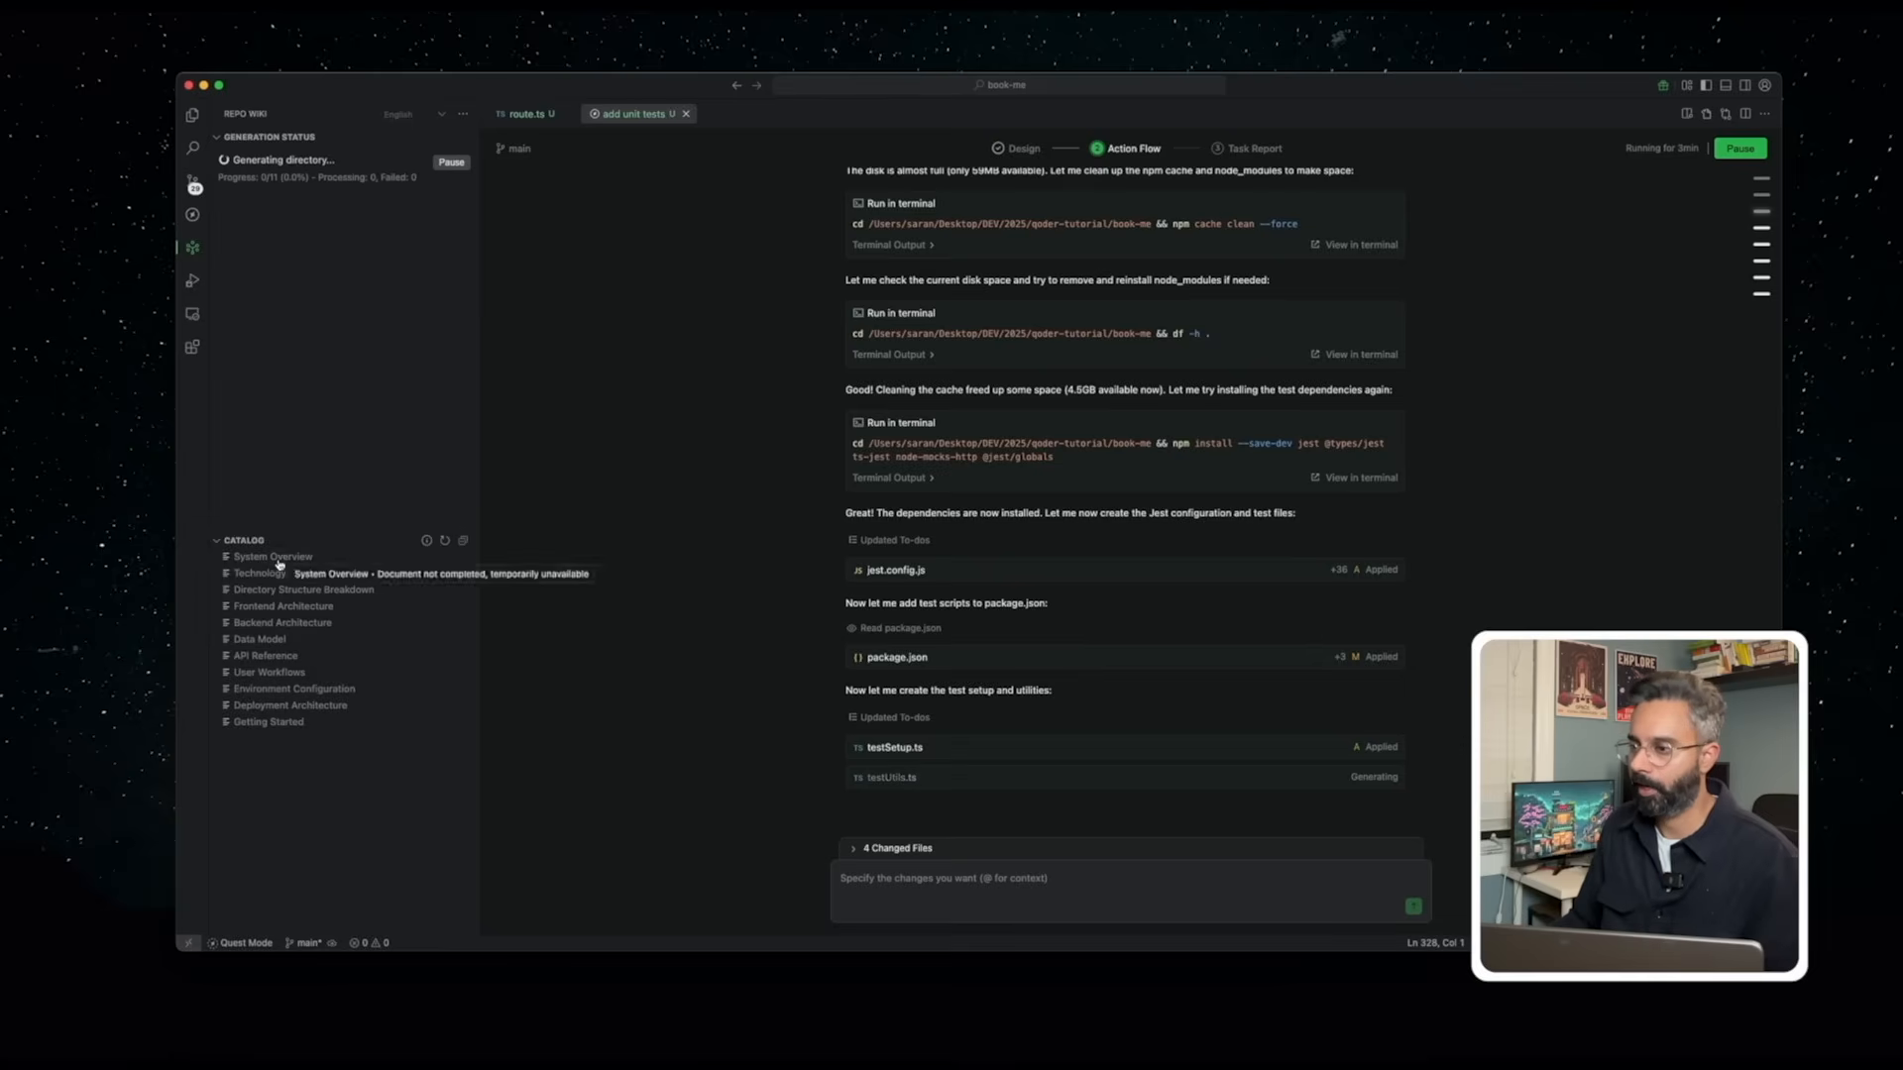
{"action": "left_click", "coordinate": [274, 571]}
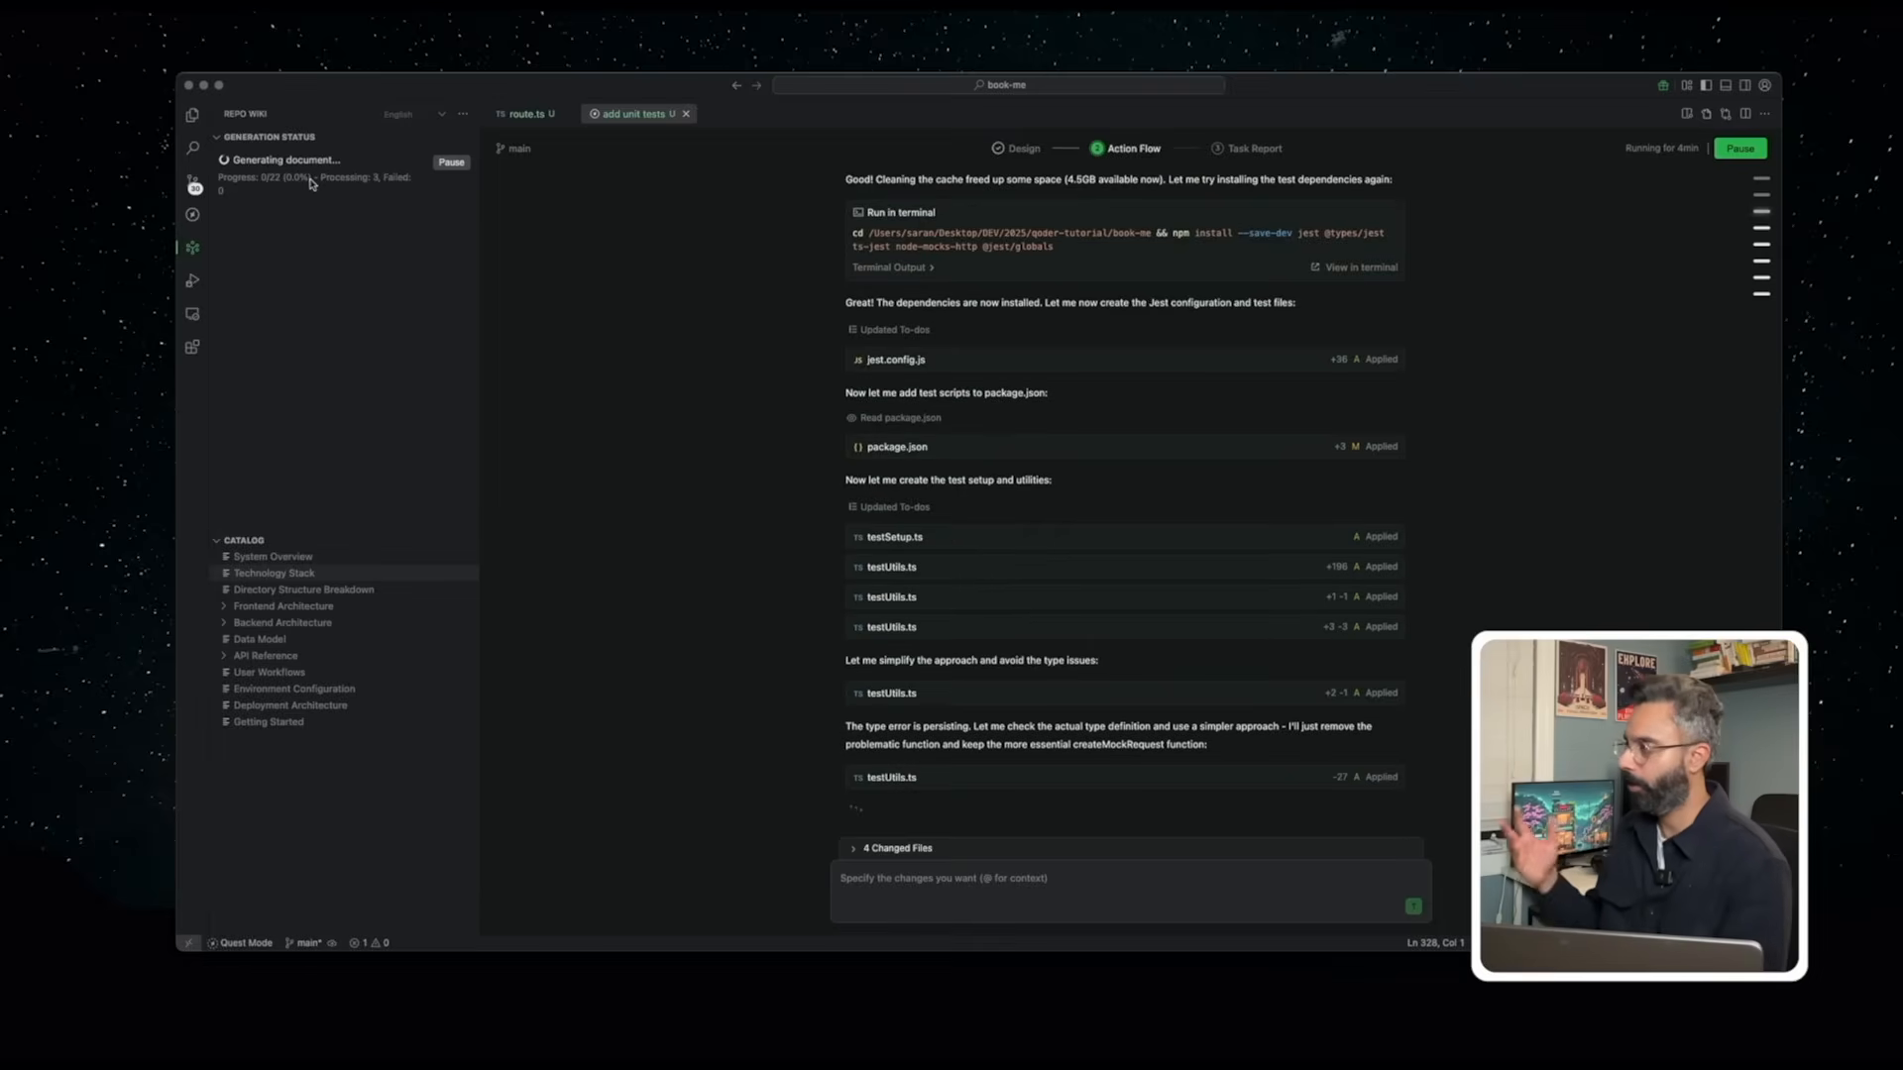
{"action": "scroll", "scroll_direction": "down", "scroll_amount": 3}
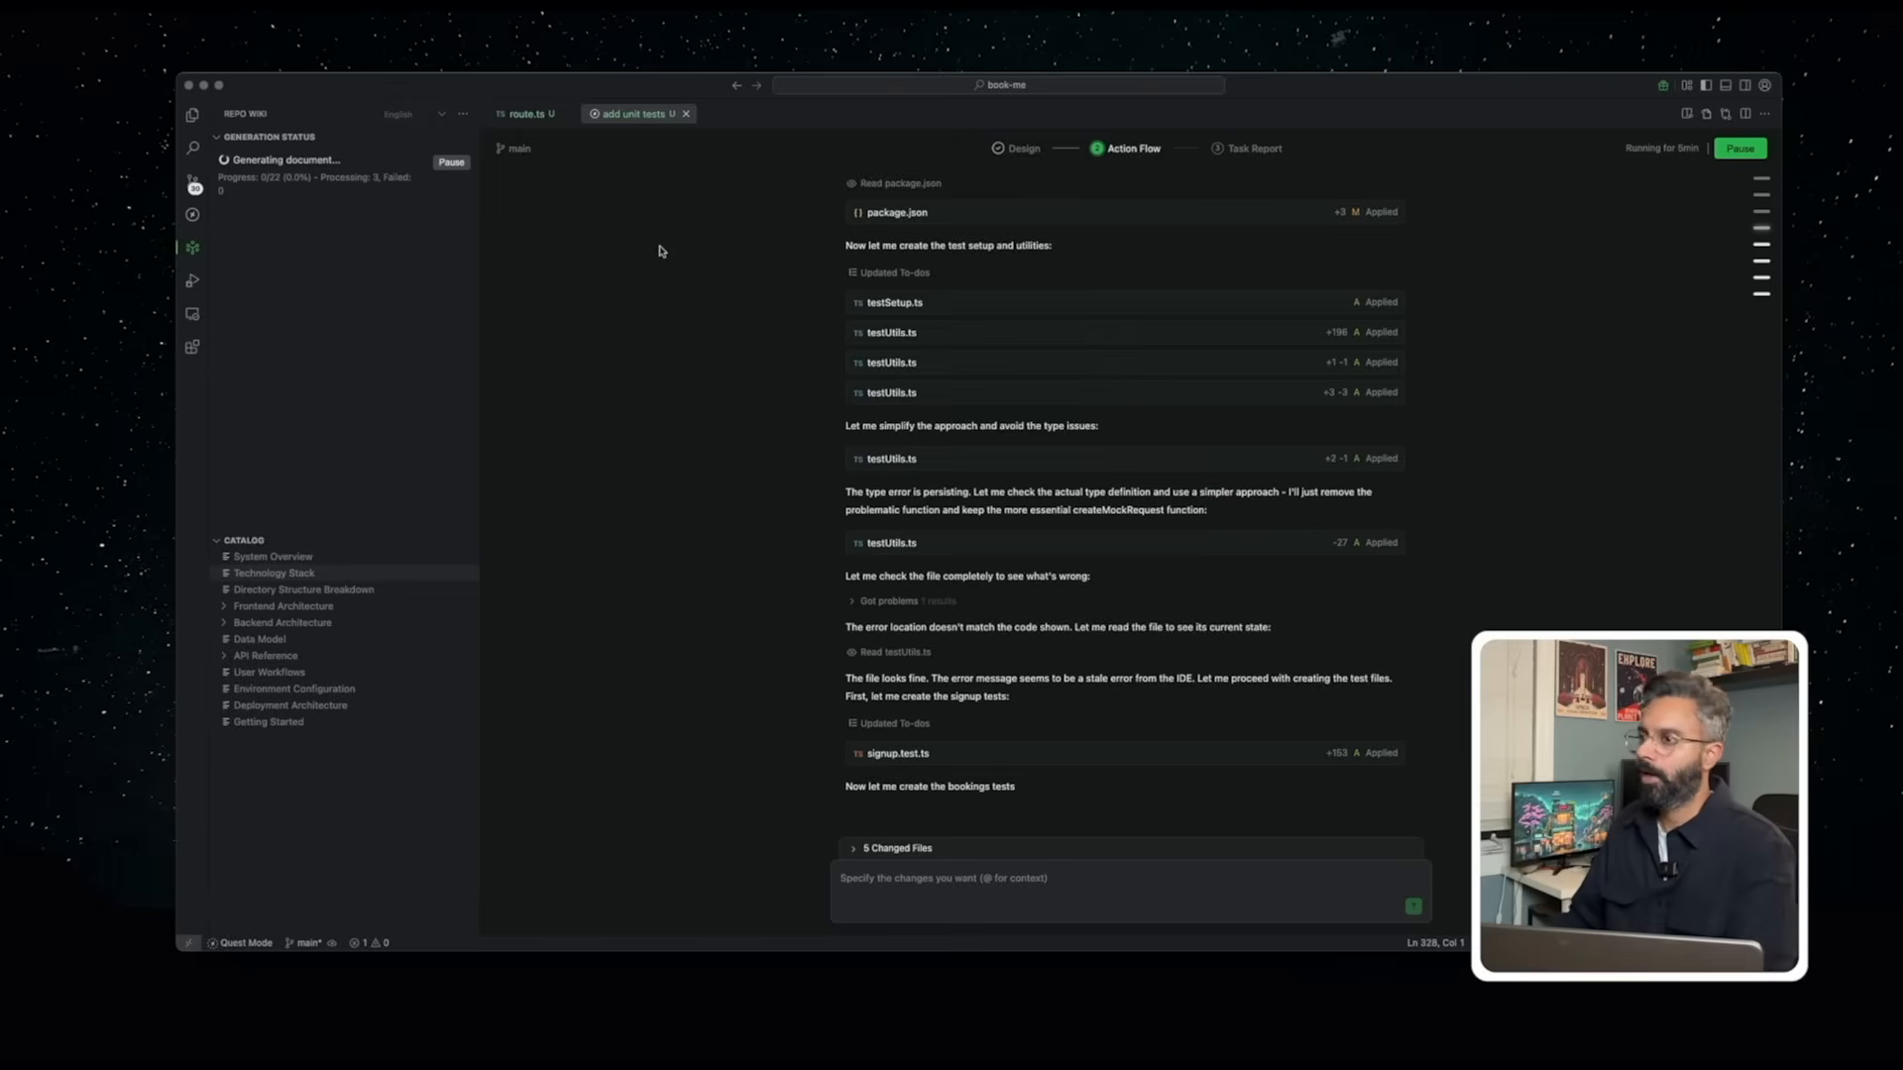
Expand Frontend and Backend Architecture and view the Database Schema & ORM Models entry.
{"action": "left_click", "coordinate": [283, 605]}
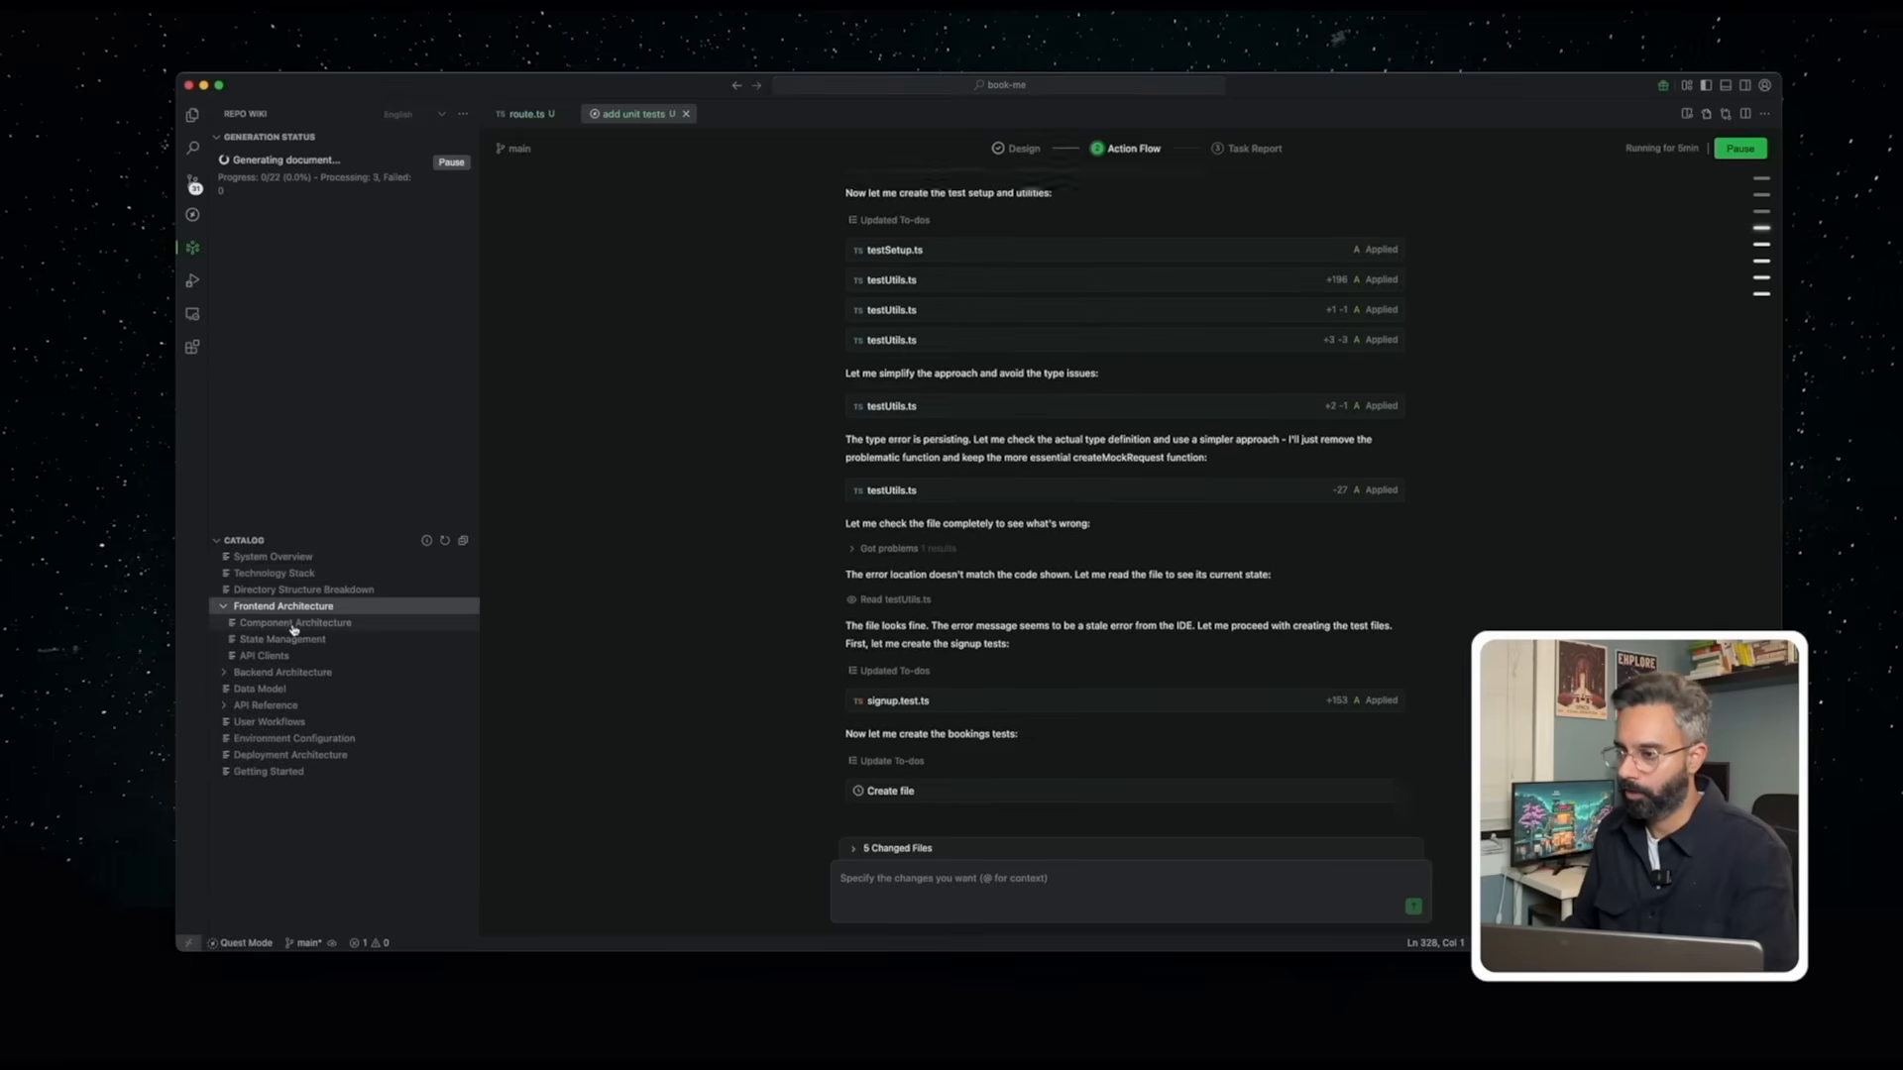
{"action": "left_click", "coordinate": [282, 672]}
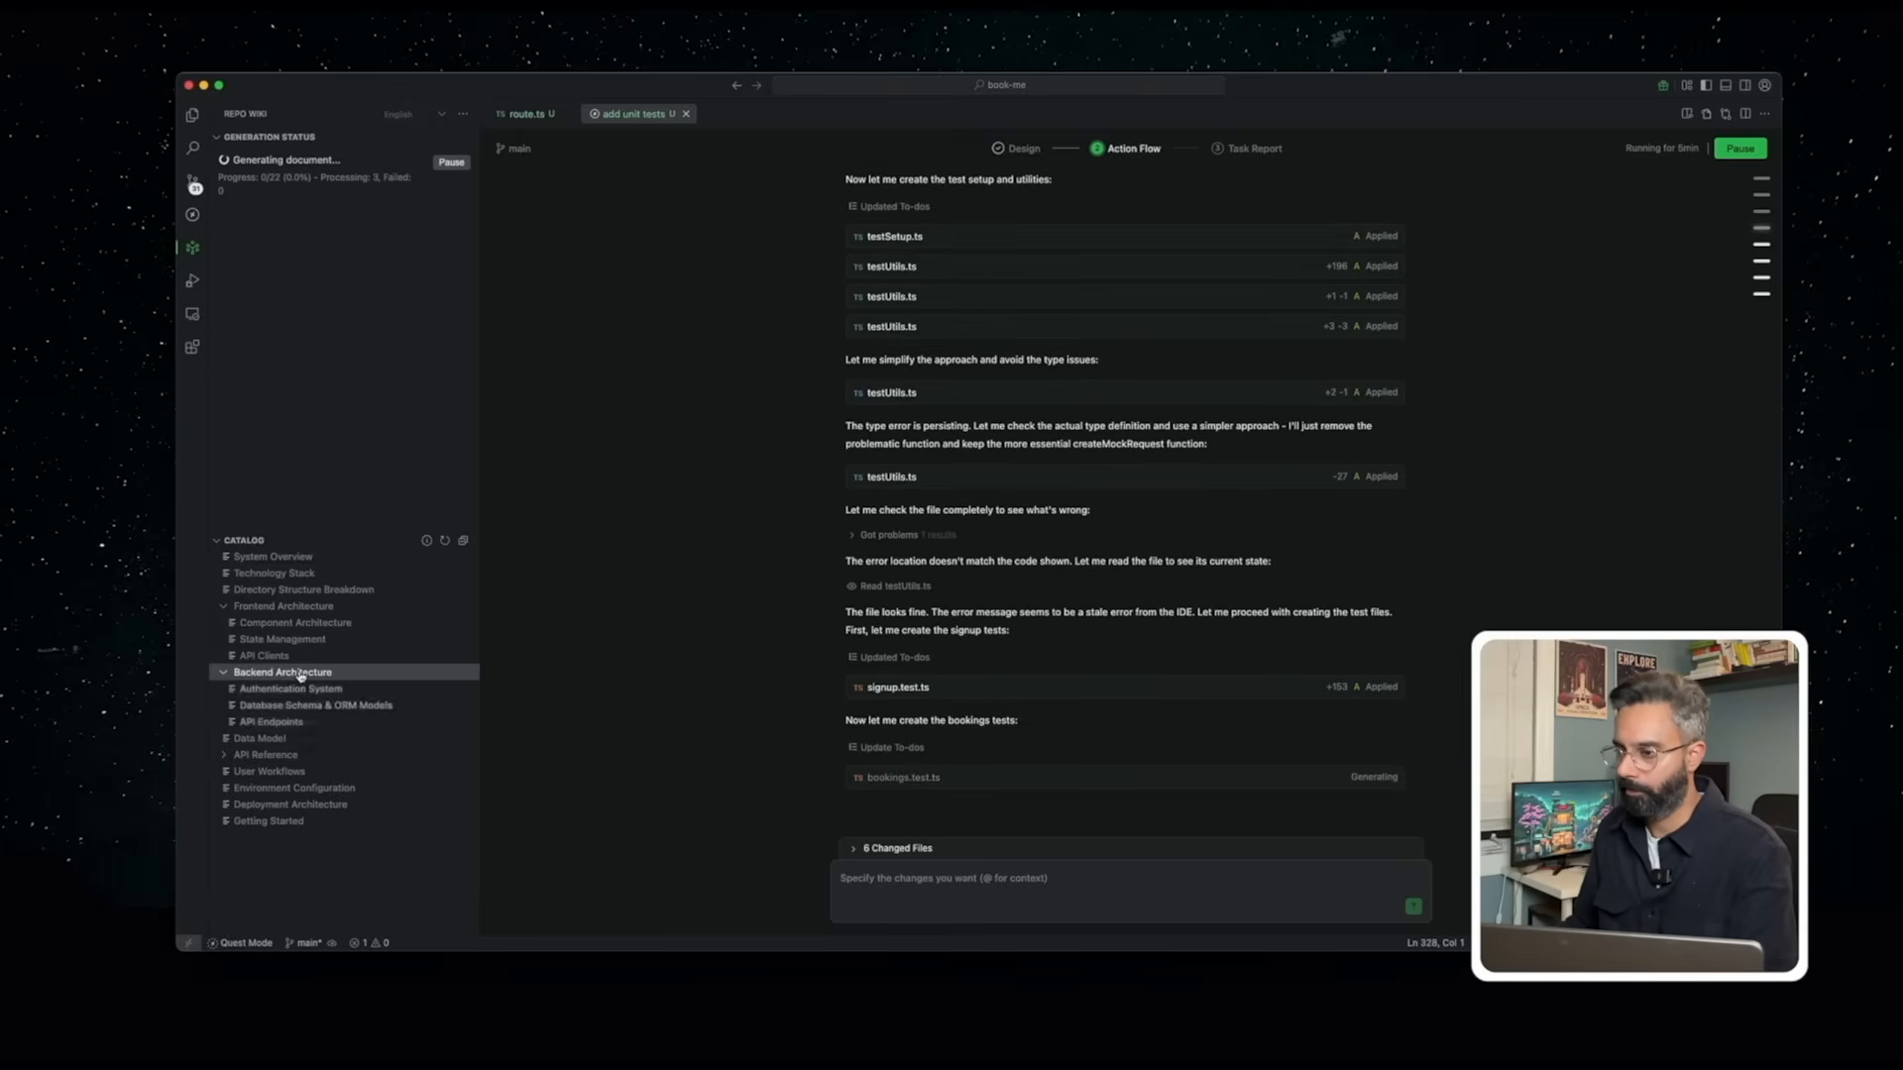
{"action": "left_click", "coordinate": [315, 705]}
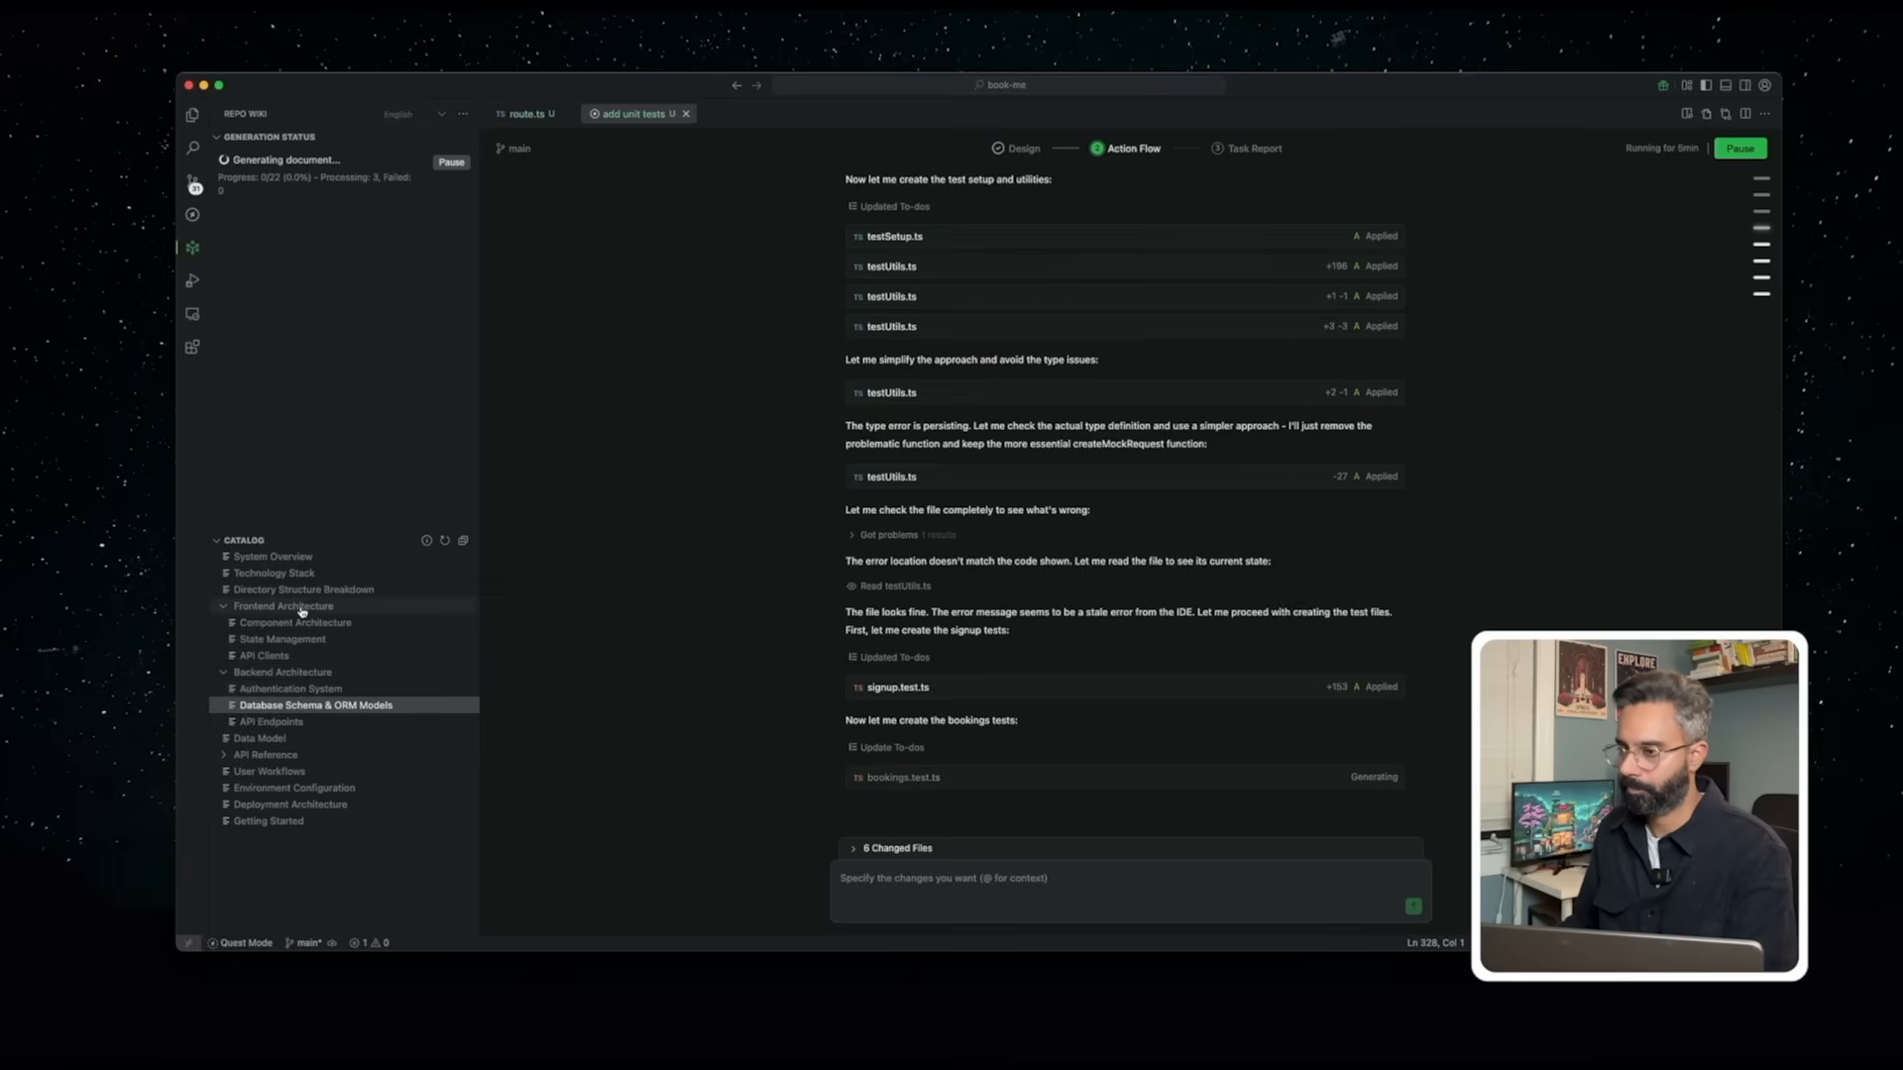
{"action": "left_click", "coordinate": [282, 605]}
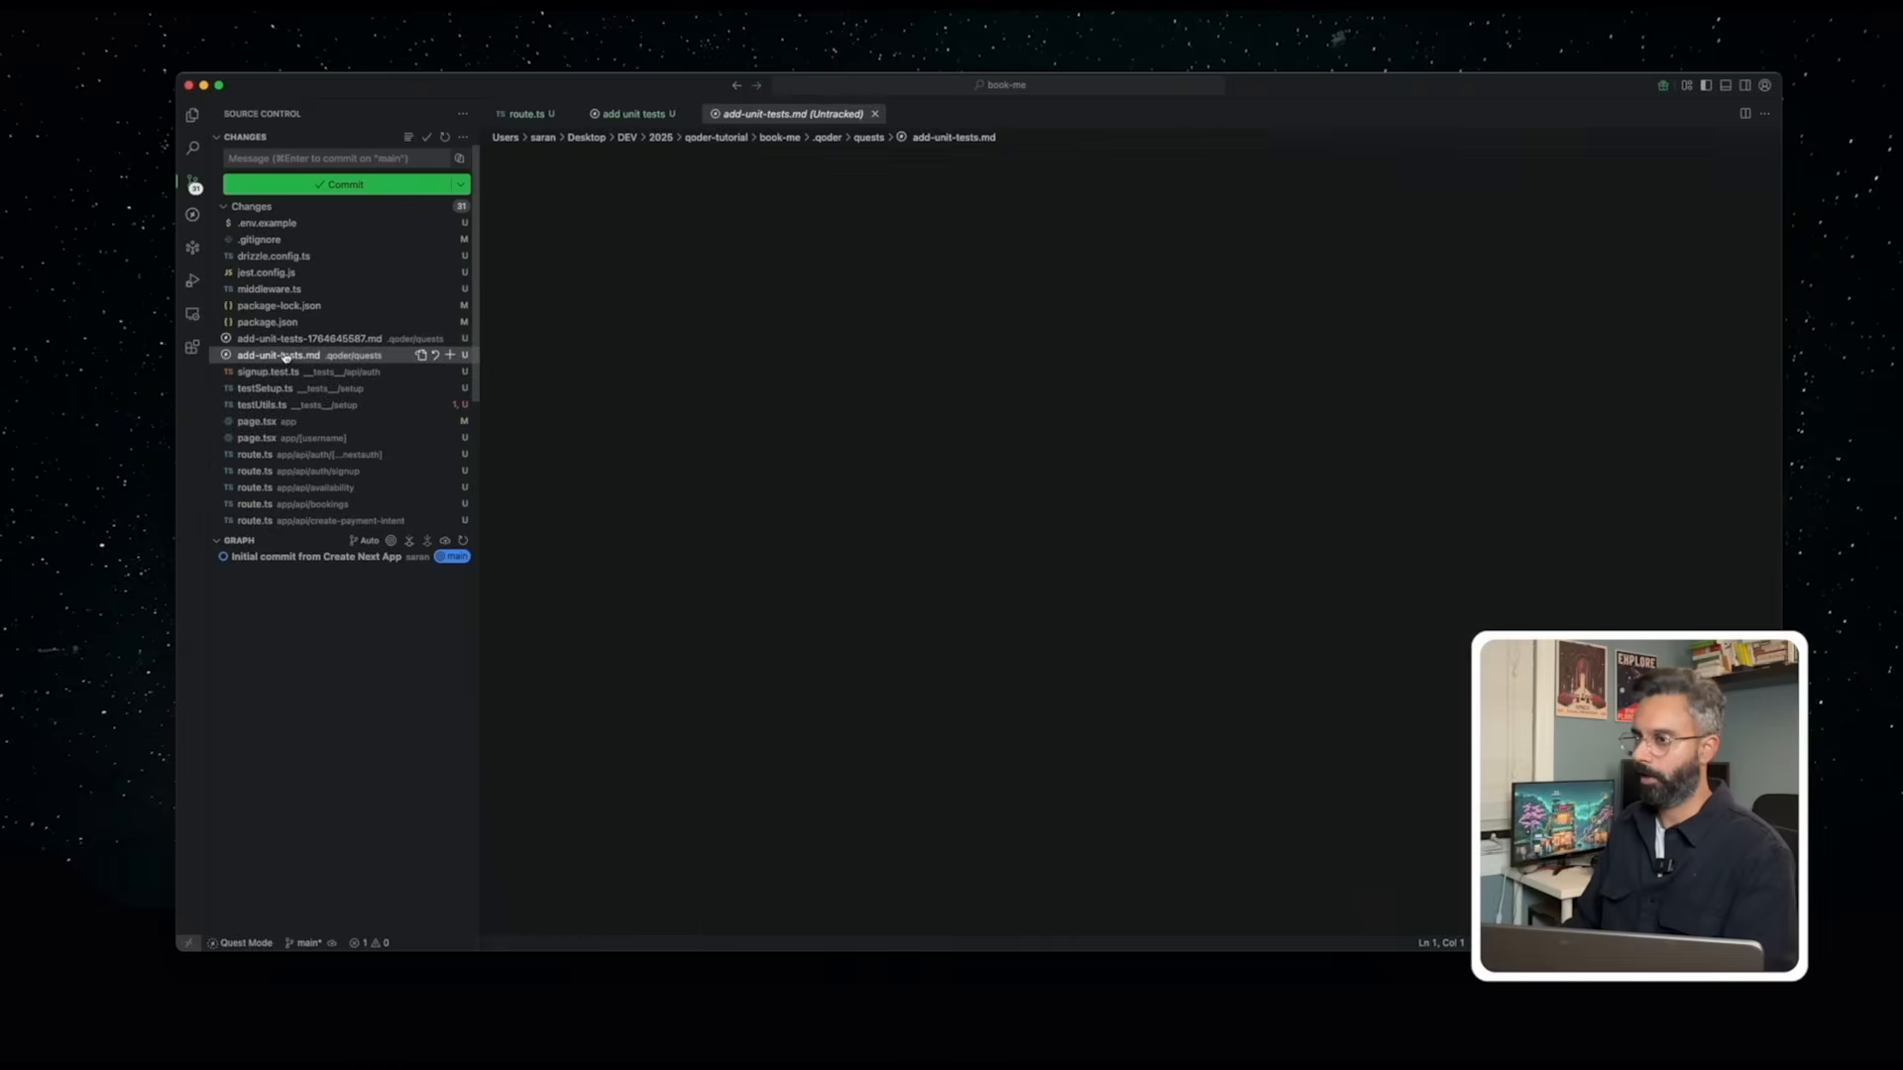
Review testSetup.ts, pause wiki generation, and open the System Overview page.
{"action": "left_click", "coordinate": [264, 387]}
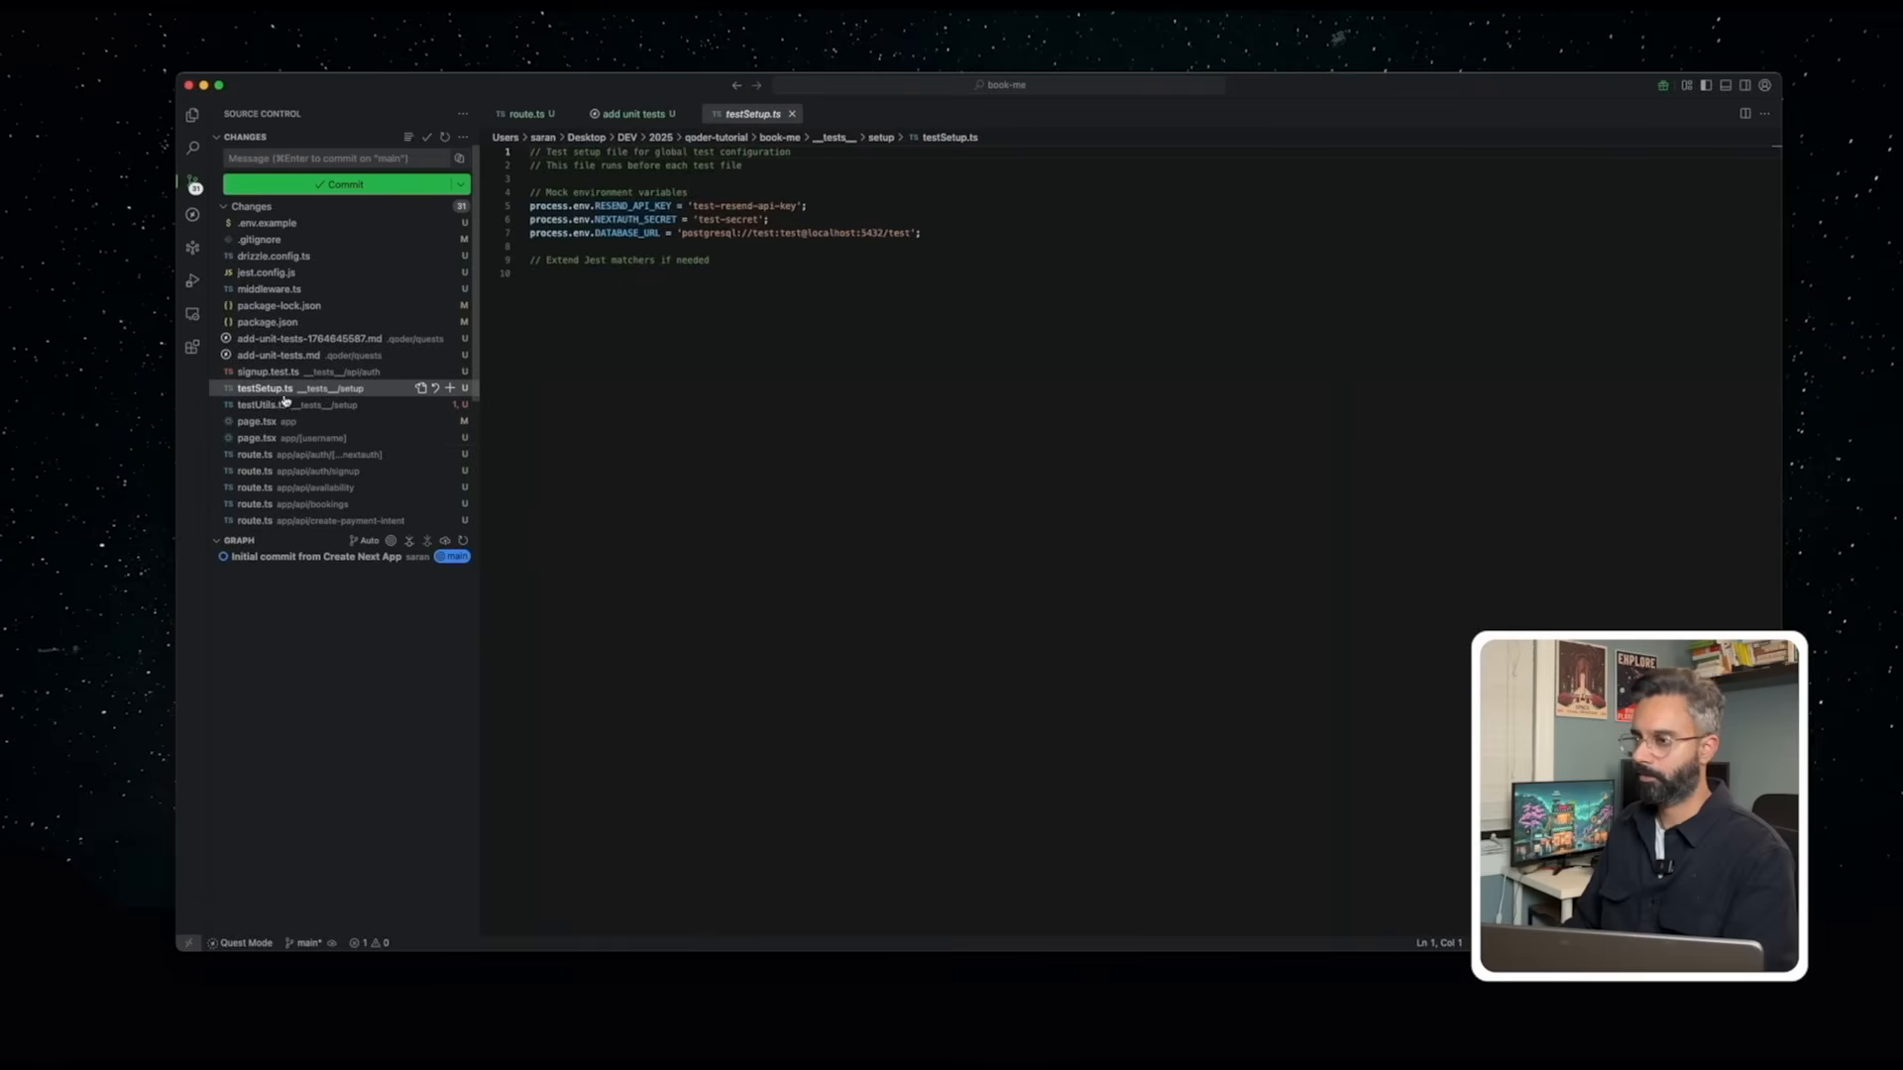
{"action": "mouse_move", "coordinate": [264, 272]}
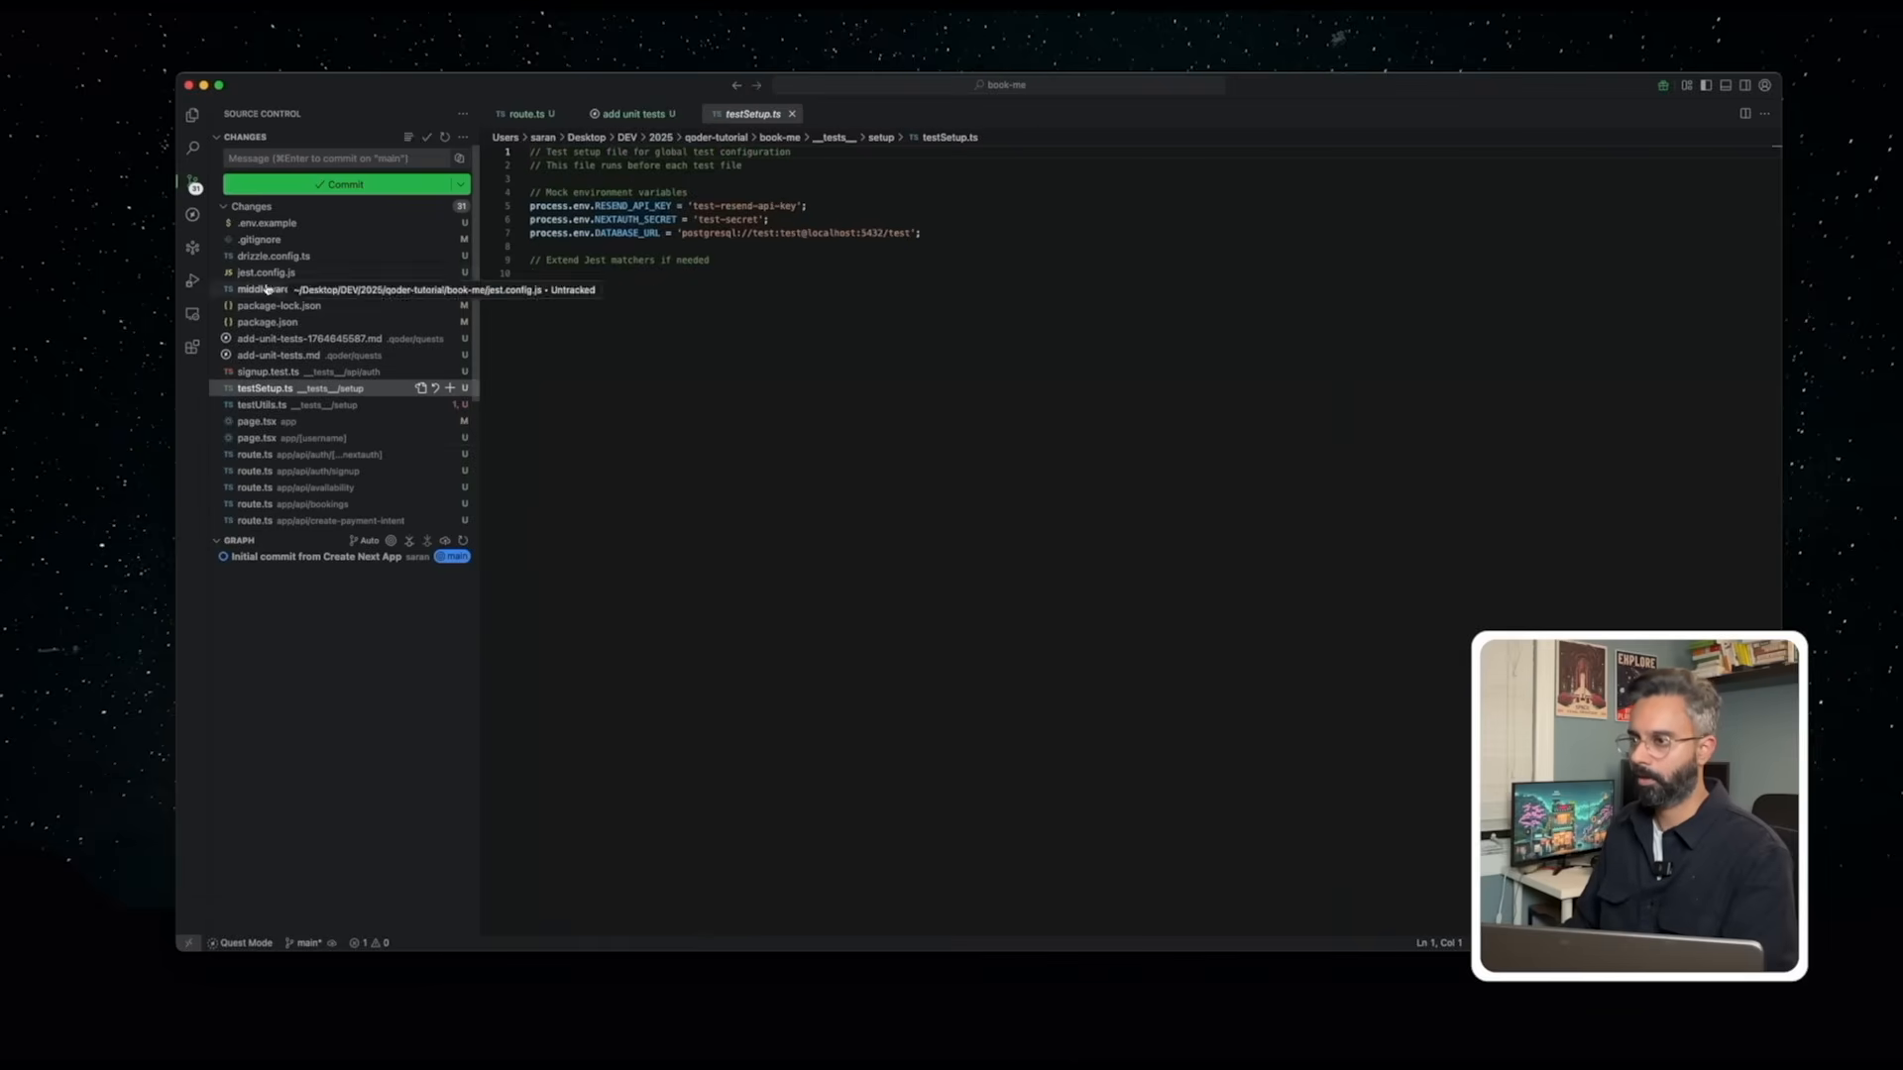
{"action": "left_click", "coordinate": [194, 215]}
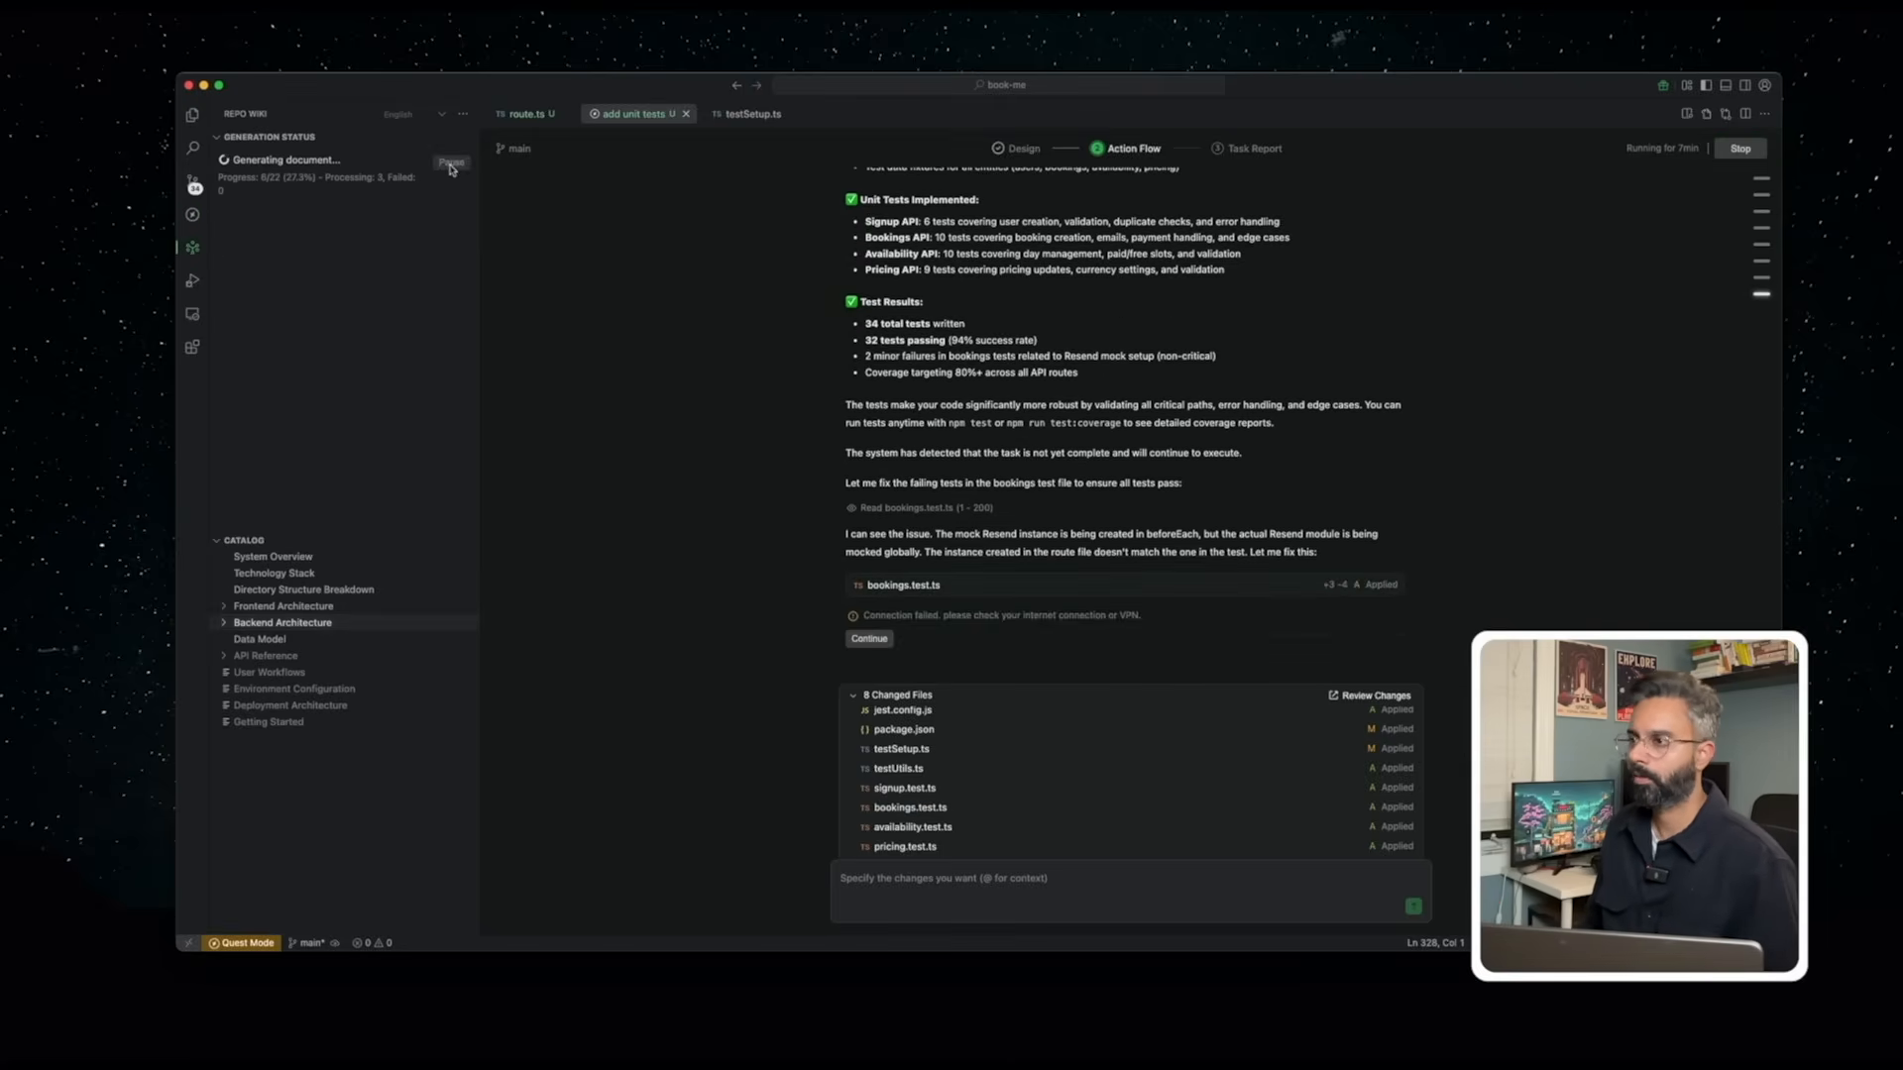
{"action": "left_click", "coordinate": [449, 162]}
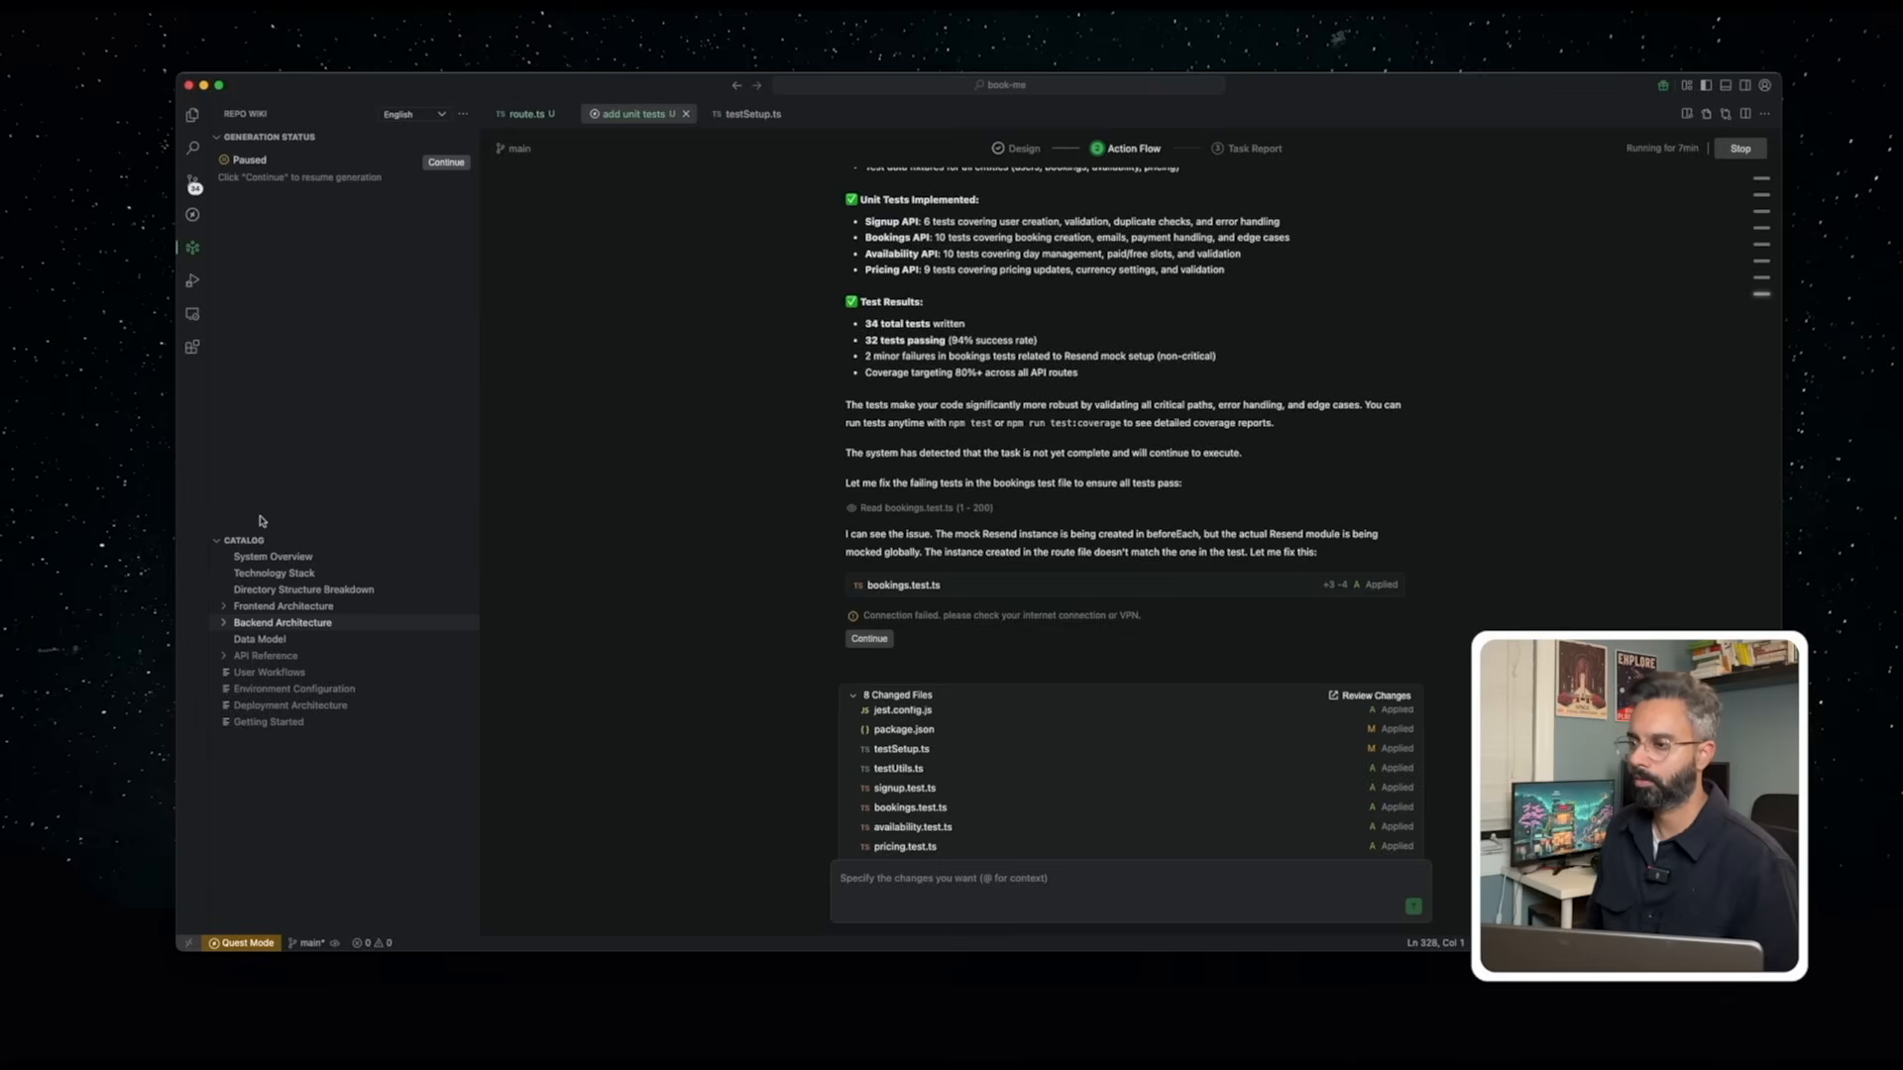
{"action": "left_click", "coordinate": [272, 556]}
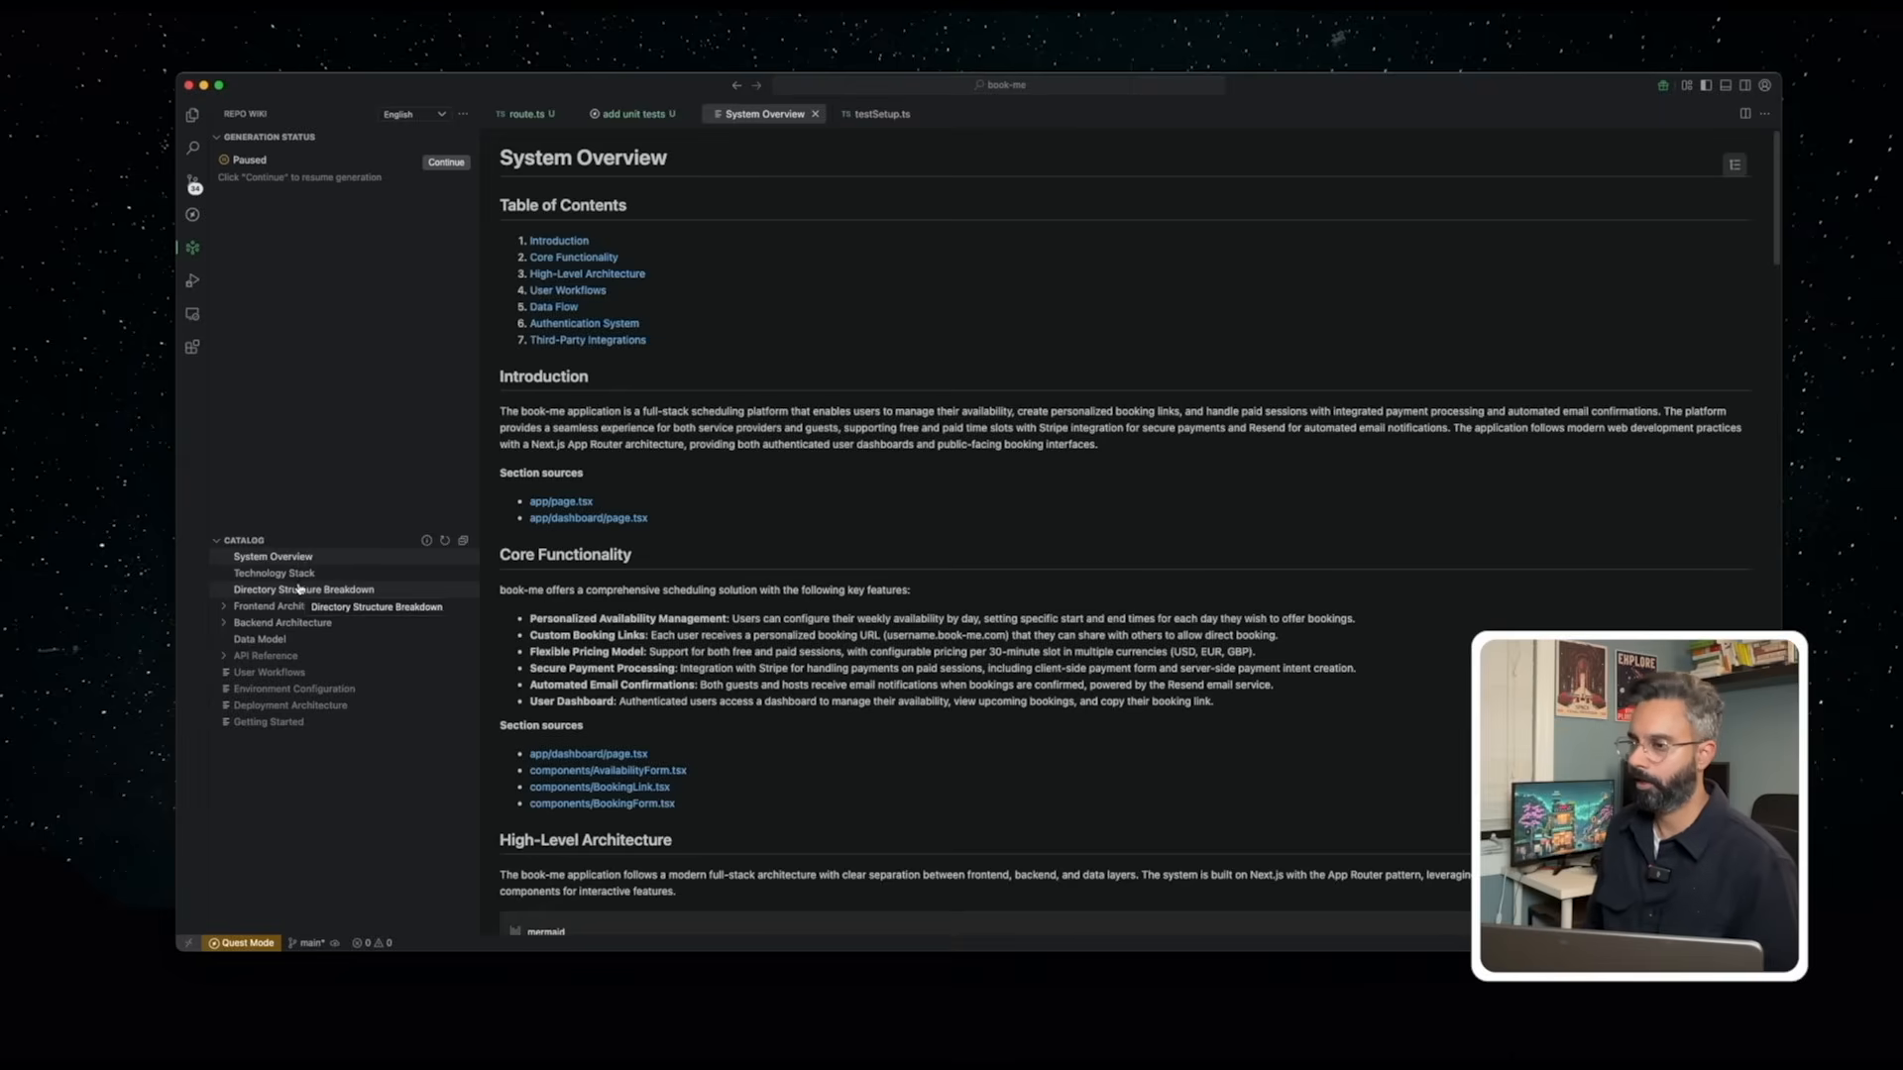
Open Frontend Architecture and scroll through its architecture and App Router diagrams.
{"action": "left_click", "coordinate": [282, 606]}
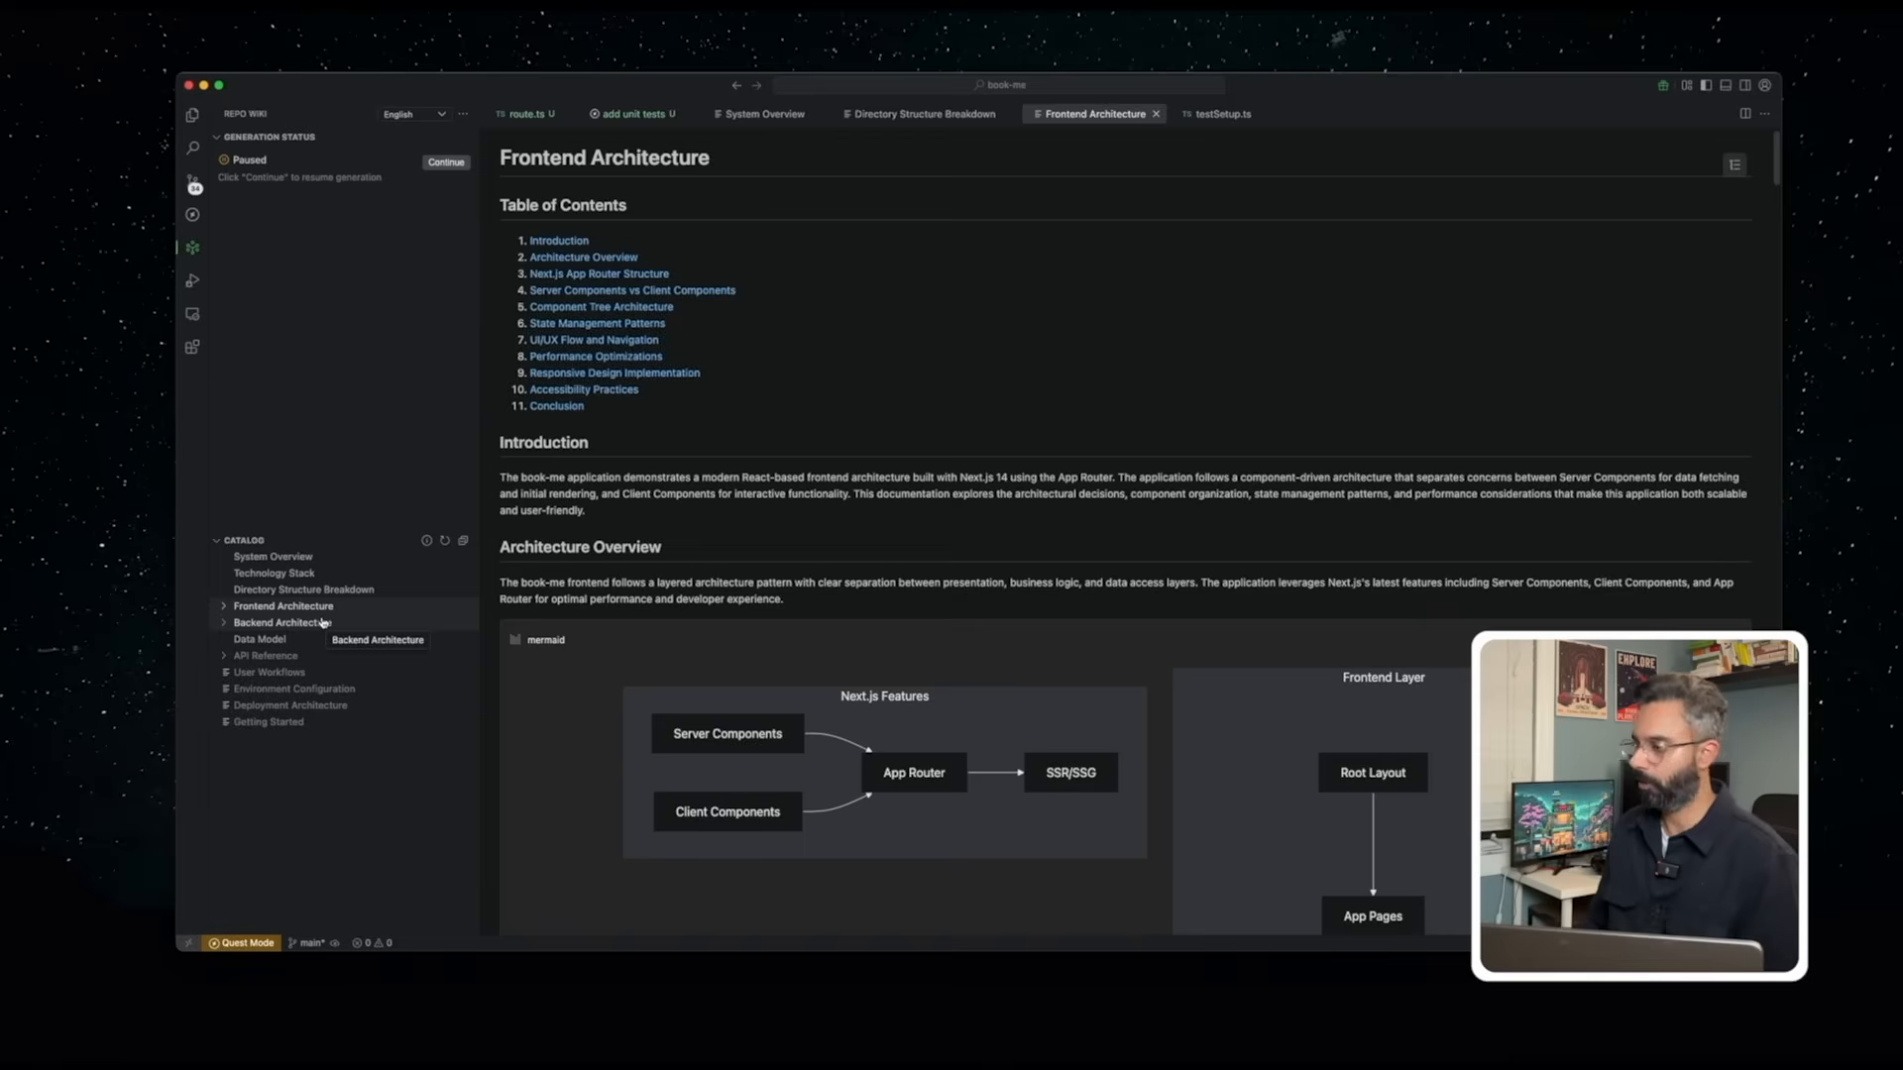
{"action": "scroll", "scroll_direction": "down", "scroll_amount": 3}
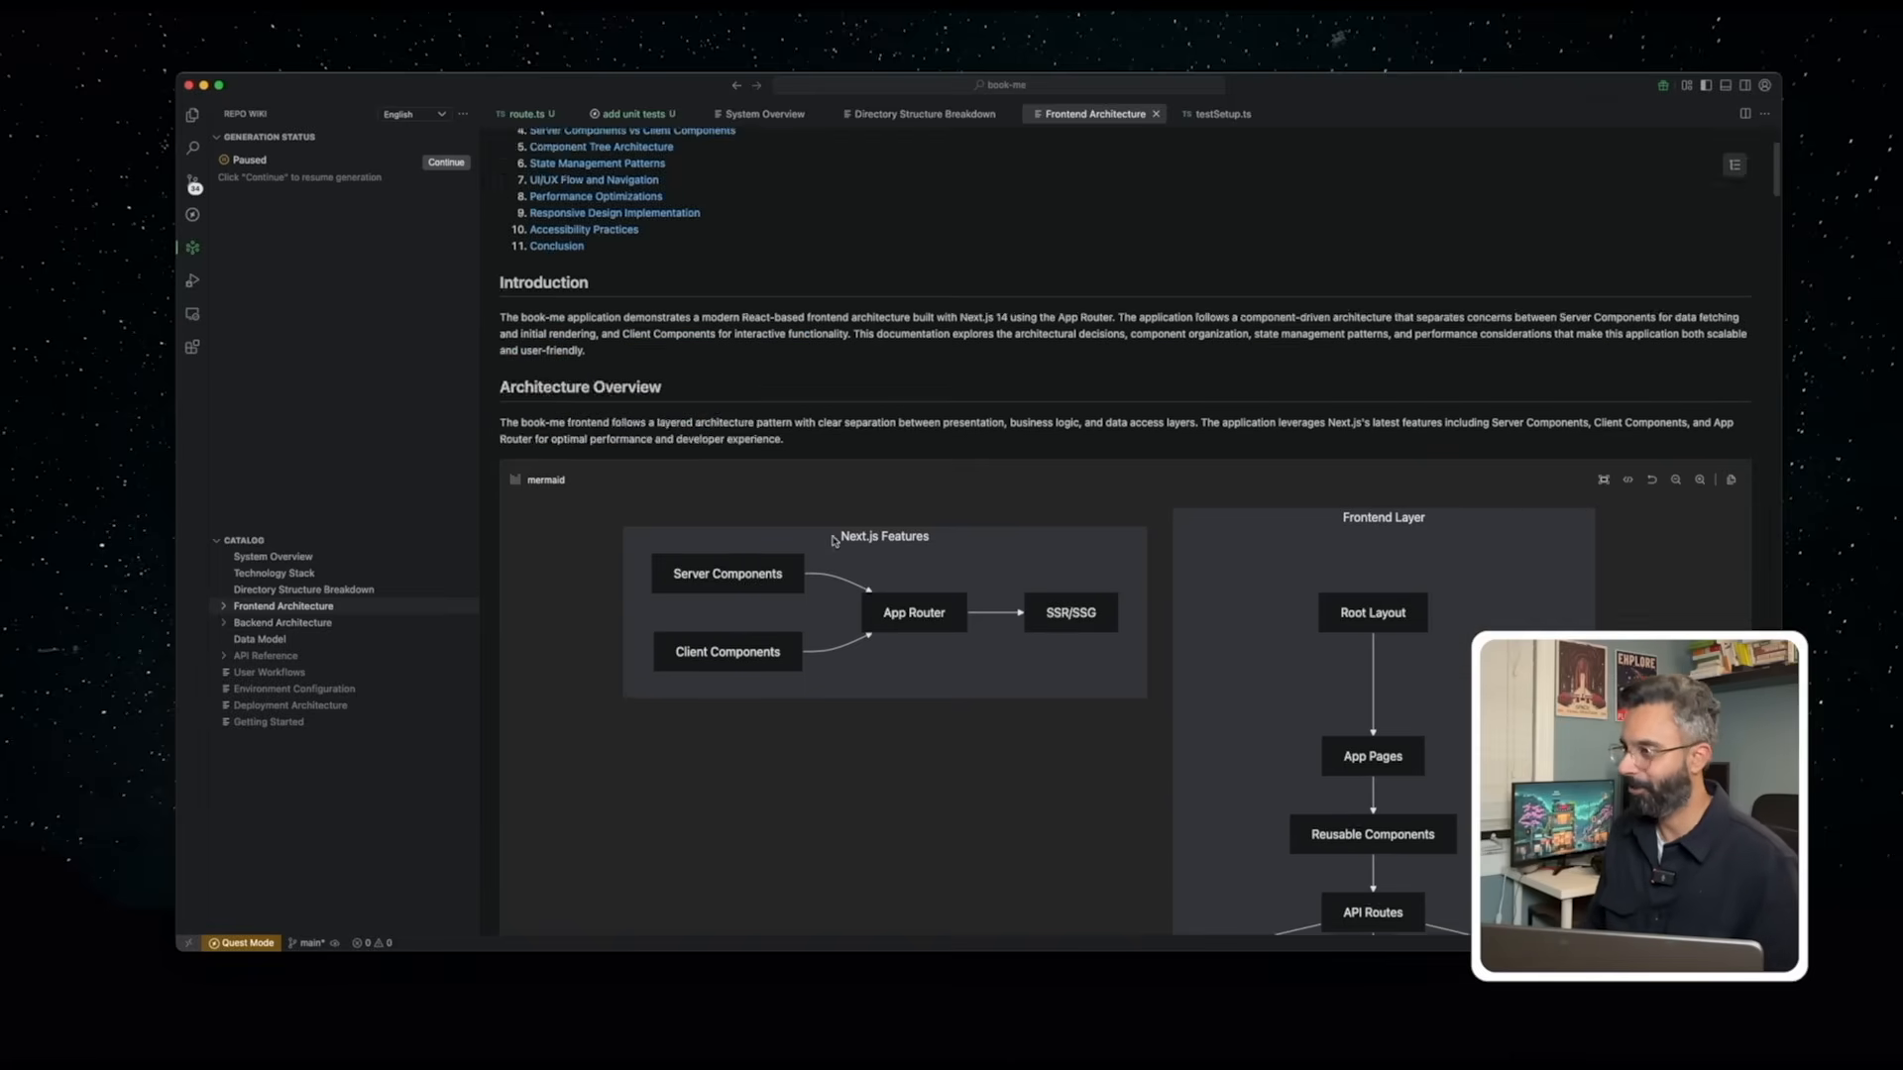
{"action": "scroll", "scroll_direction": "down", "scroll_amount": 3}
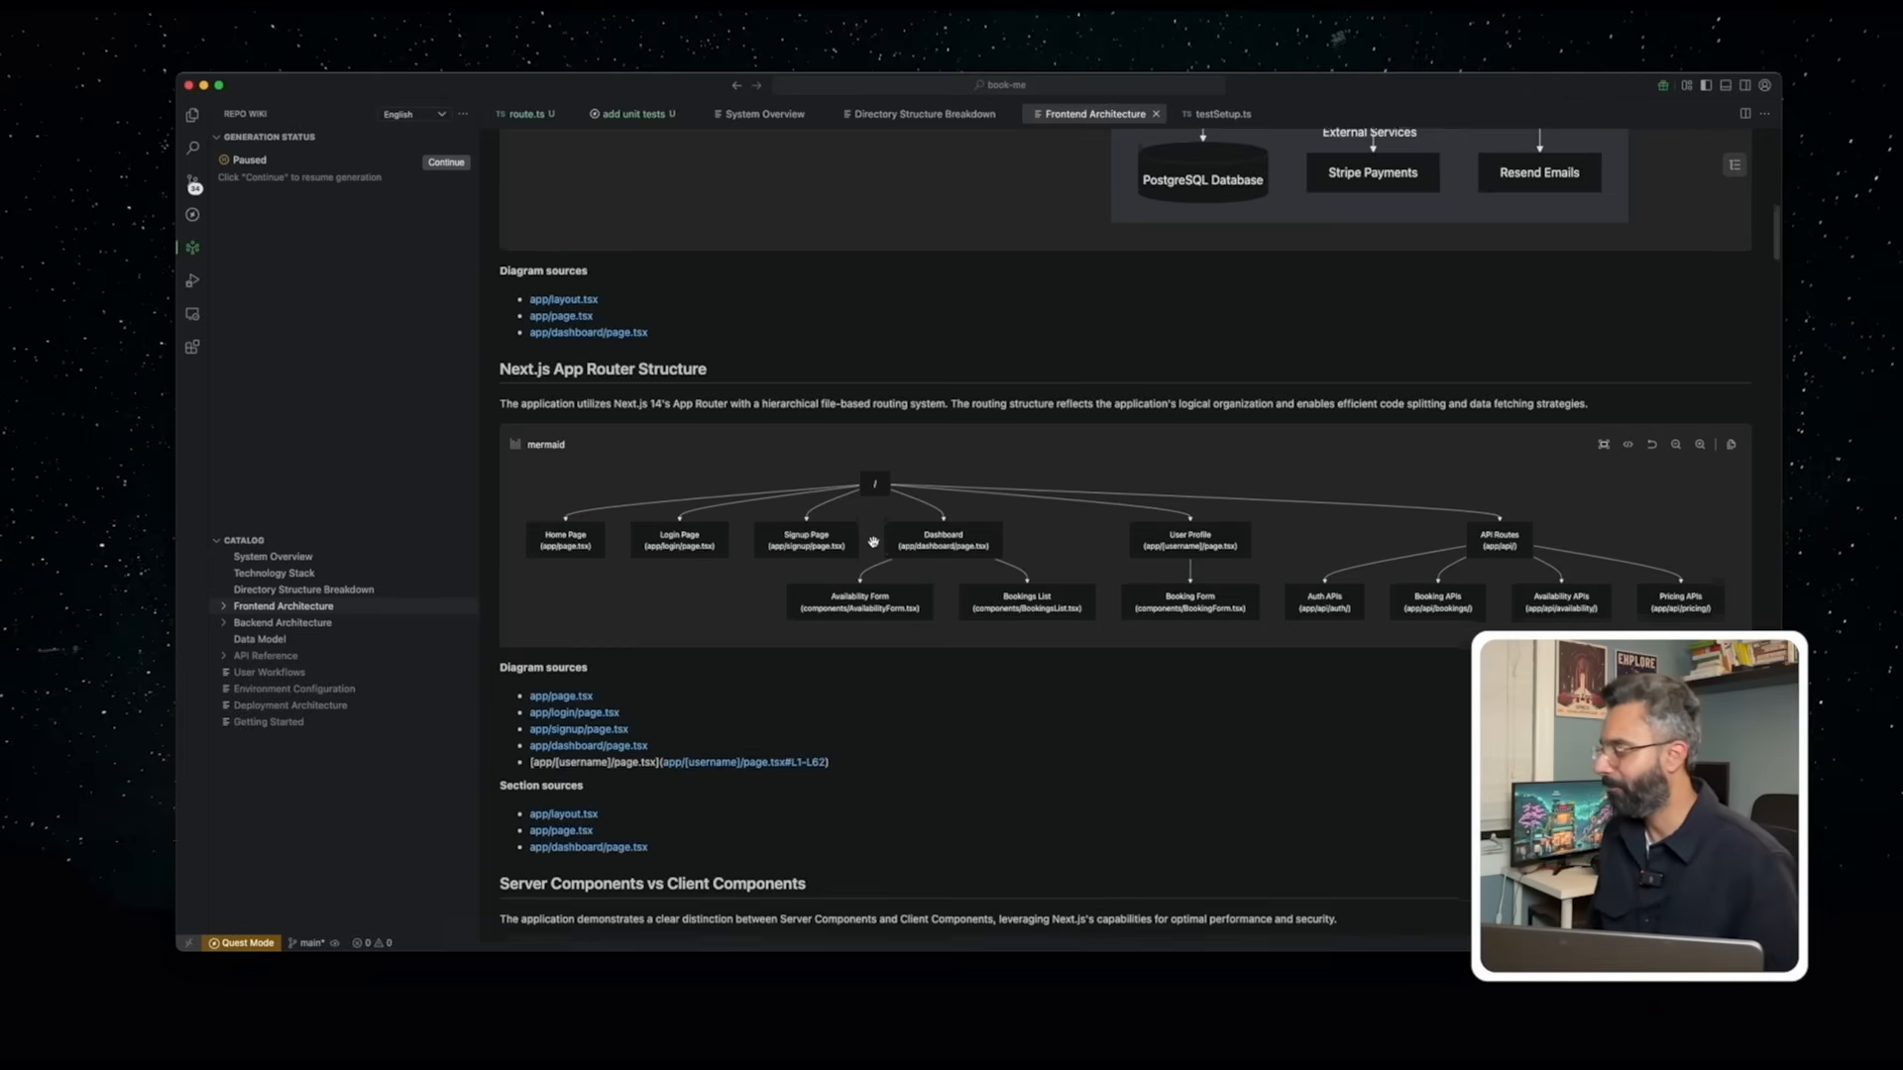
{"action": "scroll", "scroll_direction": "down", "scroll_amount": 3}
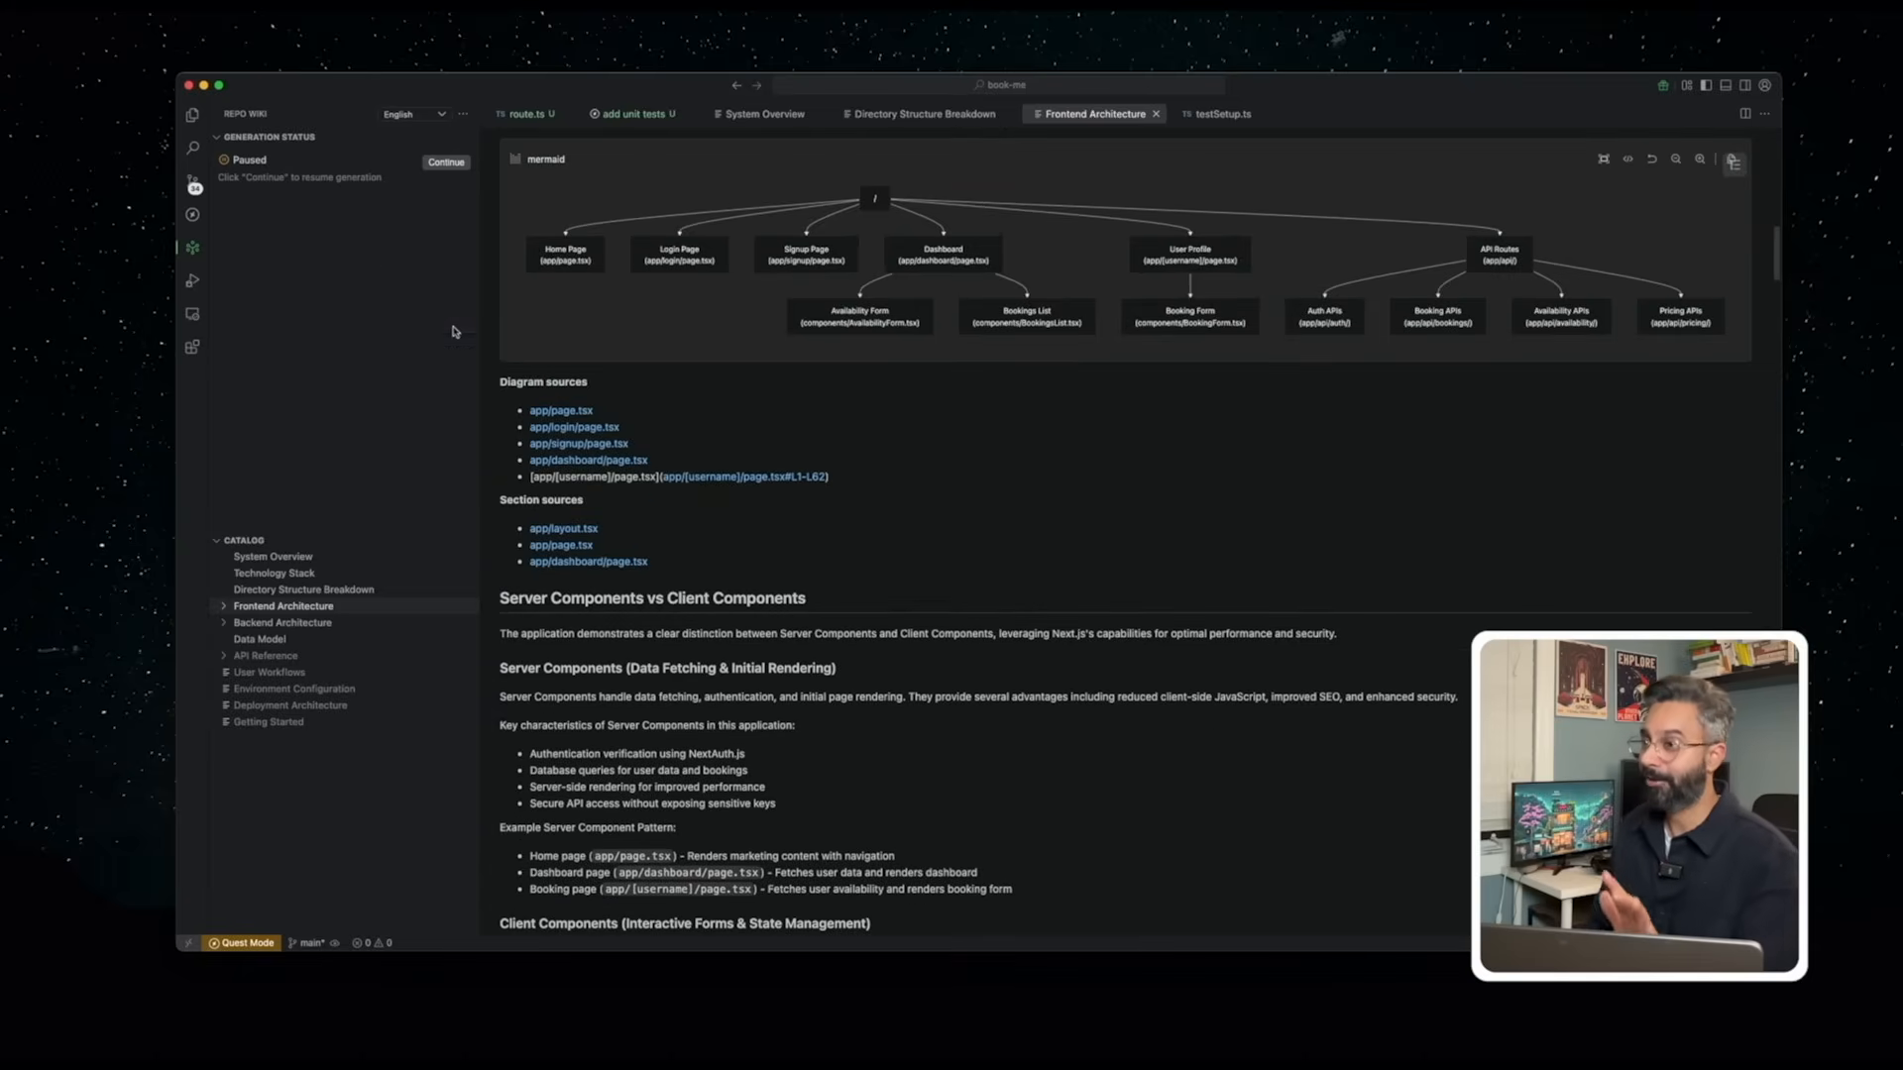
{"action": "mouse_move", "coordinate": [353, 202]}
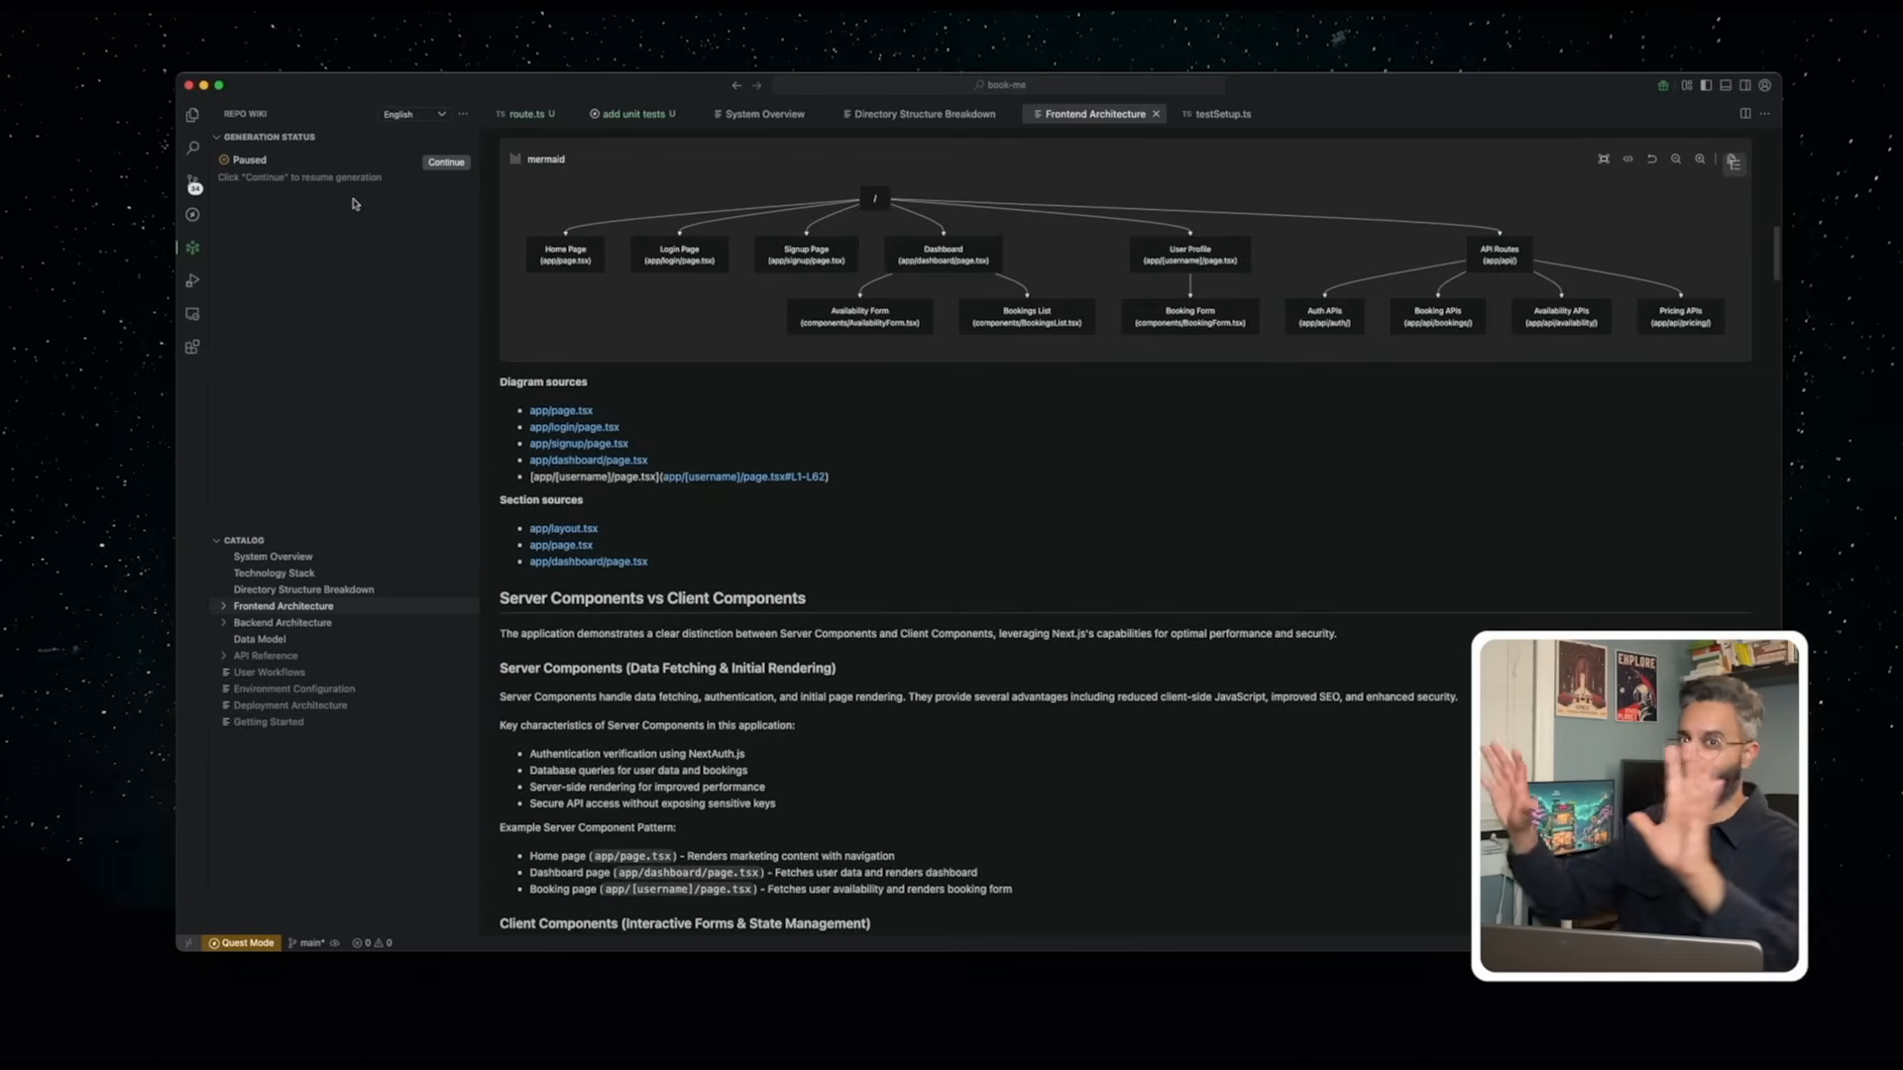
{"action": "scroll", "scroll_direction": "down", "scroll_amount": 3}
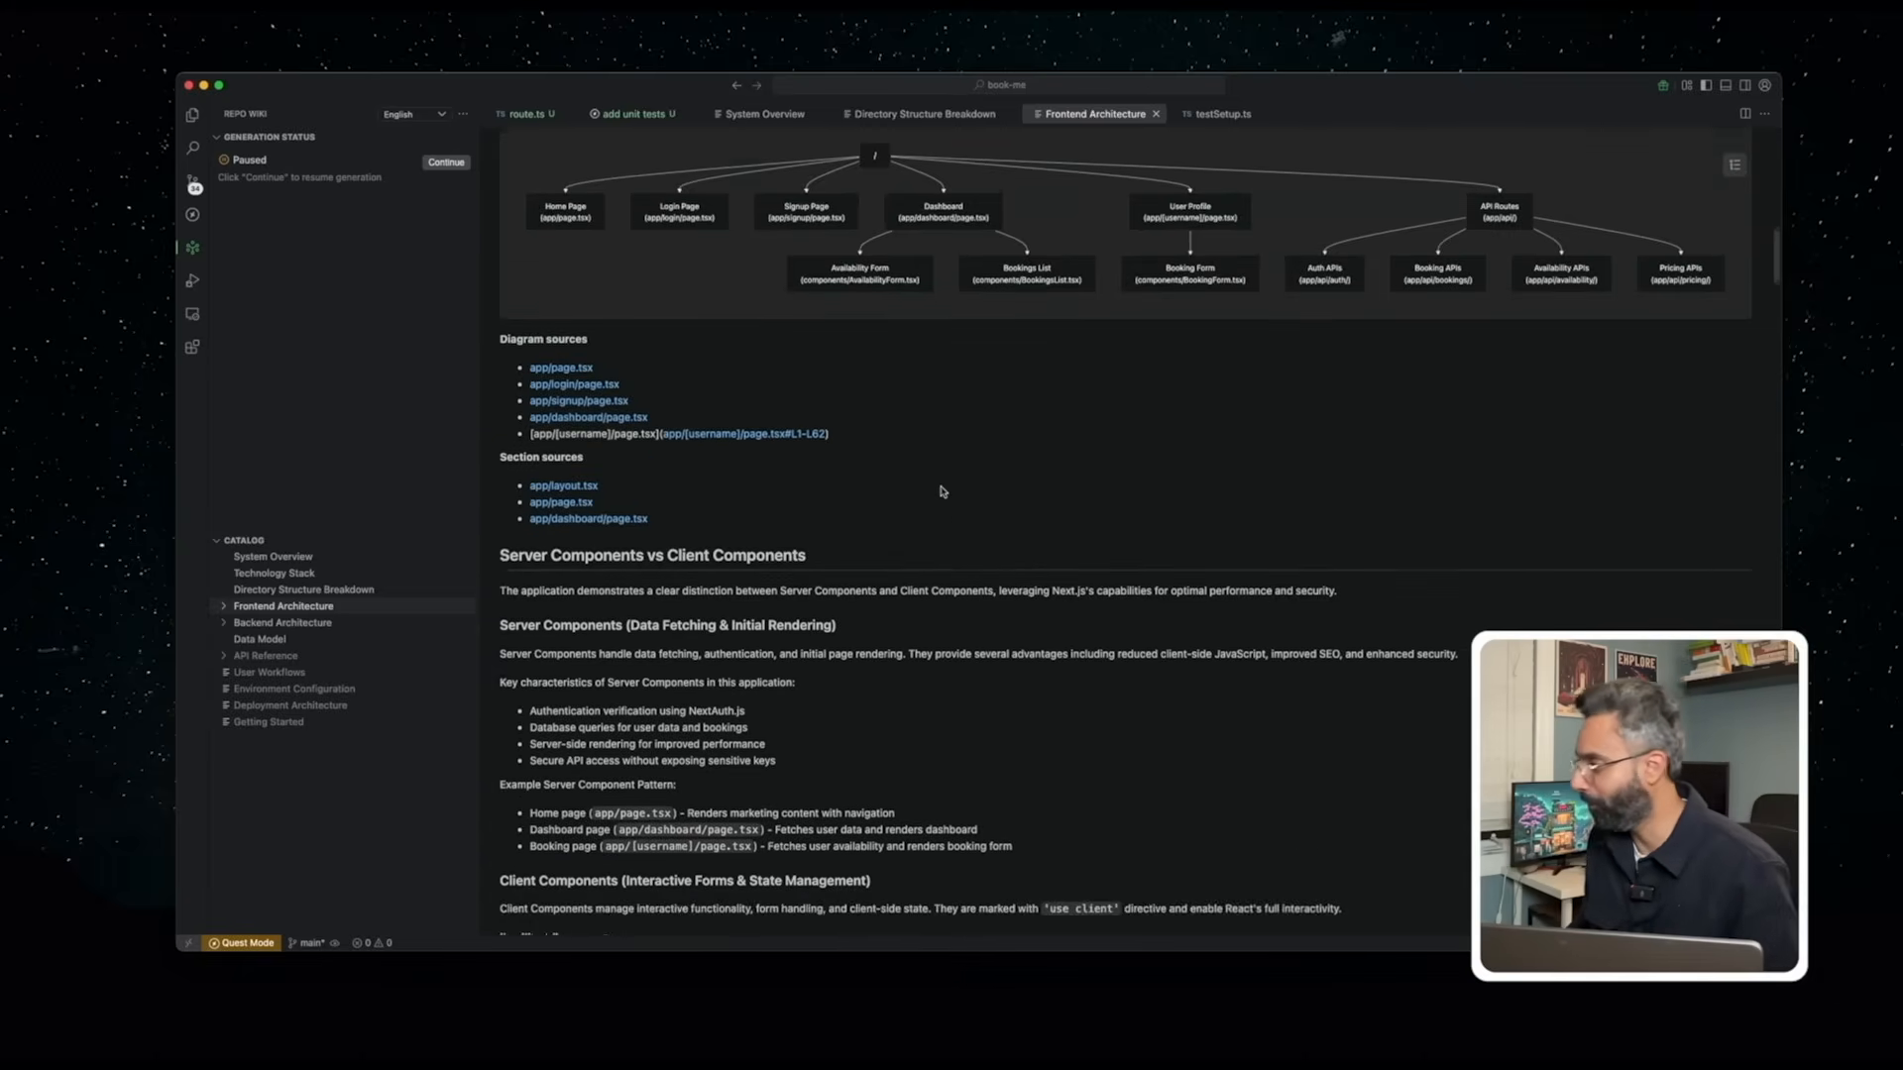
{"action": "scroll", "scroll_direction": "down", "scroll_amount": 3}
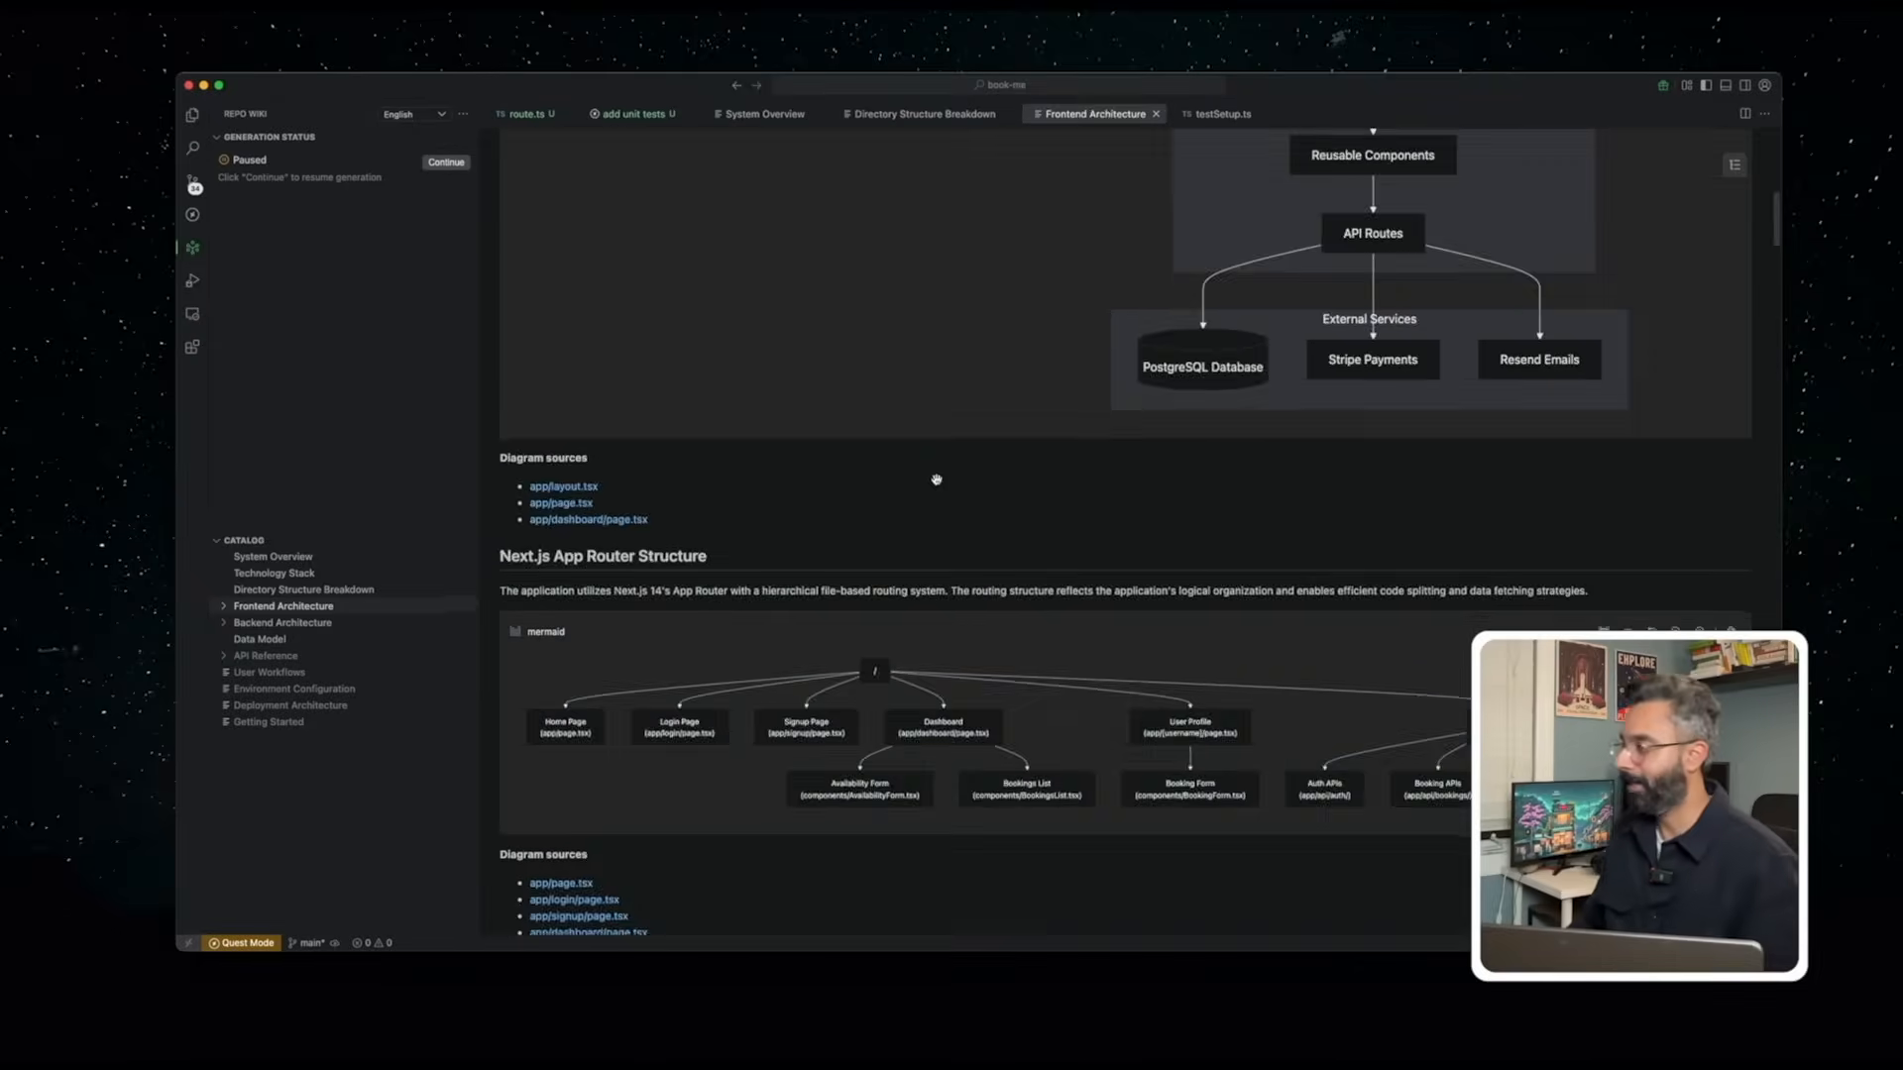
{"action": "scroll", "scroll_direction": "up", "scroll_amount": 3}
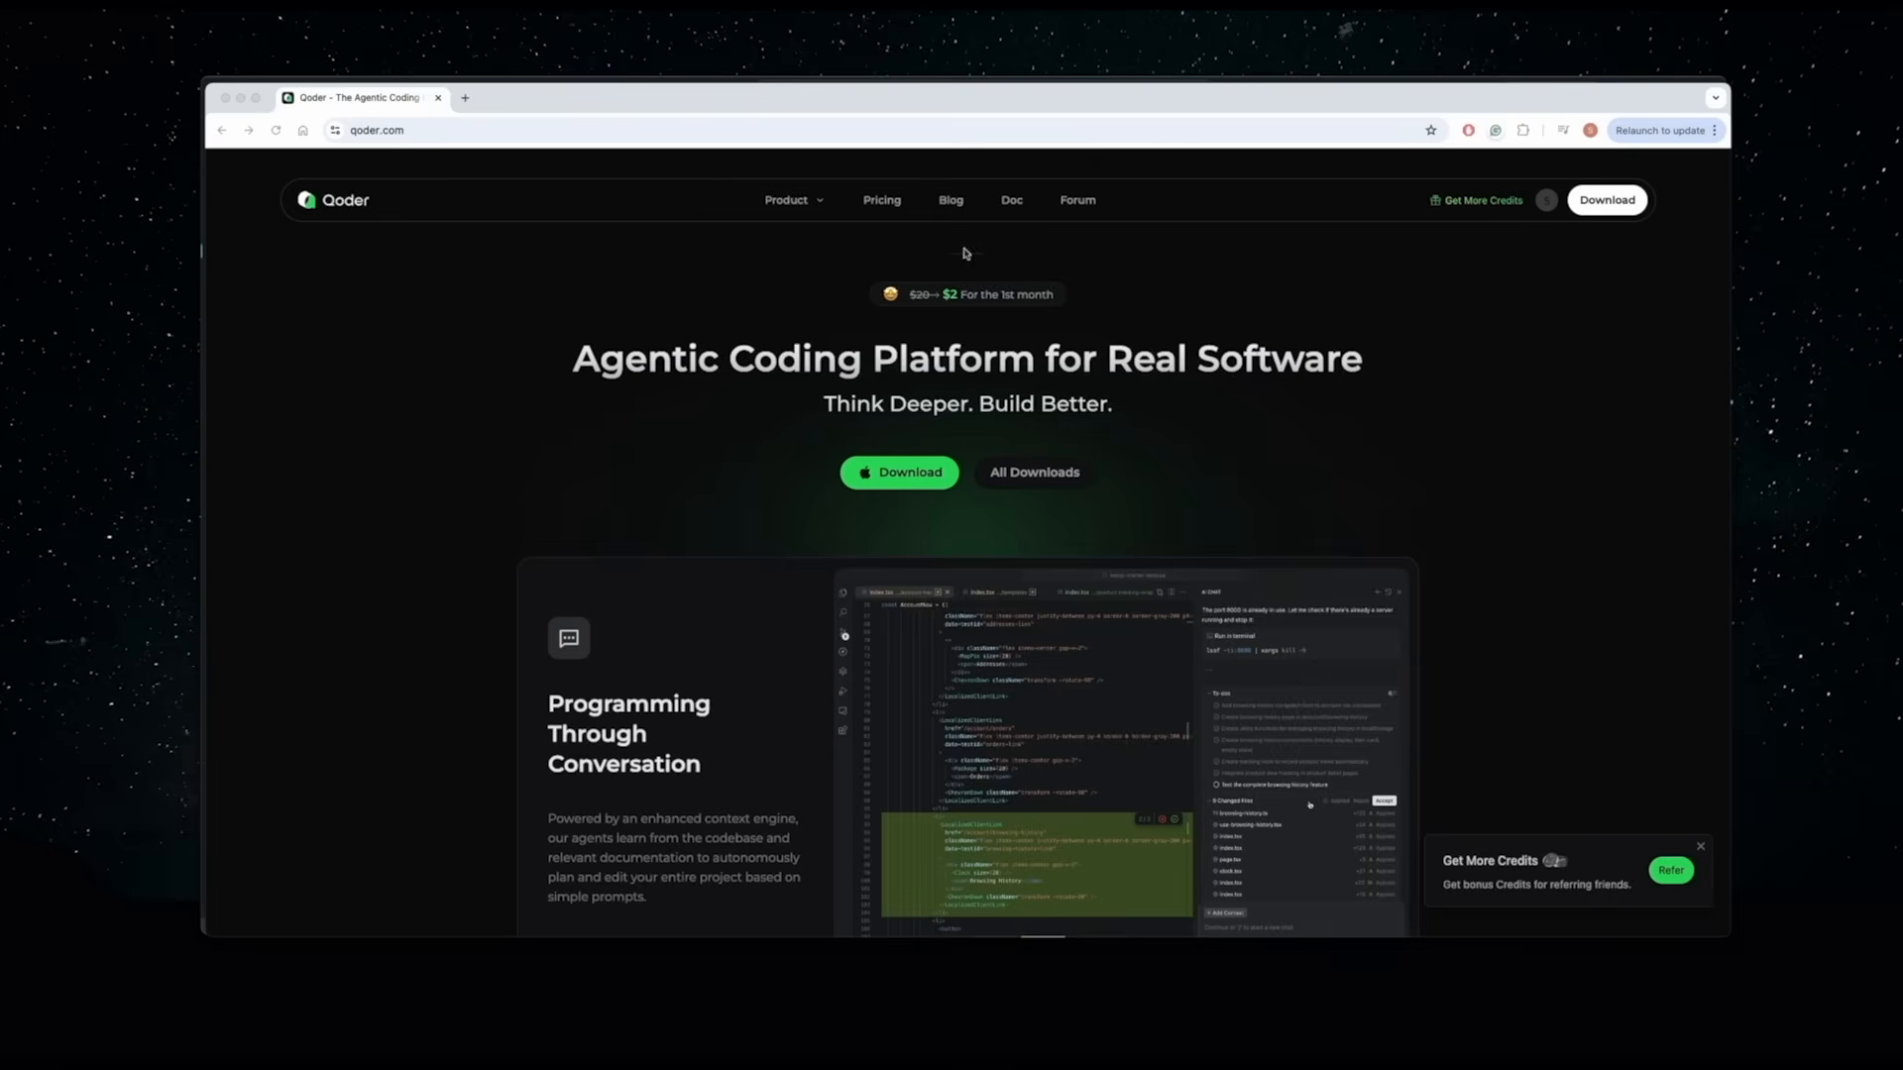
{"action": "left_click", "coordinate": [881, 200]}
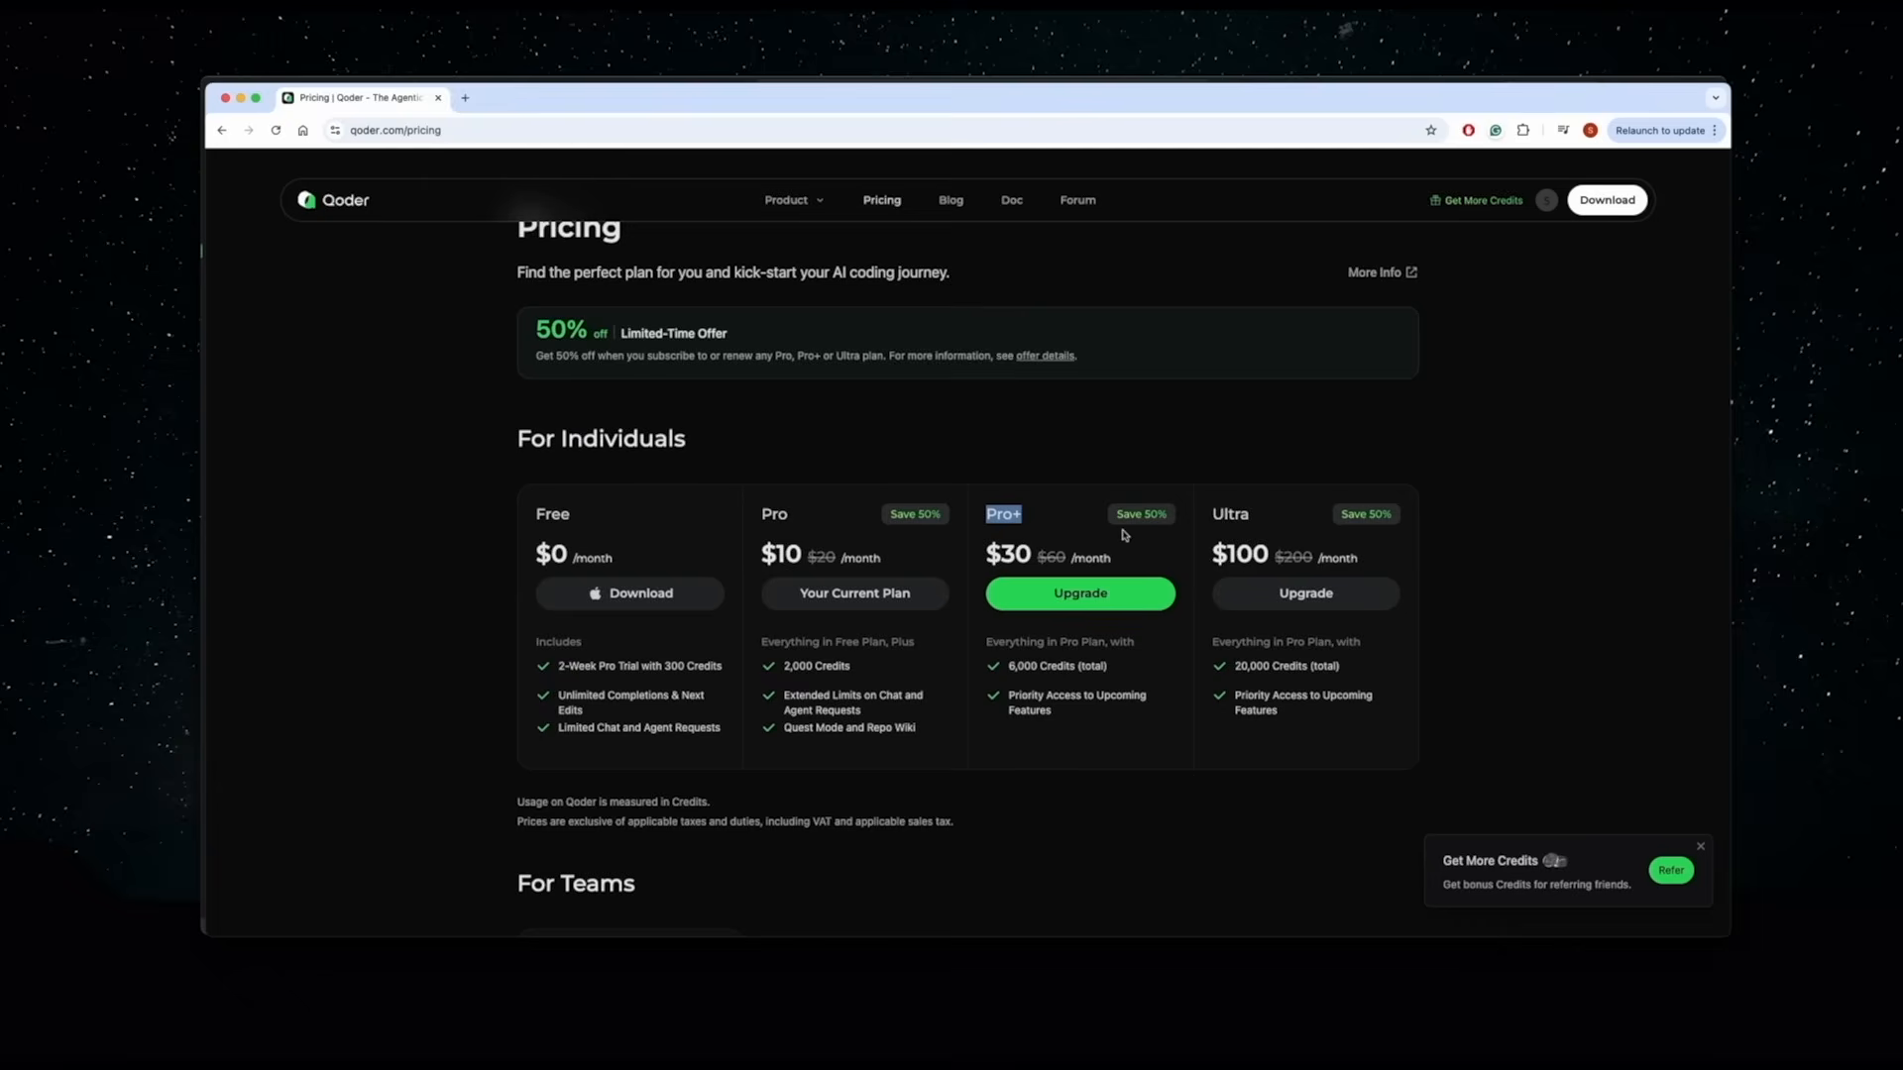
{"action": "mouse_move", "coordinate": [1081, 551]}
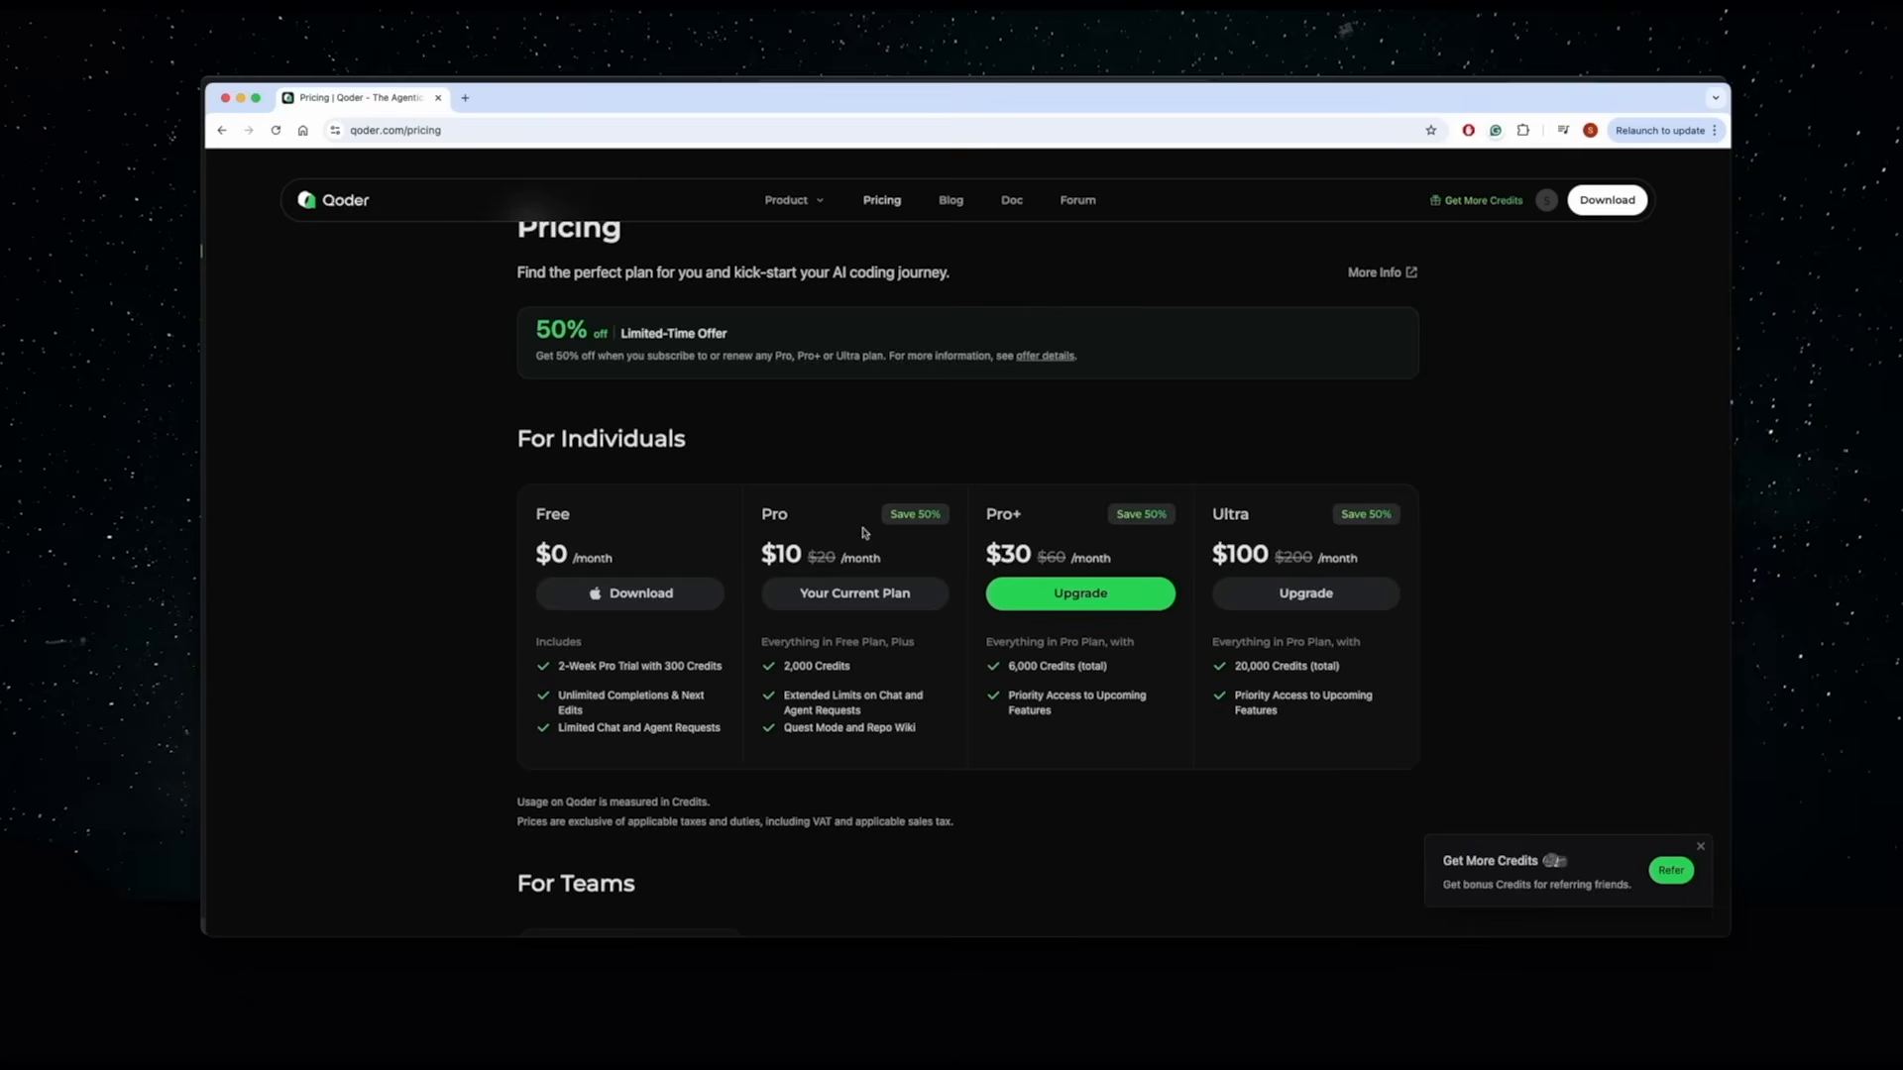
{"action": "double_click", "coordinate": [551, 513]}
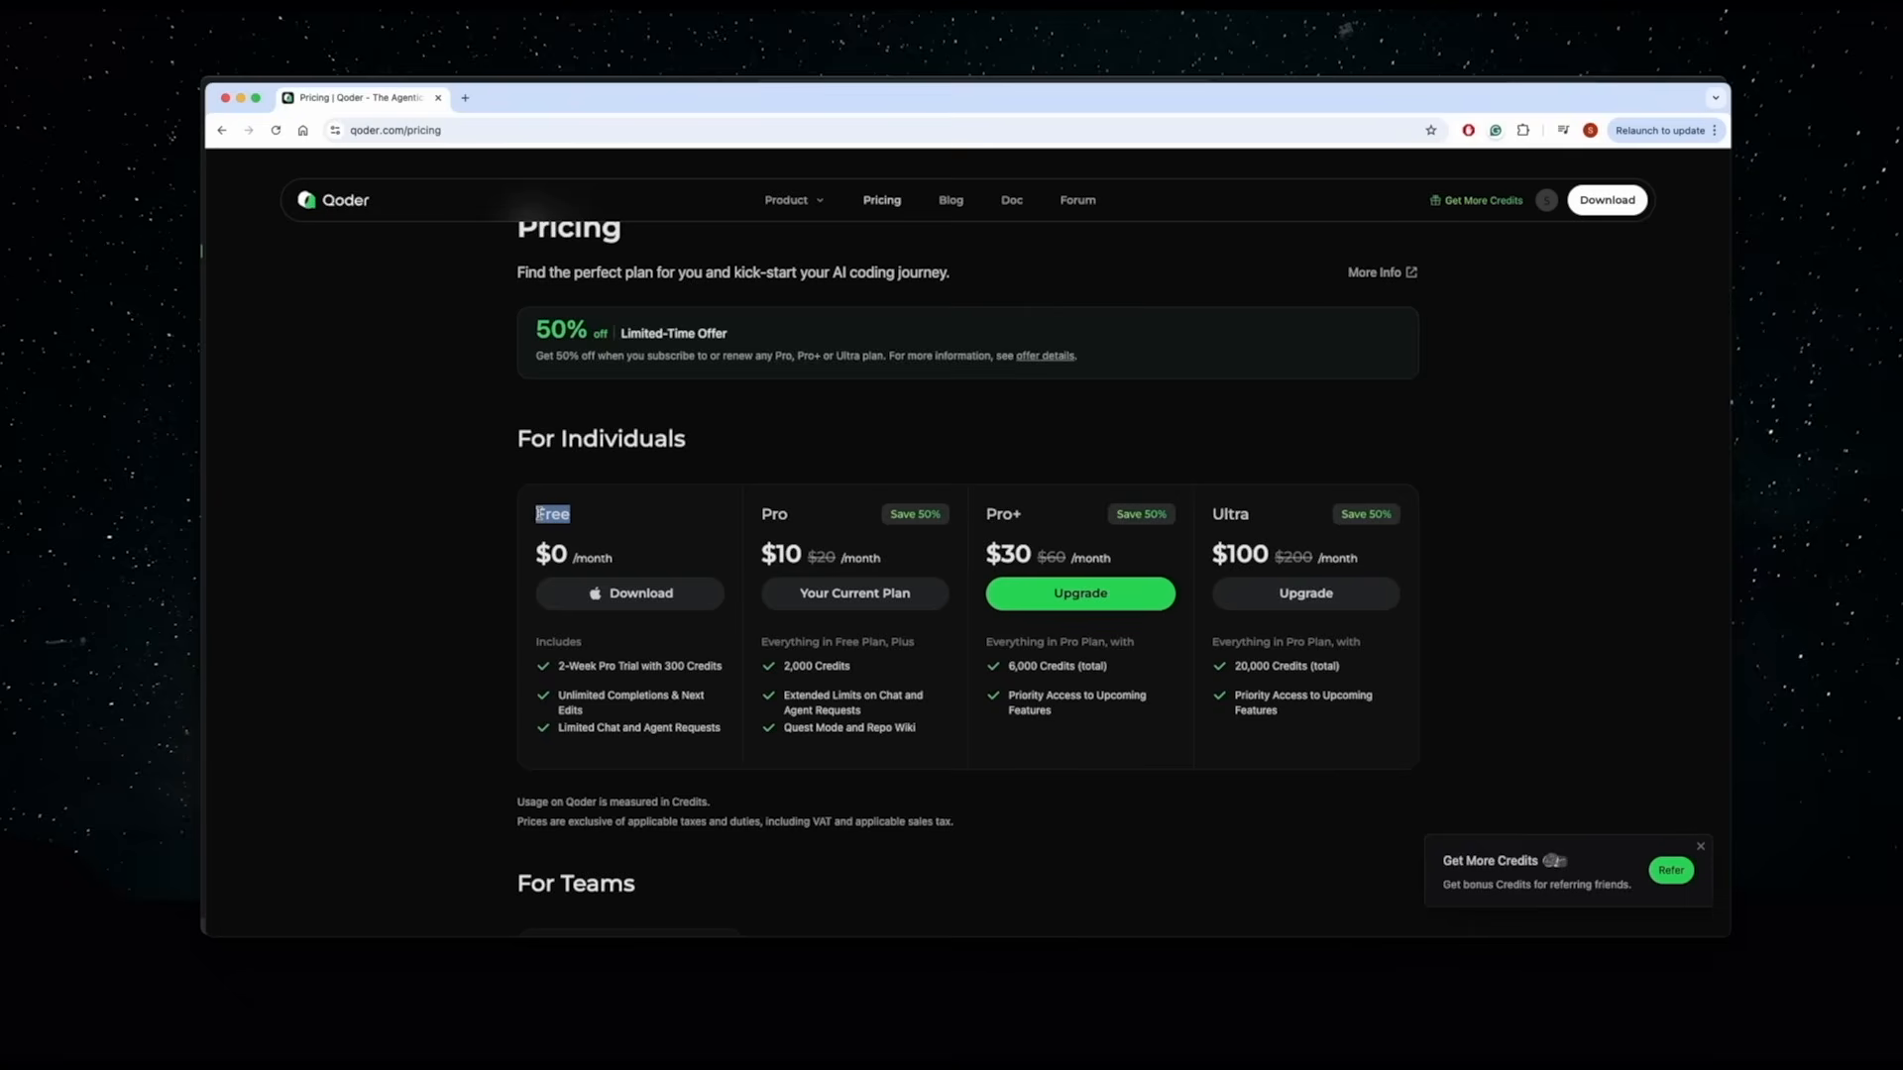
{"action": "mouse_move", "coordinate": [615, 498]}
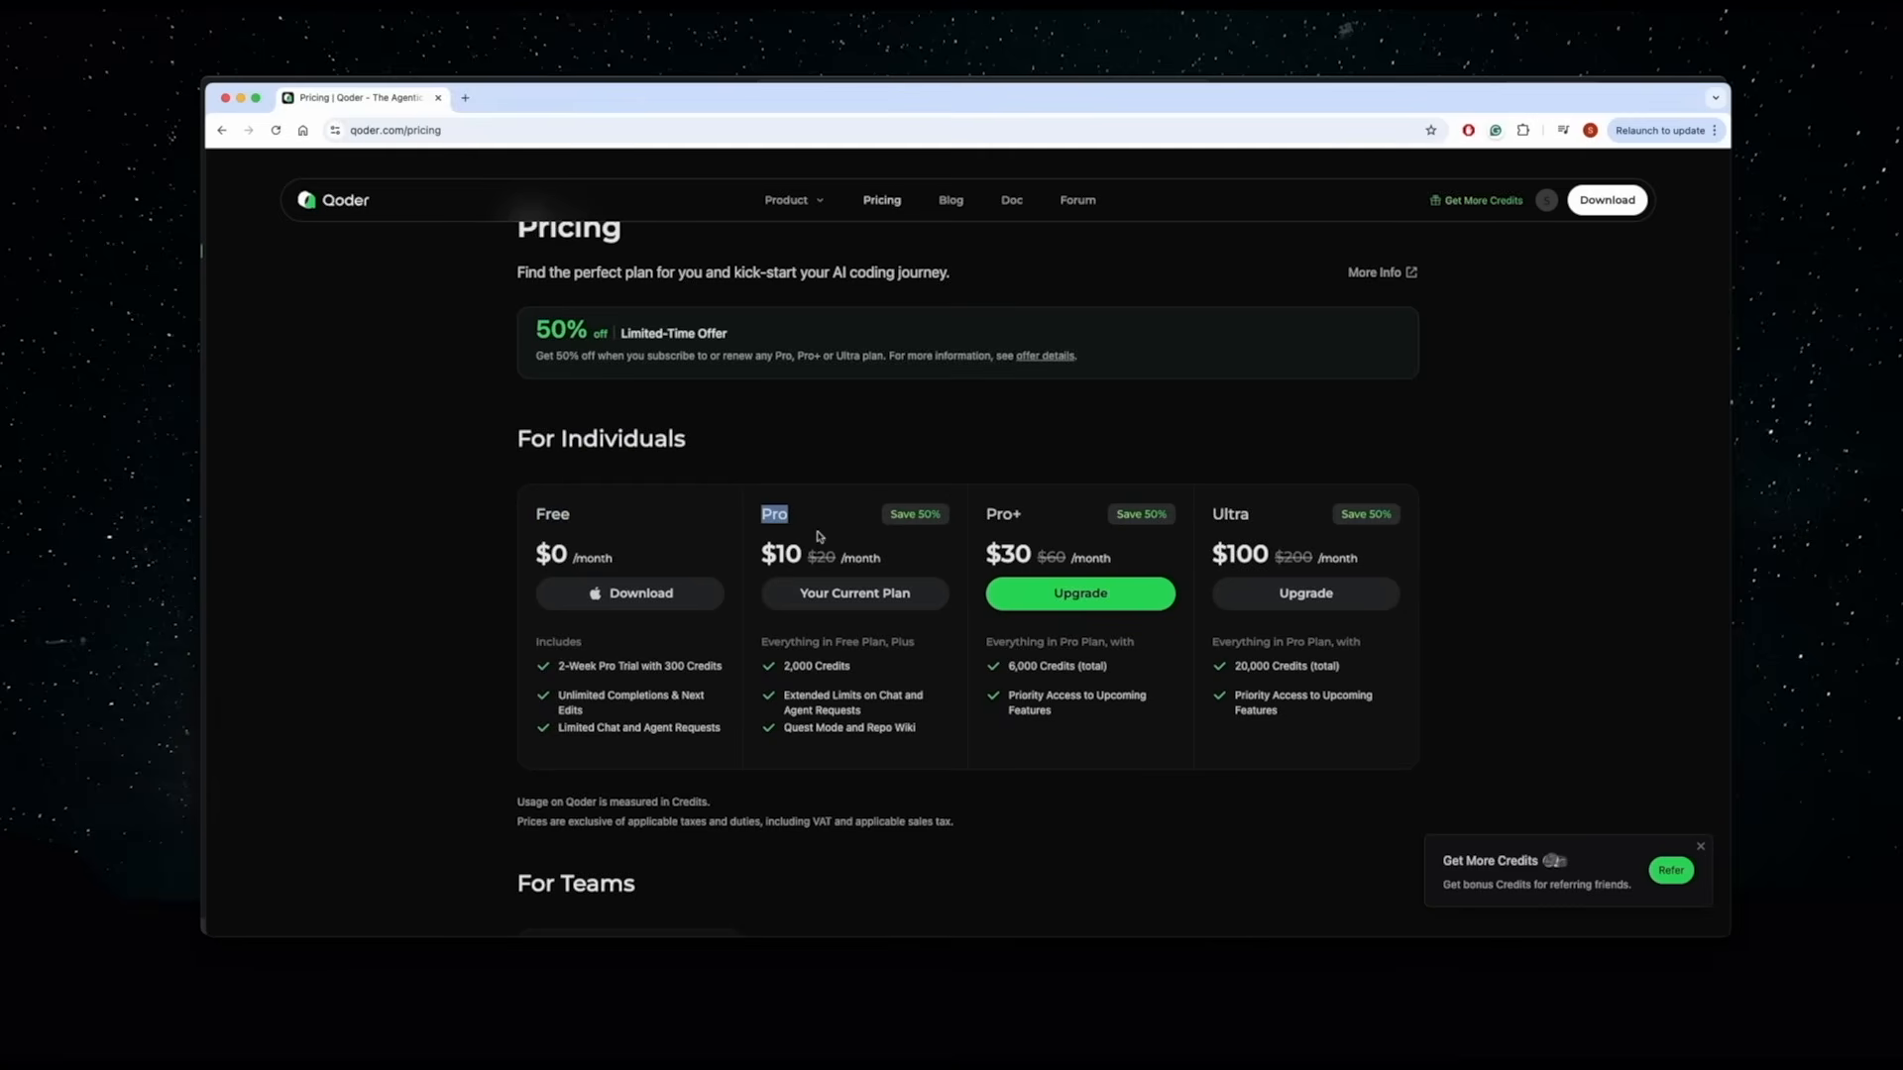
{"action": "scroll", "scroll_direction": "up", "scroll_amount": 3}
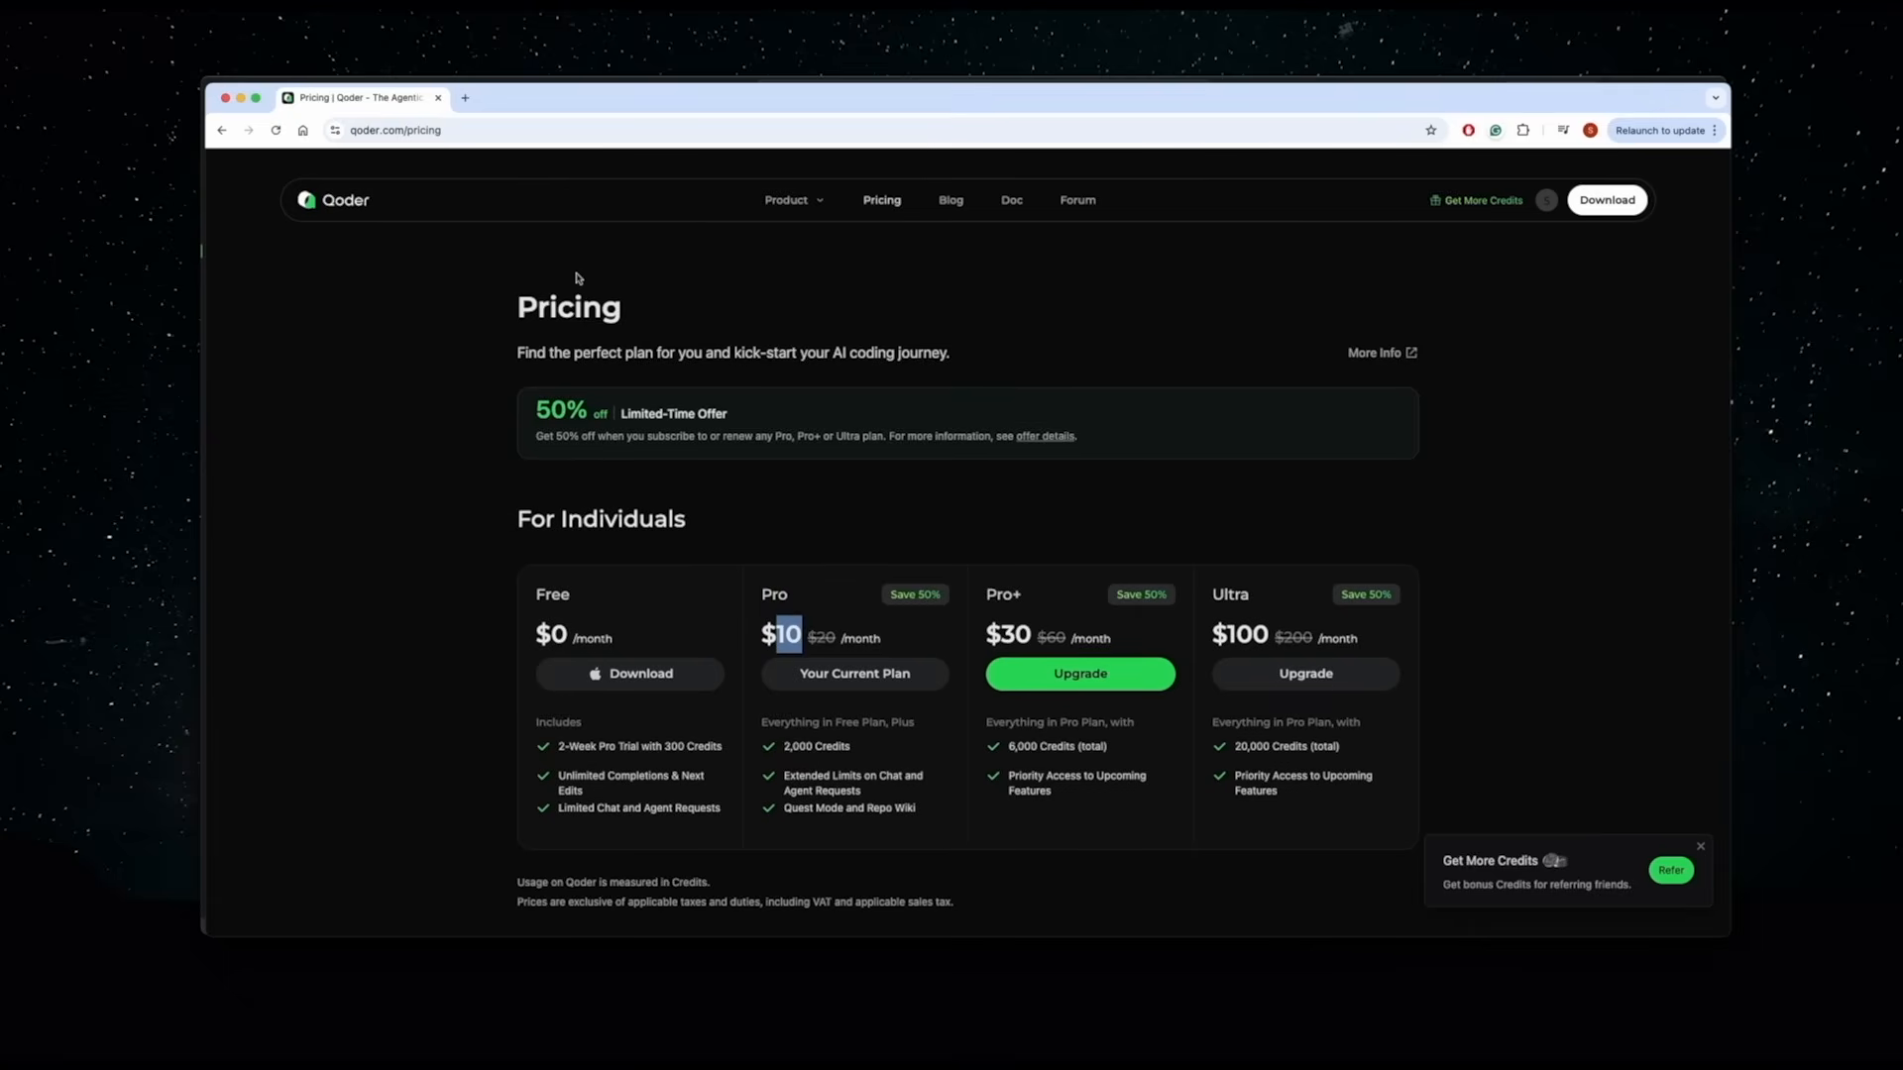
{"action": "left_click", "coordinate": [335, 200]}
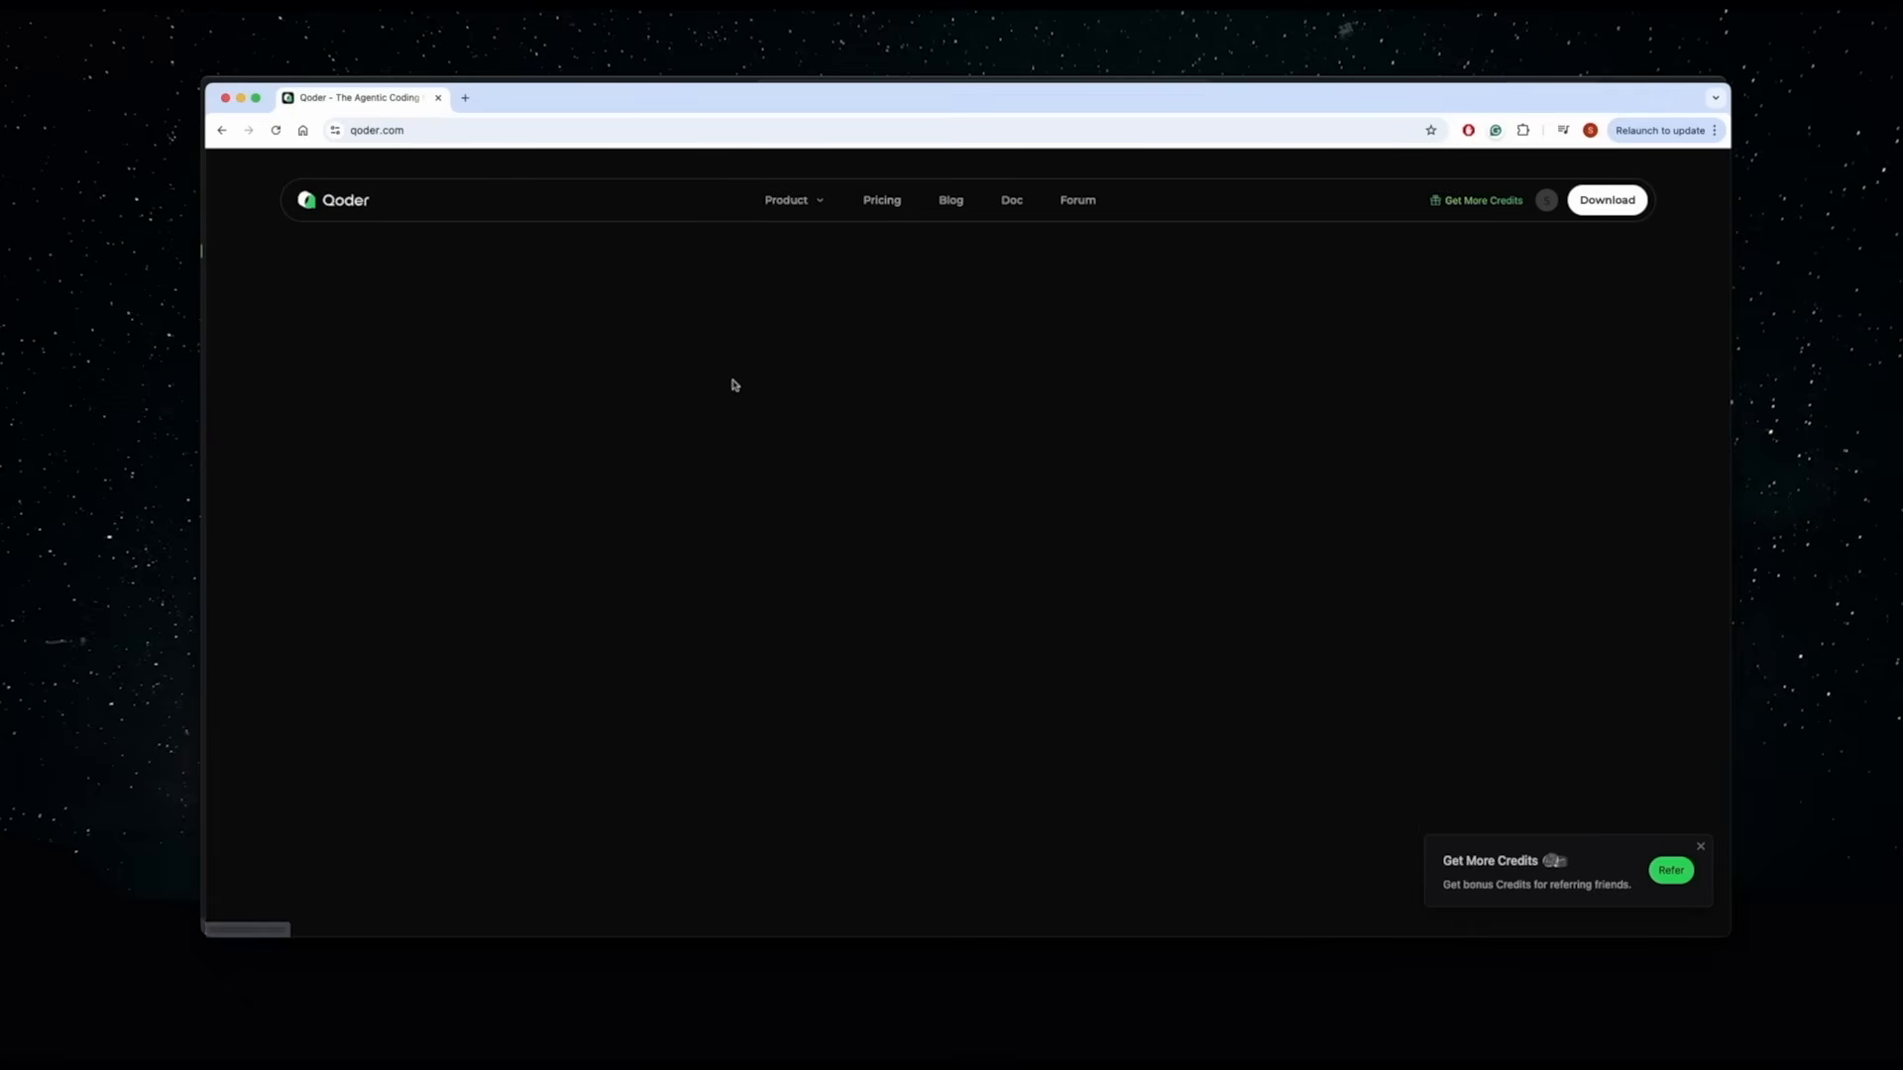